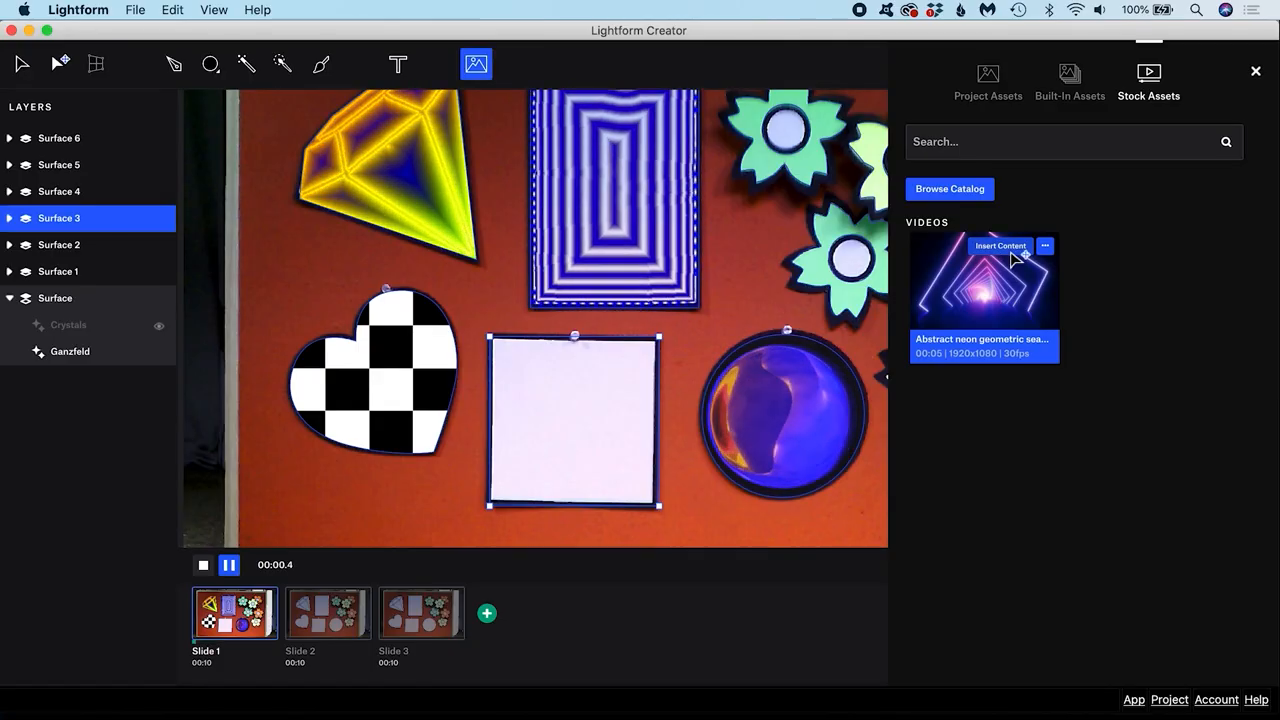
- Insert the abstract neon geometric stock video onto the selected Surface 3
click(1000, 244)
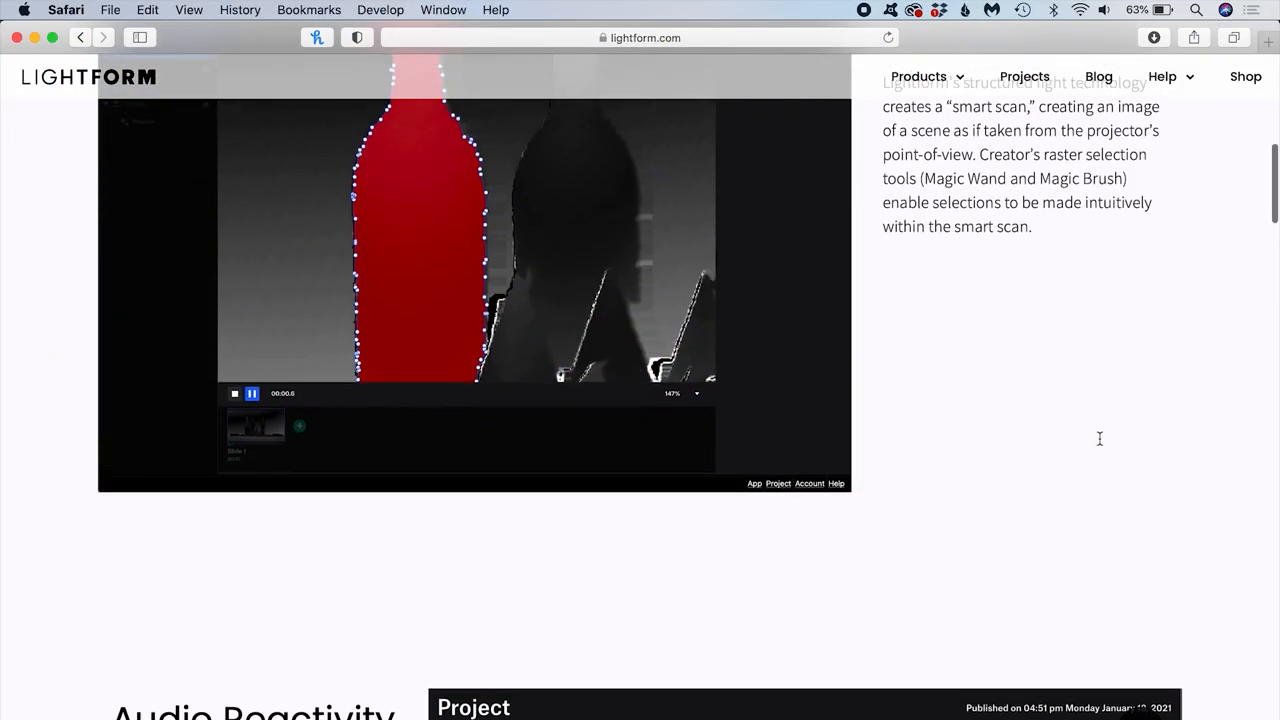
- Scroll the lightform.com page down until the Audio Reactivity section is in view
scroll(down, 3)
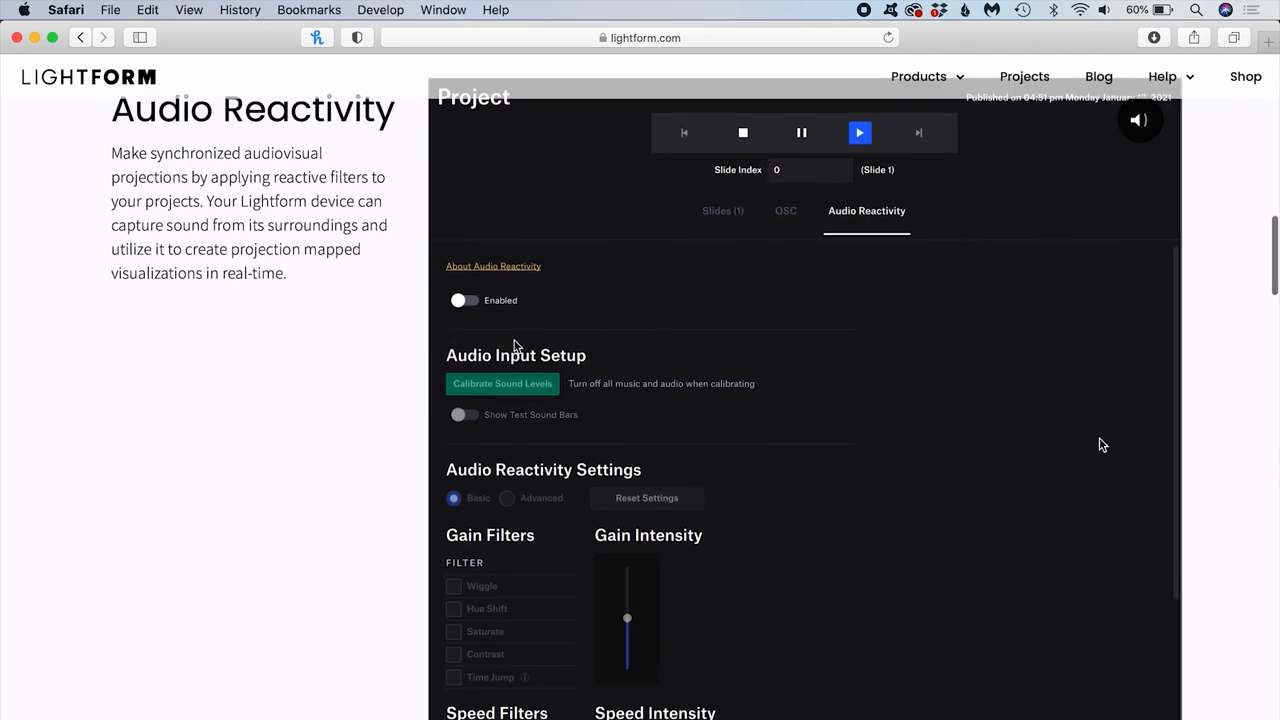
scroll(down, 3)
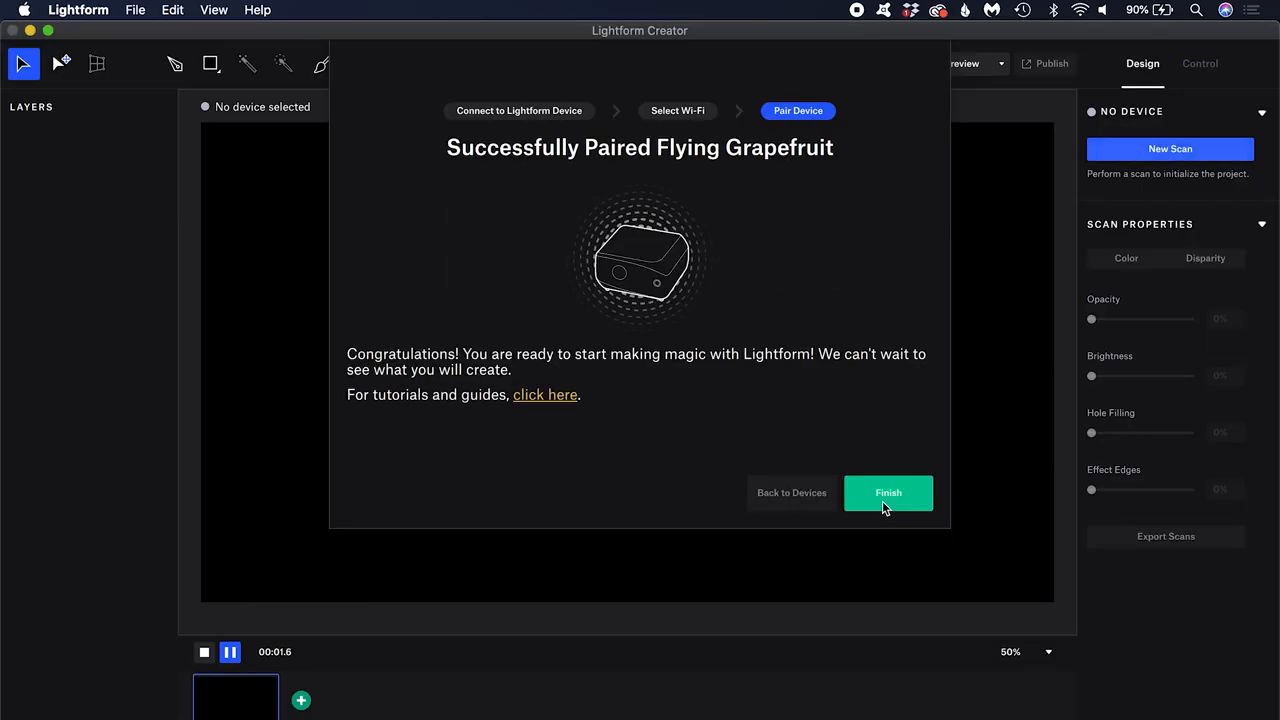
- Finish pairing with Flying Grapefruit so the project shows its scan of the red board
click(888, 492)
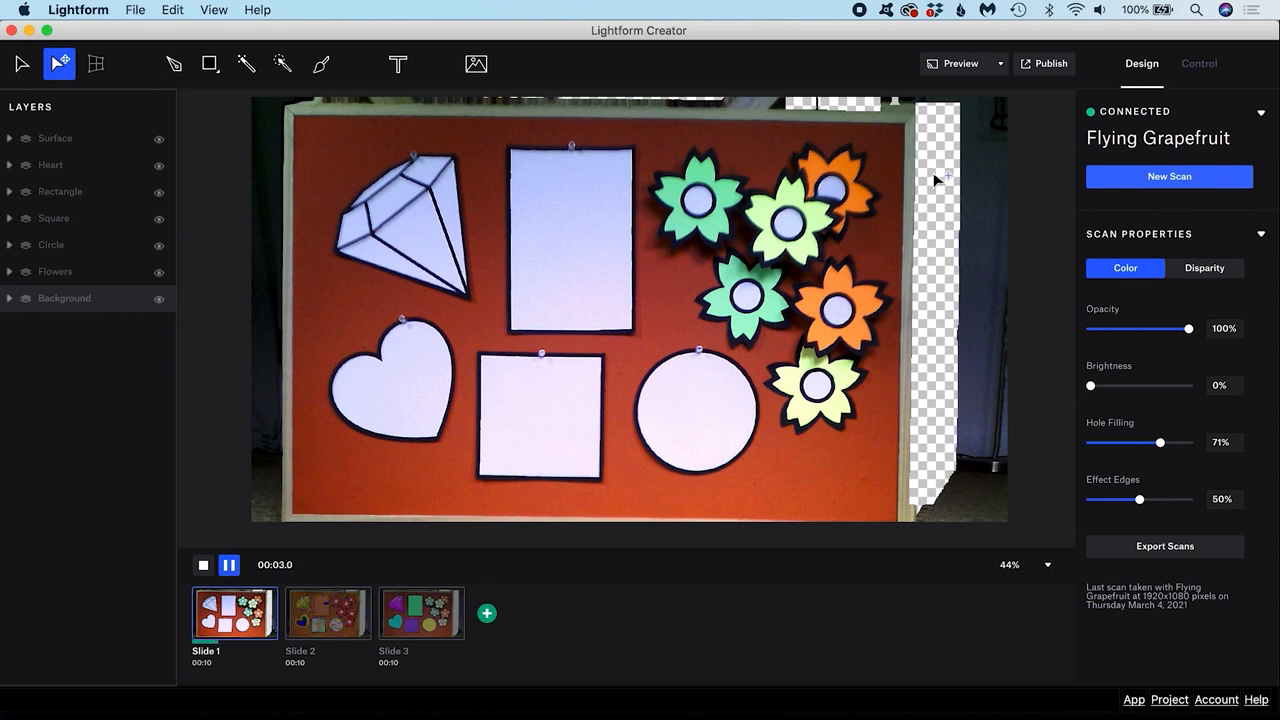
- View the scan as a Disparity depth image, then switch back to the Color scan
click(1204, 268)
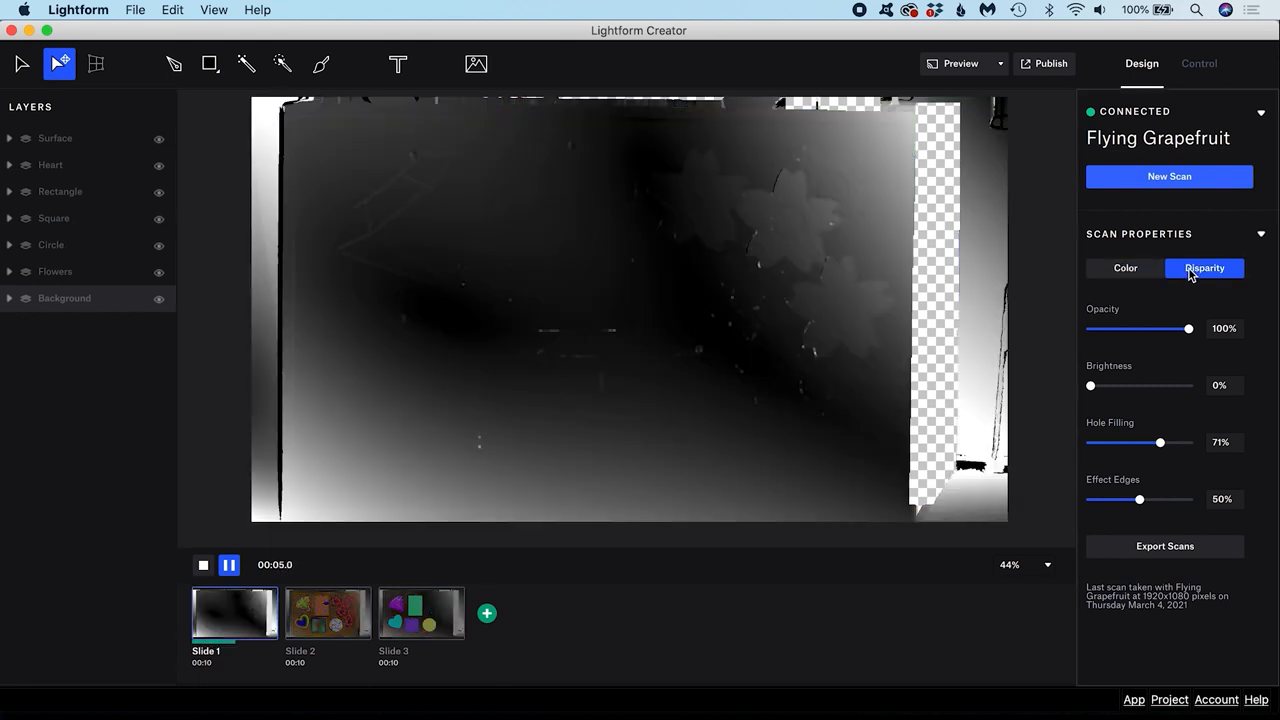
click(1124, 268)
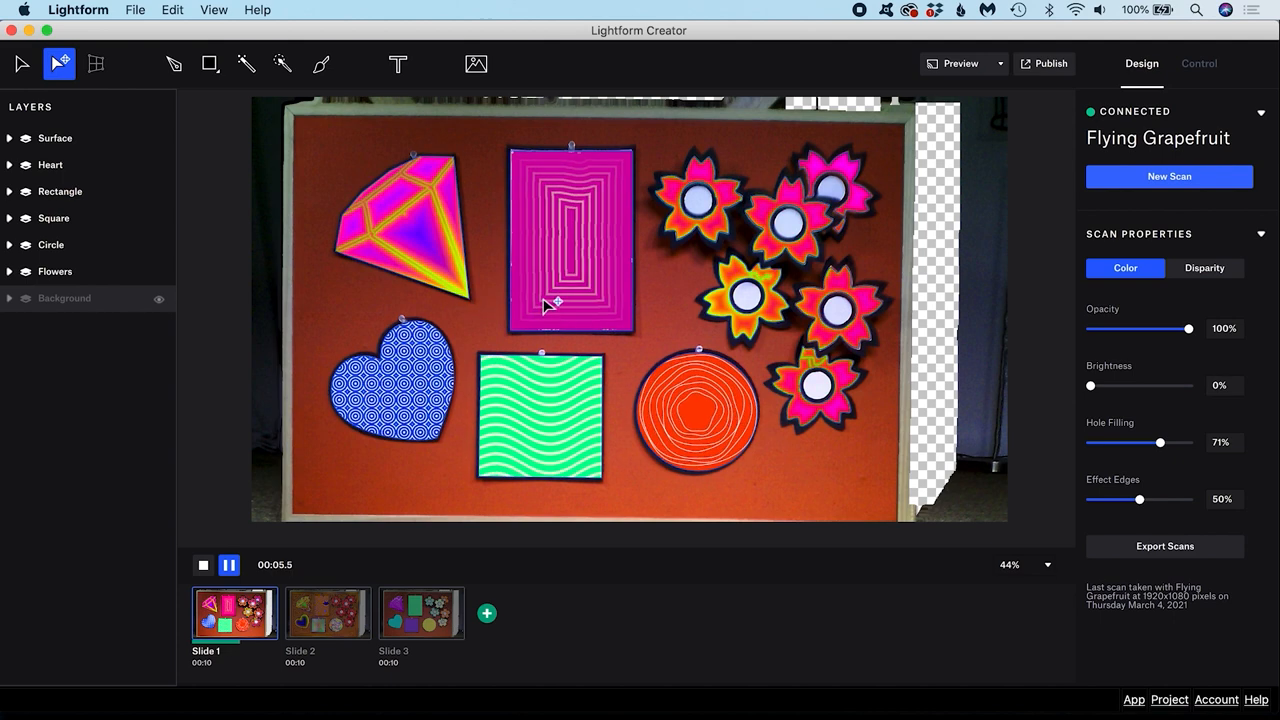
scroll(down, 3)
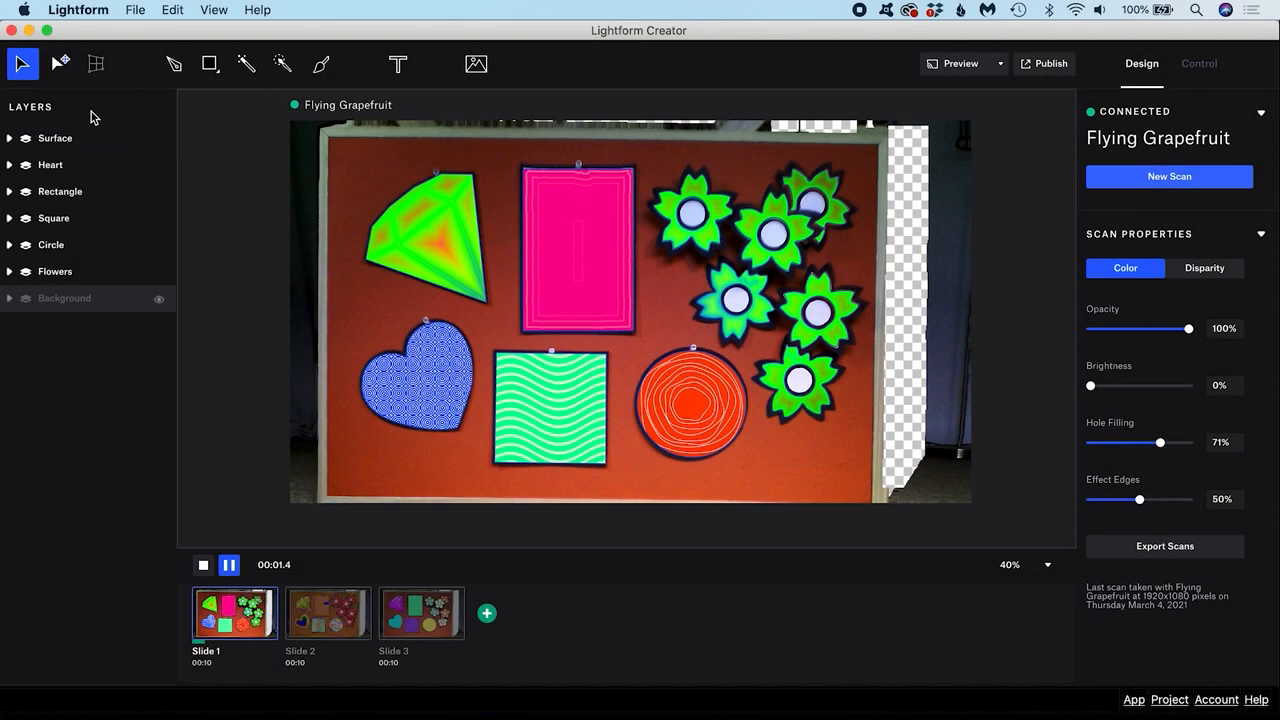
- Expand the Surface, Heart and Rectangle layers to reveal the effects inside each
click(52, 218)
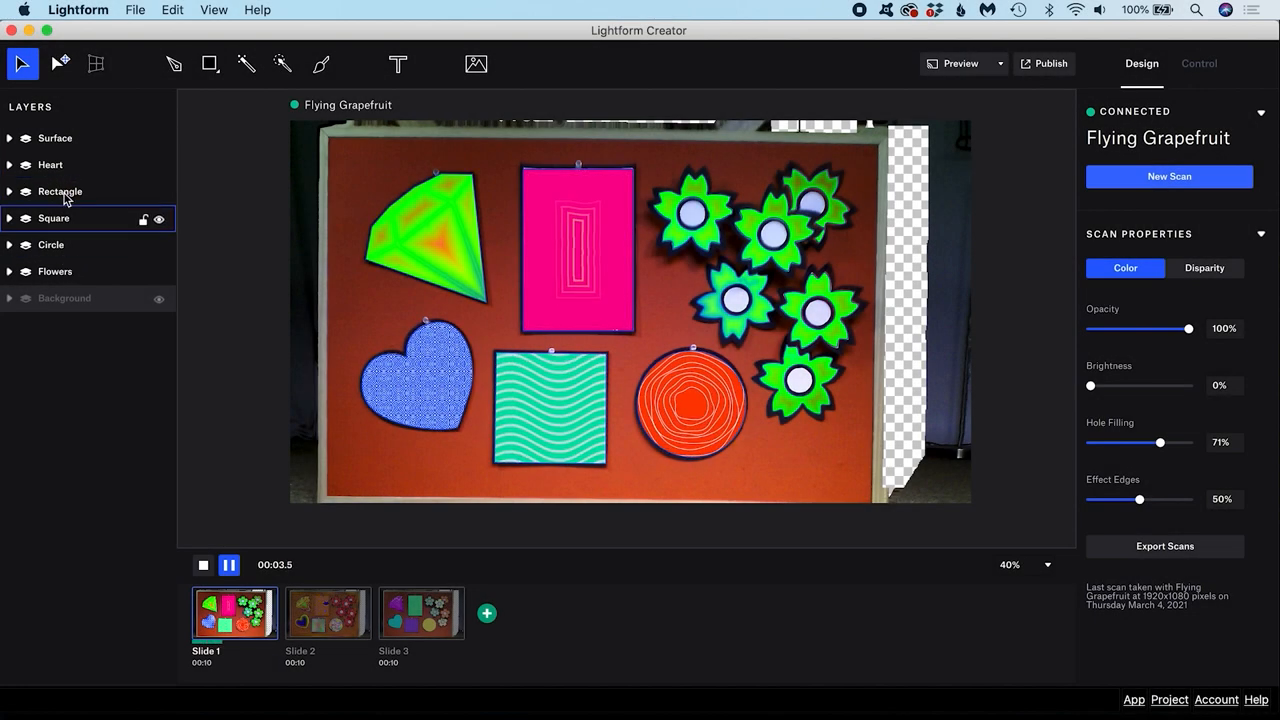
click(60, 192)
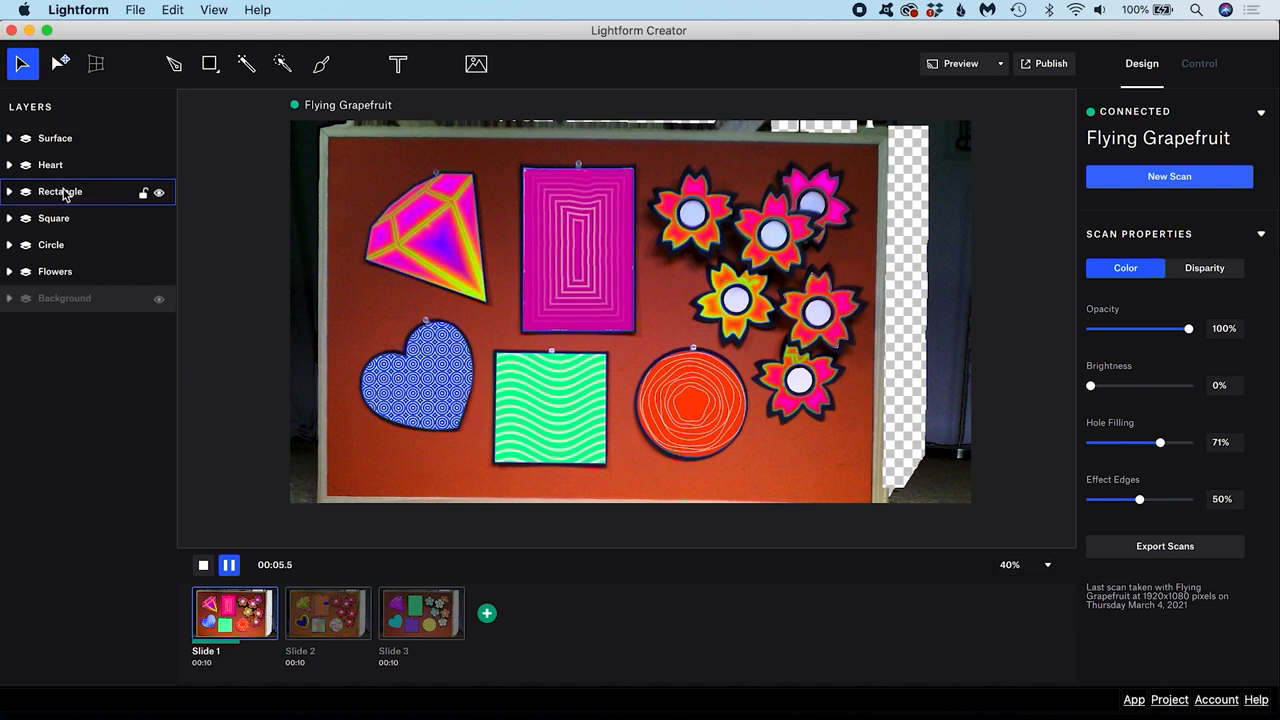
click(56, 138)
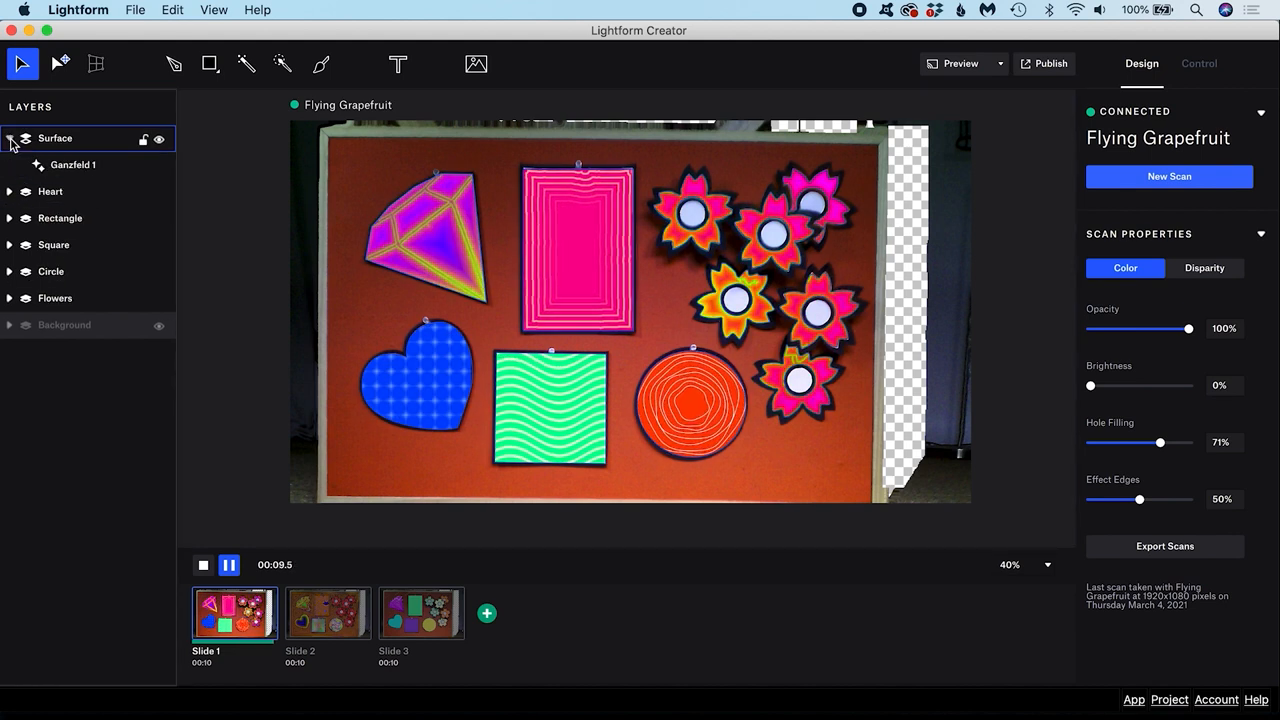
click(10, 192)
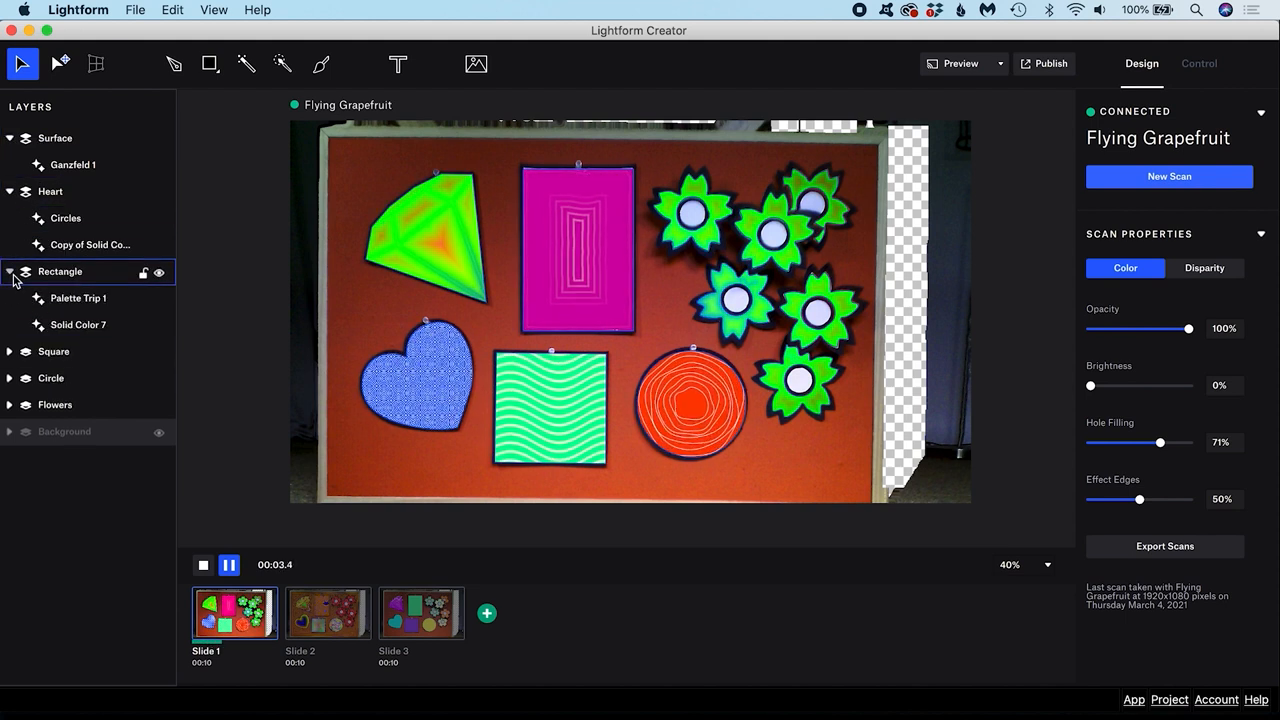
click(72, 164)
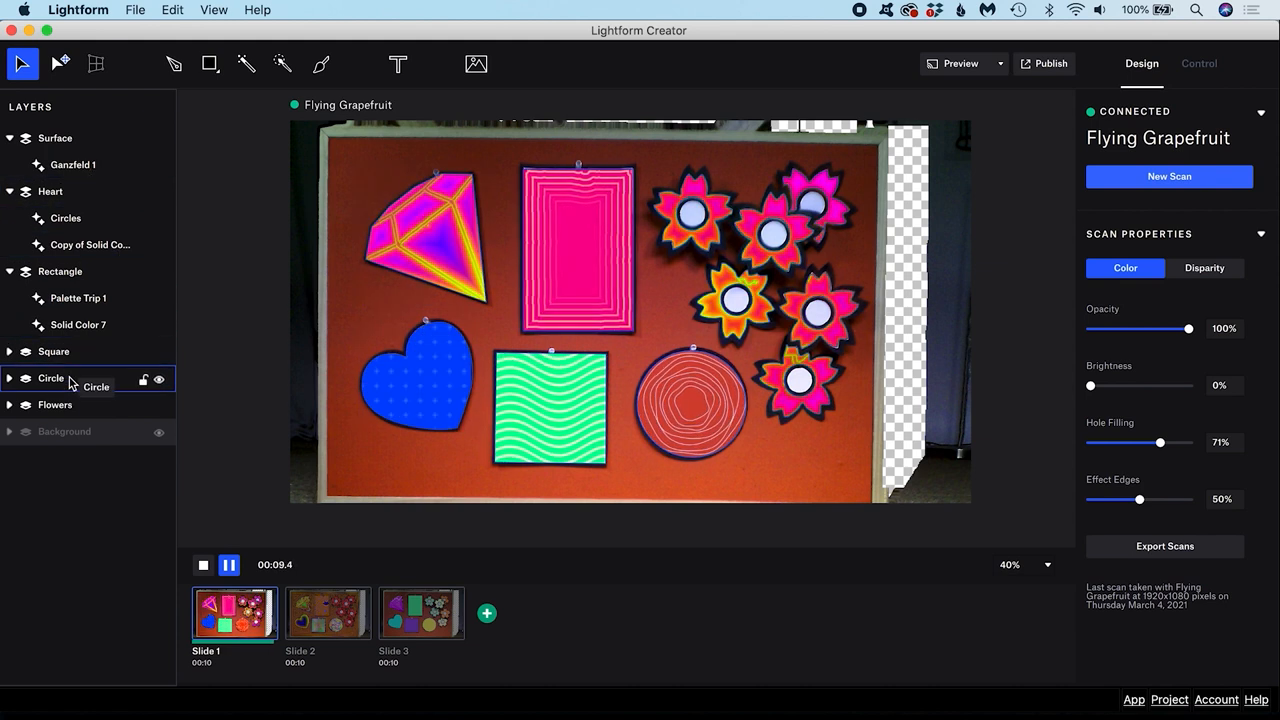
- Rename the diamond-shaped Surface layer to 'Diamond'
click(56, 138)
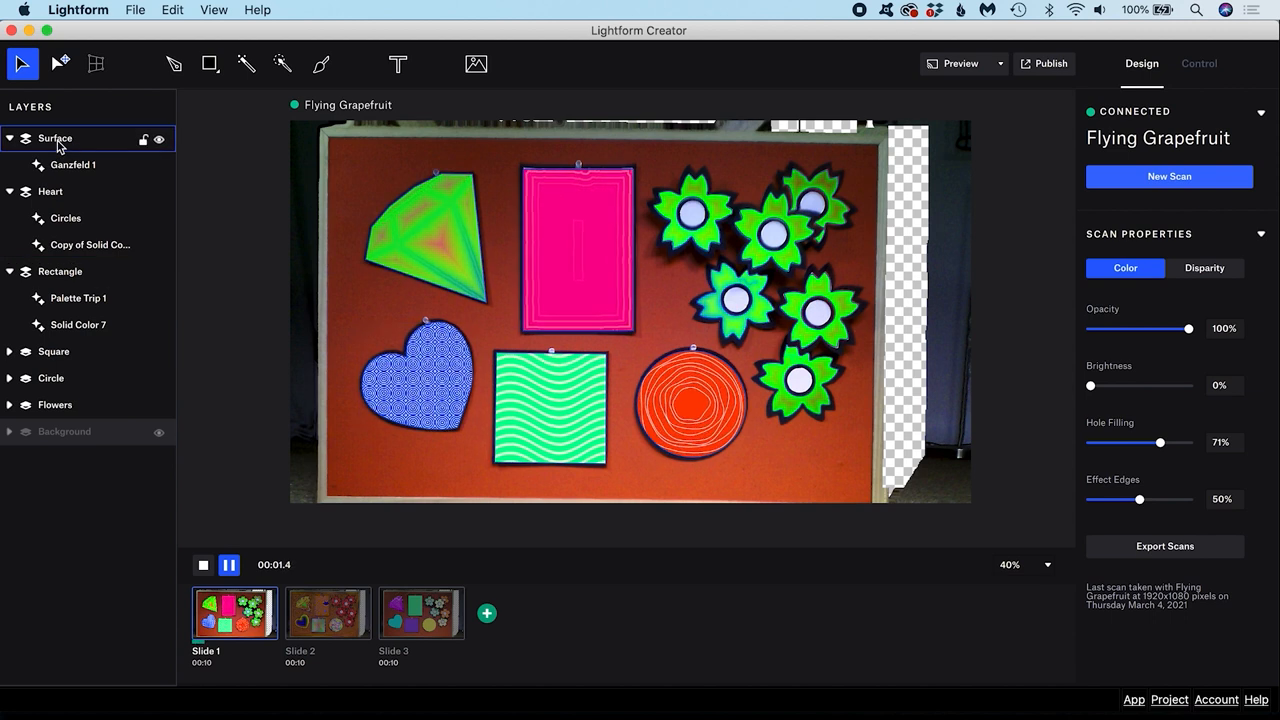
click(56, 138)
text(Diamond)
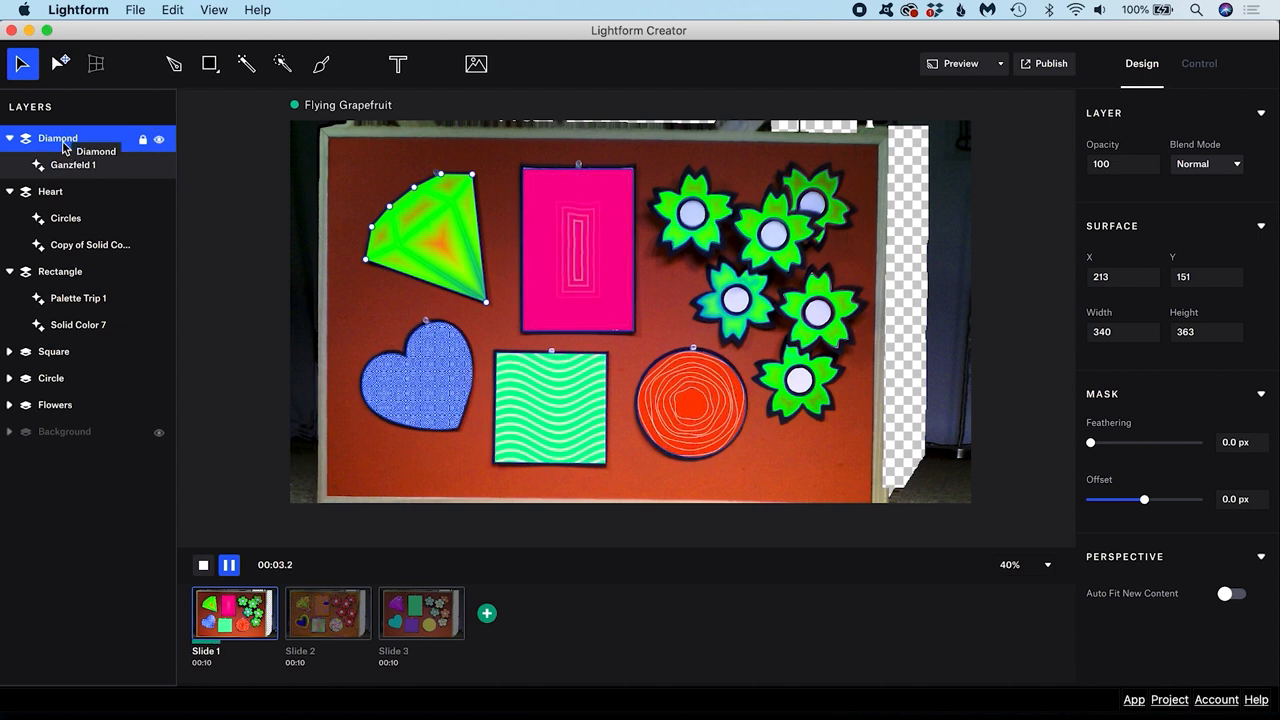
- Lock the Diamond layer from its context menu, then select the Circles effect under Heart
right_click(58, 138)
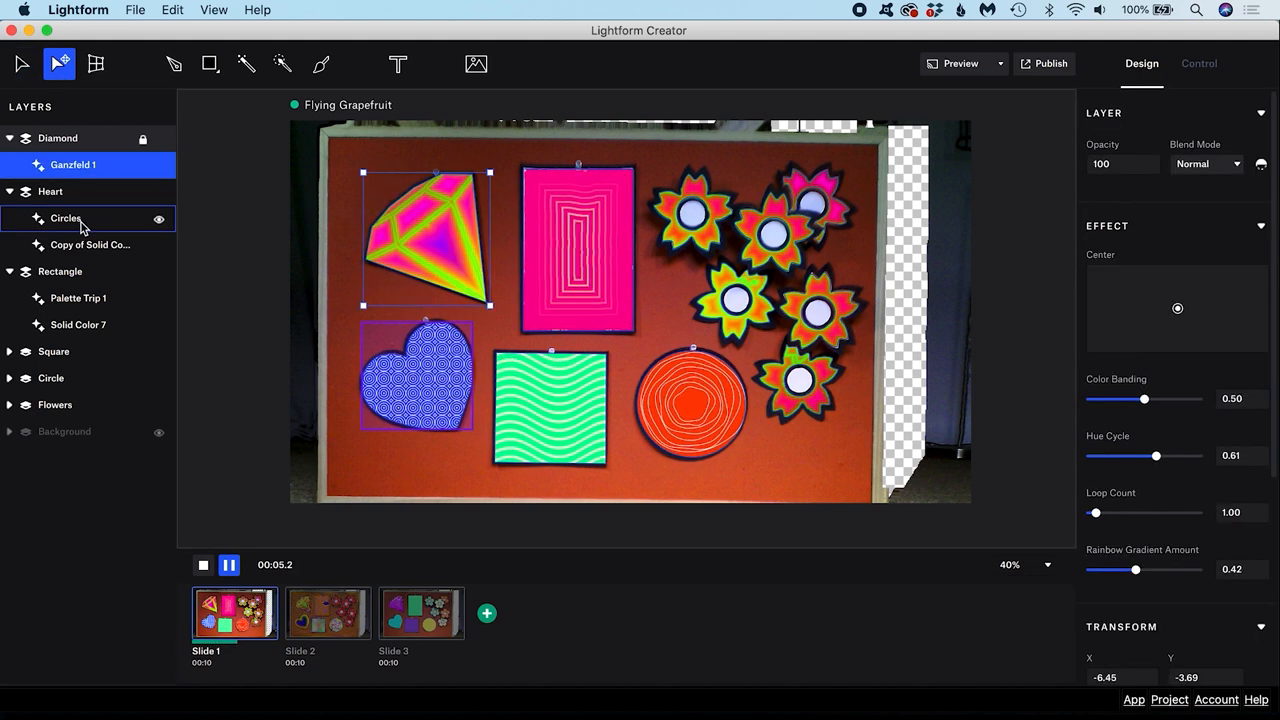
click(90, 244)
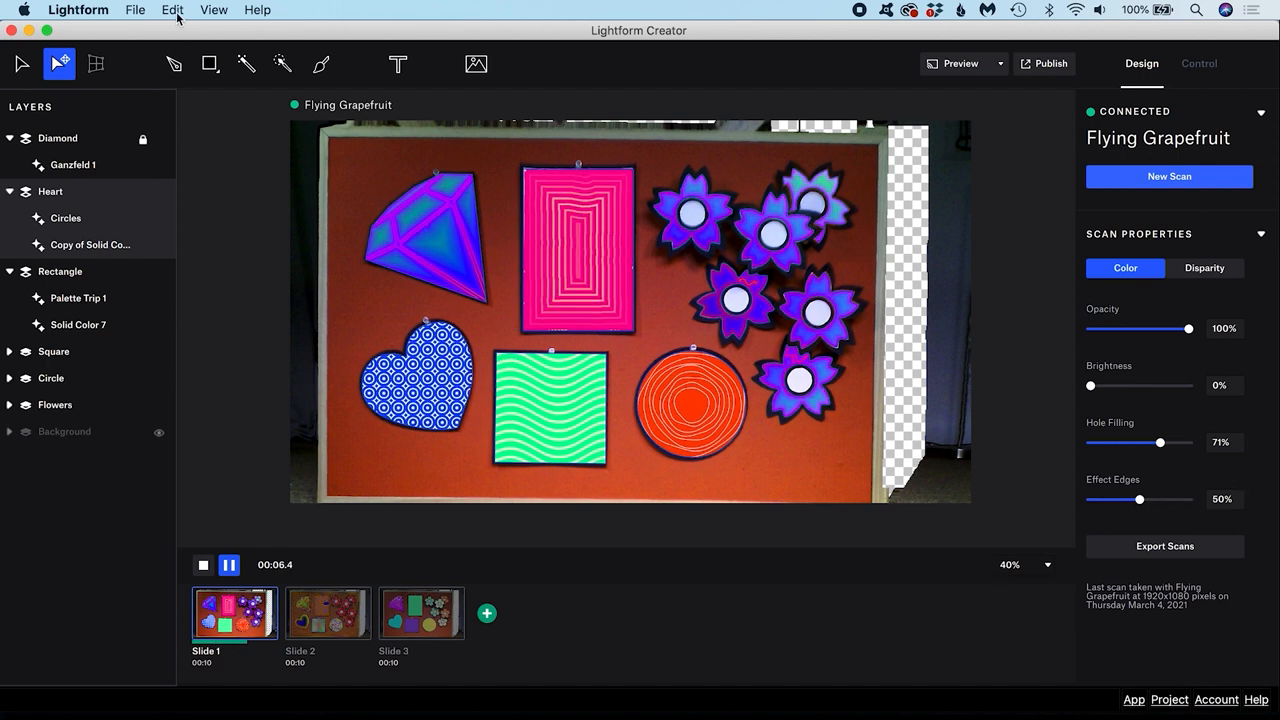
click(172, 8)
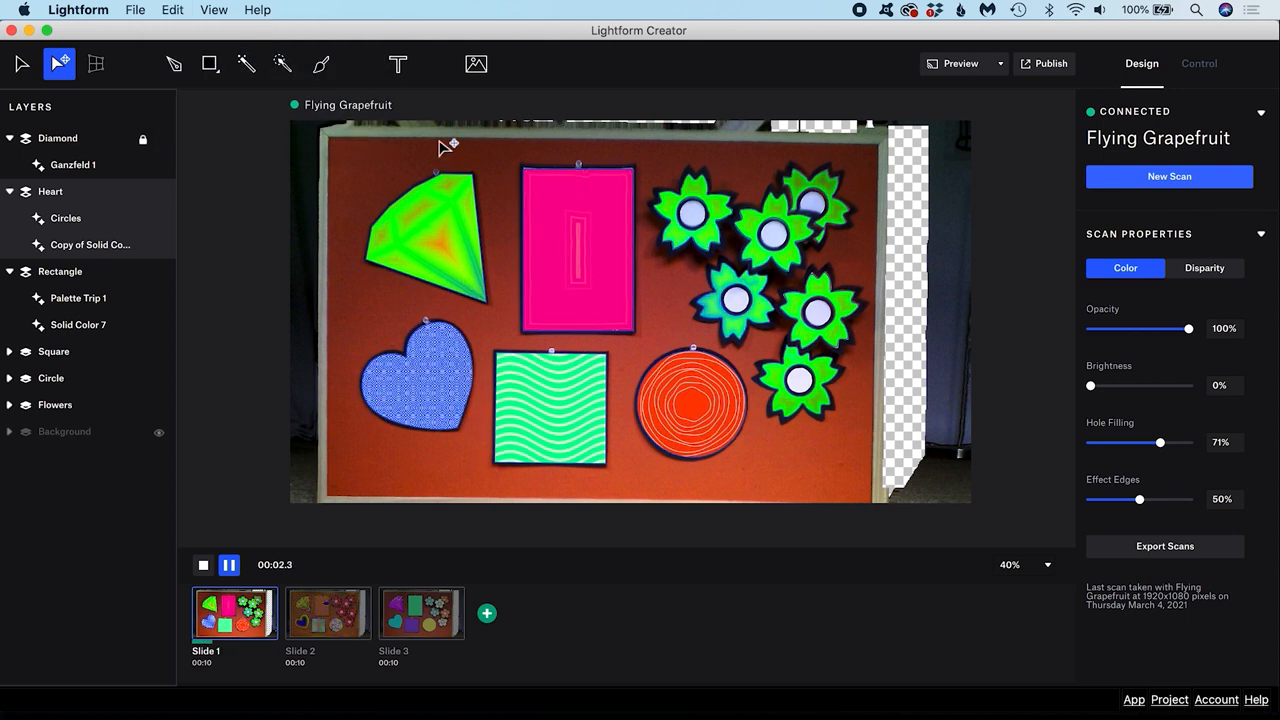
click(476, 64)
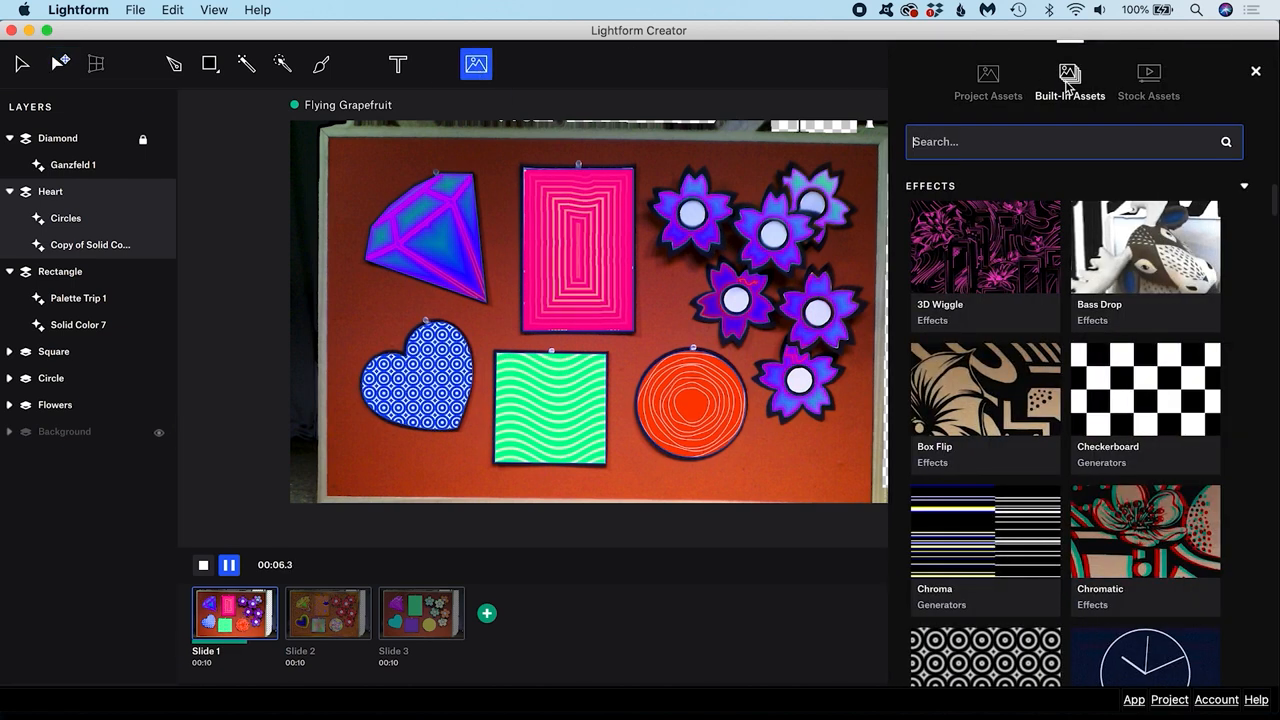
click(988, 80)
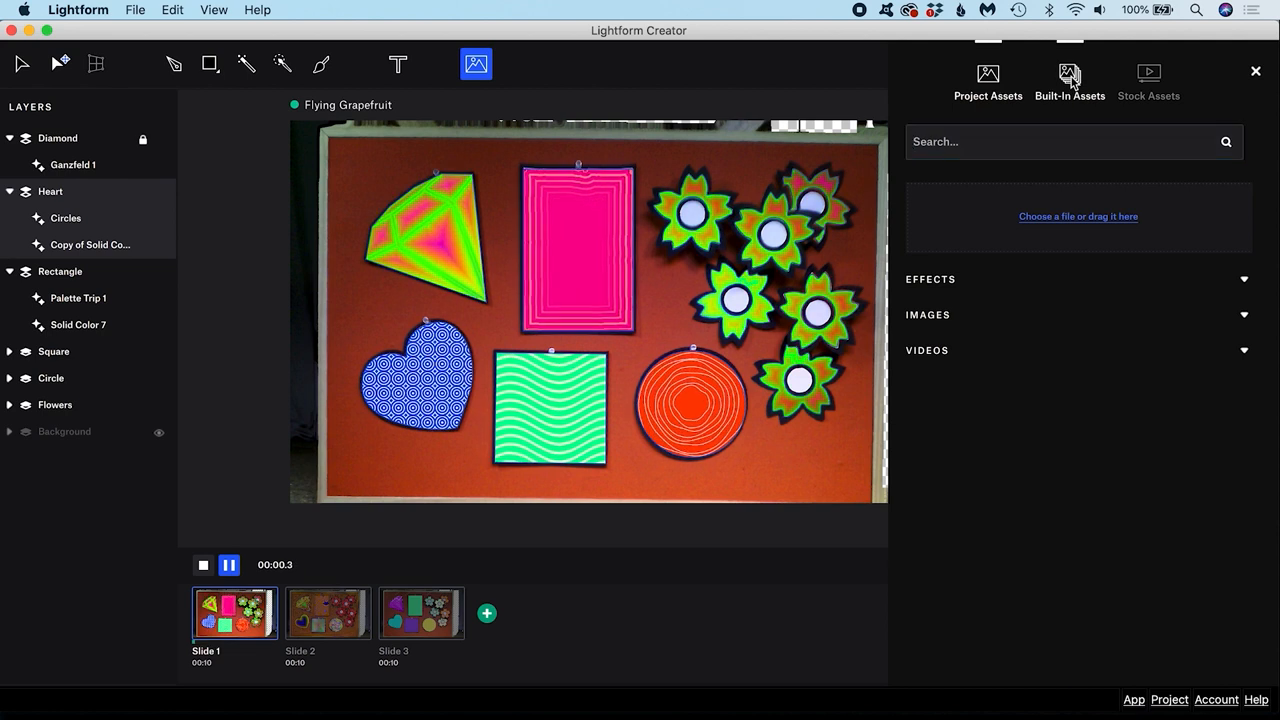
click(1148, 80)
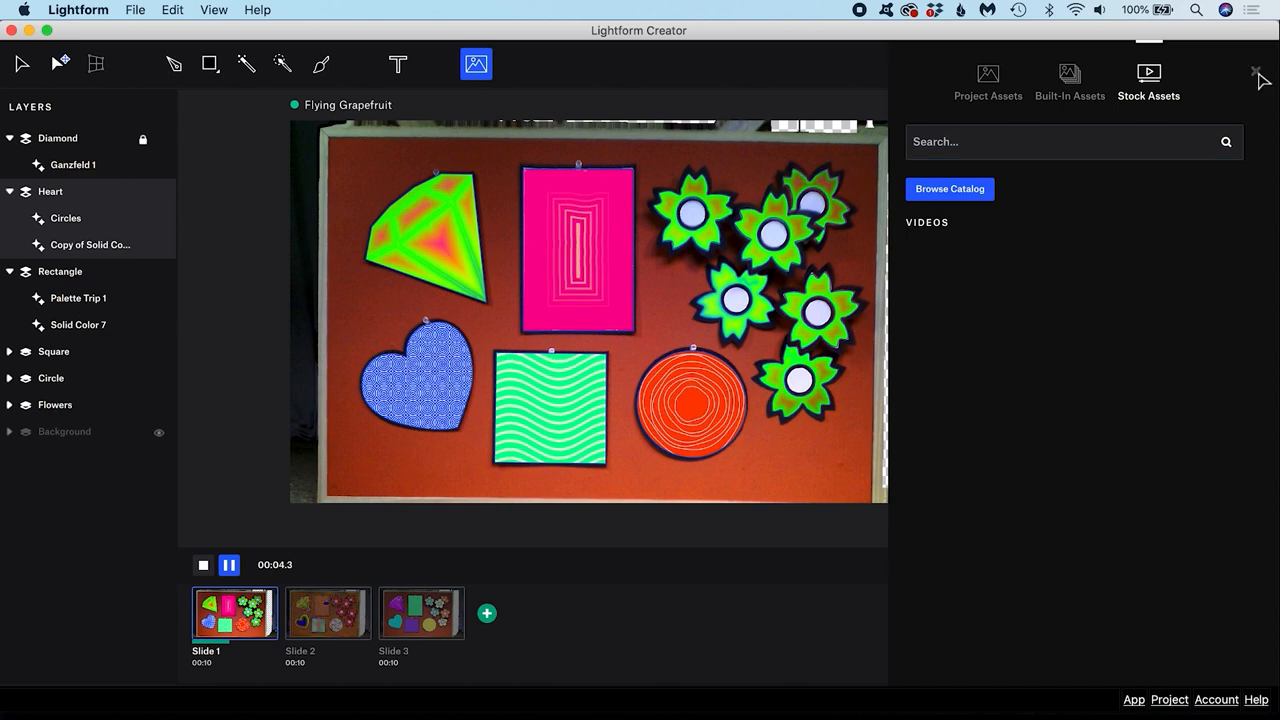
click(1256, 72)
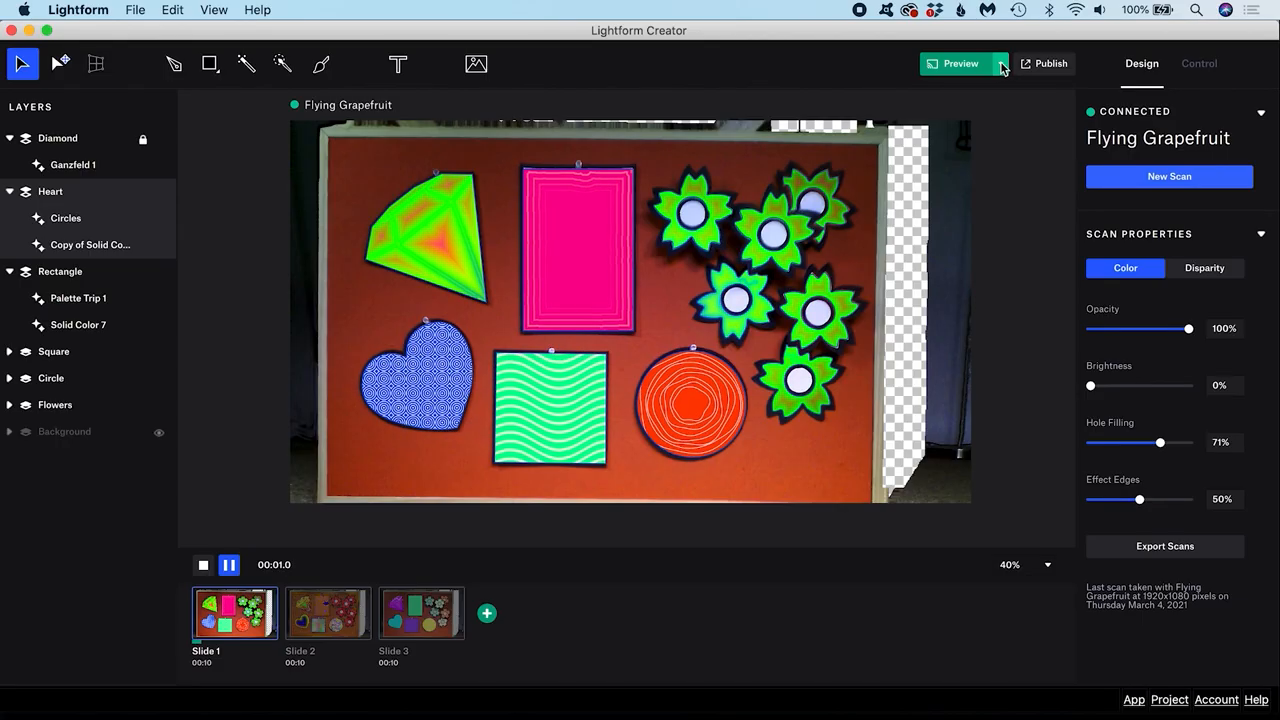
click(1000, 62)
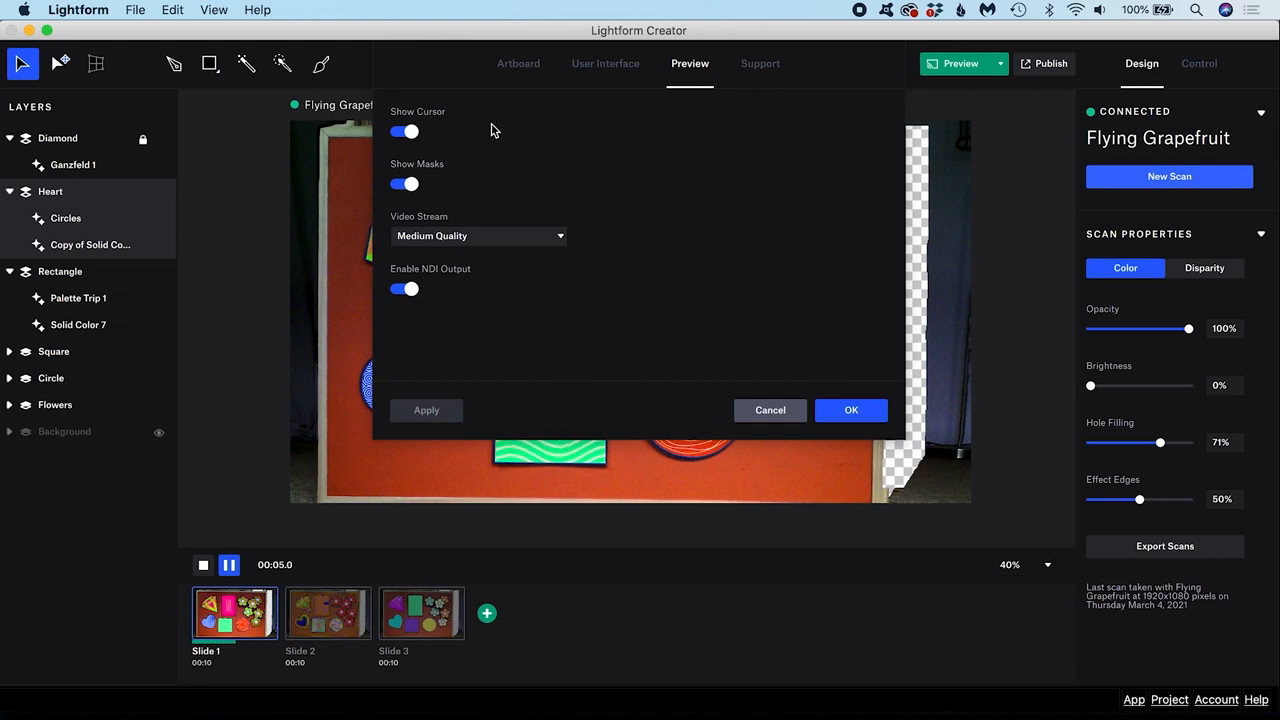
click(404, 184)
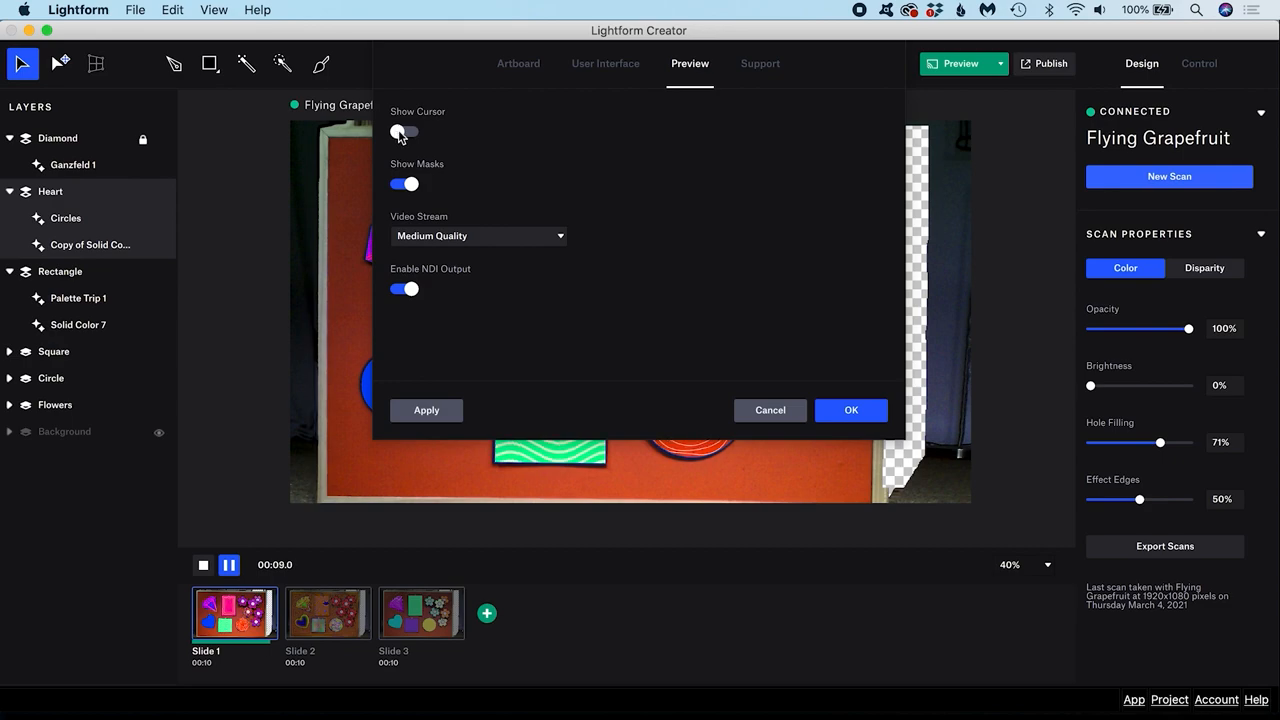
click(478, 236)
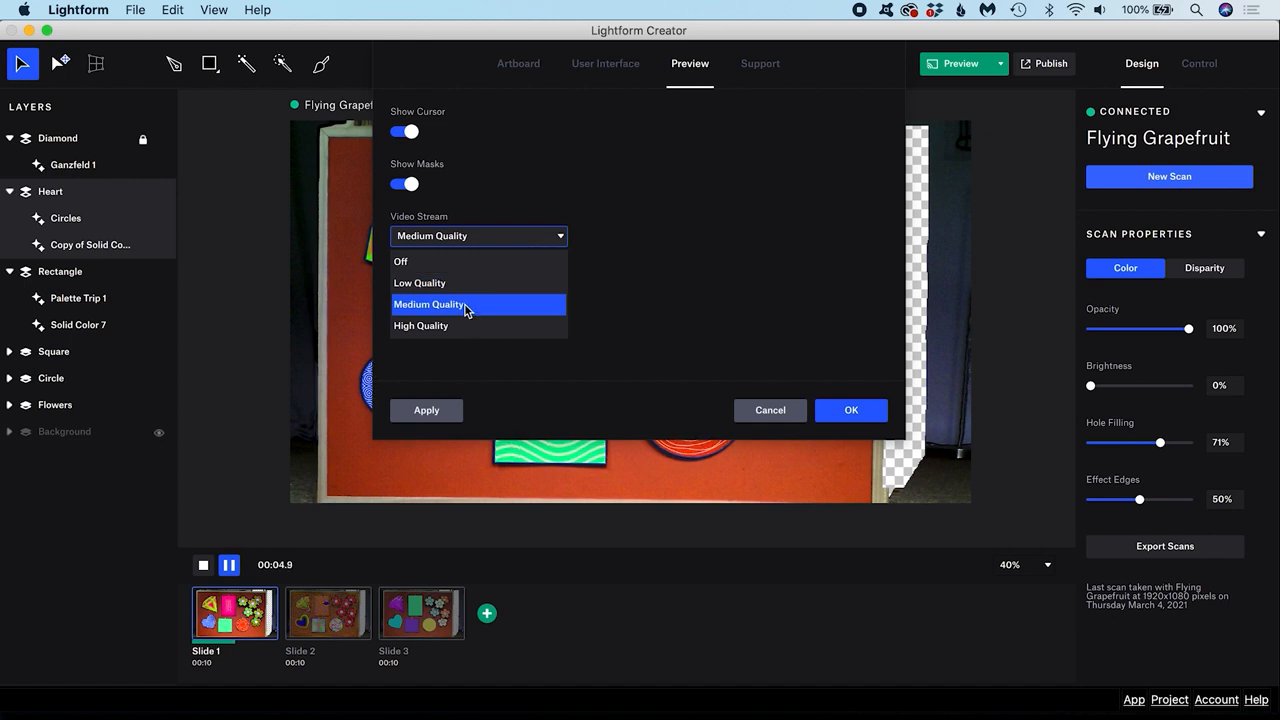
click(464, 304)
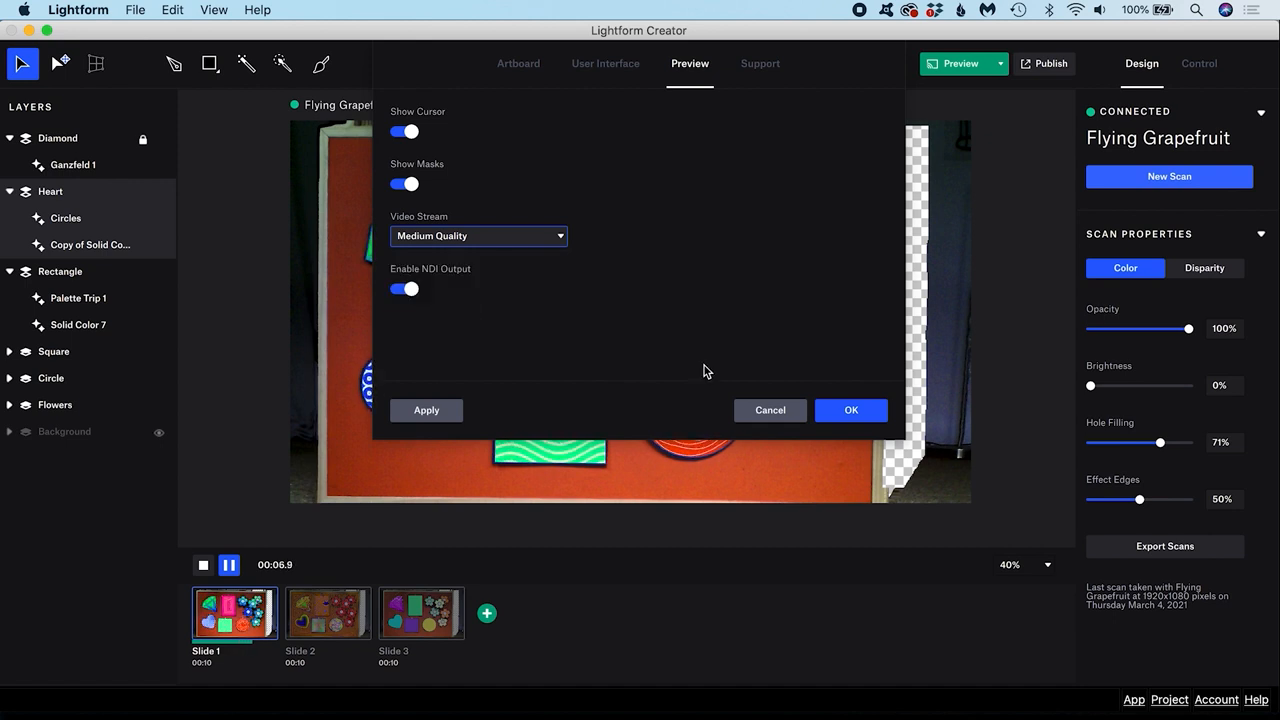
click(518, 62)
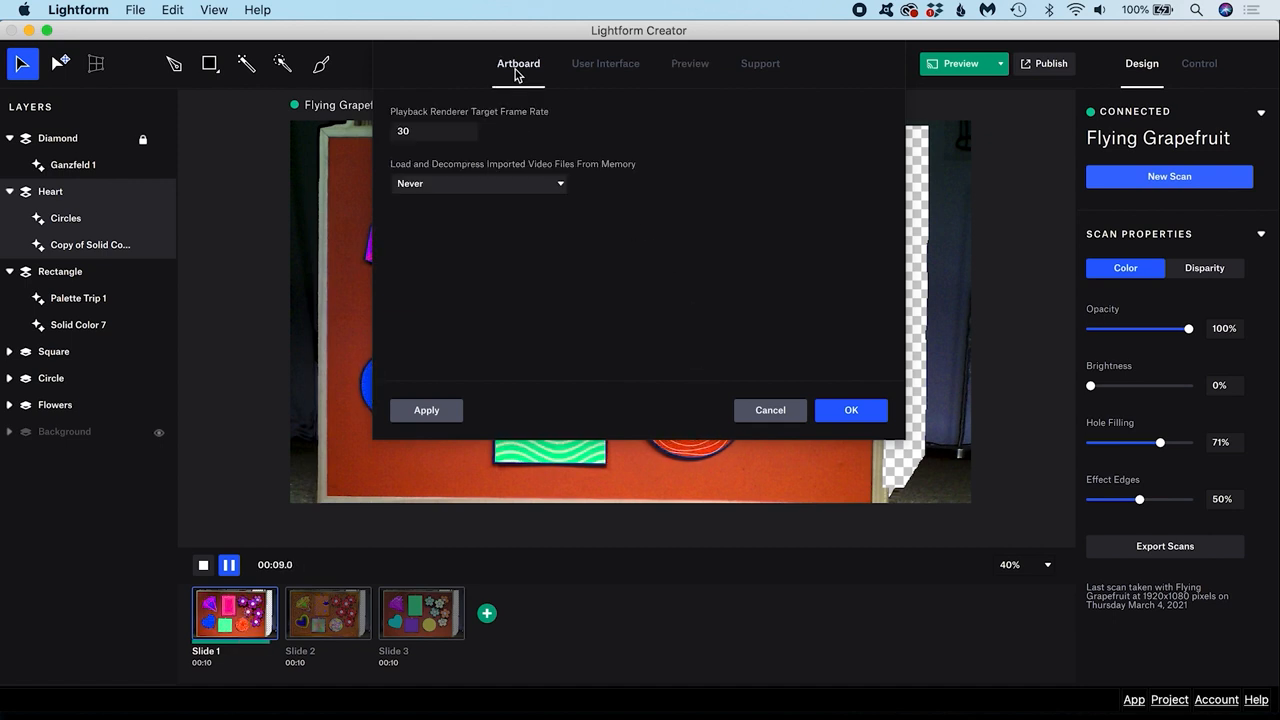
click(604, 62)
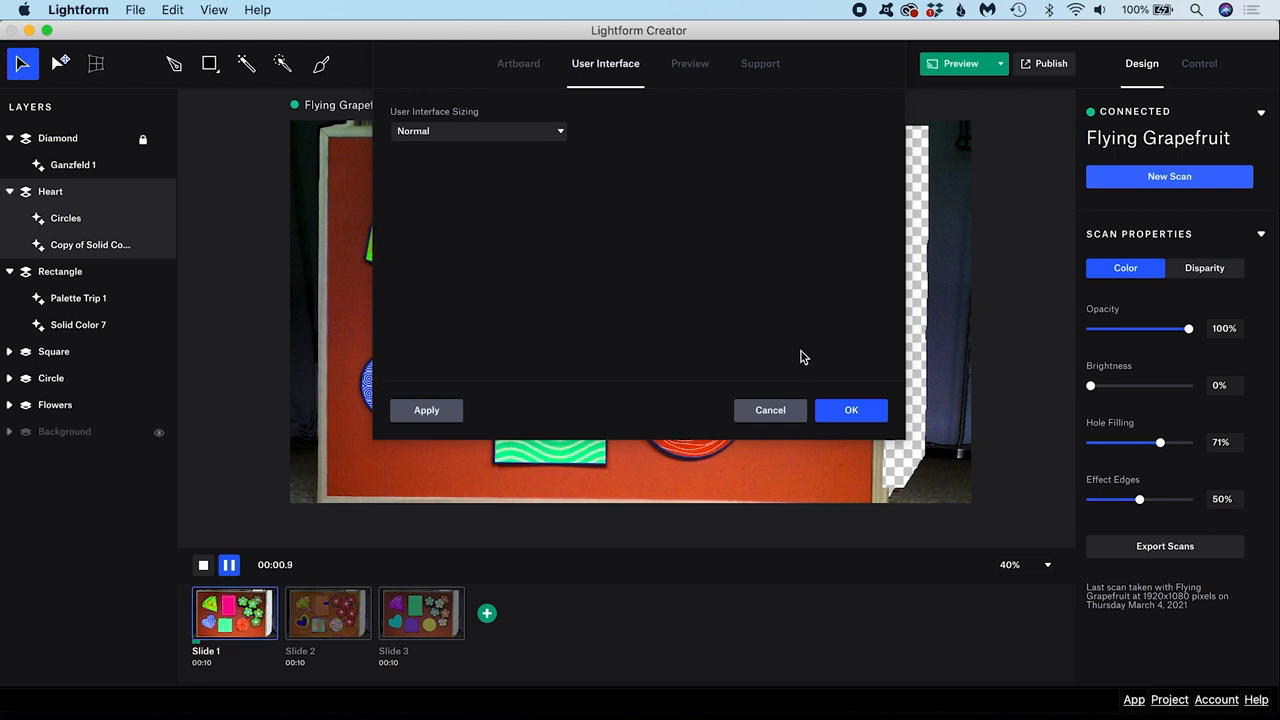
click(850, 410)
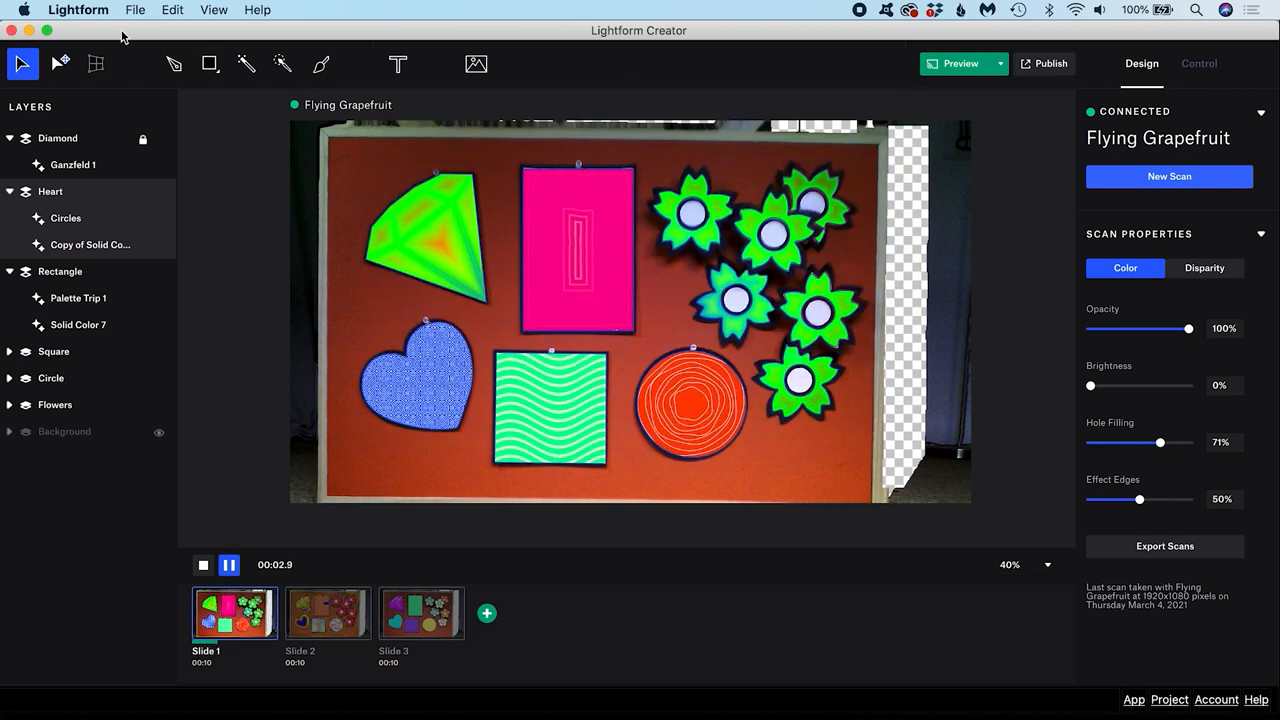
click(78, 8)
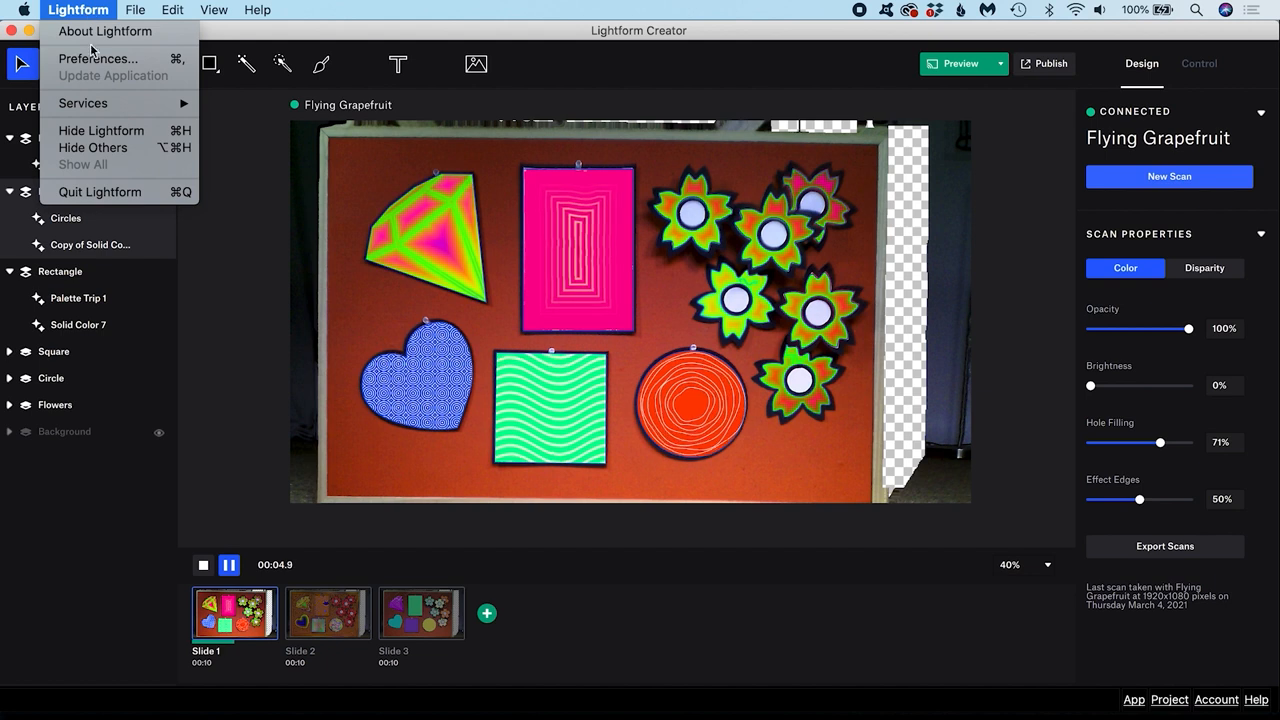
mouse_move(96, 58)
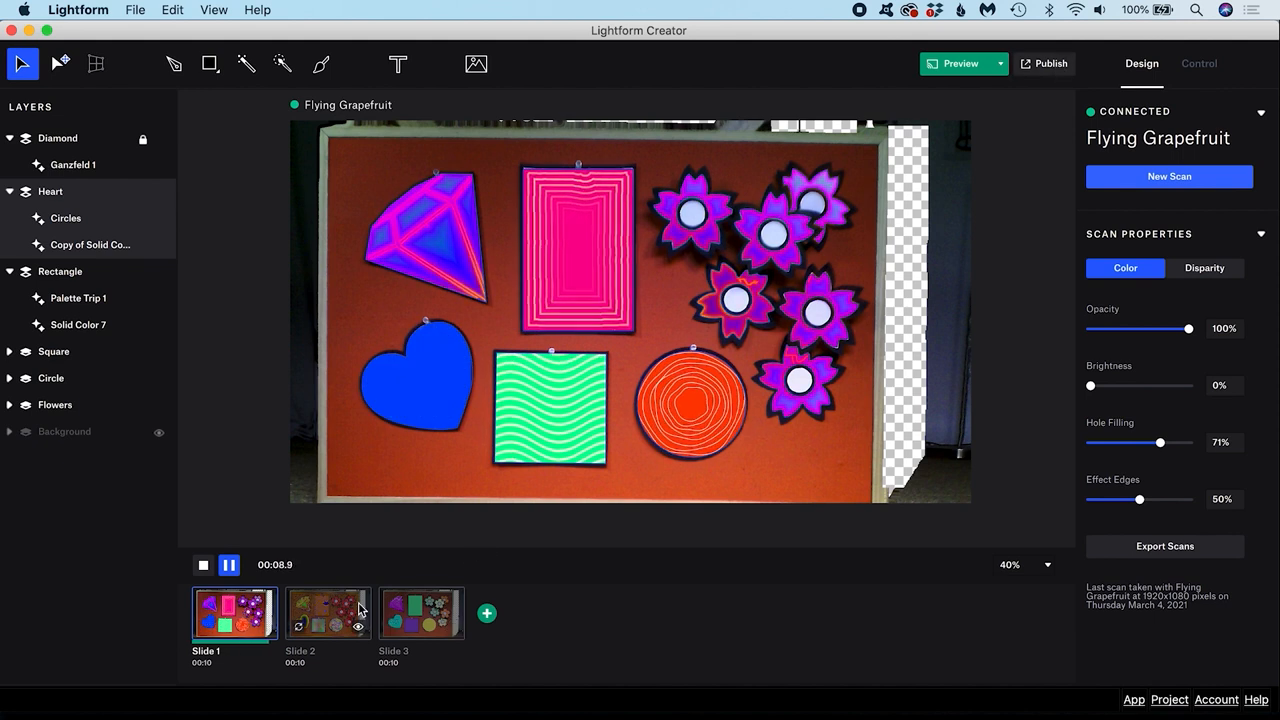
click(328, 612)
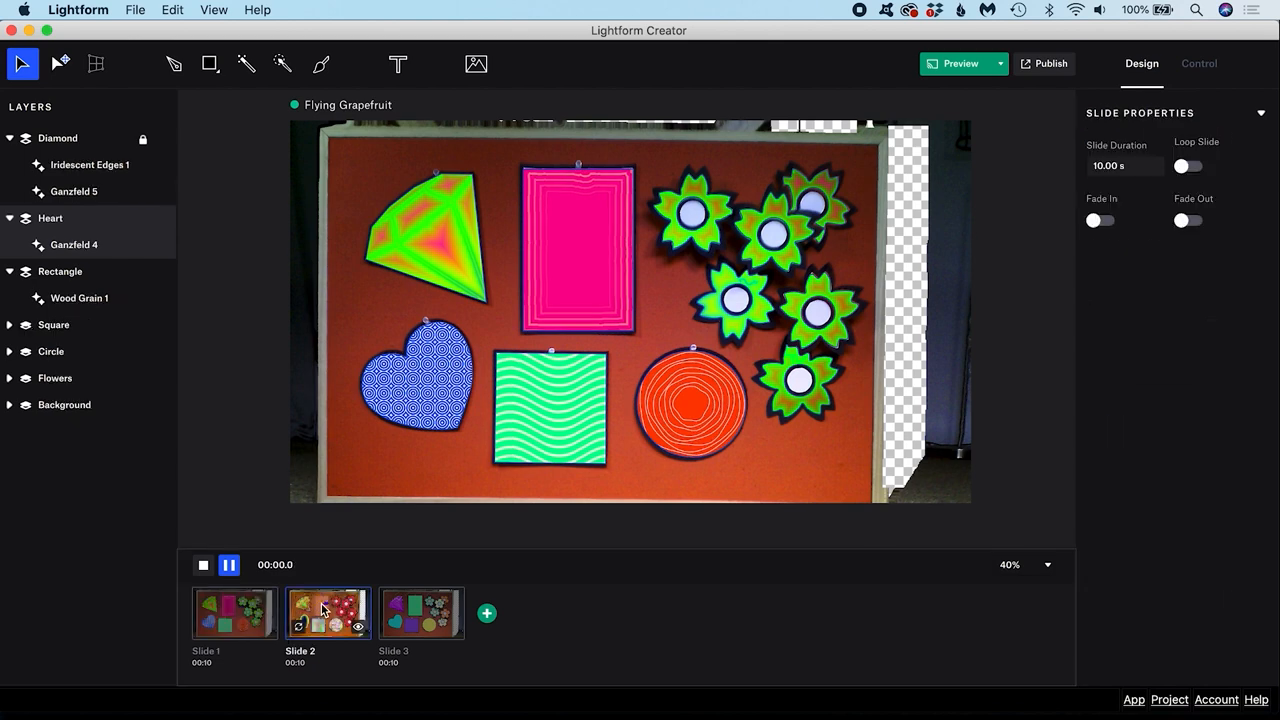
click(420, 612)
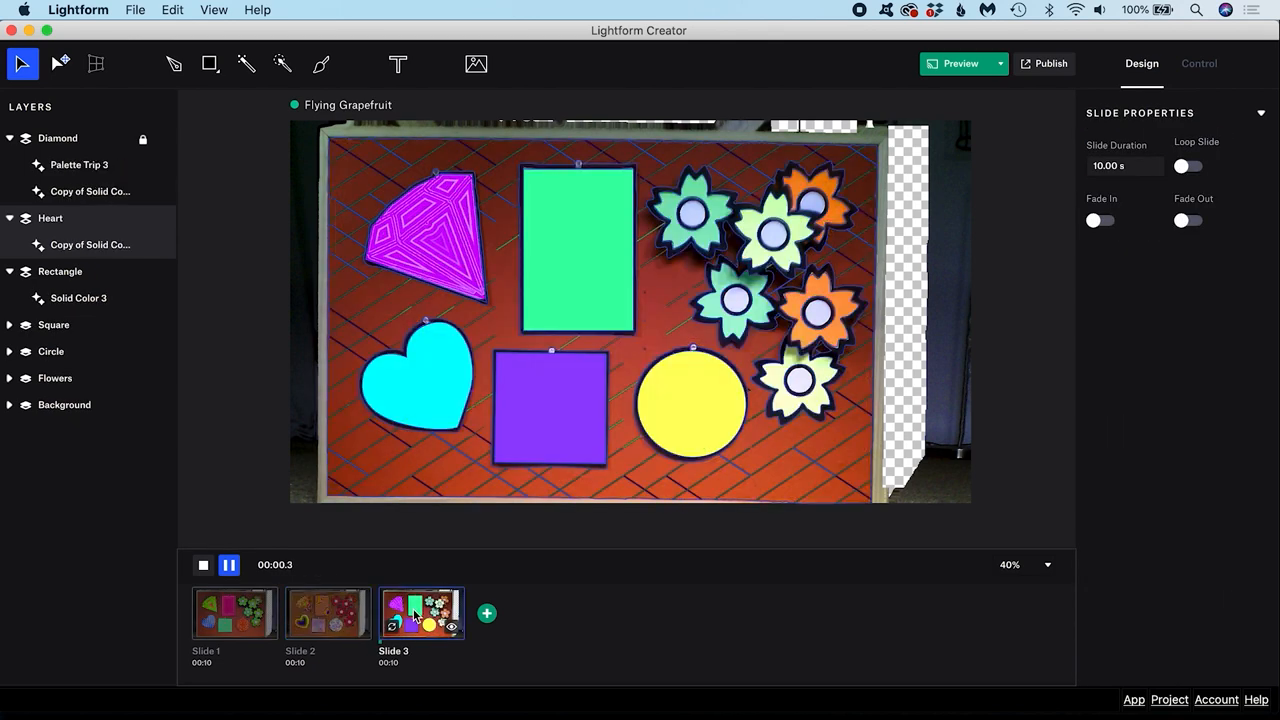
click(236, 612)
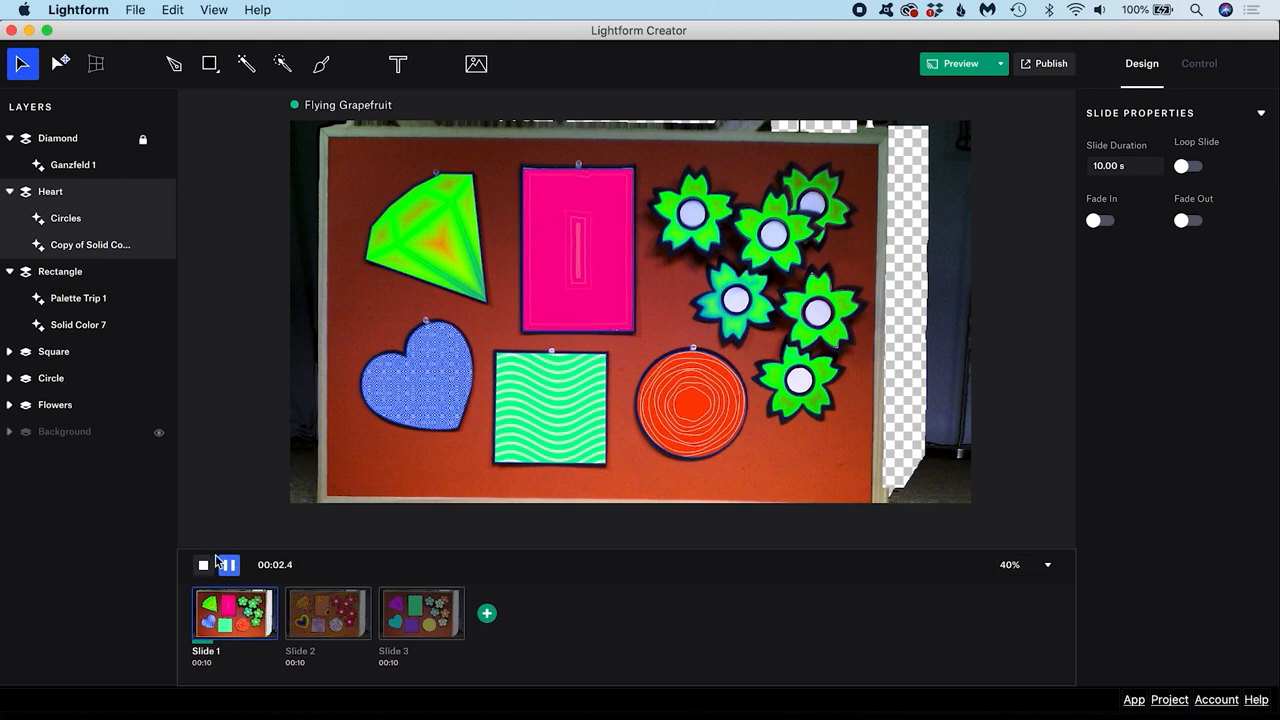
click(228, 564)
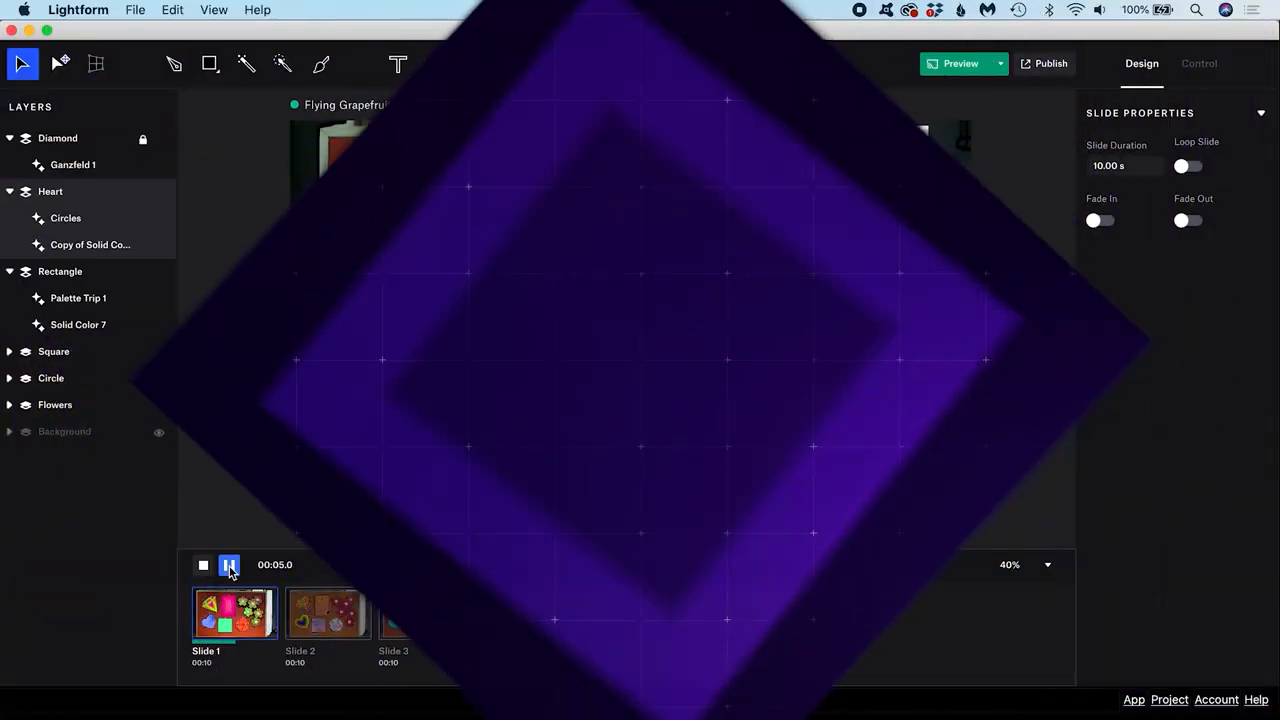
click(228, 564)
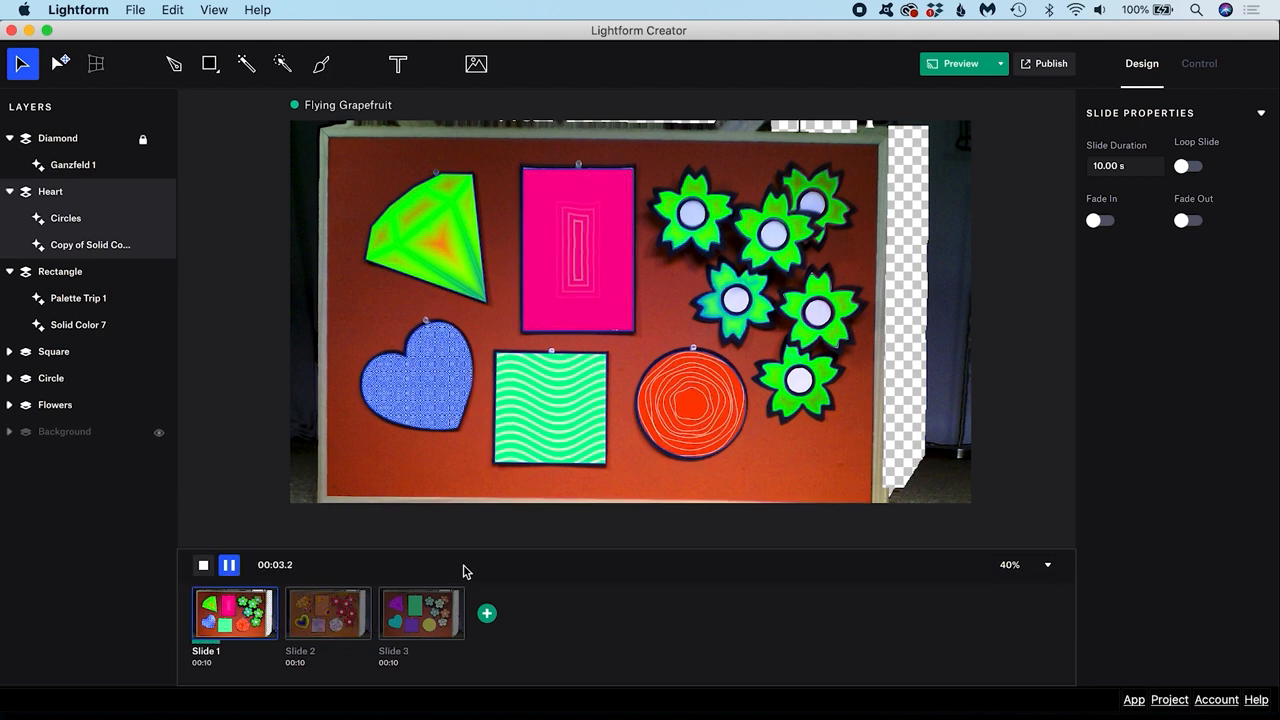
click(90, 244)
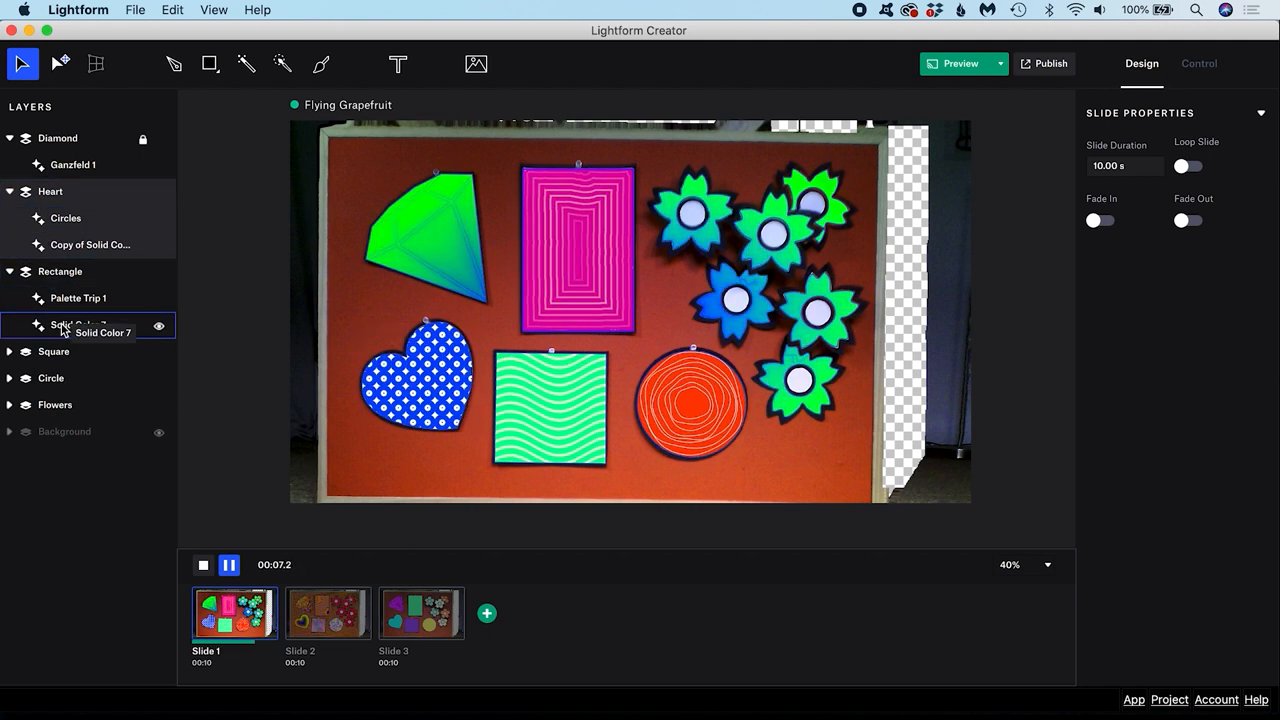
click(50, 192)
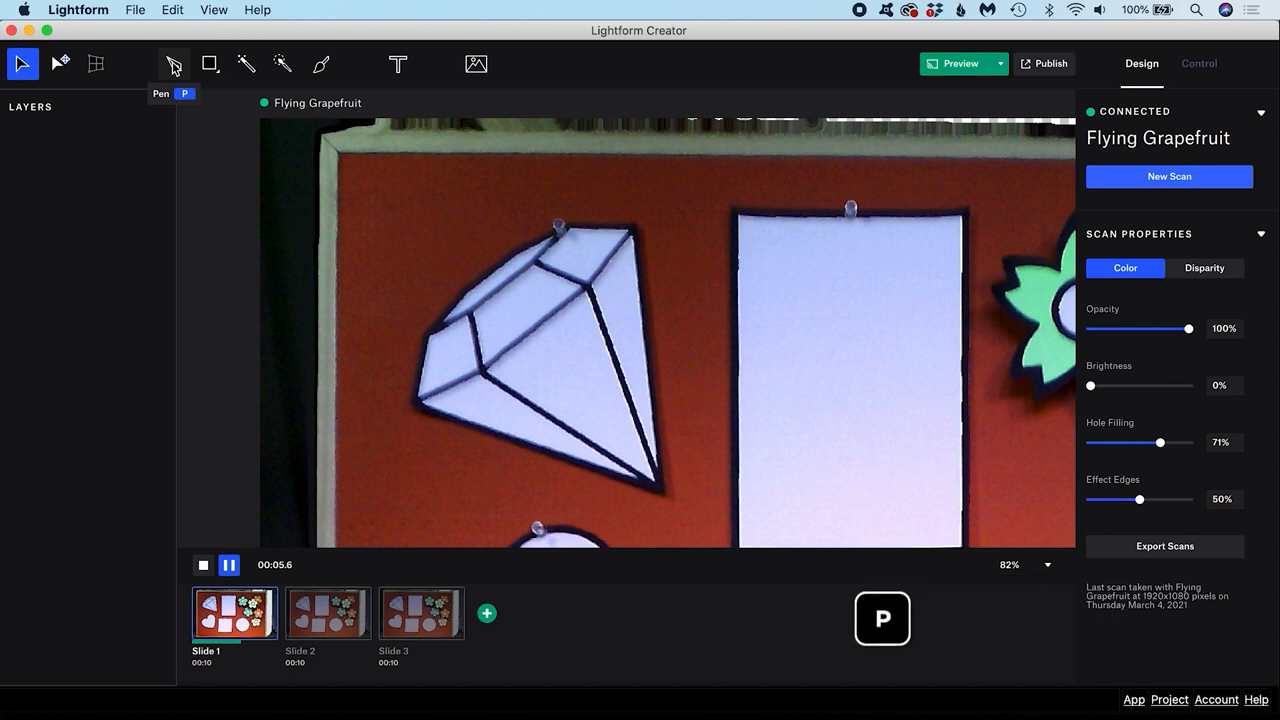
- Trace the paper diamond's edges point by point with the Pen tool as a new Surface
click(172, 64)
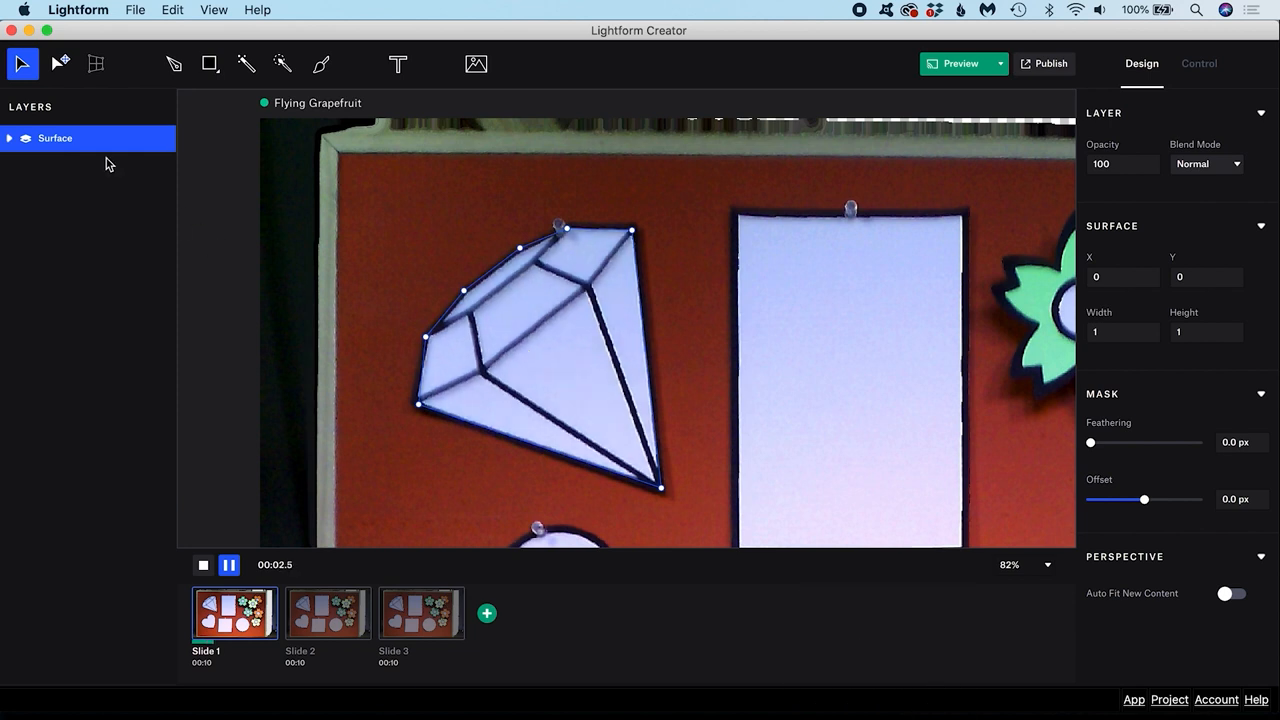
mouse_move(78, 138)
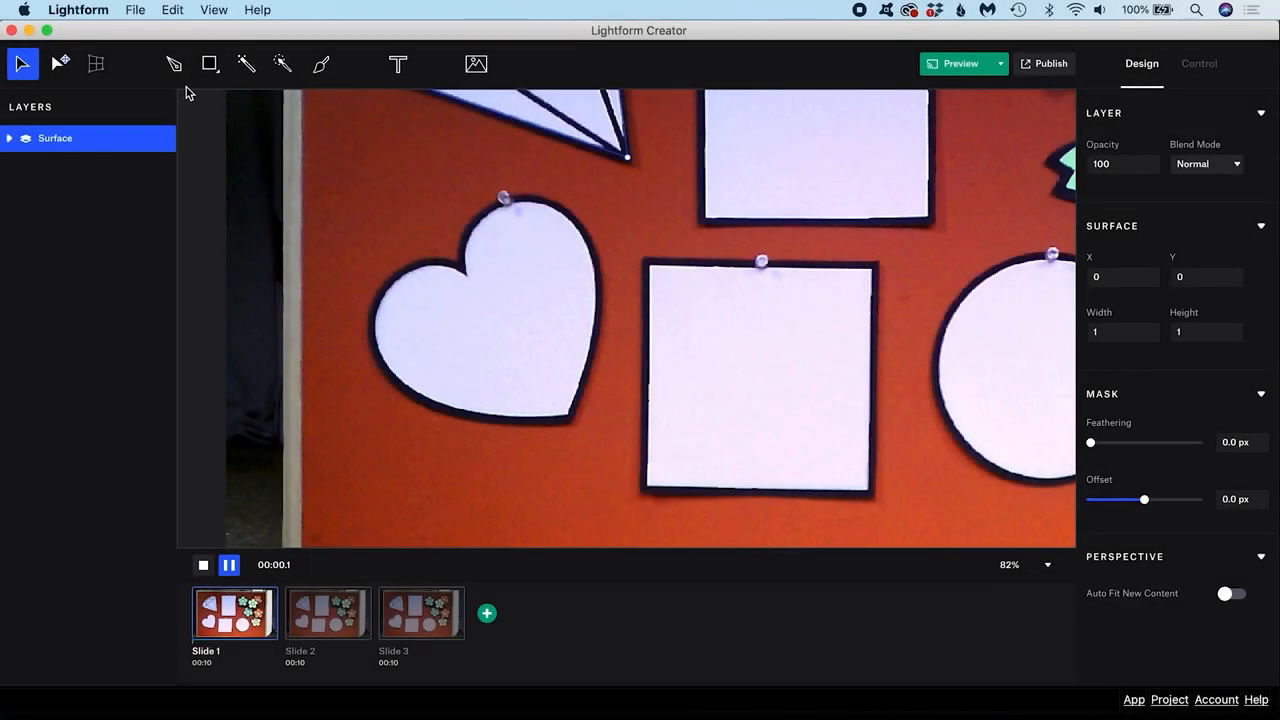
- Trace the heart with the Pen tool, bending Bezier curves along its rounded lobes, and finish the path
click(172, 64)
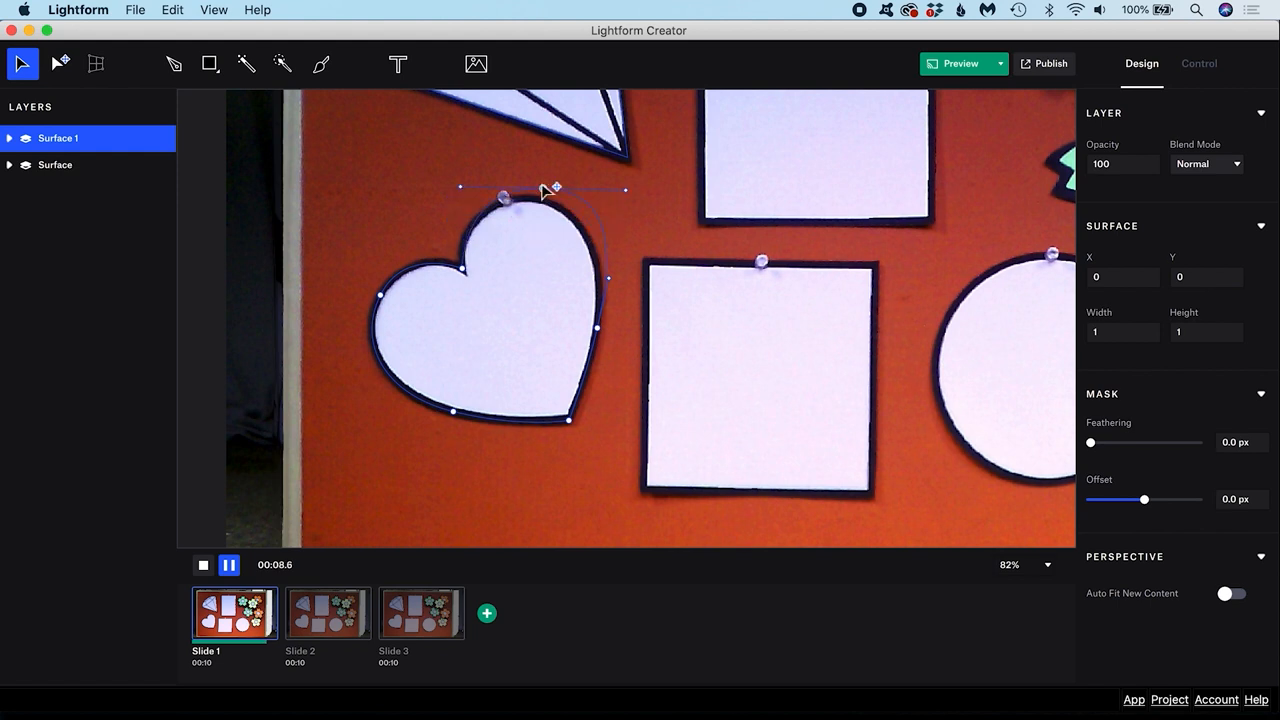
drag(556, 188, 530, 200)
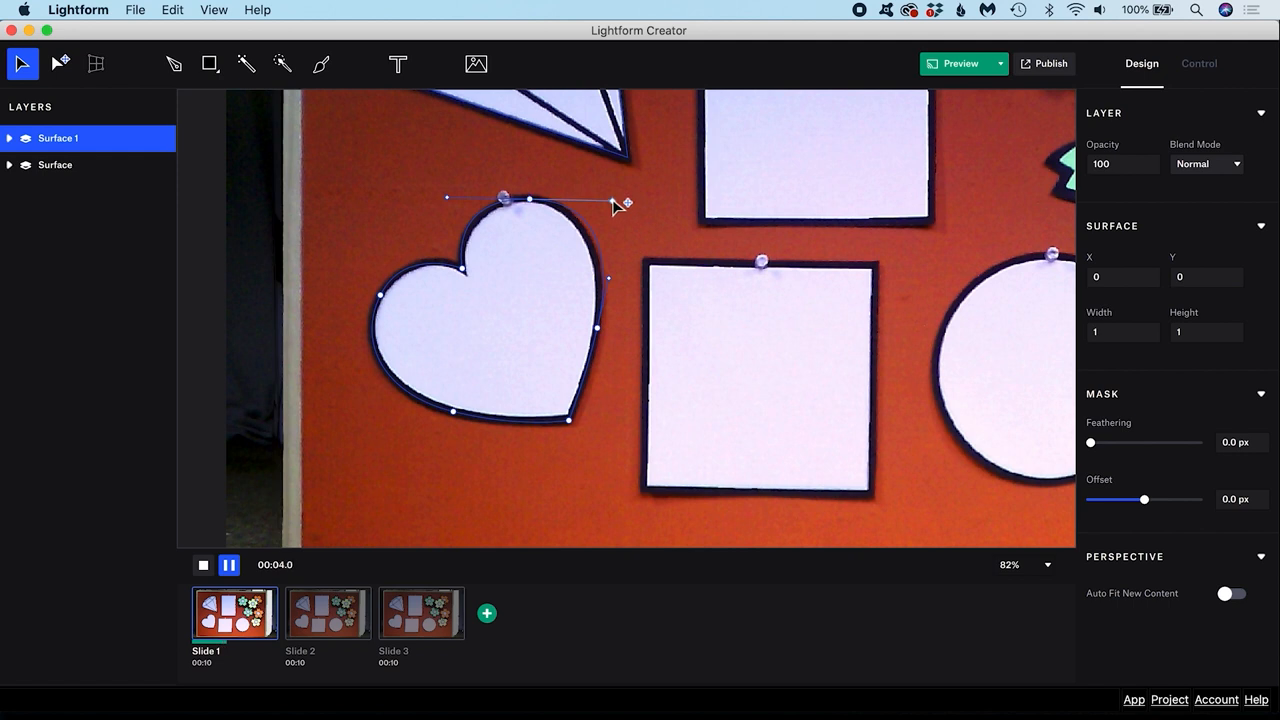
drag(624, 204, 600, 164)
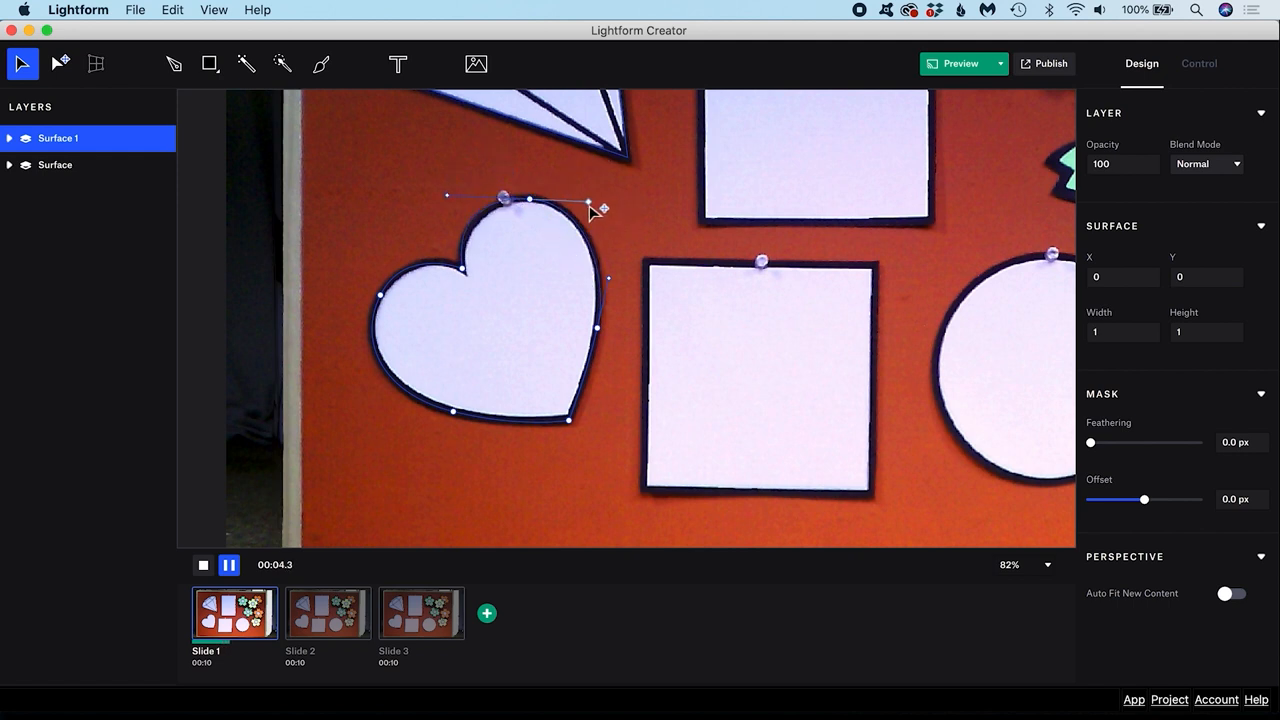
key(alt)
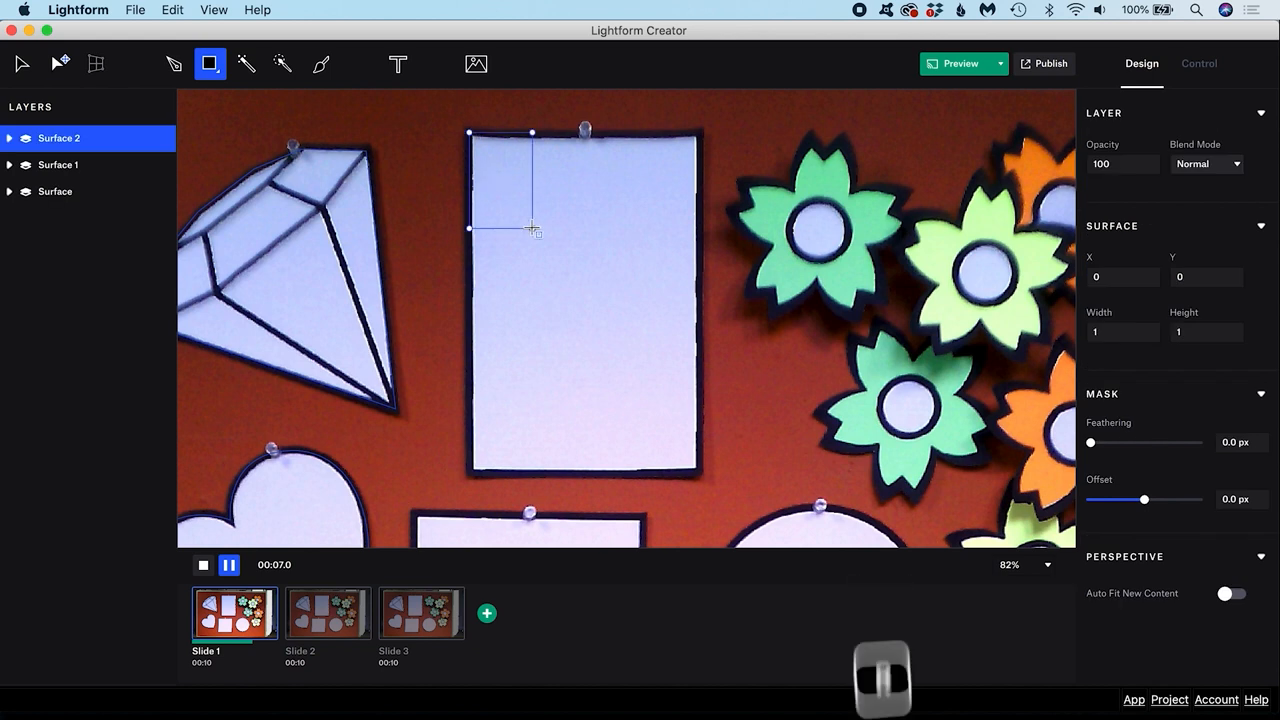
- Drag rectangle surfaces over the tall paper rectangle and the square
drag(532, 228, 700, 476)
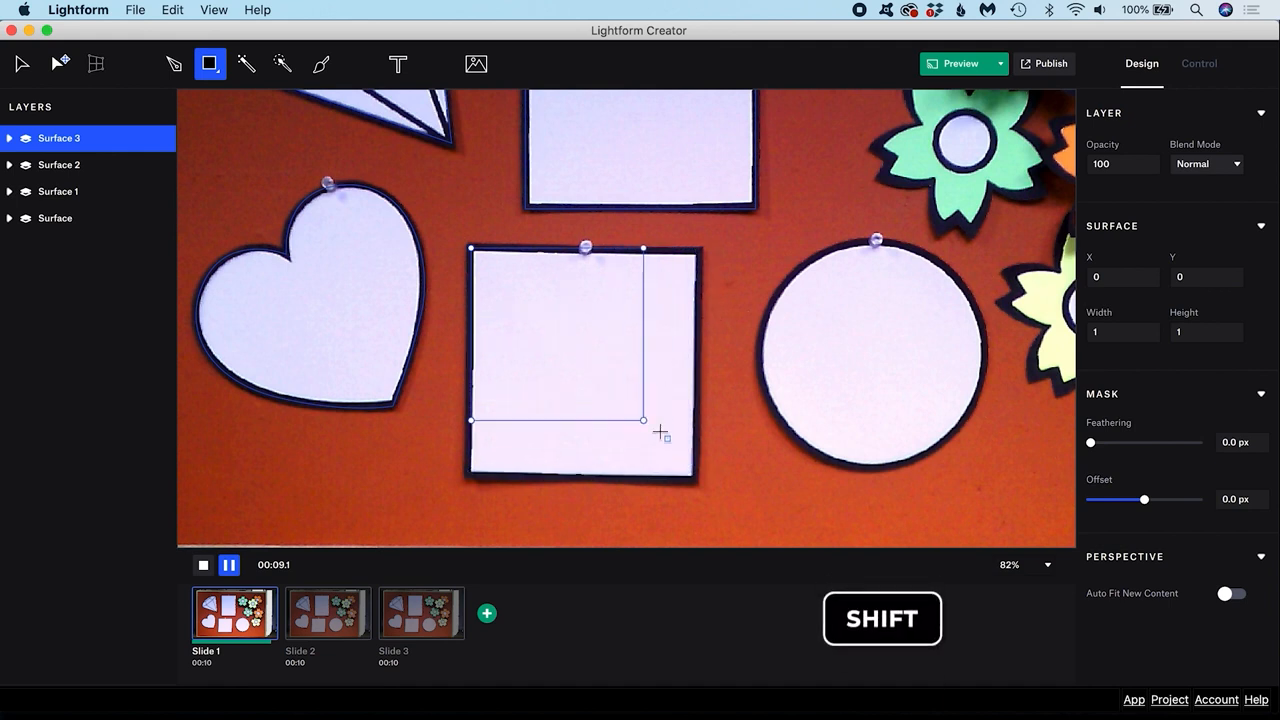
drag(644, 420, 700, 478)
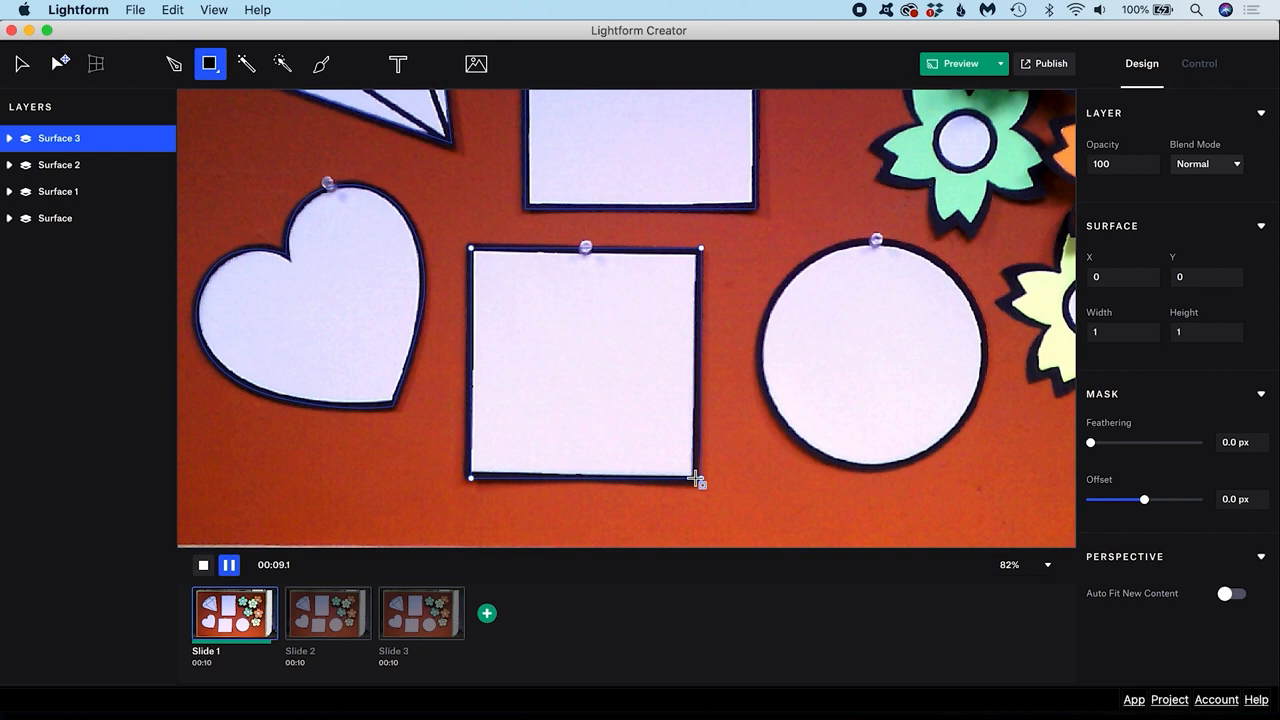
click(22, 62)
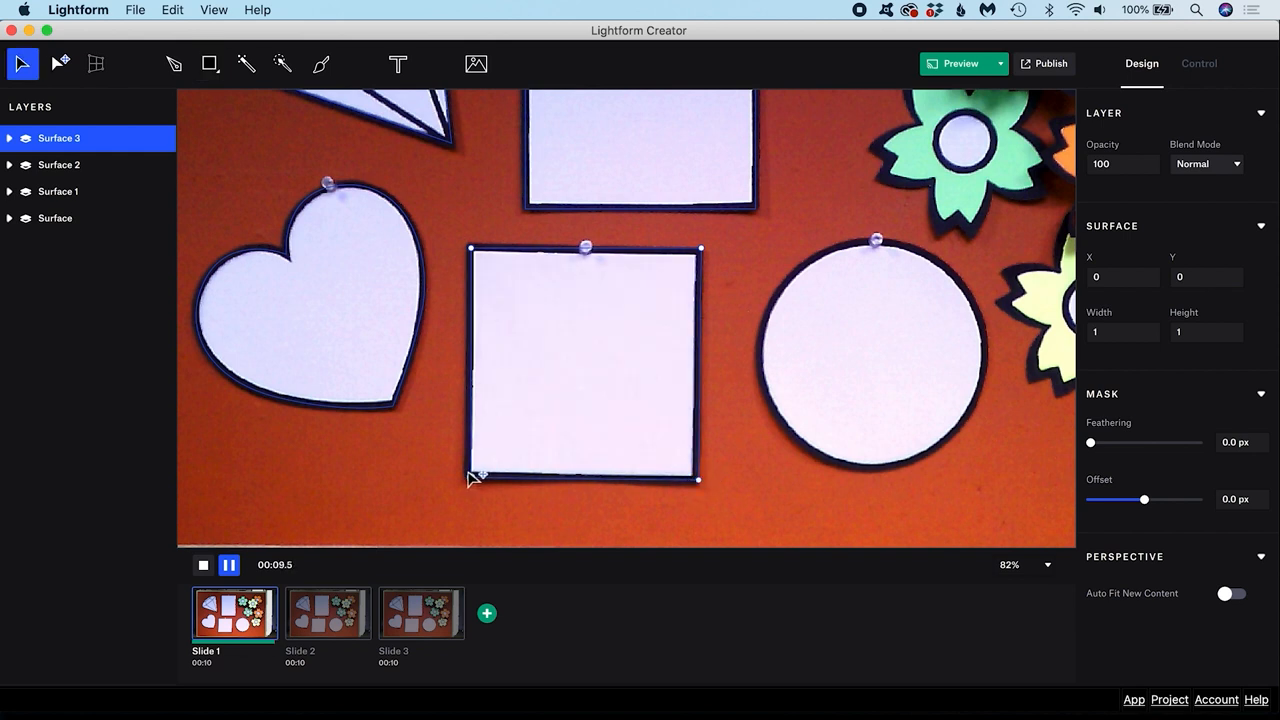
- Switch the shape tool to Ellipse to draw one more surface
click(210, 64)
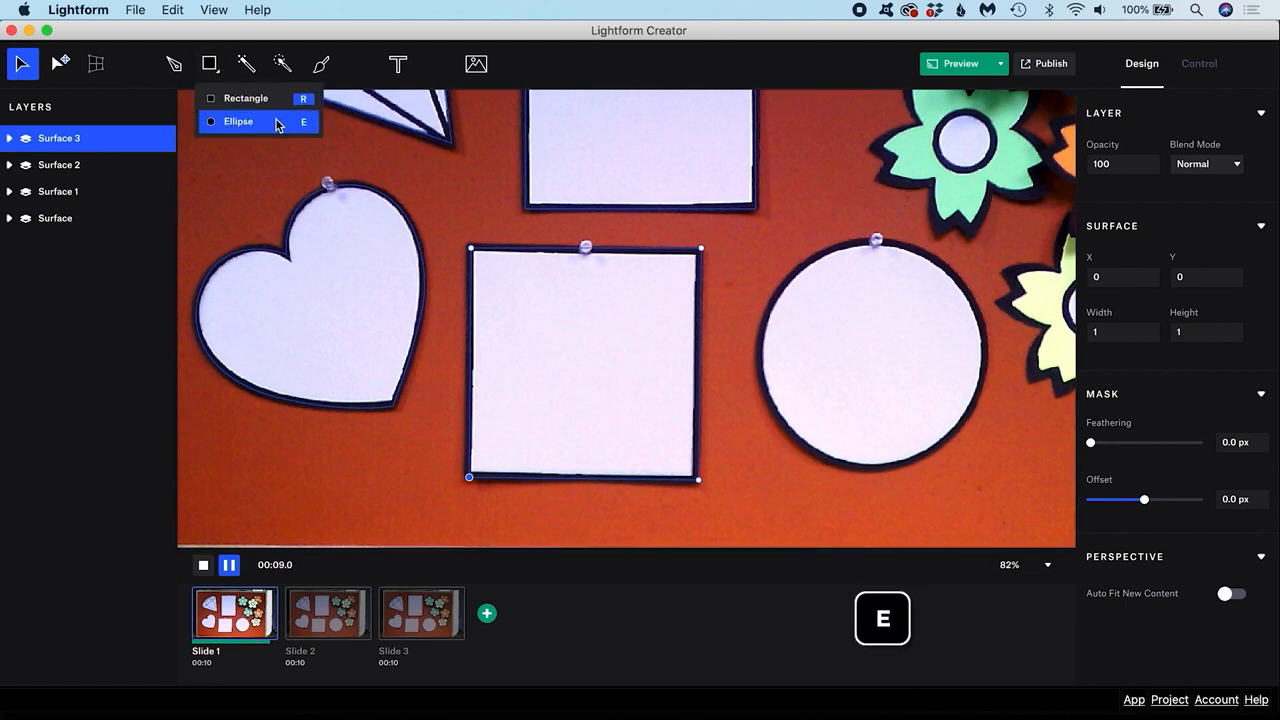
click(236, 122)
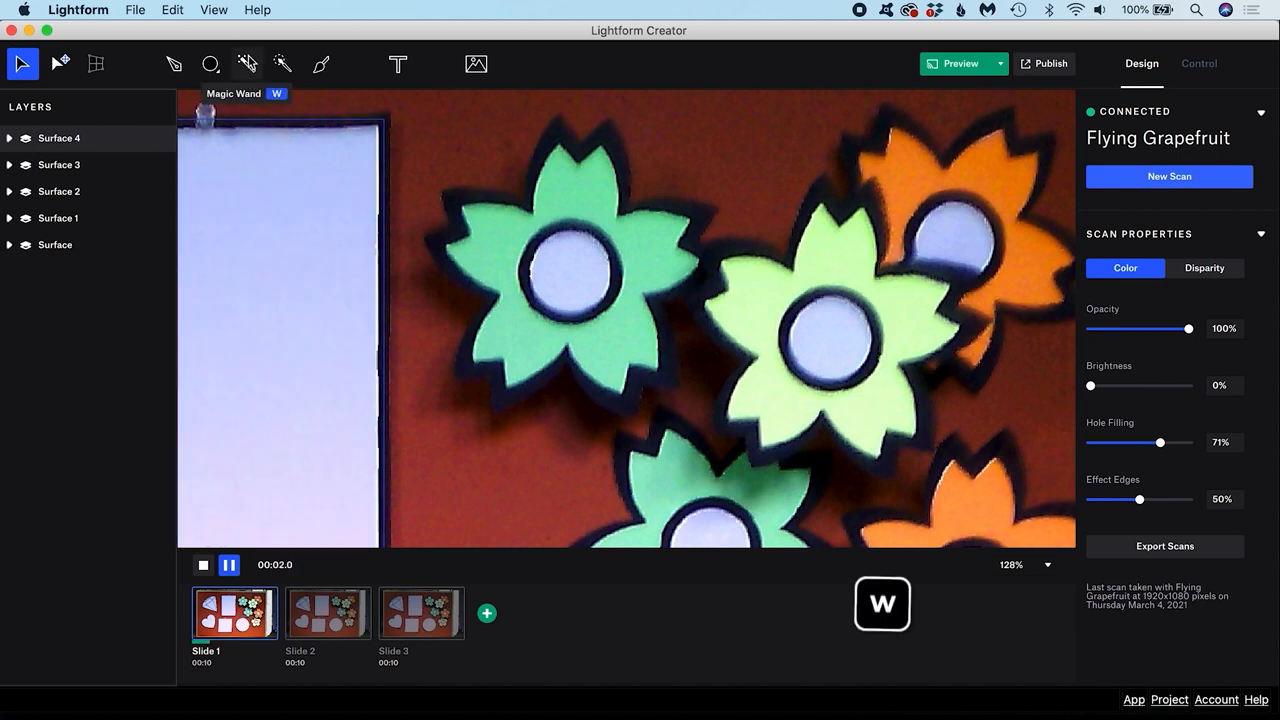
- Pick the Magic Wand to select the flower shapes by colour at tolerance 20
click(248, 64)
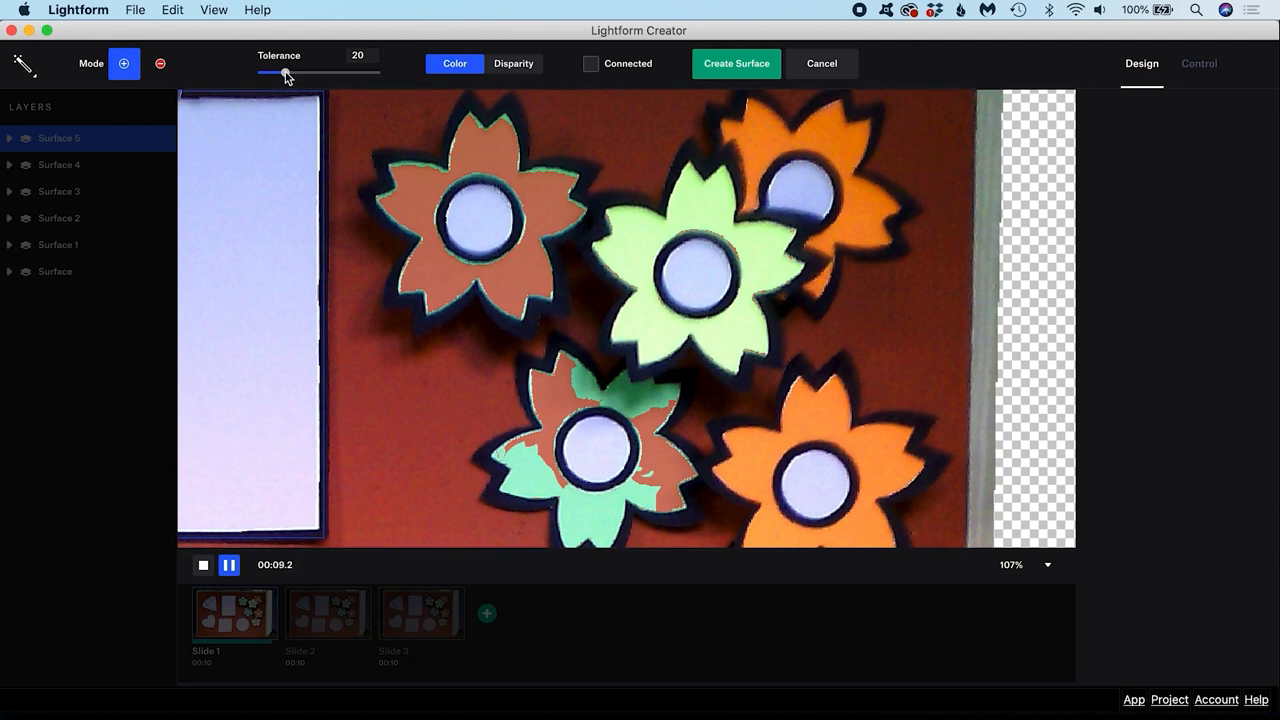
- Try colour tolerances from 5 up to 66 and settle back near 20
drag(284, 72, 264, 72)
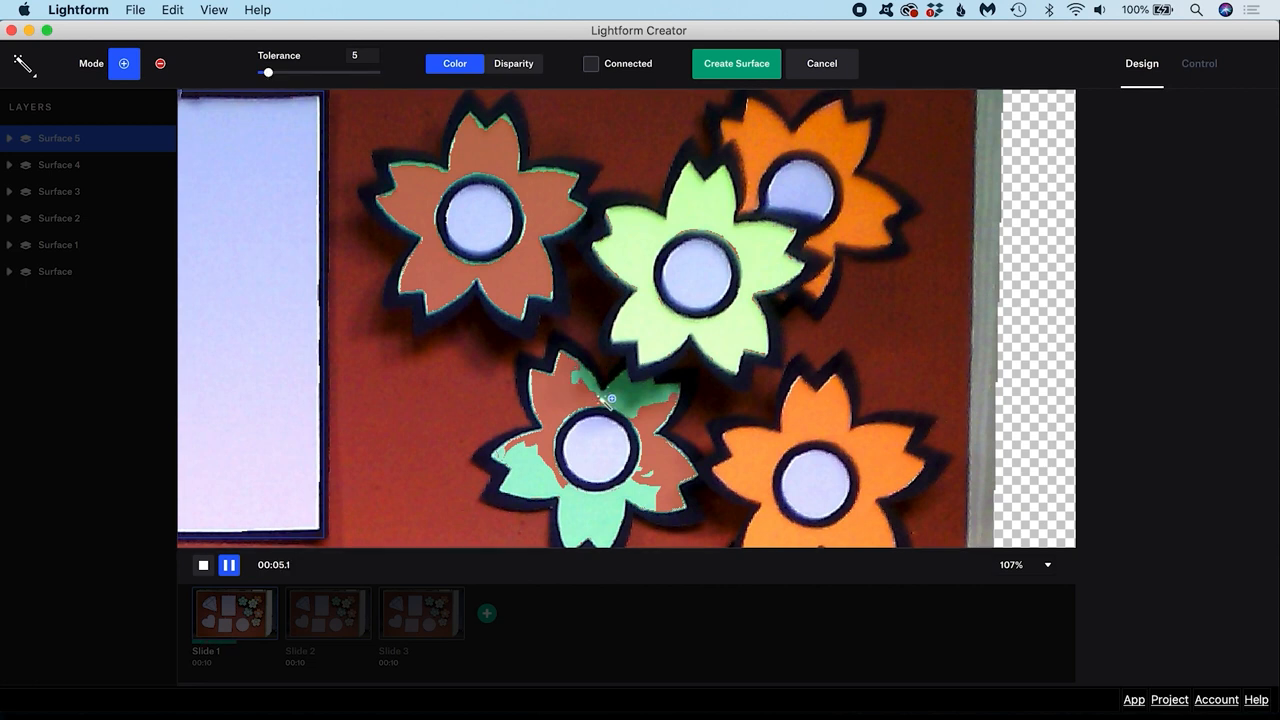
drag(268, 72, 284, 72)
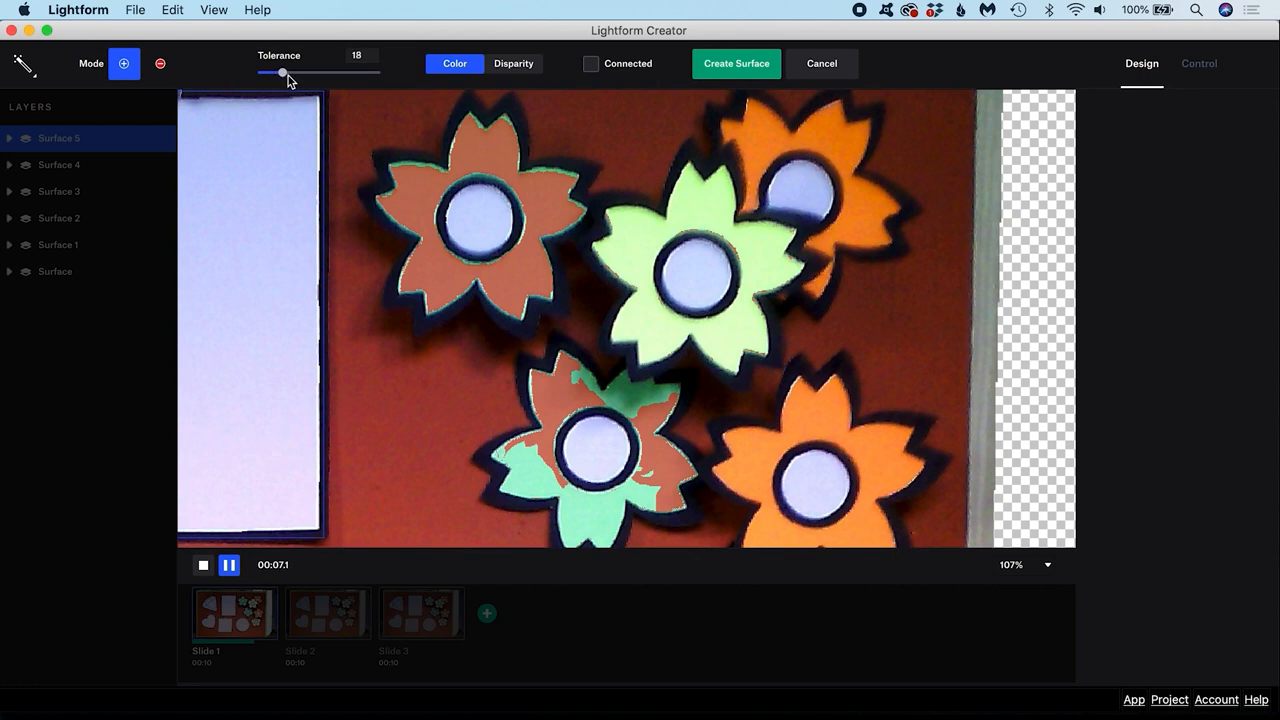
drag(284, 72, 336, 72)
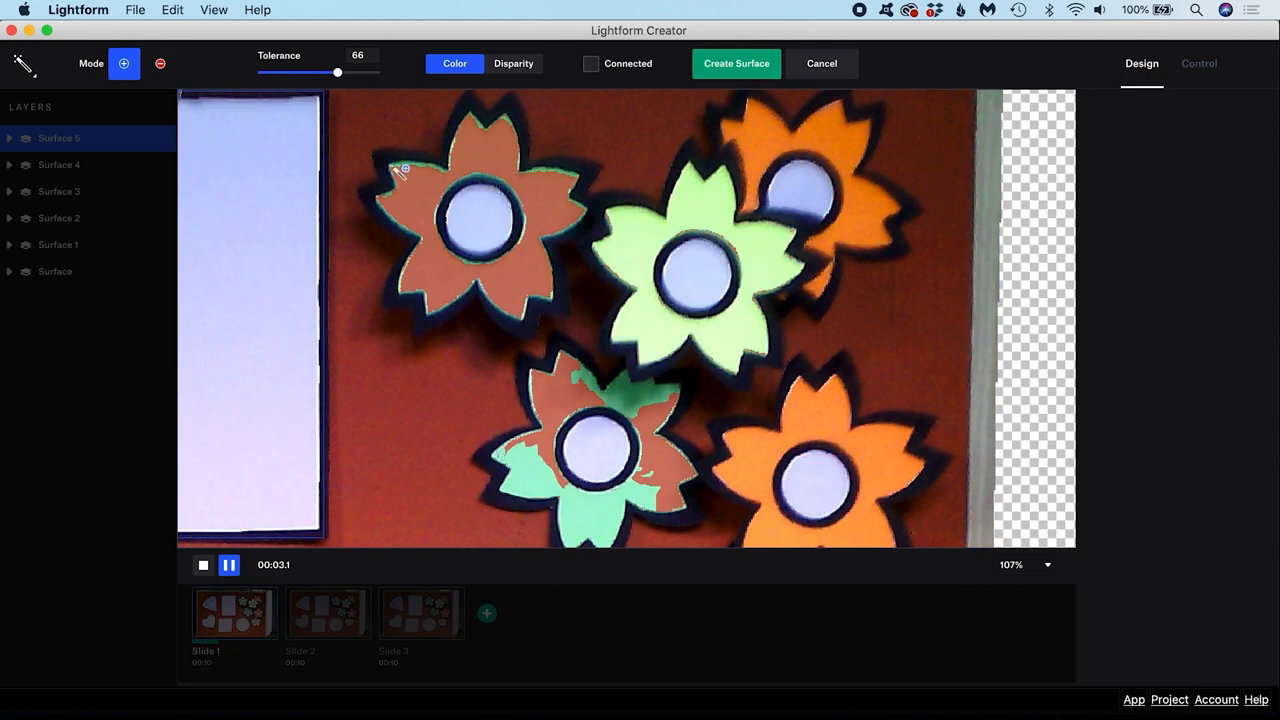
drag(336, 72, 288, 72)
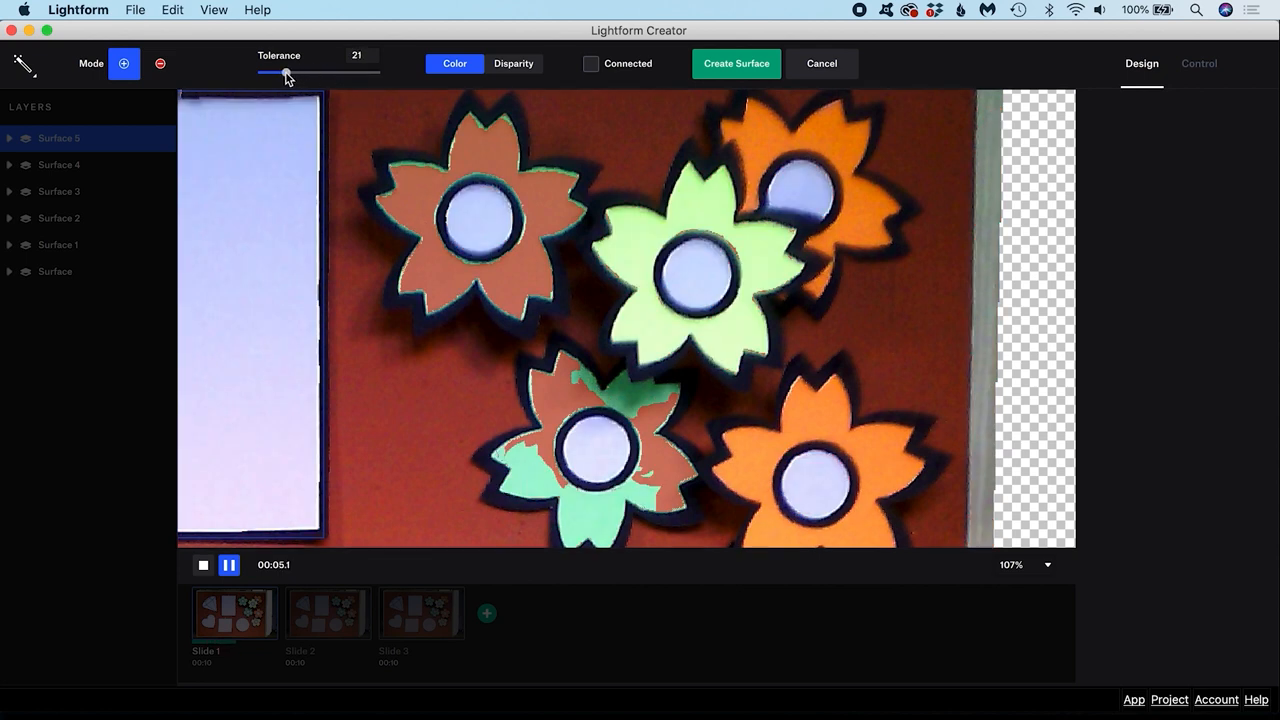
- Limit the selection to connected areas and pick a flower region by colour
click(592, 62)
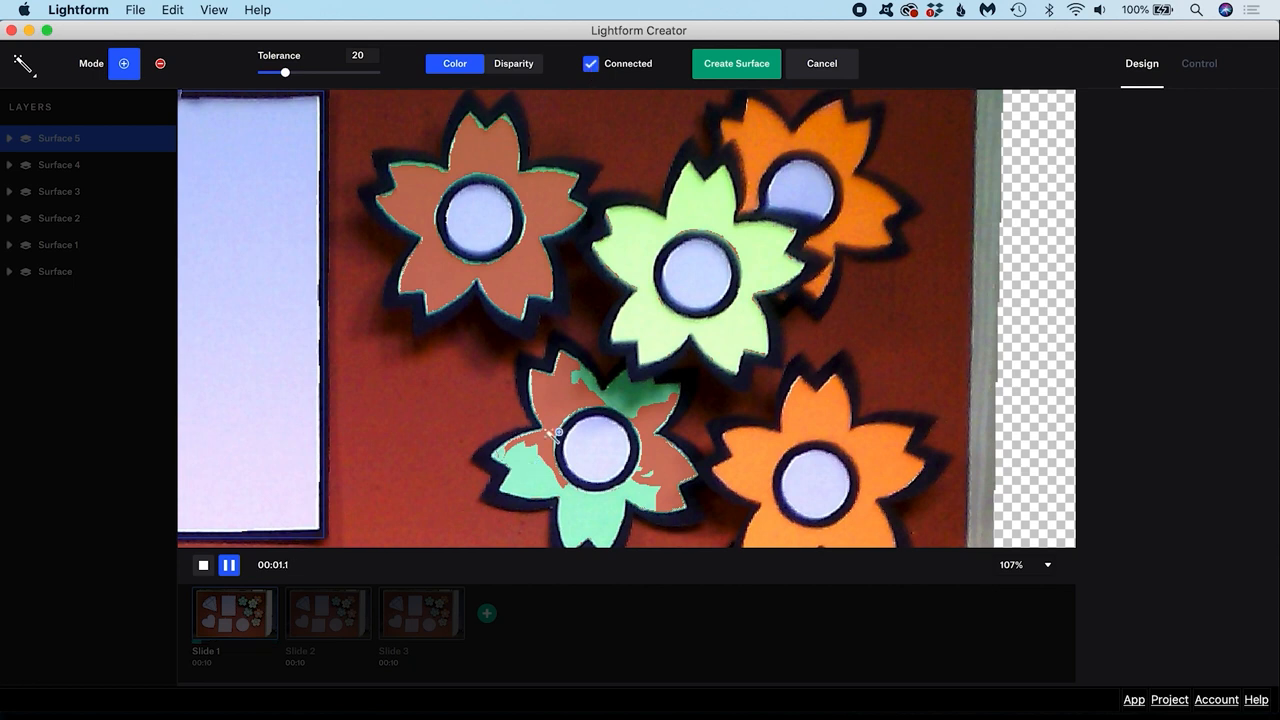
click(512, 62)
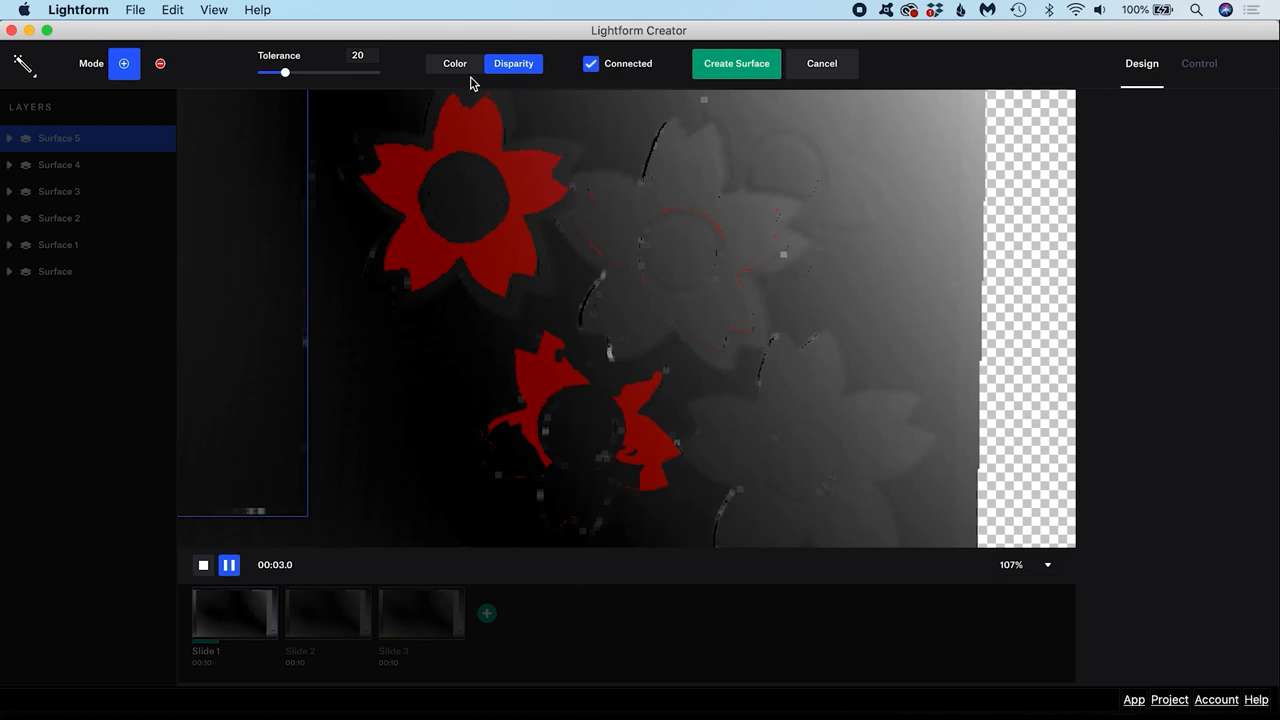
- Return to colour matching and switch the Magic Wand to Subtract mode for trimming
click(454, 62)
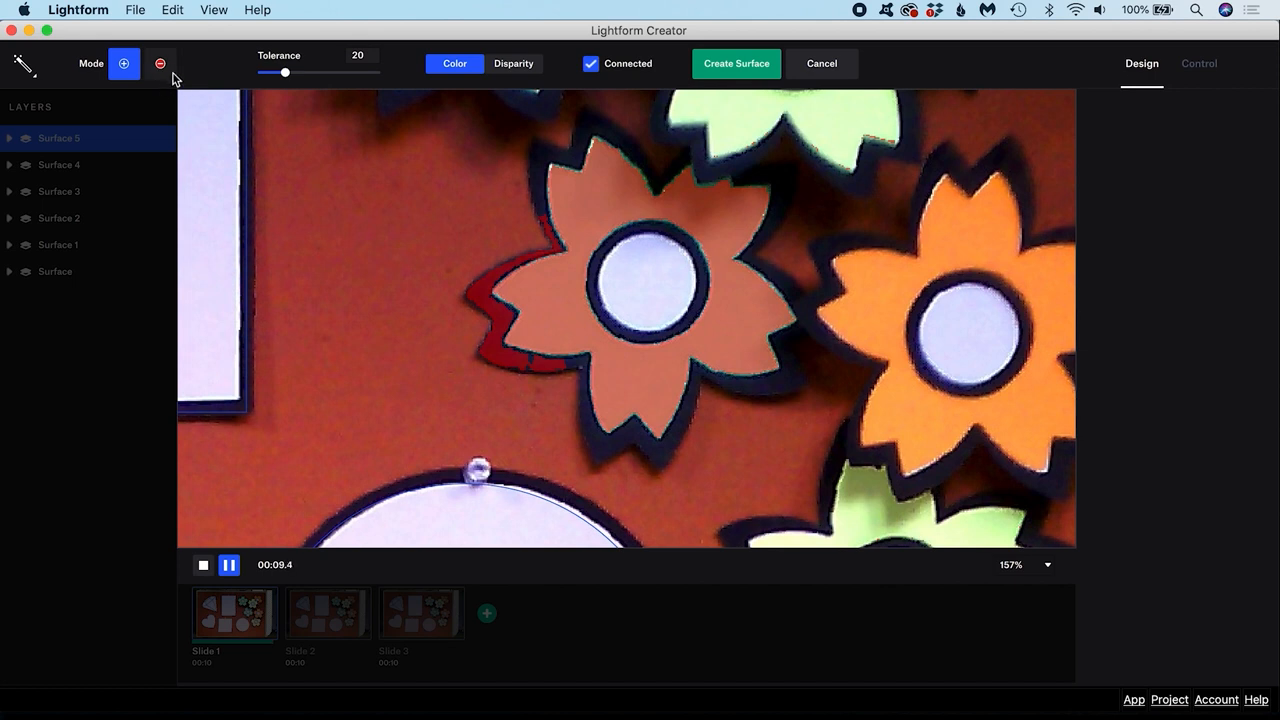
click(160, 62)
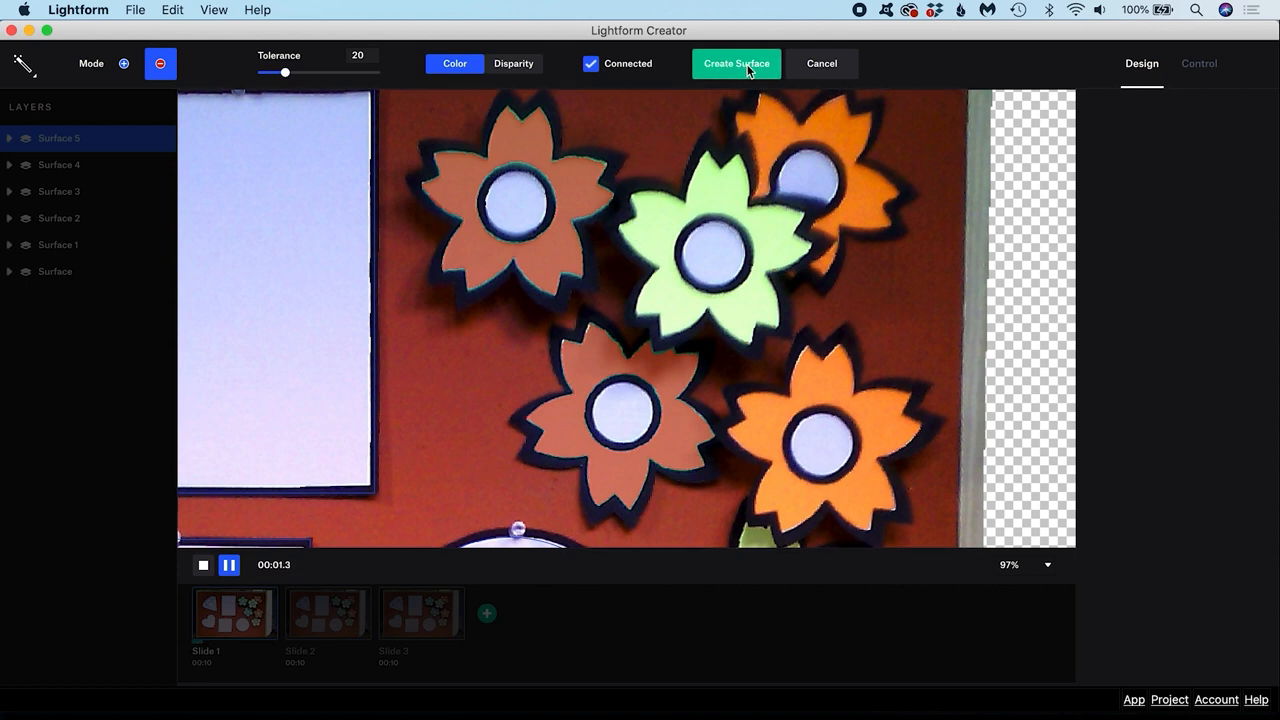
- Create a surface from the selected rust-orange flowers and enter Modify Edge
click(736, 62)
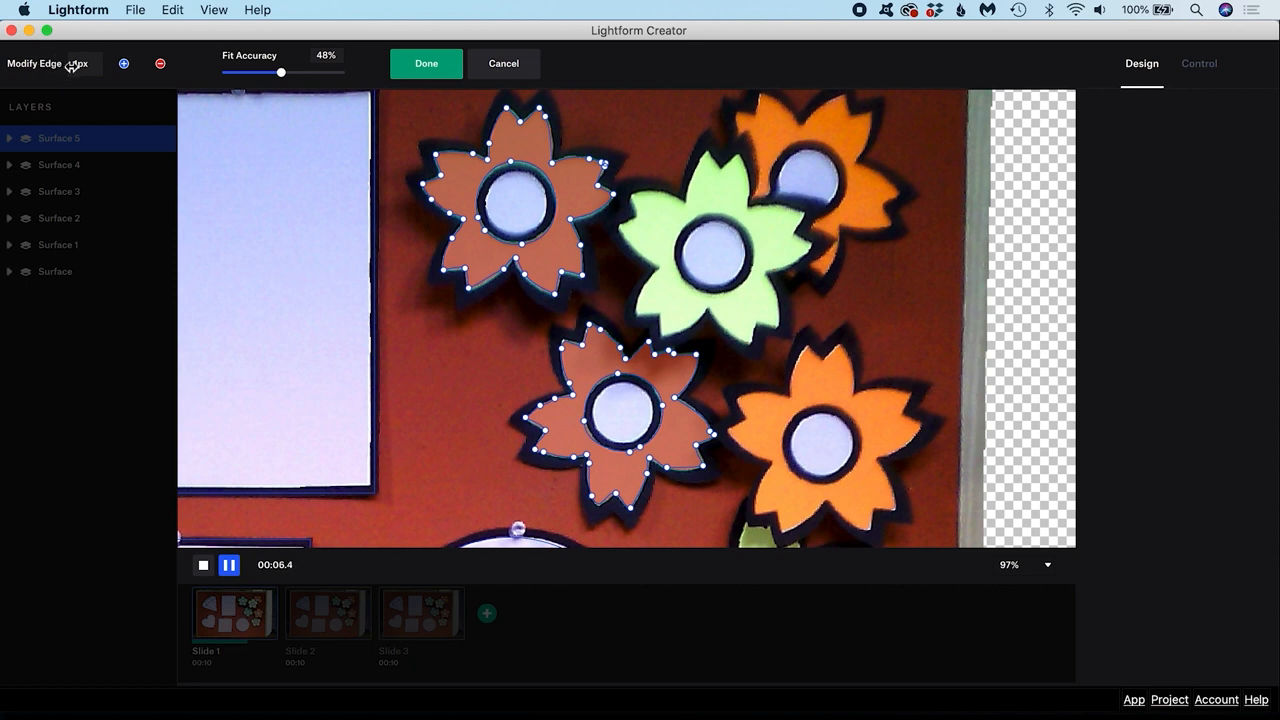
click(124, 64)
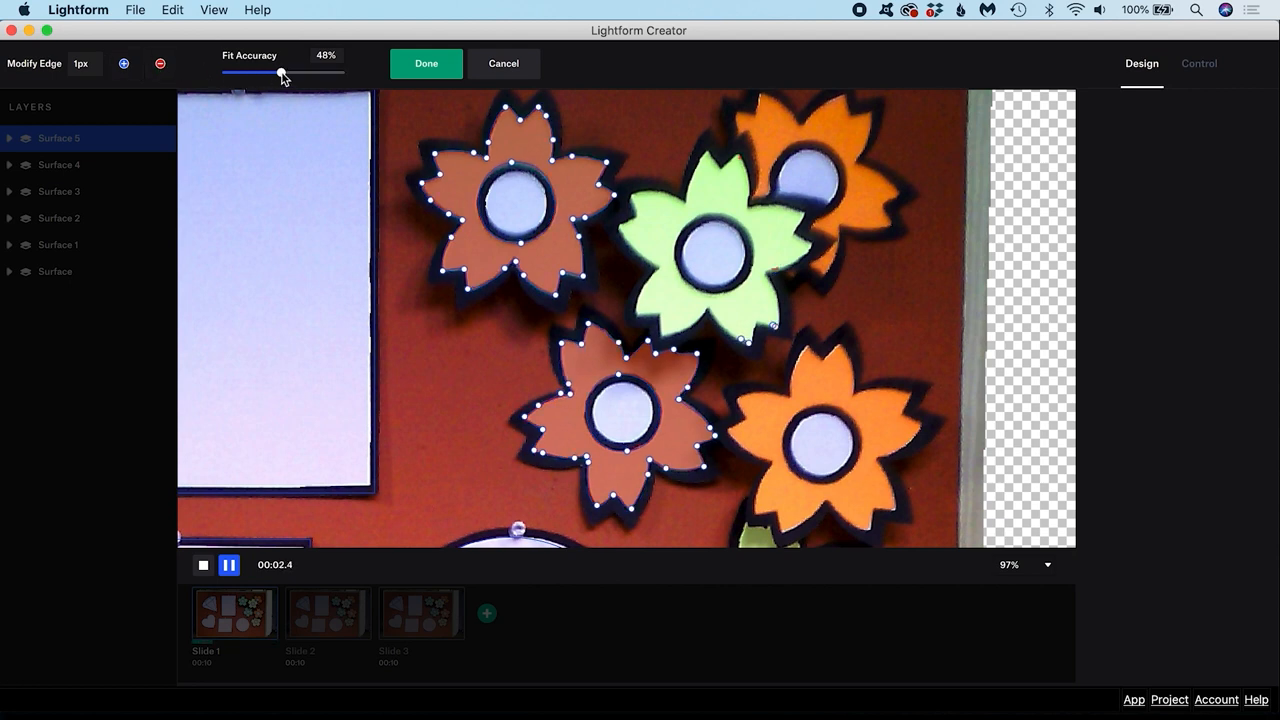
- Try outline fit accuracies between 19% and 76%, settle on 51% and confirm
drag(280, 72, 256, 72)
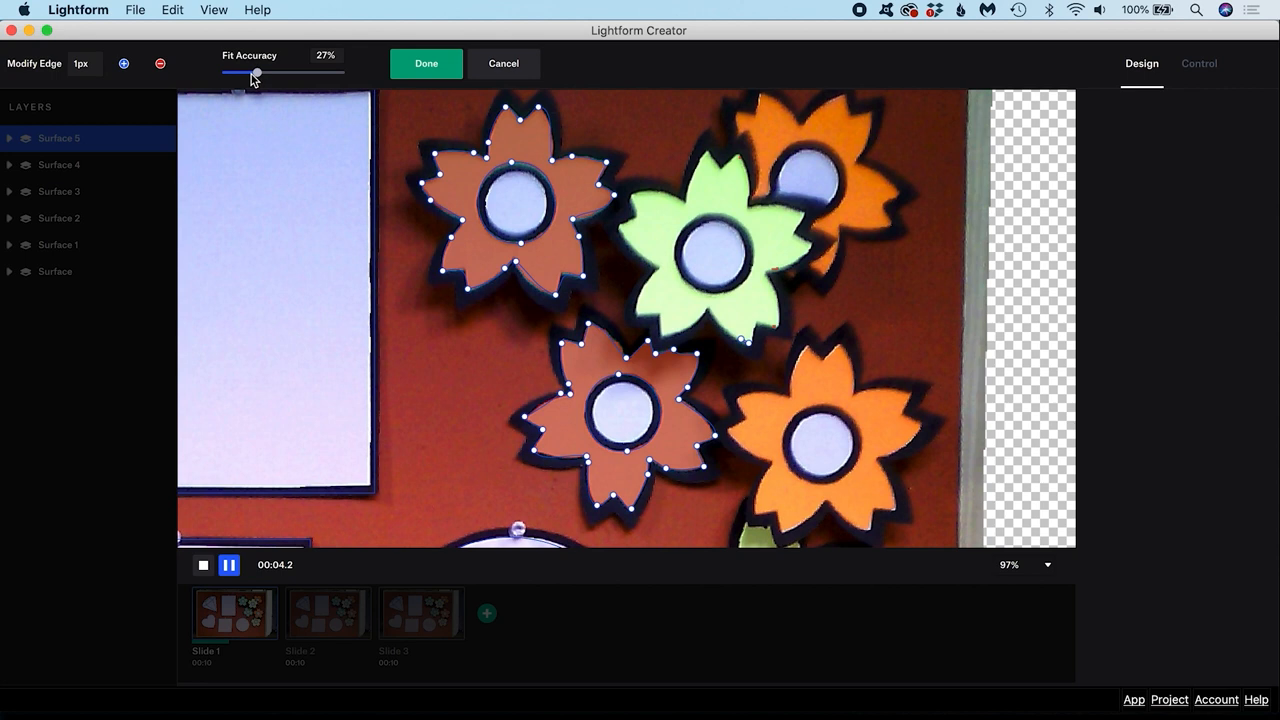
drag(256, 72, 248, 72)
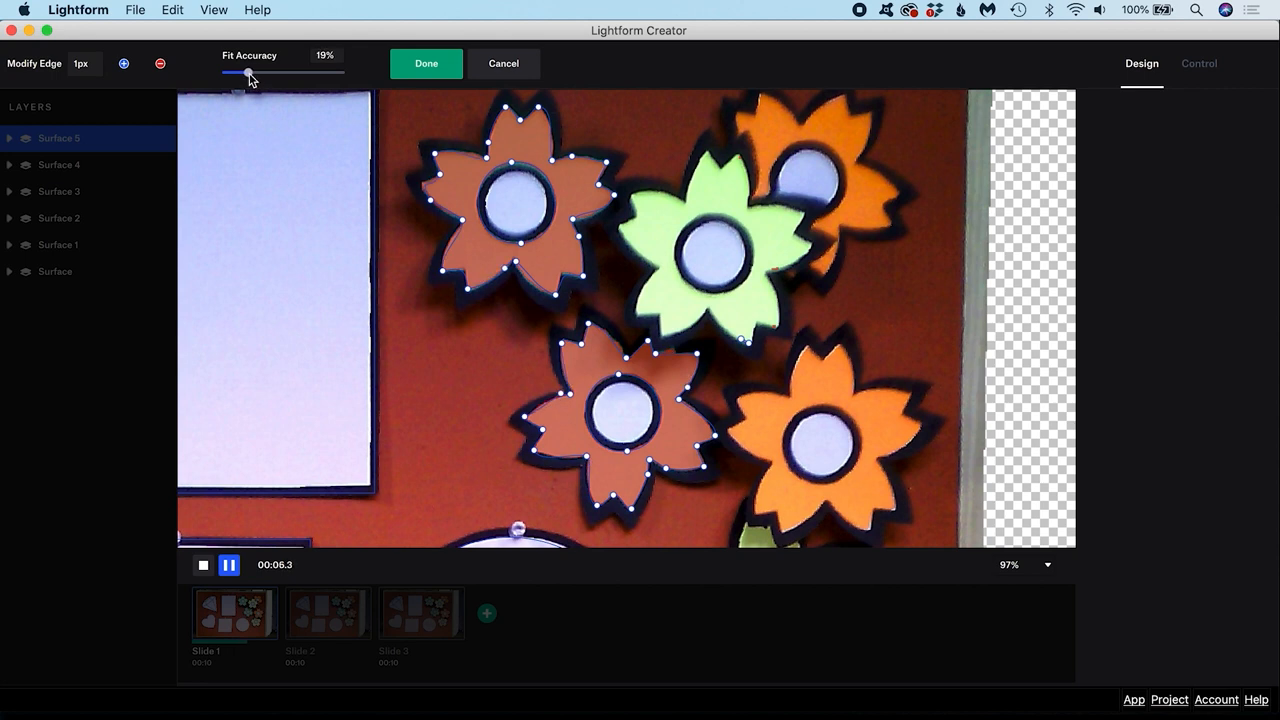
drag(236, 72, 304, 72)
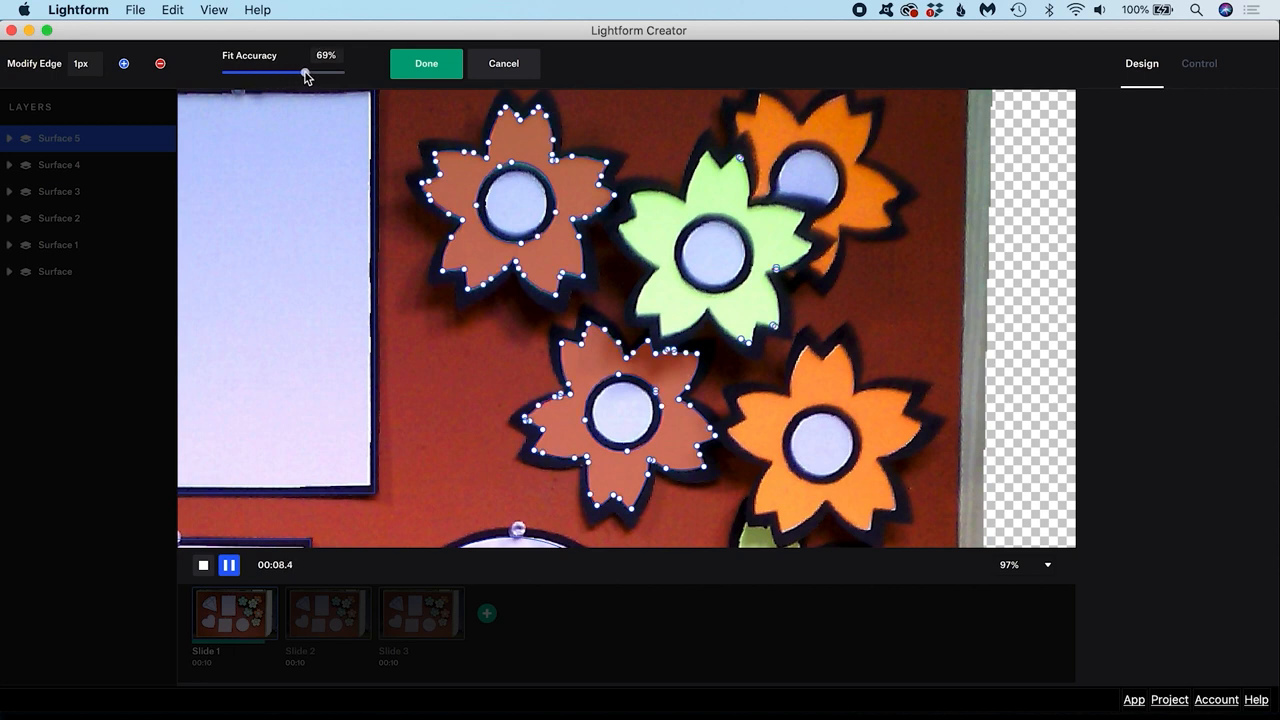
drag(304, 72, 320, 72)
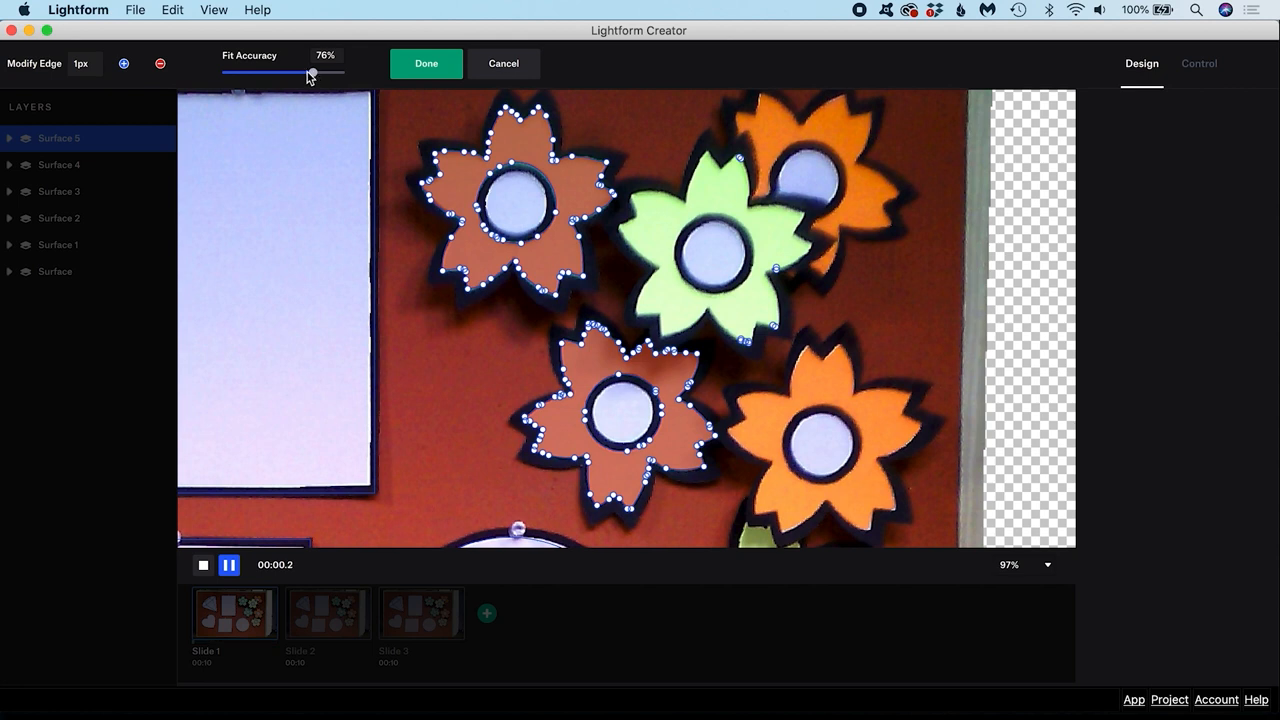
drag(310, 74, 284, 74)
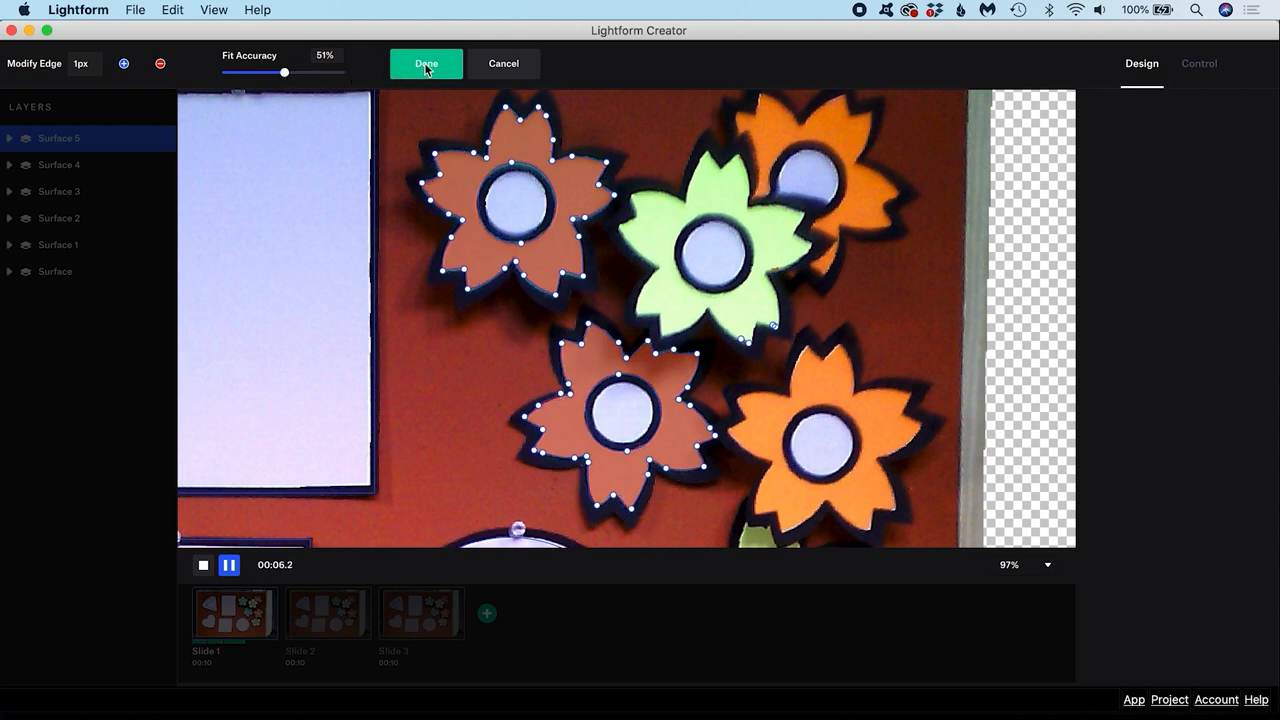
click(426, 62)
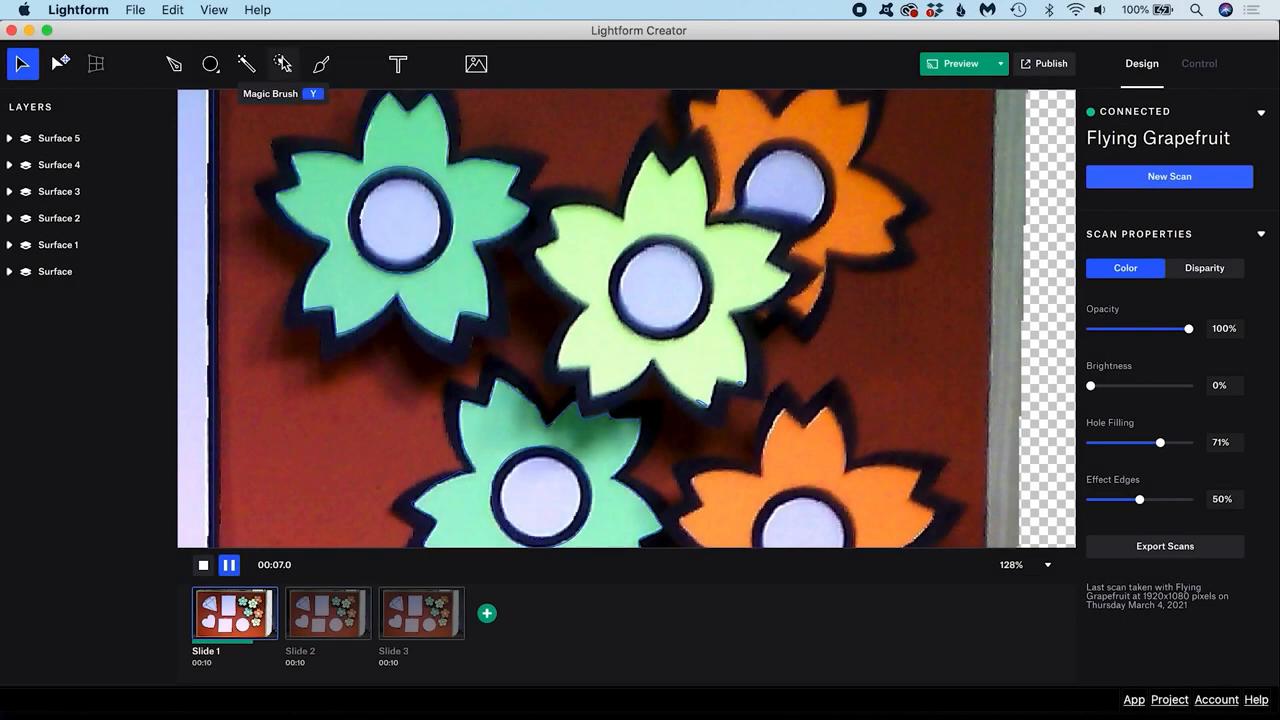
- Magic Brush the pale green centre flower at brush size 8 and create Surface 6 from it
key(y)
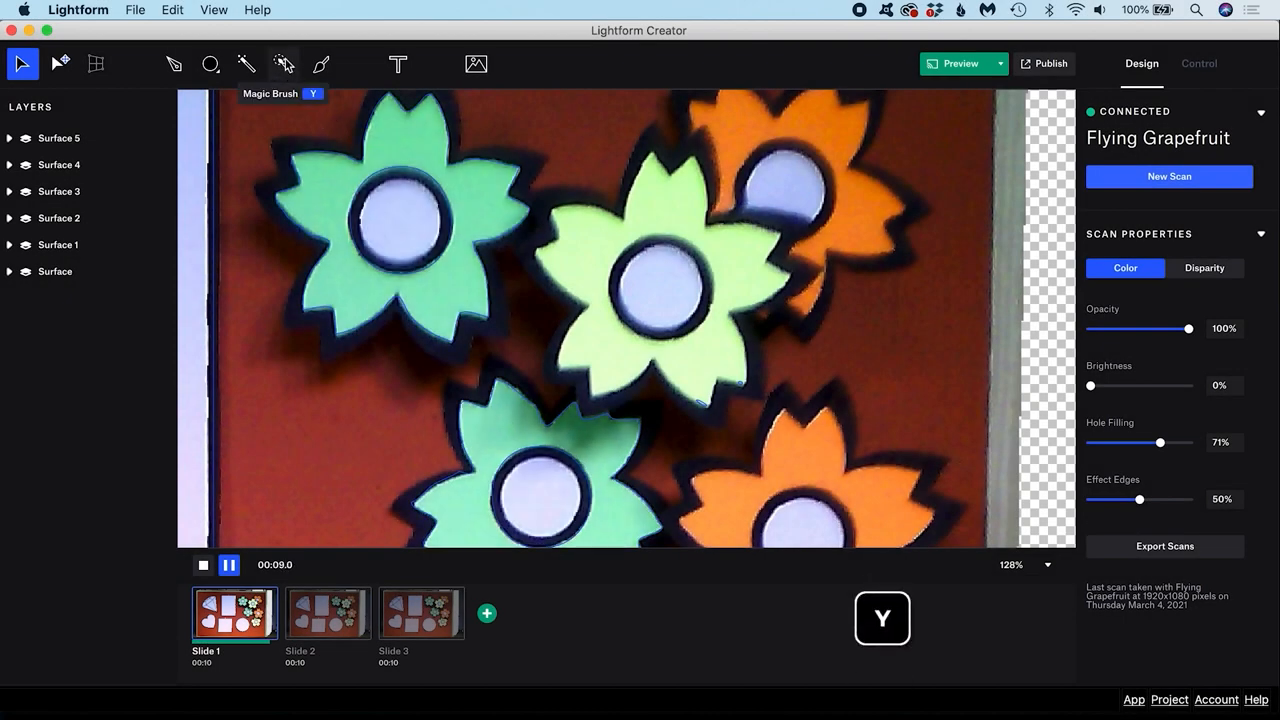
click(284, 64)
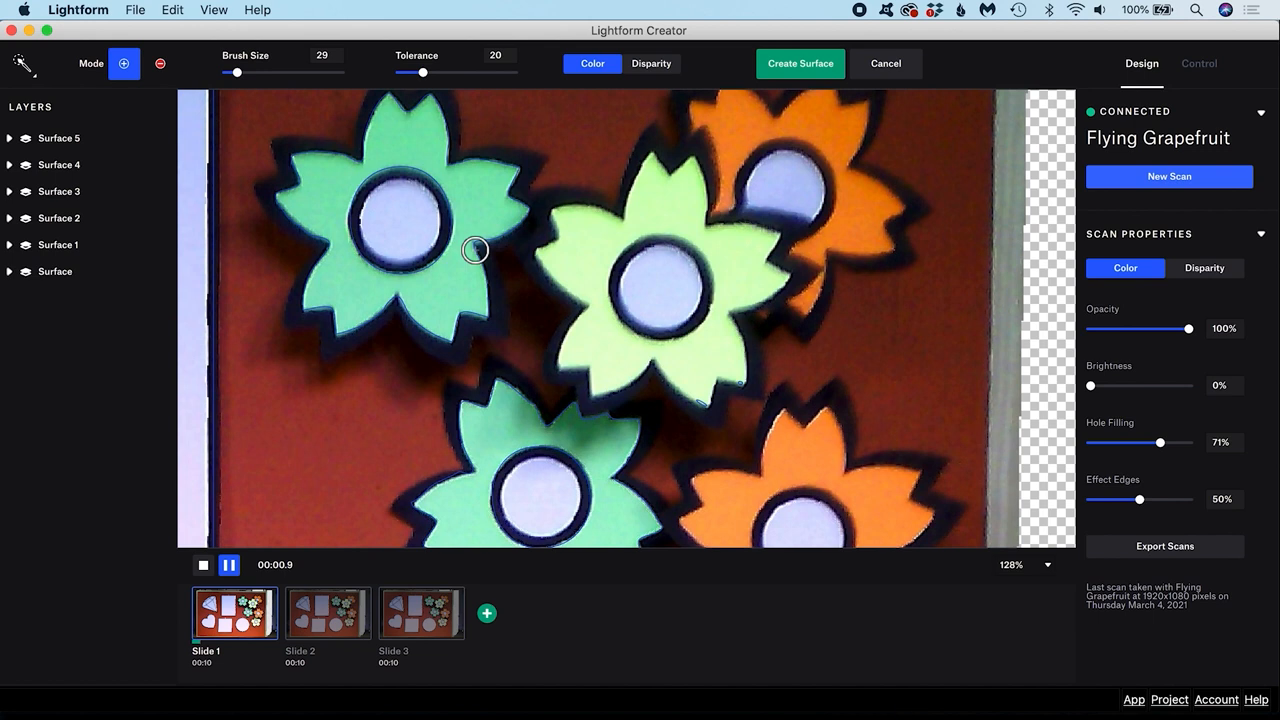
click(580, 248)
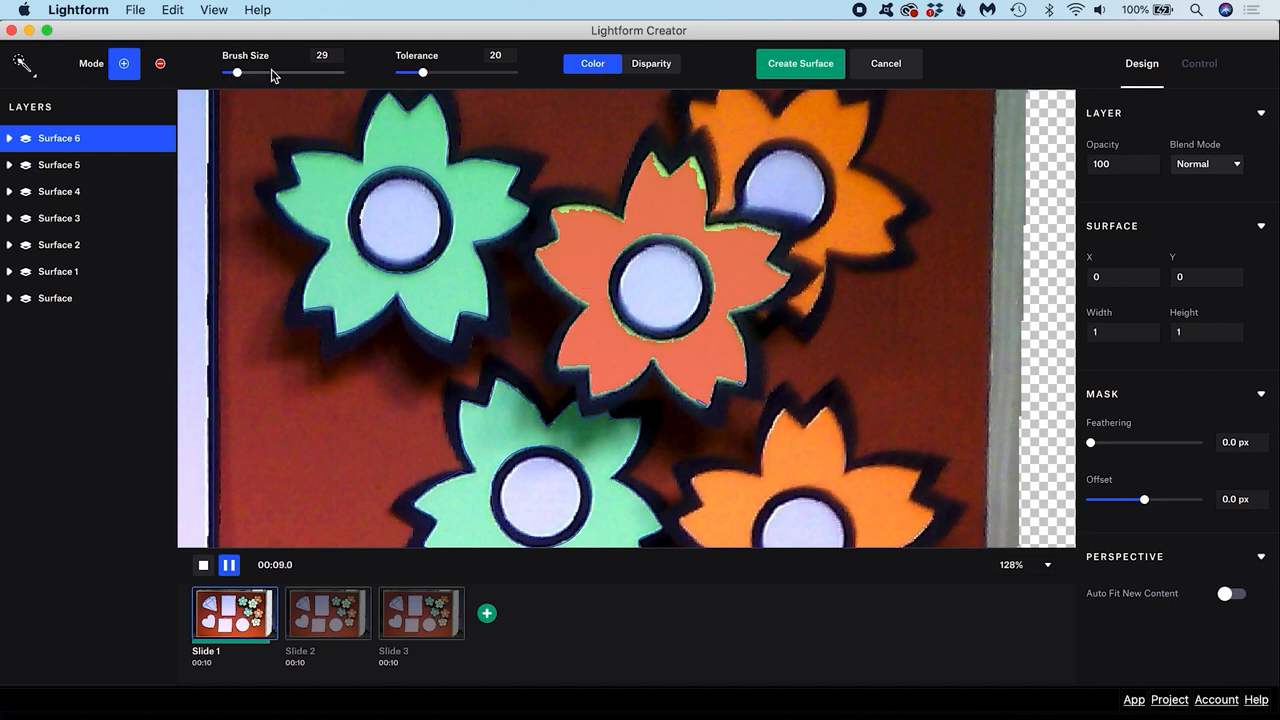
drag(236, 72, 228, 72)
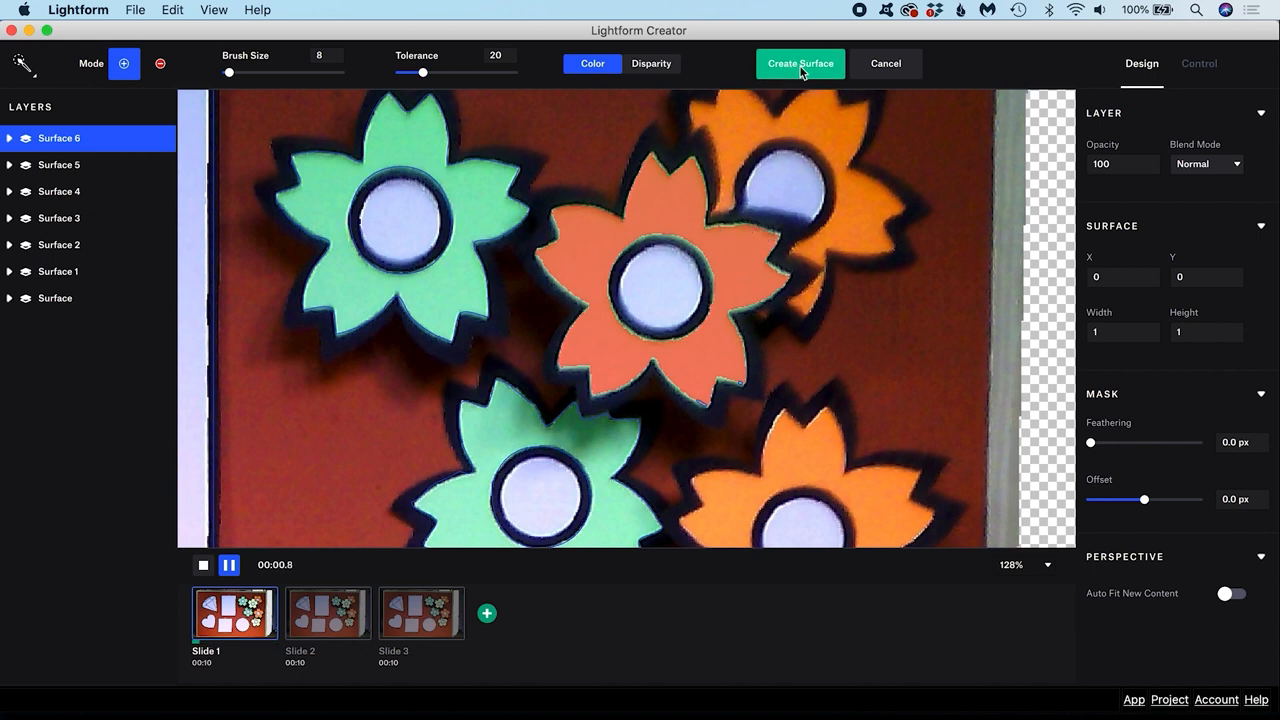
click(800, 62)
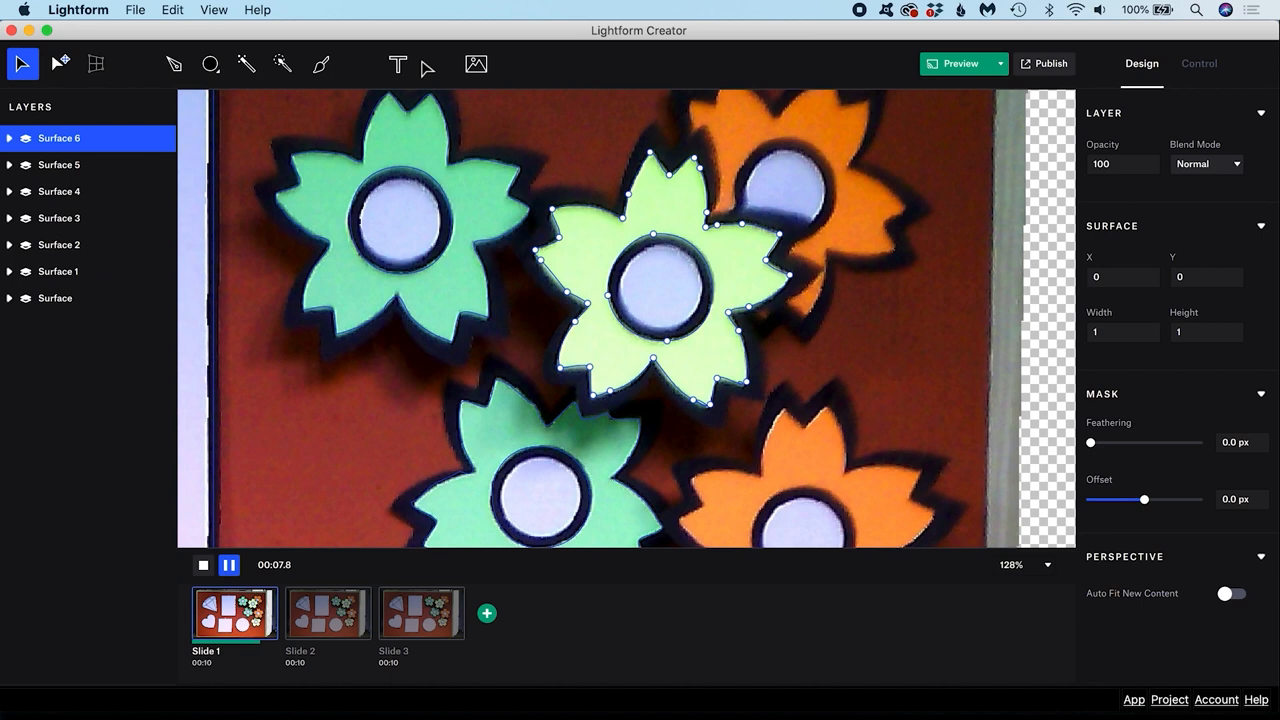
mouse_move(320, 64)
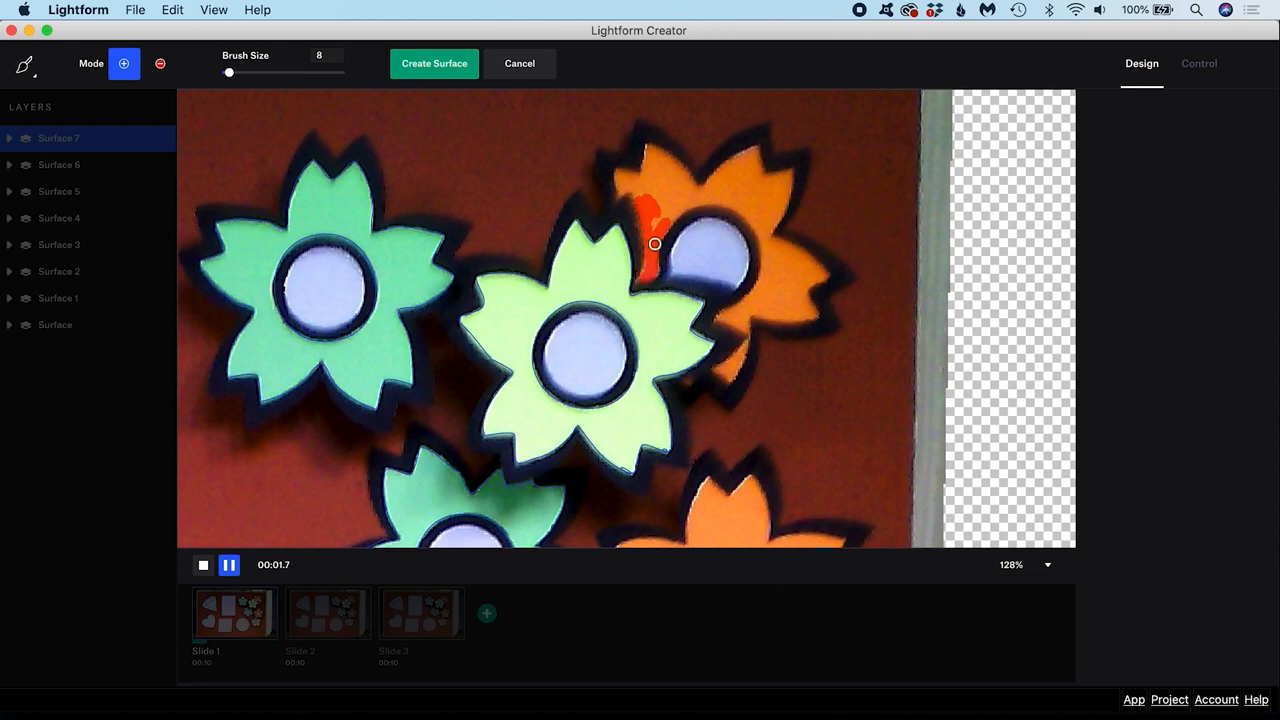
- Paint a size-8 brush selection along the orange flower's edge at the top right
drag(656, 244, 672, 204)
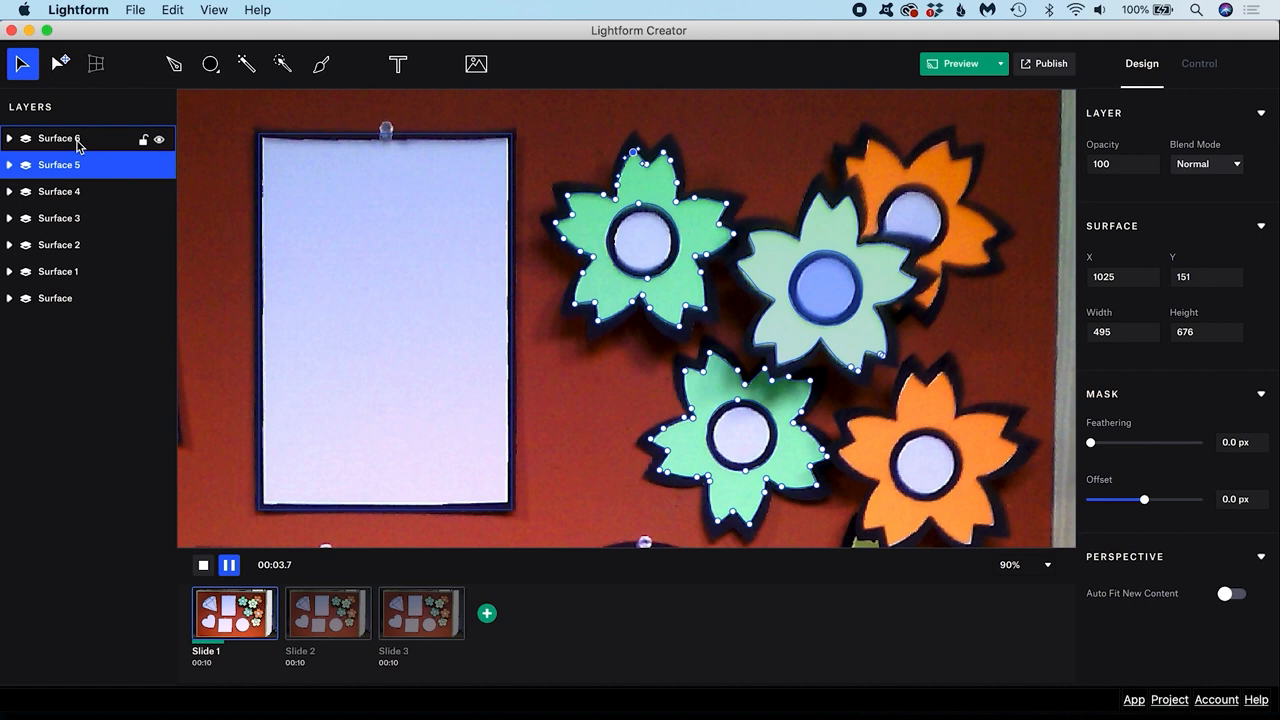
- Select Surface 6 and Surface 5 together in the Layers panel
click(60, 138)
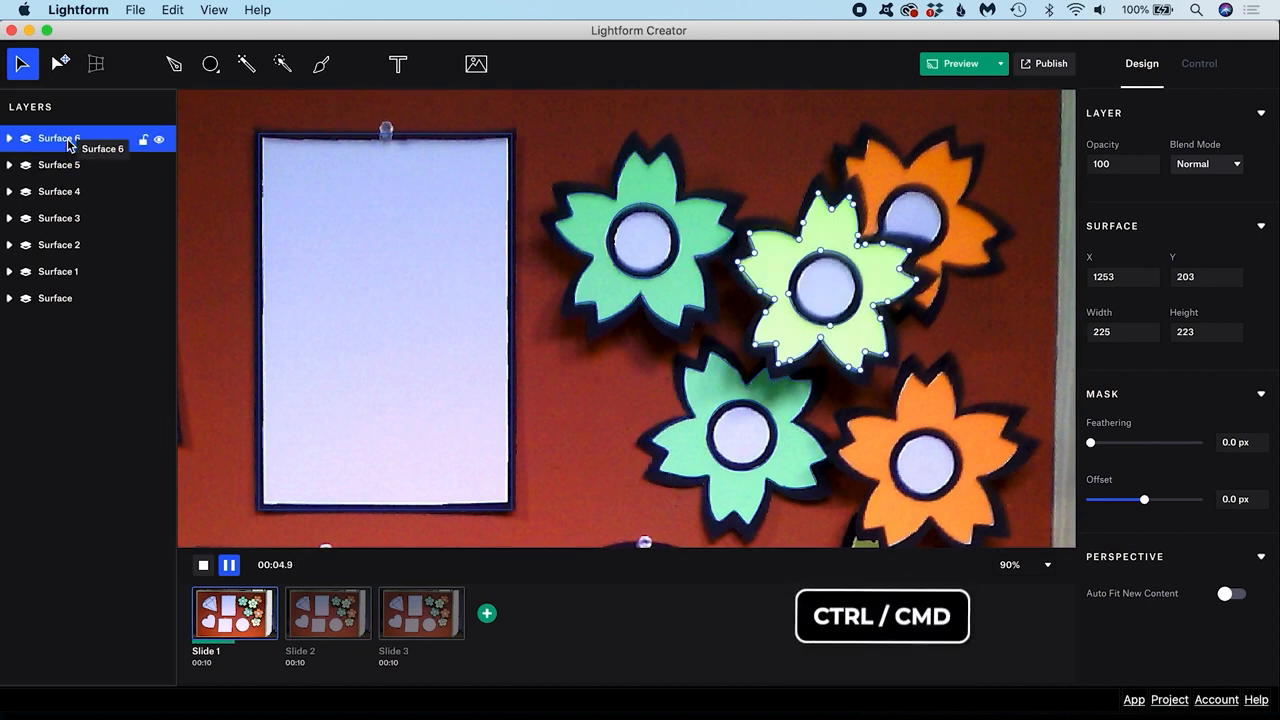
click(58, 164)
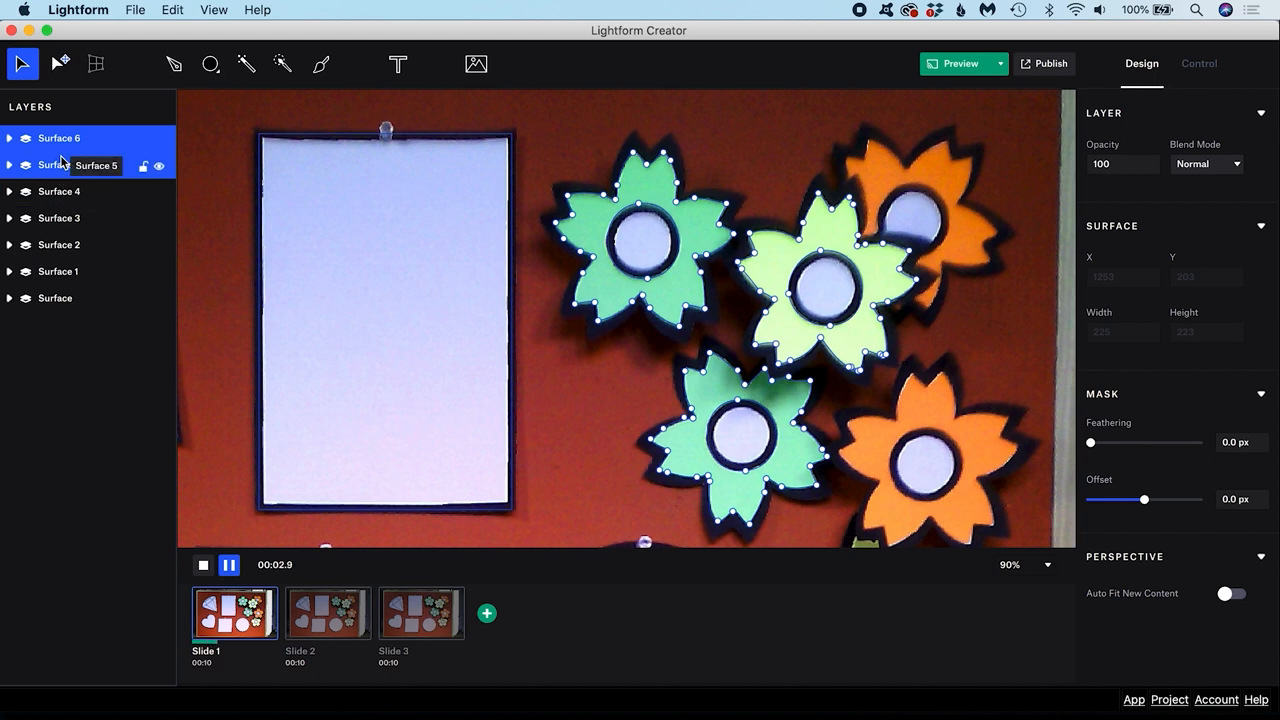
click(60, 164)
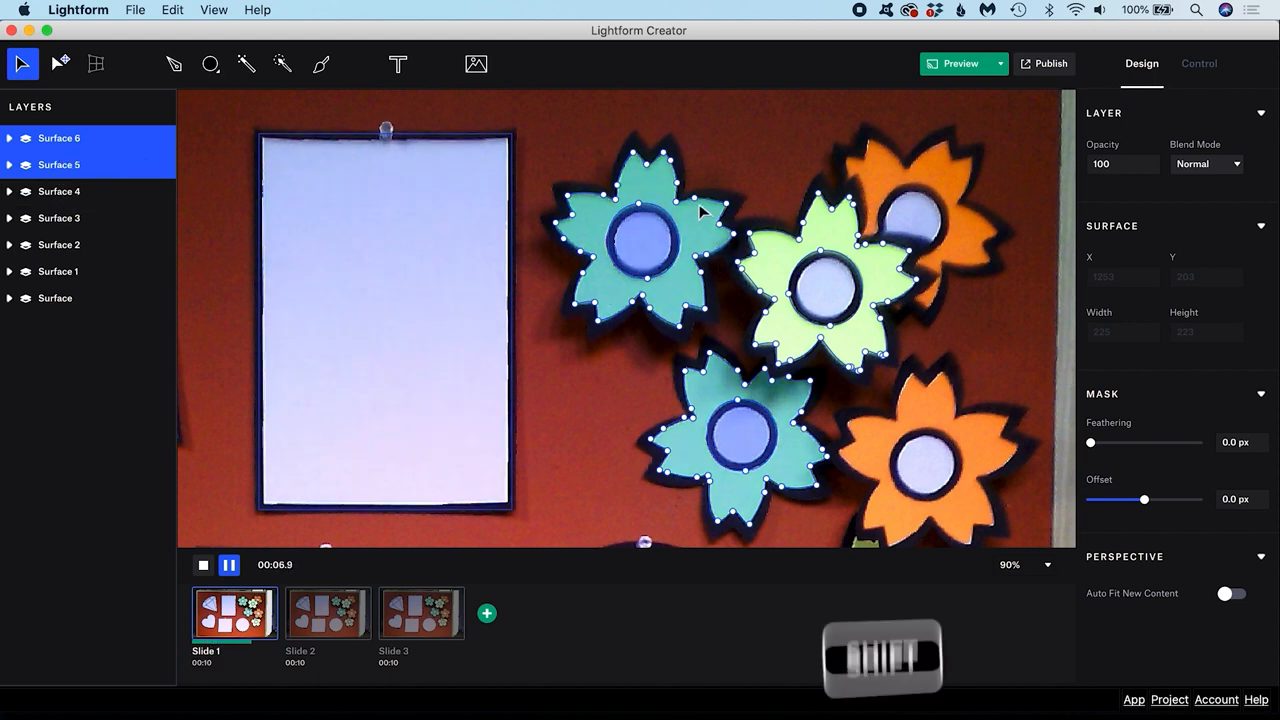
key(shift)
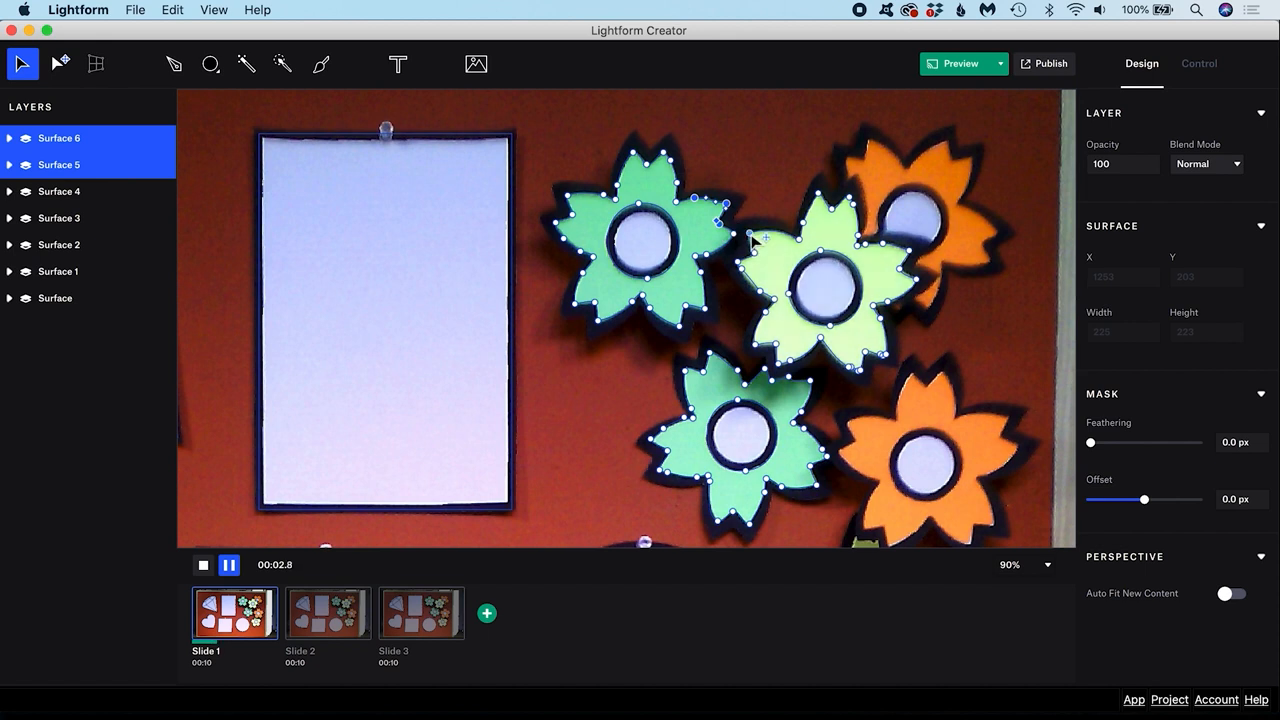
mouse_move(810, 228)
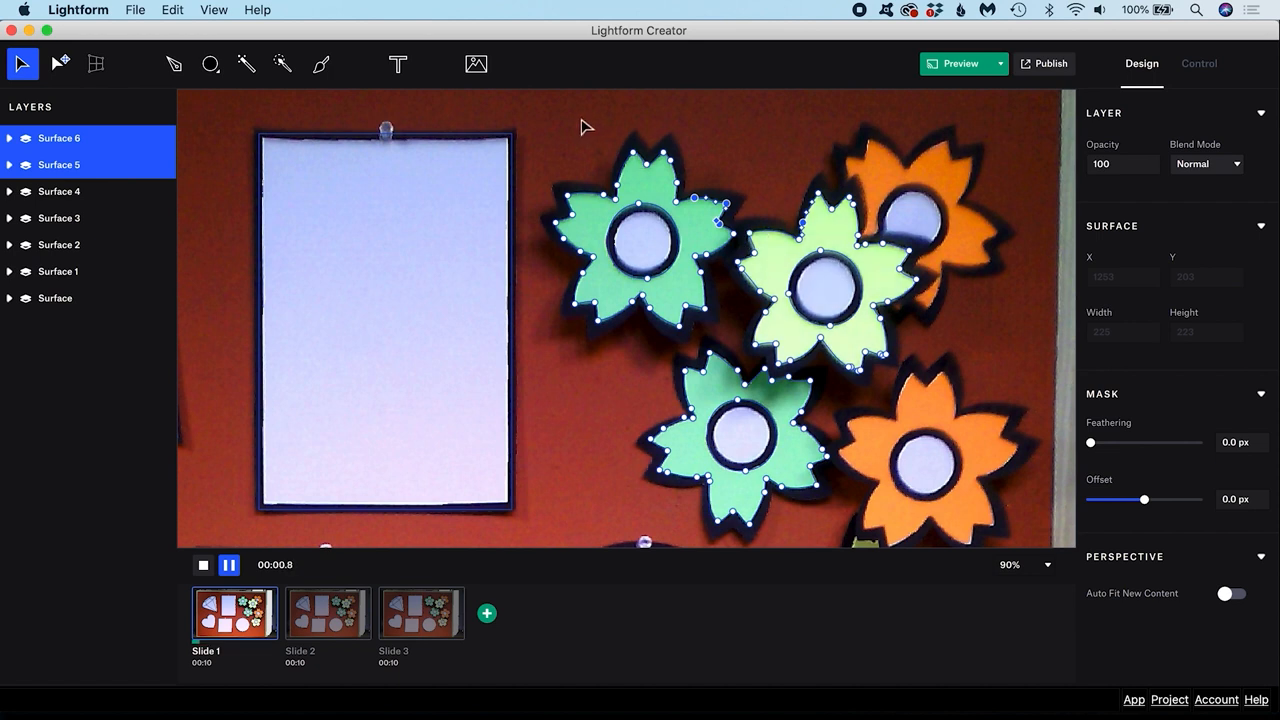
- Pull a bezier handle from the rectangle's top-right corner point to curve its edge
drag(584, 124, 830, 276)
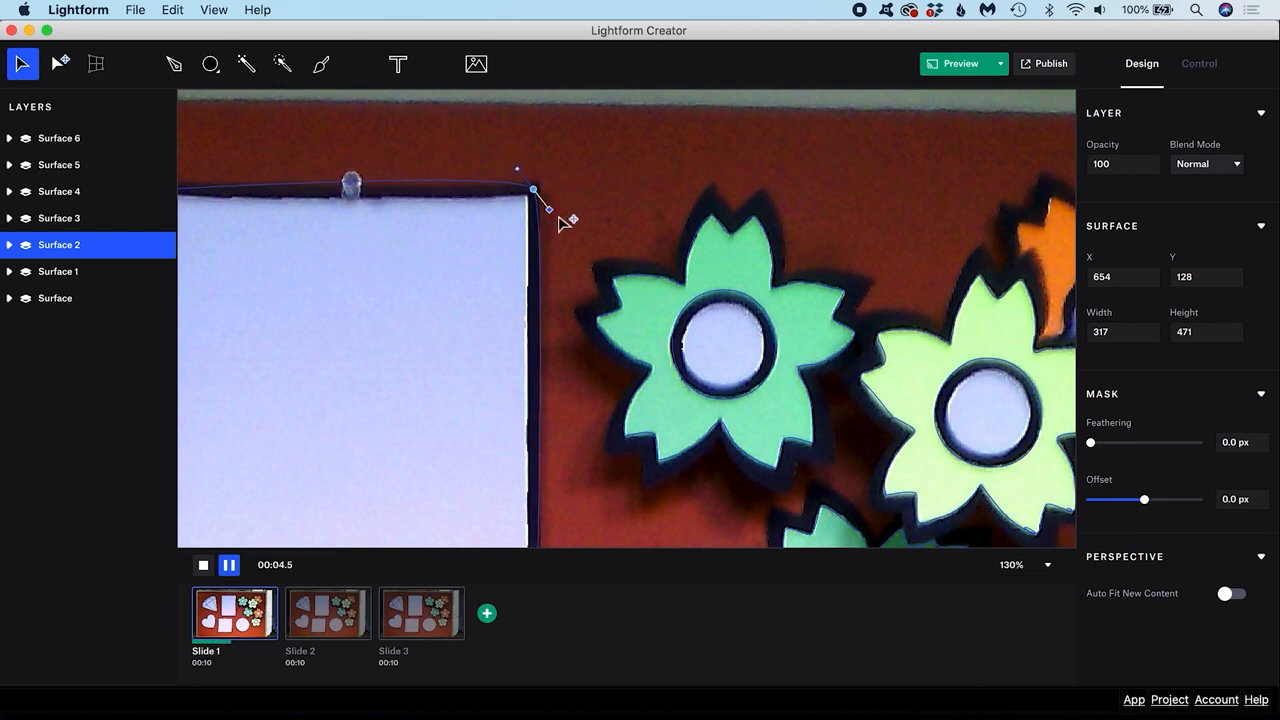
drag(548, 206, 582, 244)
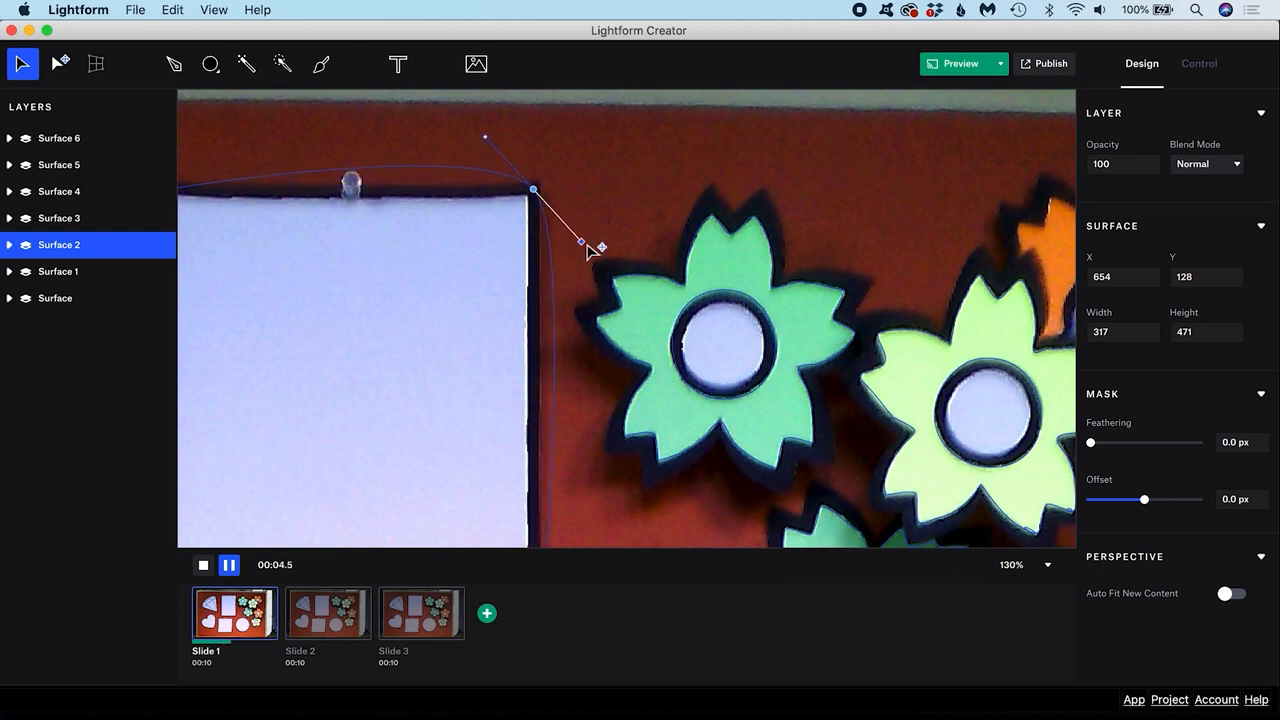
drag(600, 248, 572, 240)
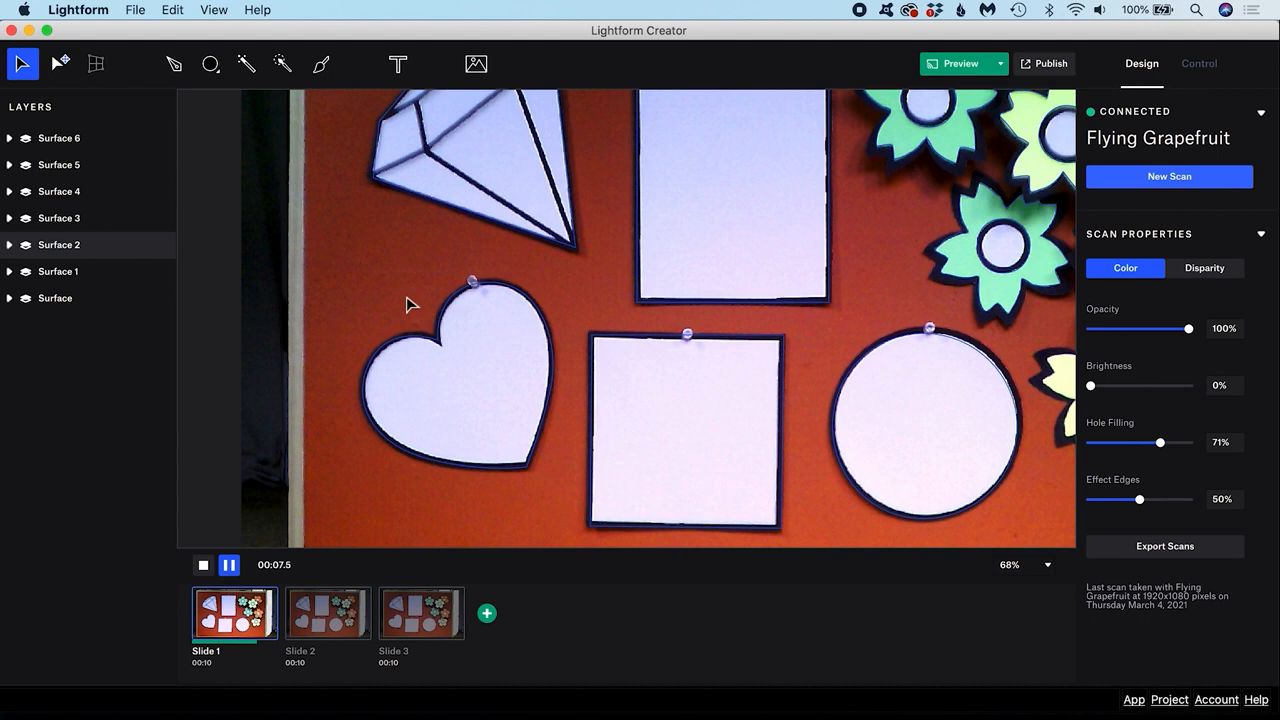
mouse_move(60, 64)
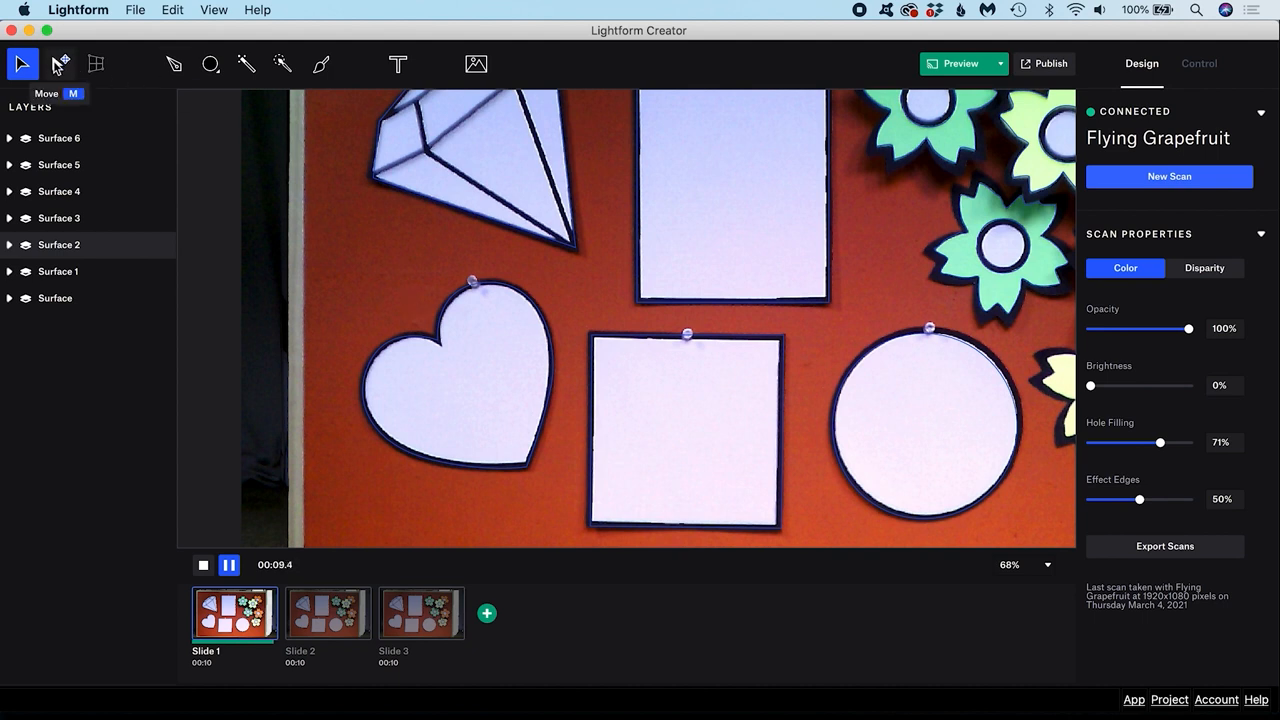
- Select the heart's surface, shift its checkerboard and rotate it so the squares run diagonally
click(60, 64)
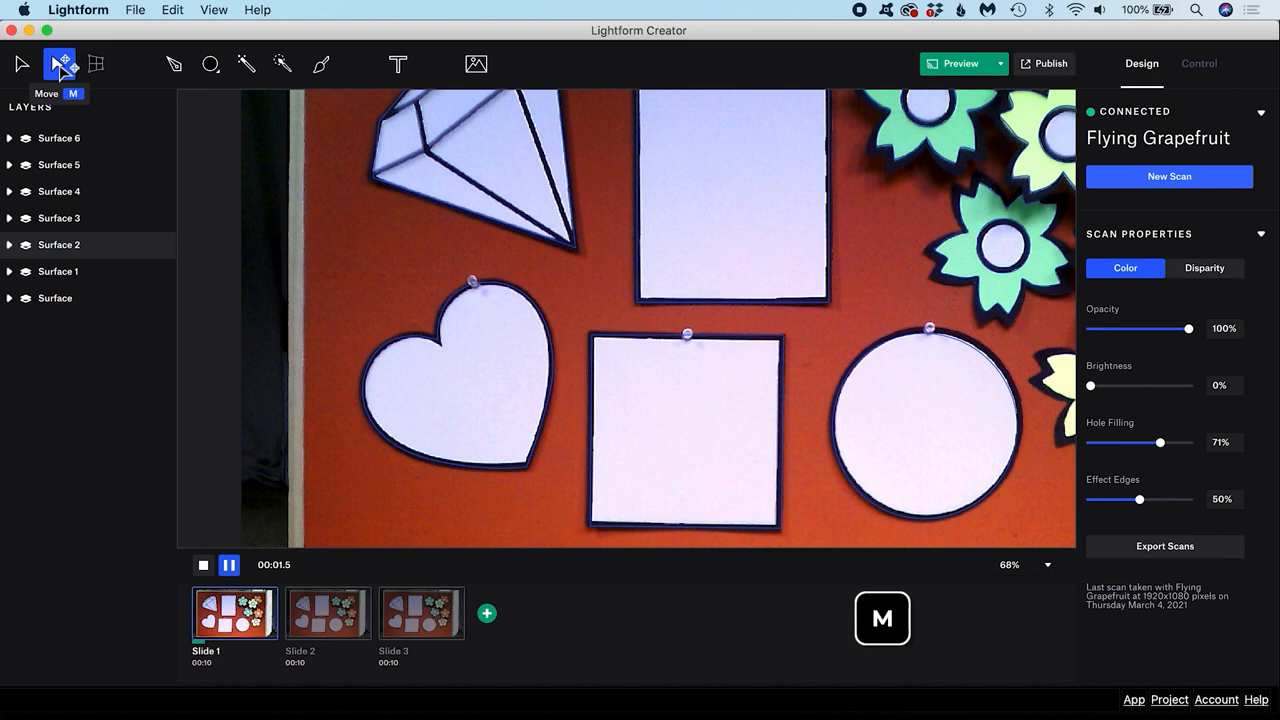
click(480, 390)
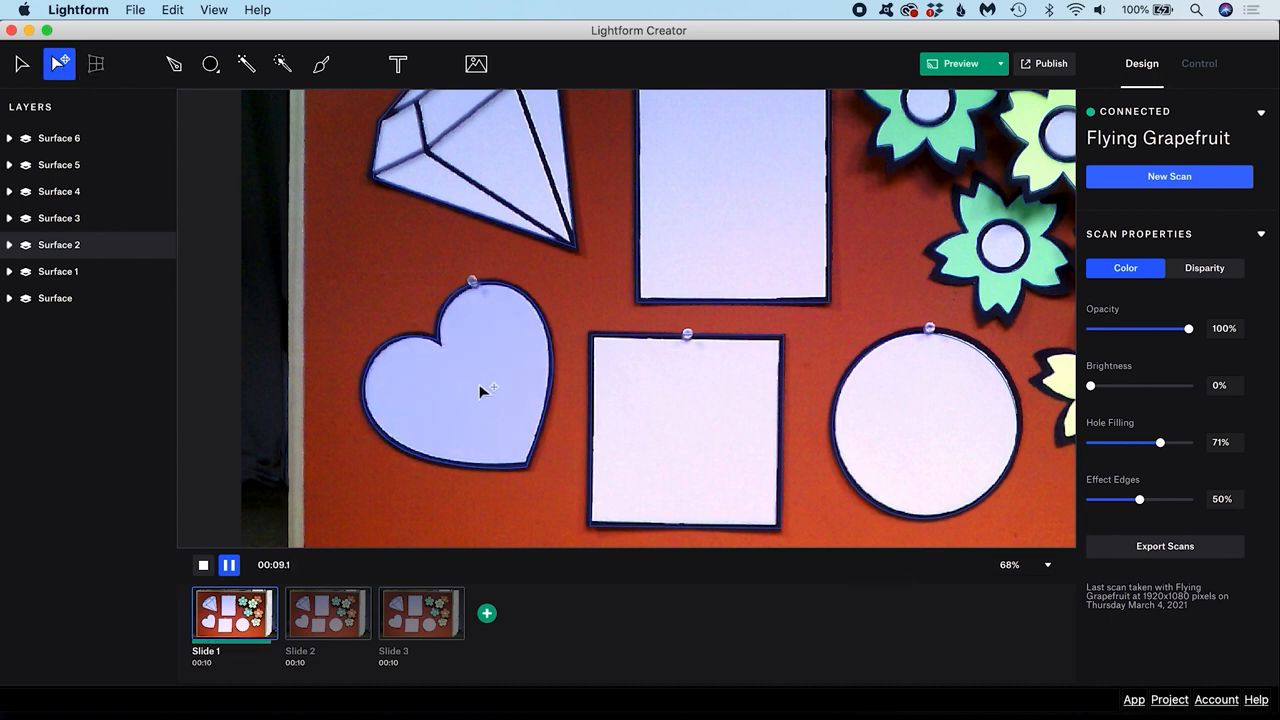
click(470, 390)
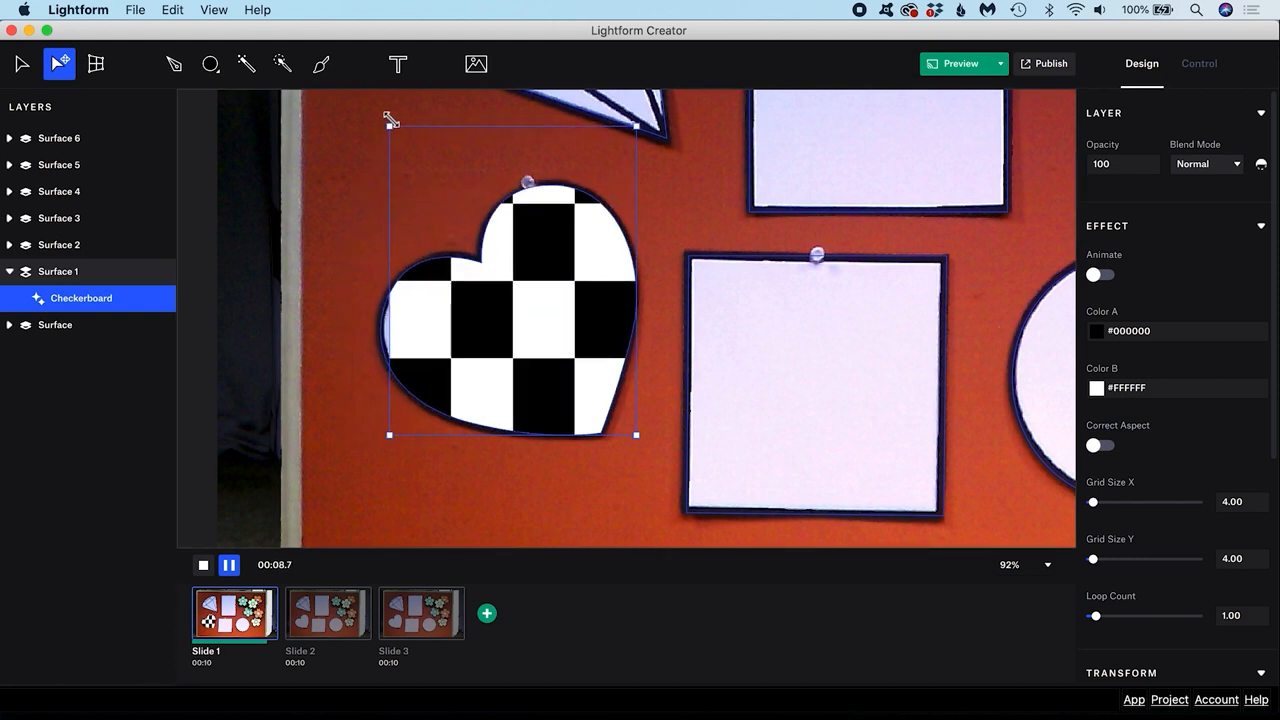
drag(392, 122, 406, 210)
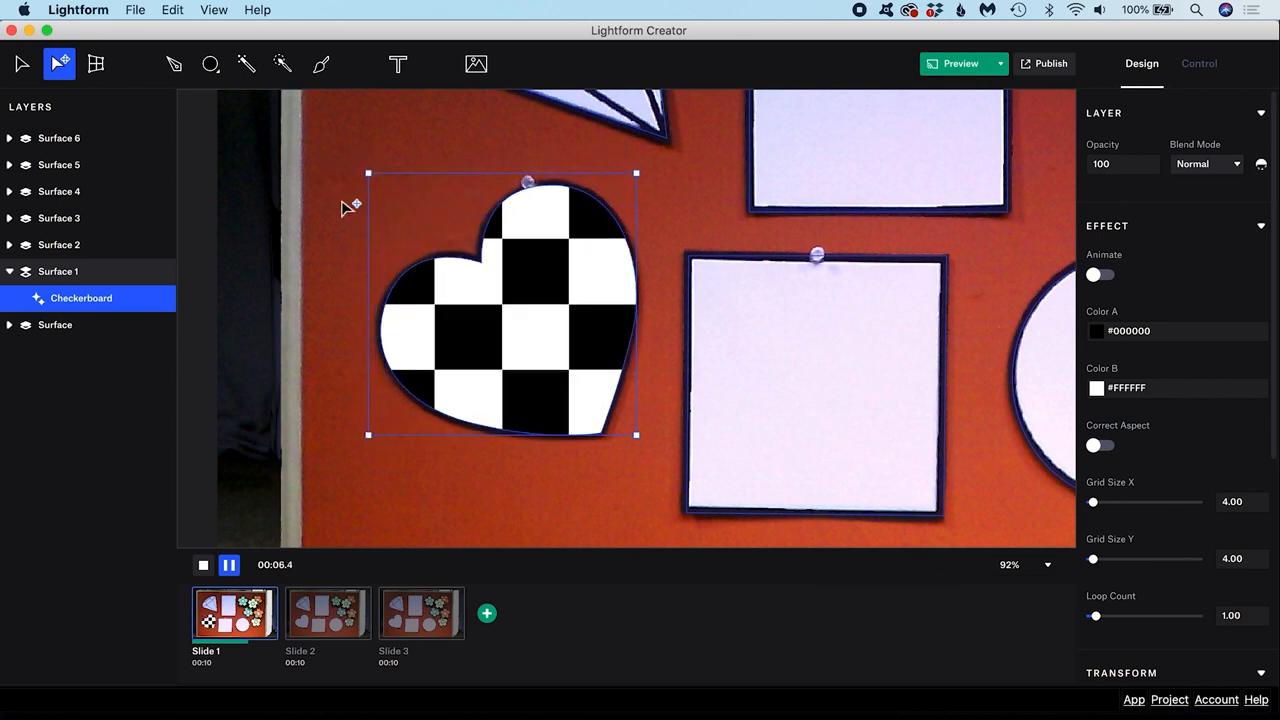
mouse_move(378, 164)
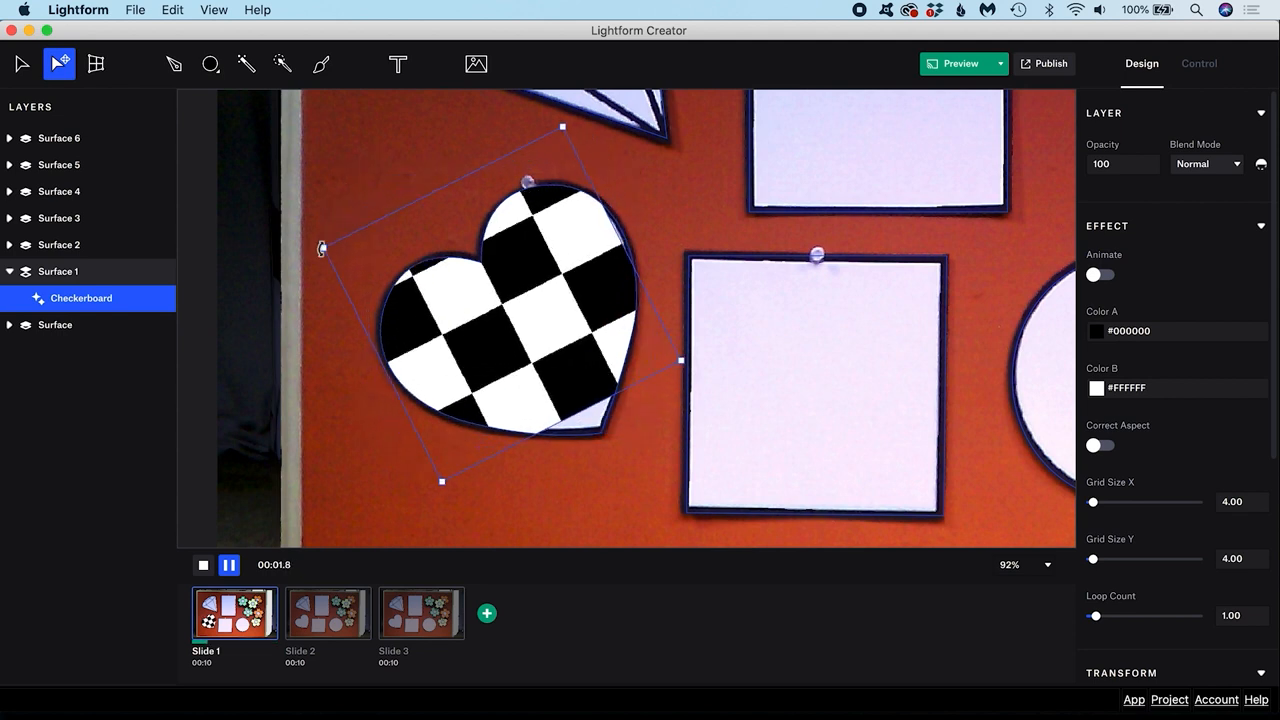
drag(562, 126, 470, 124)
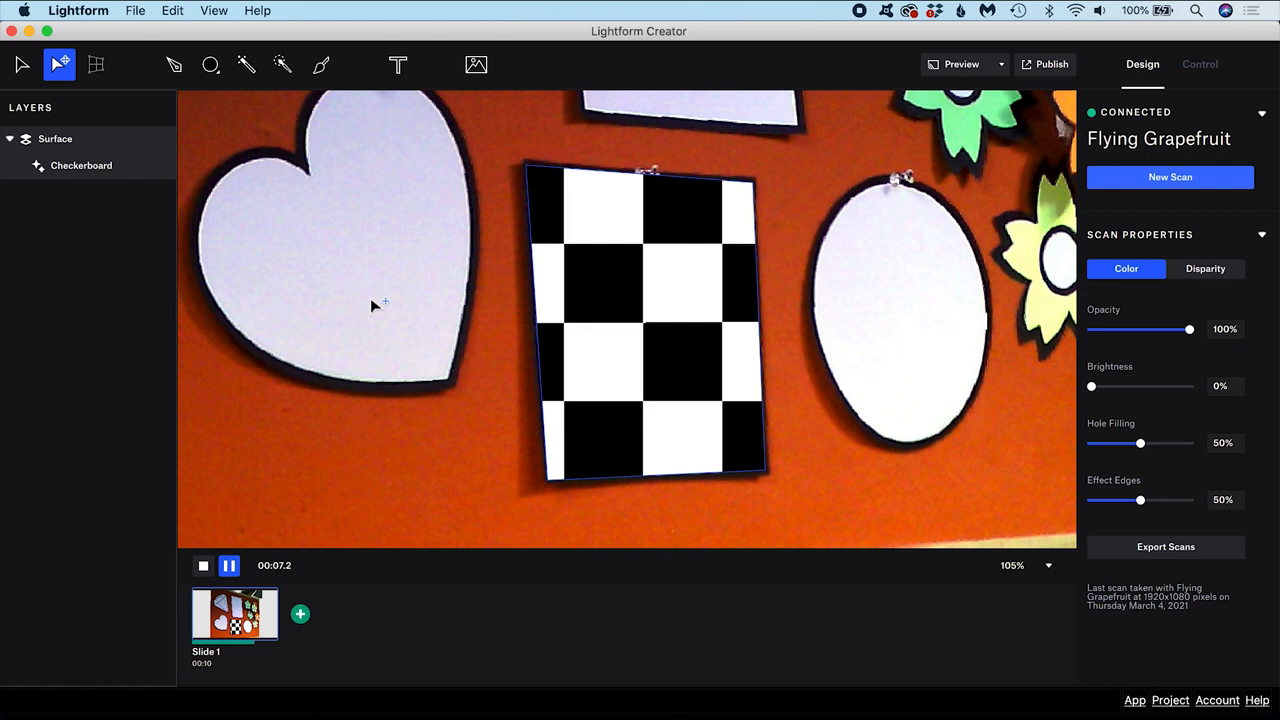
- Select the Checkerboard layer and drag a perspective corner to match the tilted paper
click(80, 164)
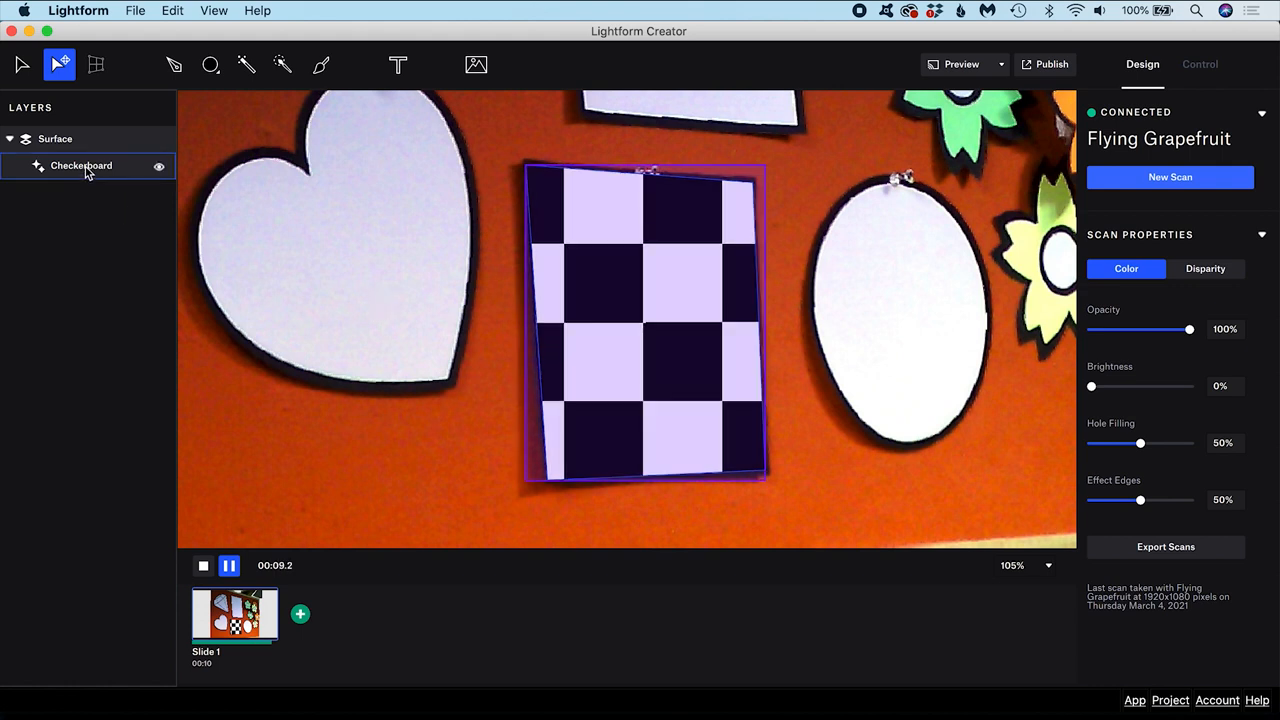
click(80, 164)
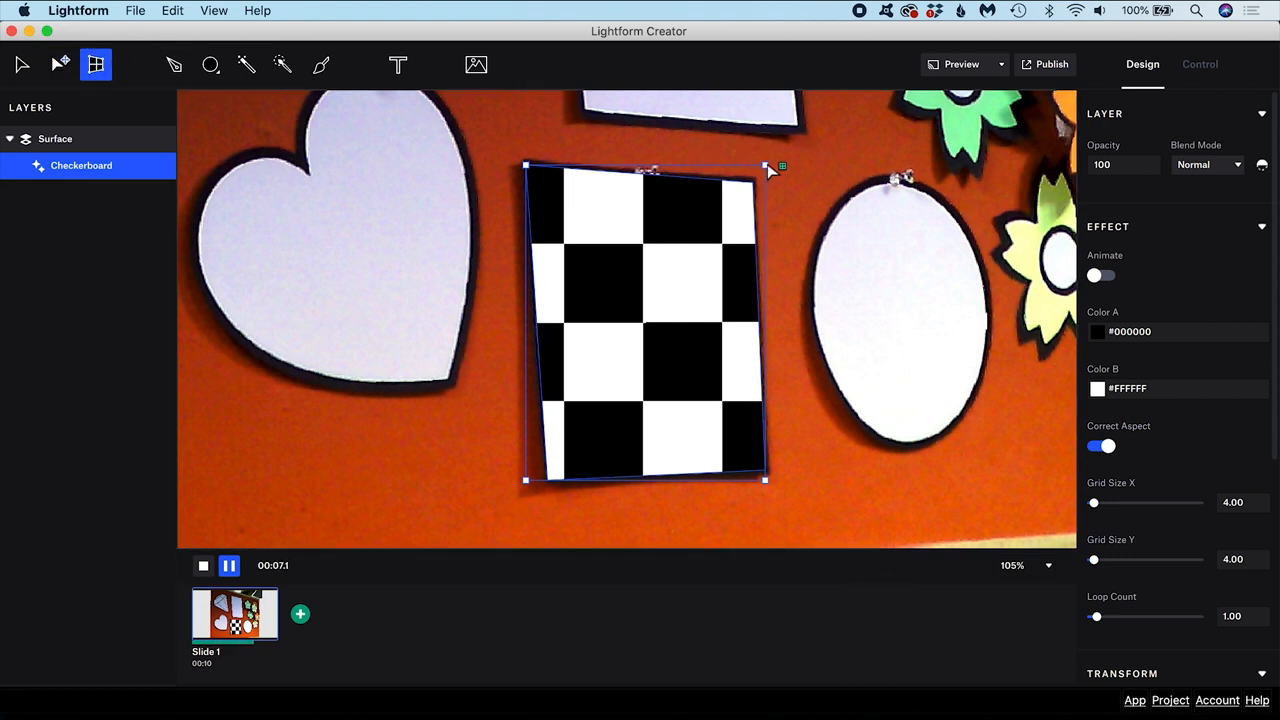
drag(768, 164, 756, 184)
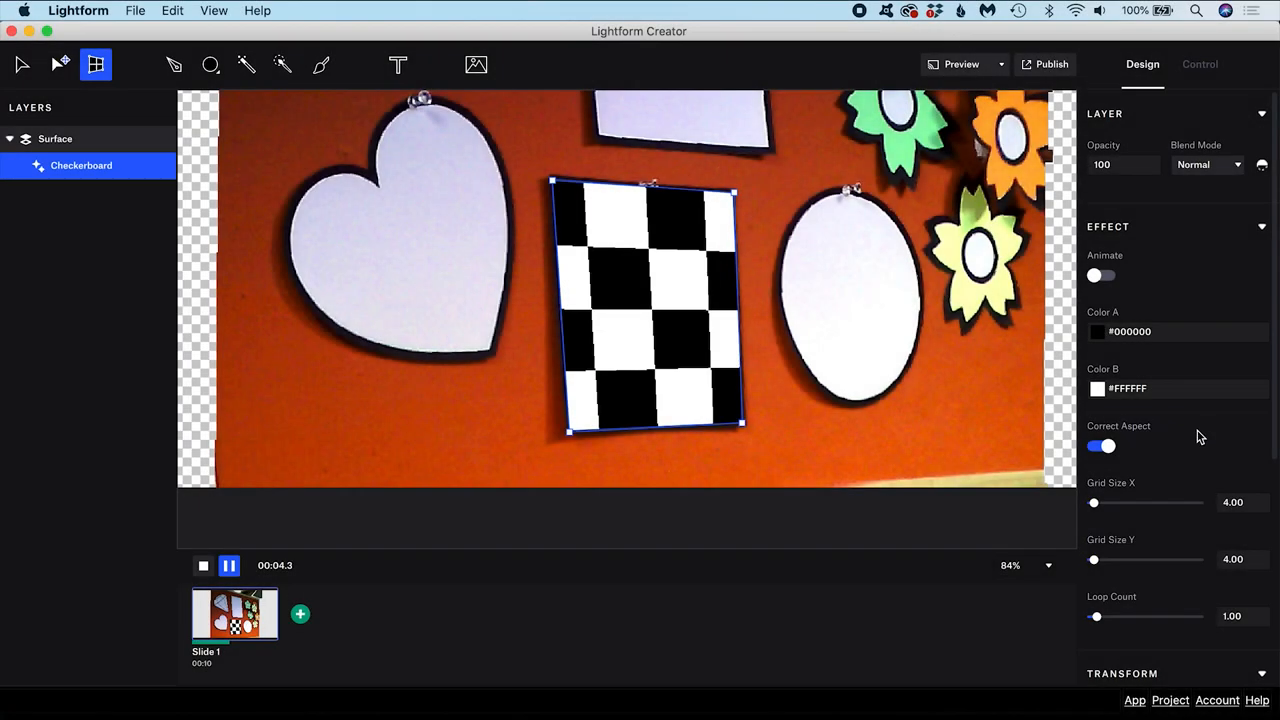
- Reset the checkerboard's perspective warp and turn on Auto Fit New Content for the surface
scroll(down, 3)
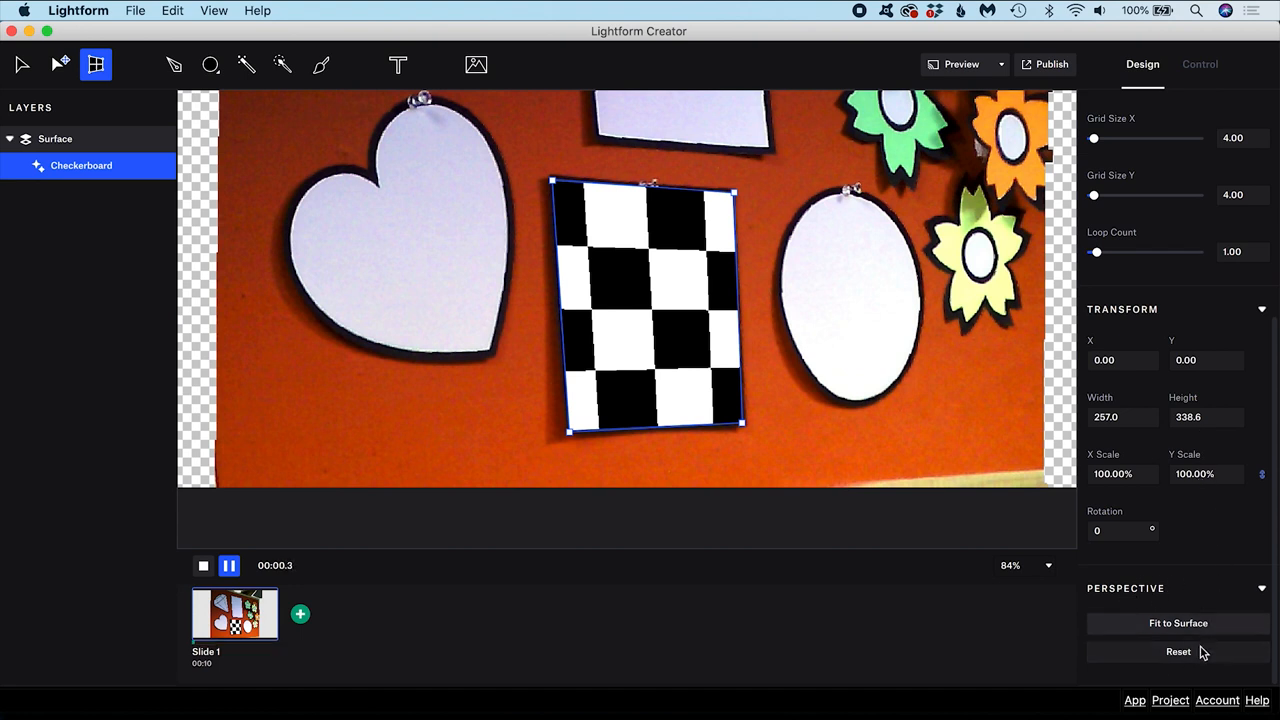
click(1178, 652)
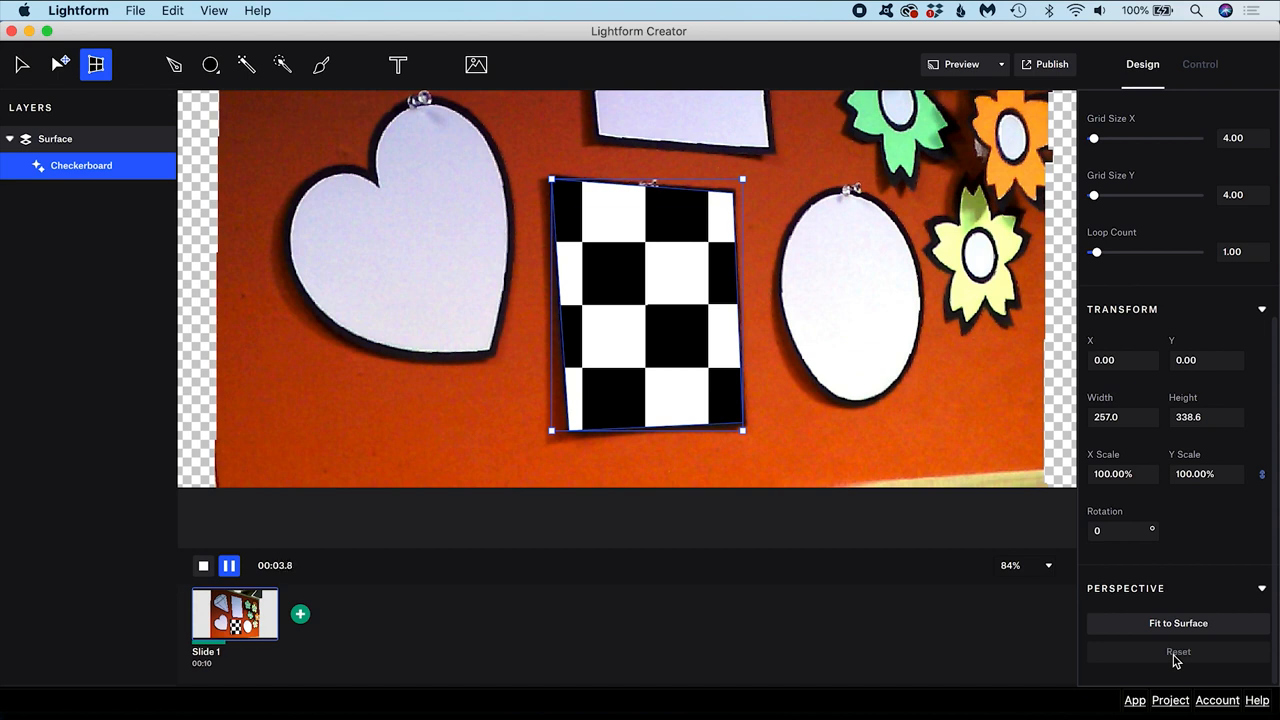
mouse_move(1178, 624)
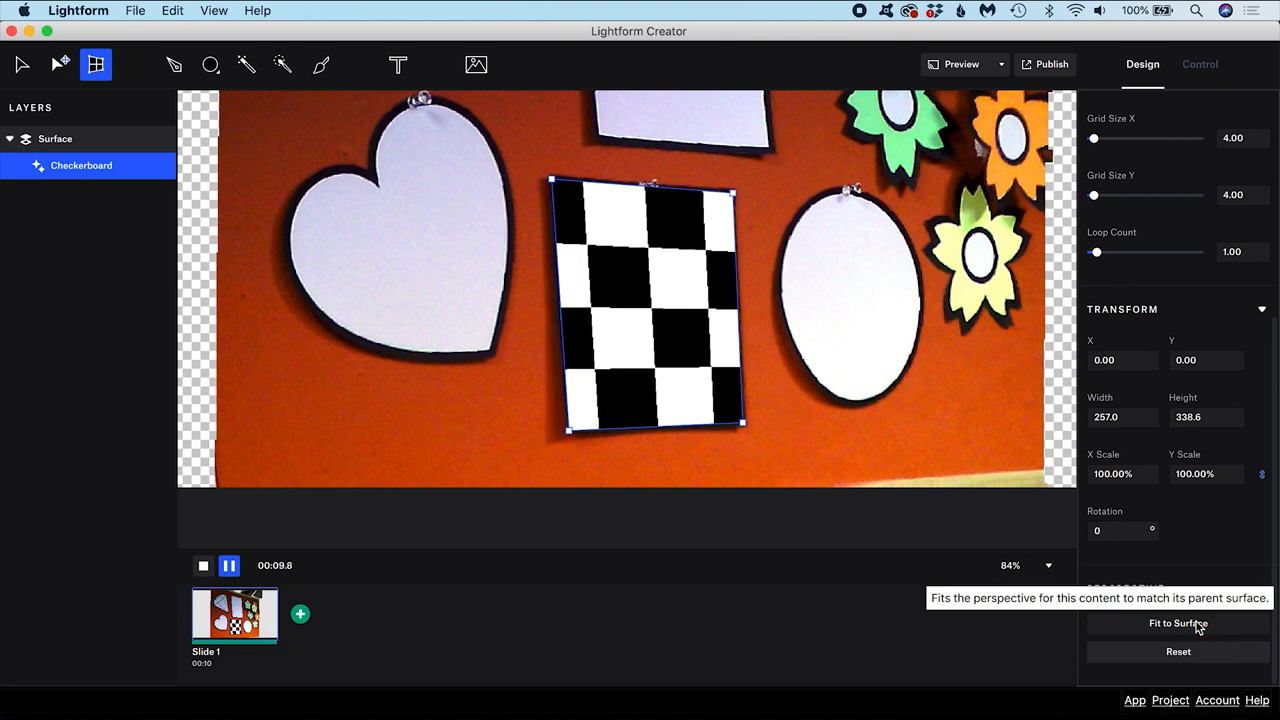
mouse_move(256, 264)
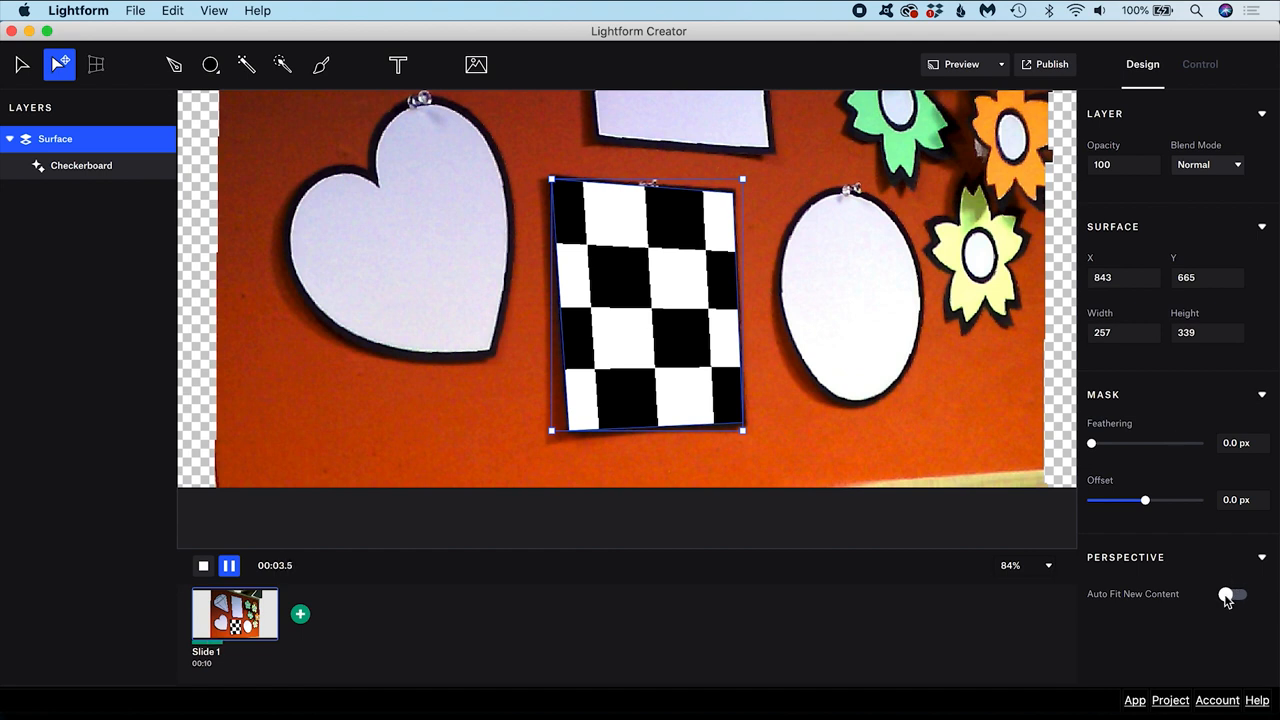
click(1232, 594)
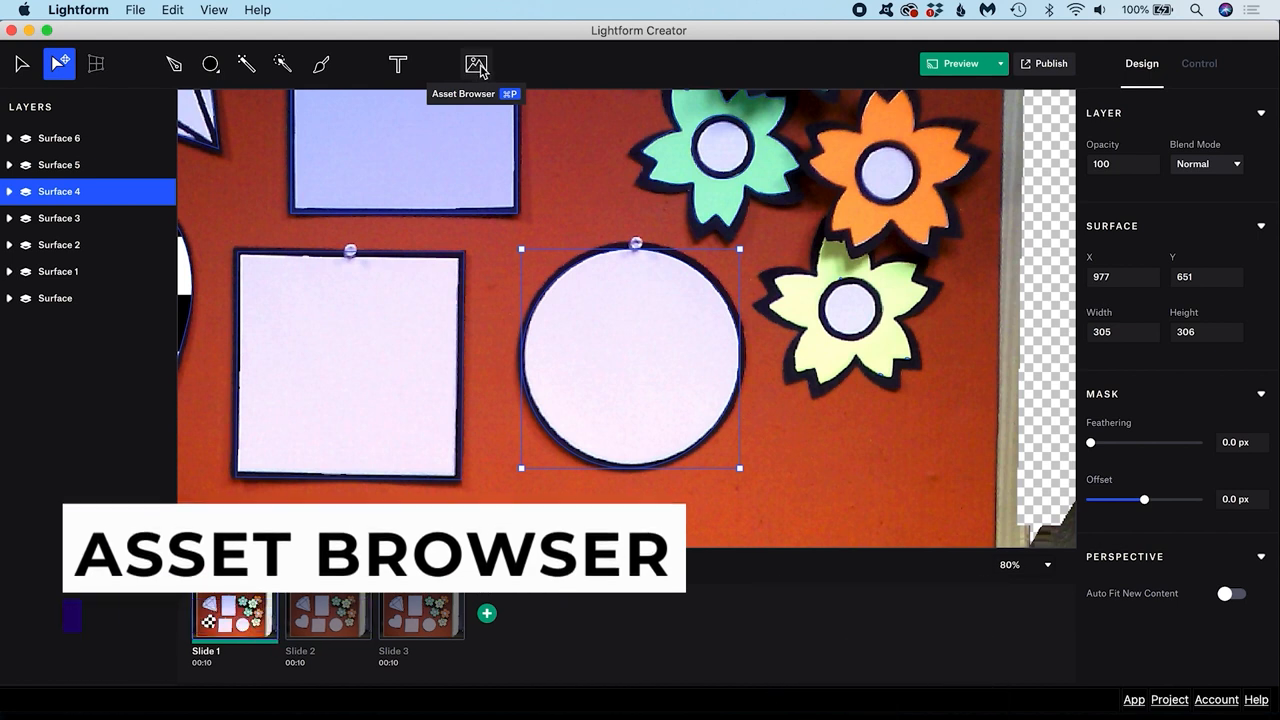
- Browse the Asset Browser's Built-In and Stock collections
click(476, 64)
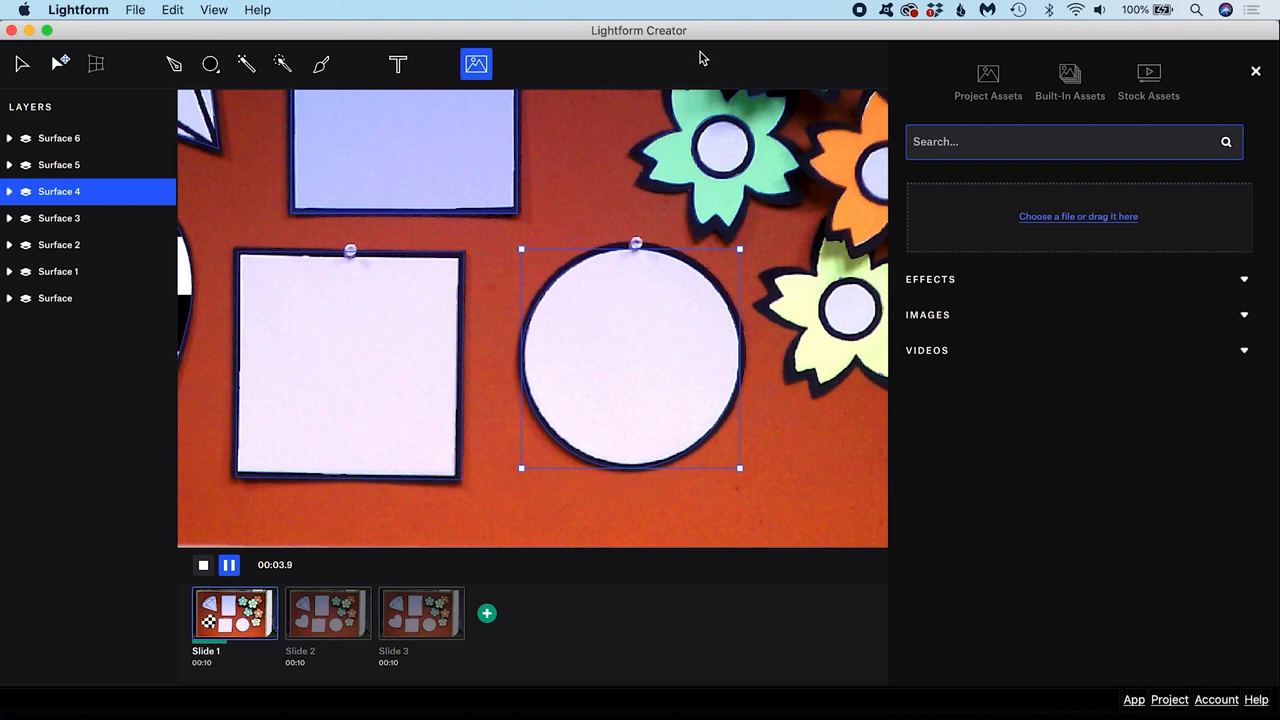
click(1068, 82)
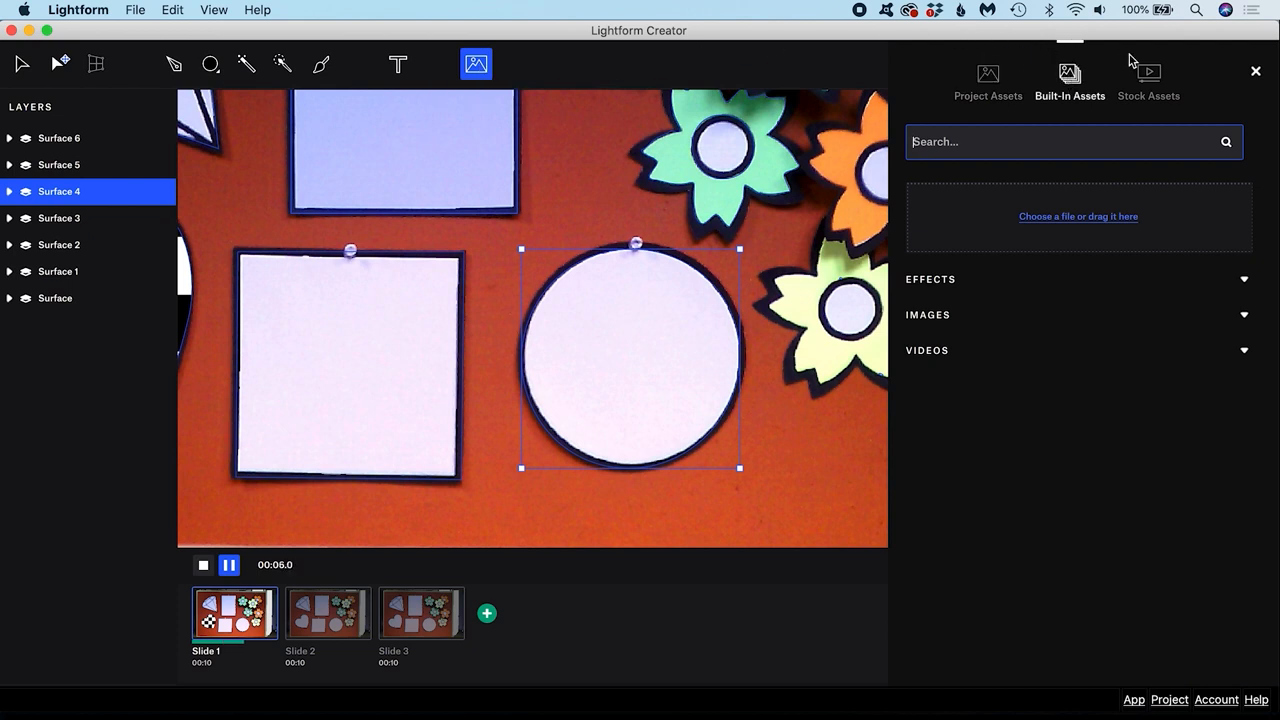
click(988, 80)
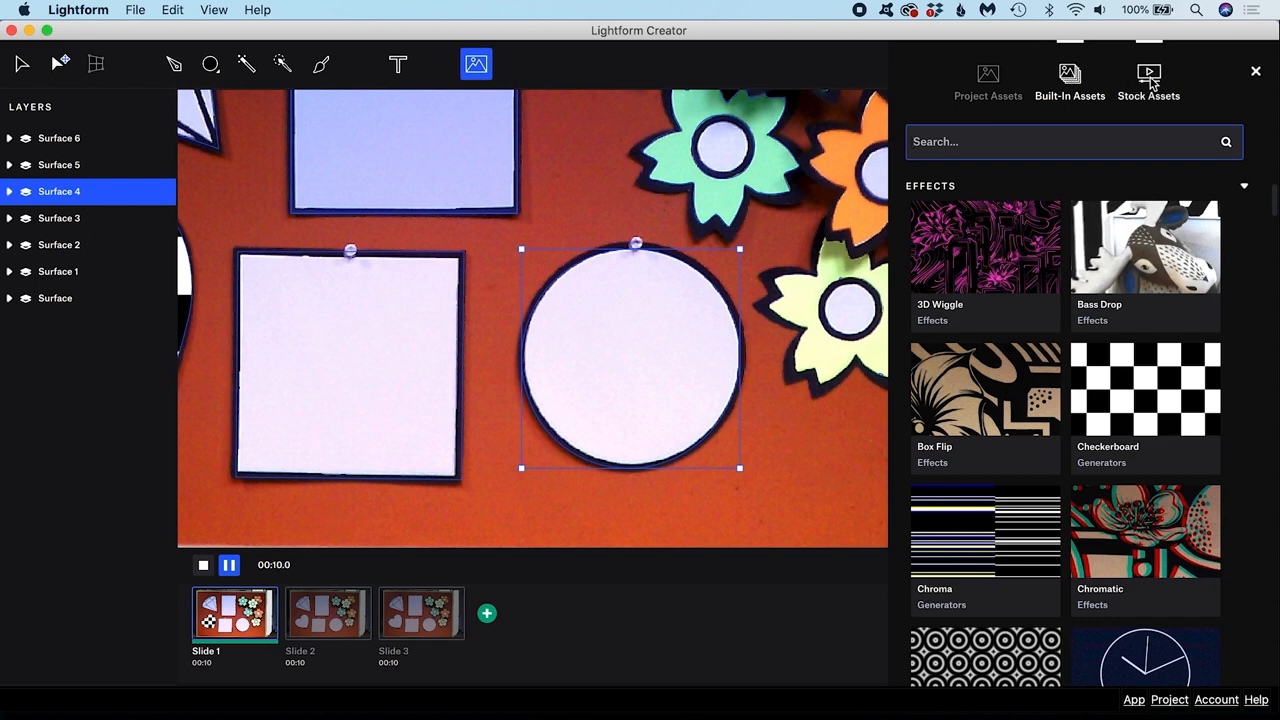
click(988, 80)
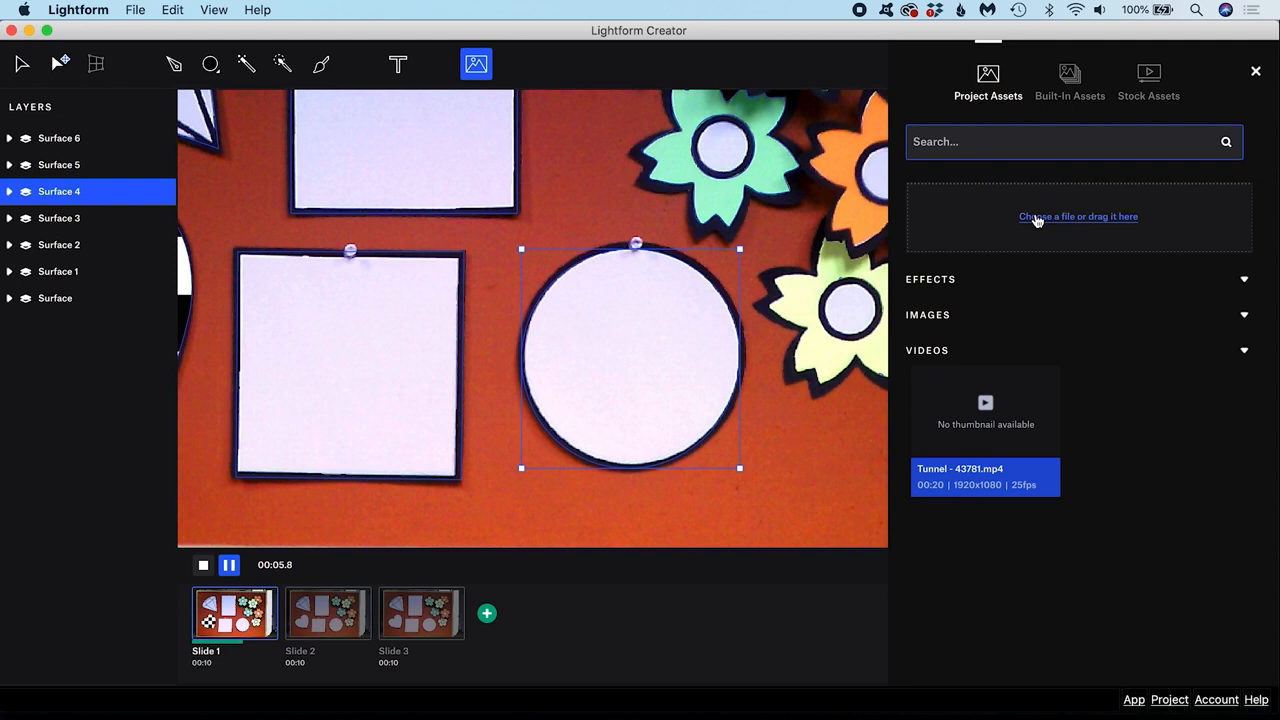
- Cancel the file import and insert Tunnel - 43761.mp4 onto the circle surface
click(1078, 216)
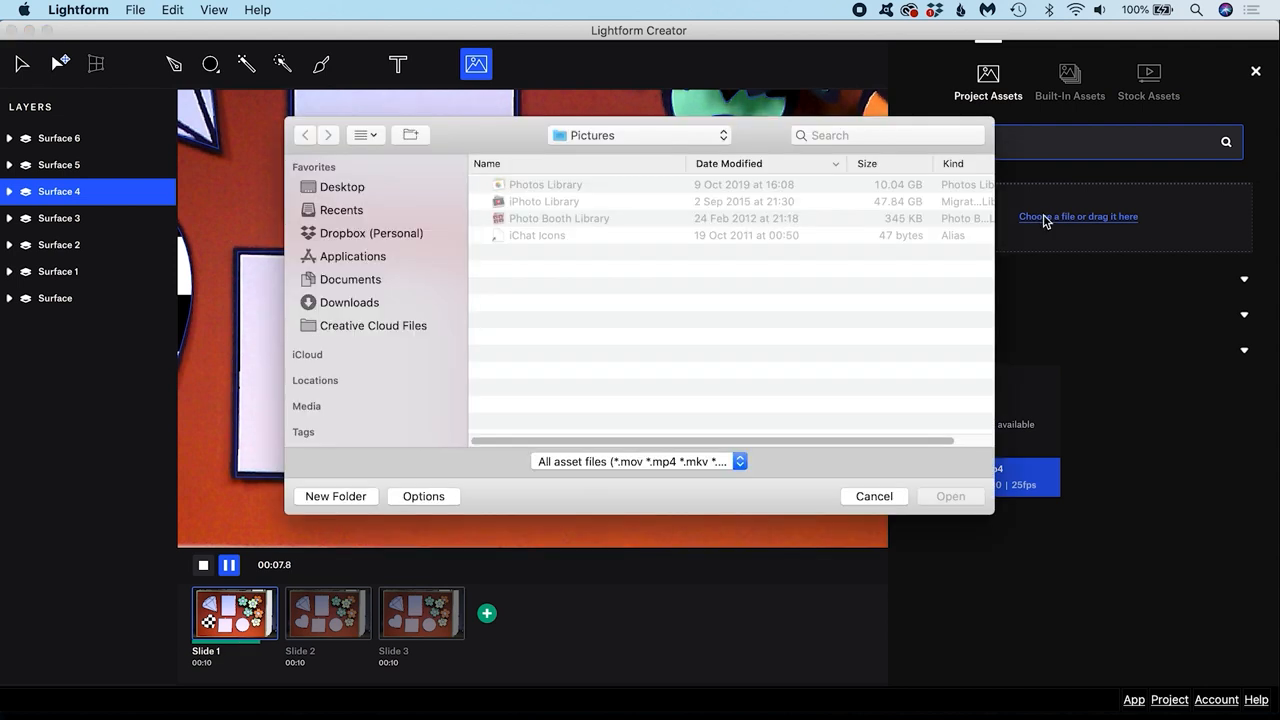
click(872, 496)
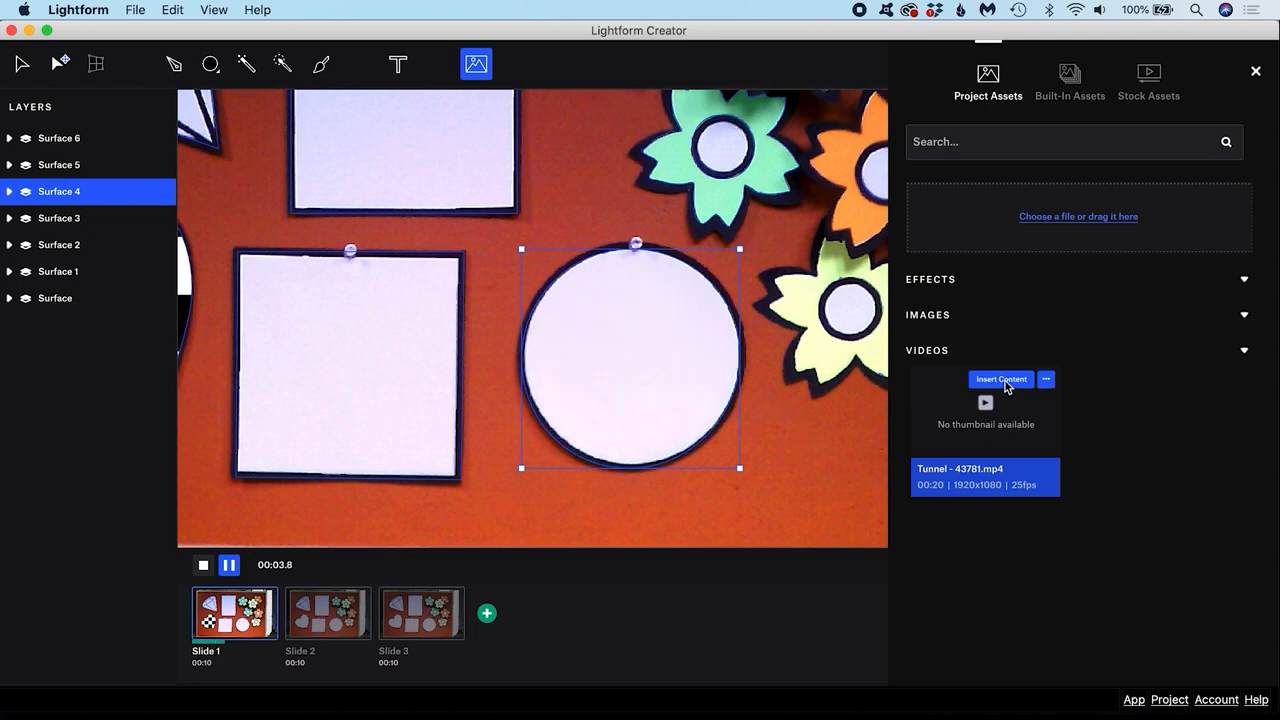
click(1000, 380)
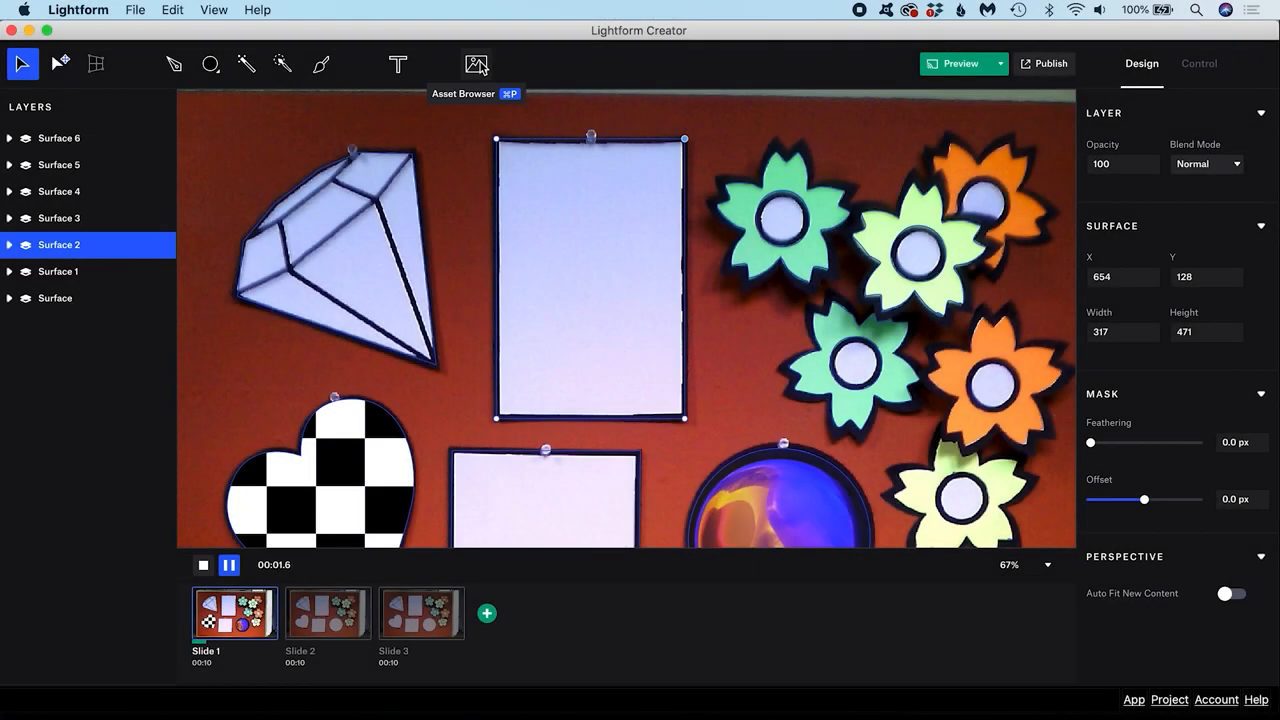
- Insert the built-in Traffic Jam effect onto the tall rectangle from the Asset Browser
click(476, 64)
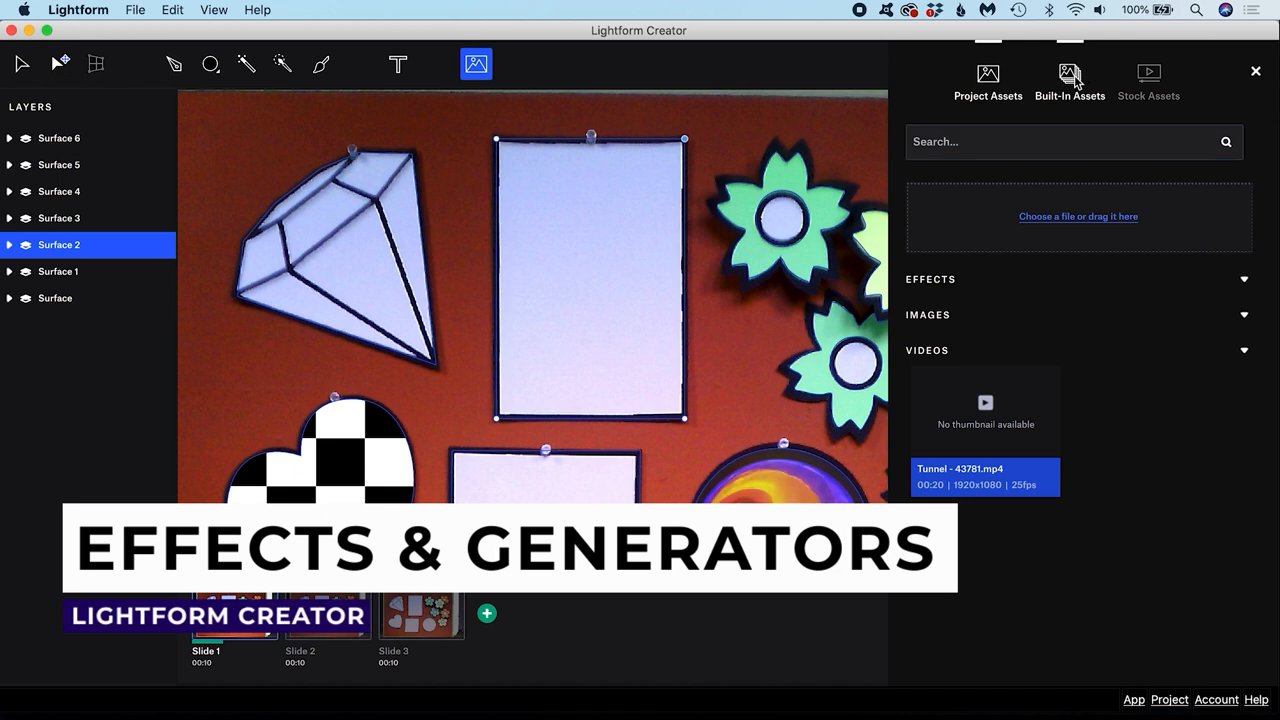
click(1068, 80)
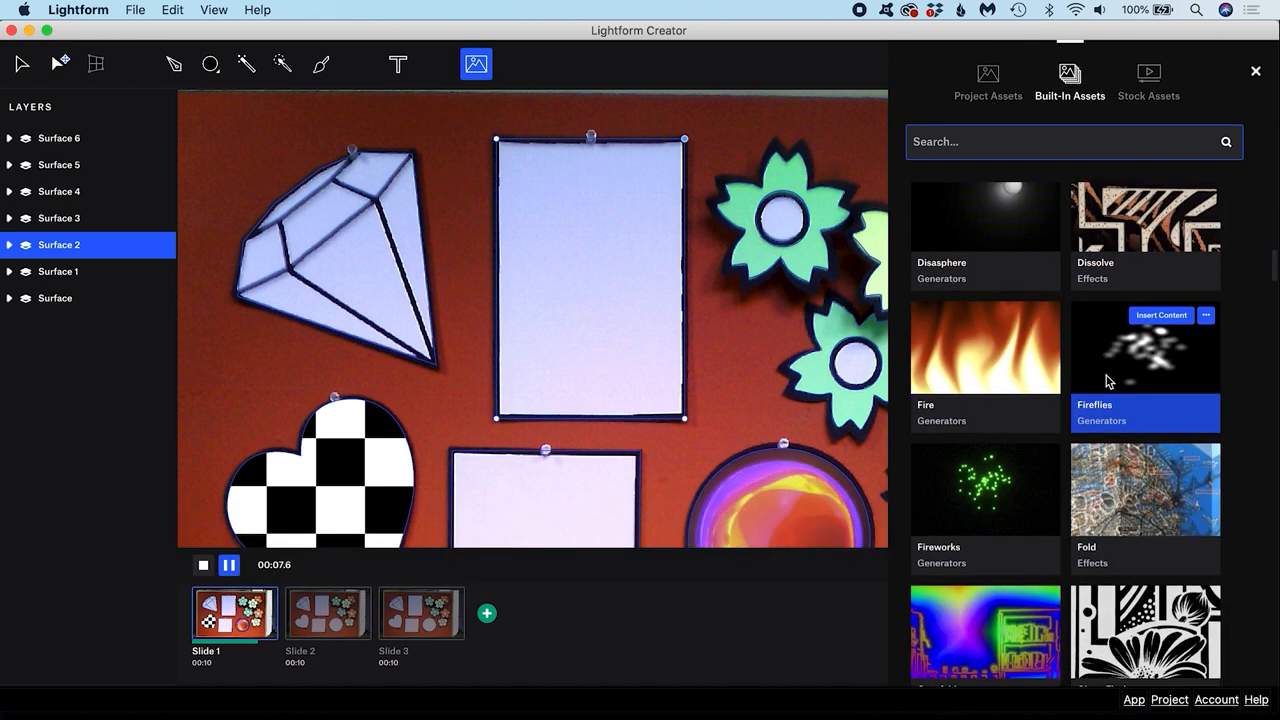
text(traffi)
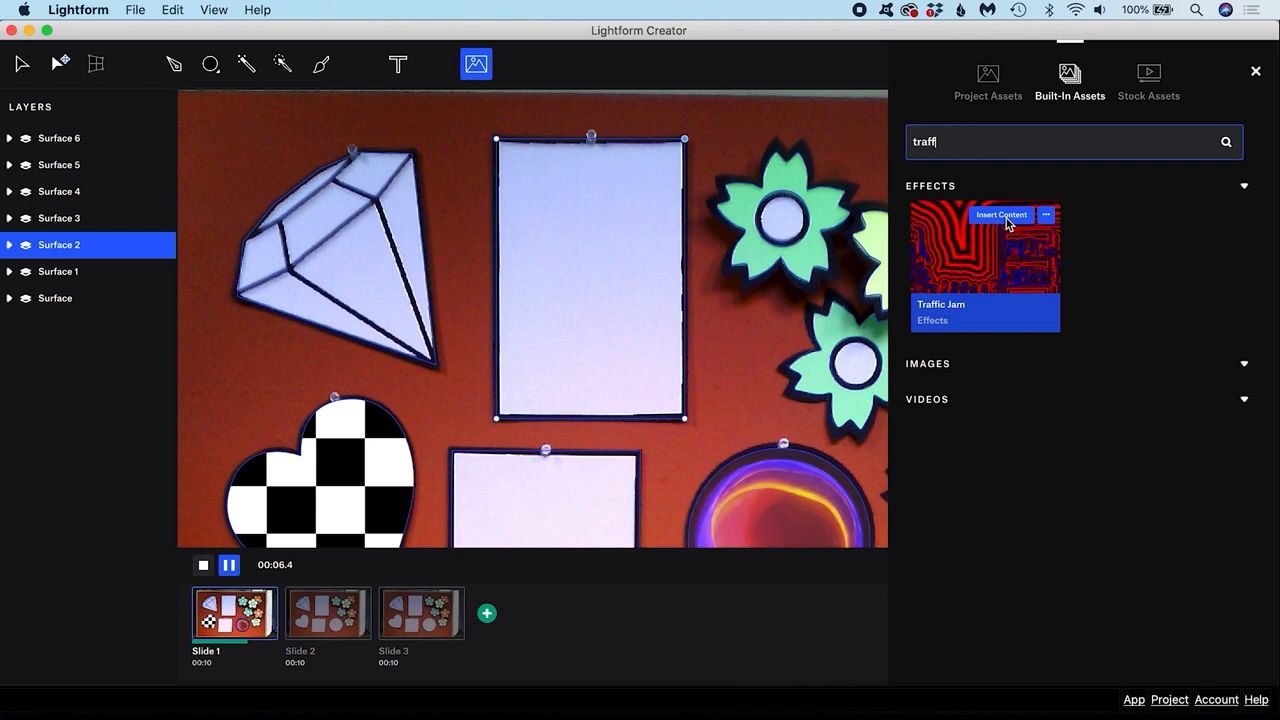
click(1000, 214)
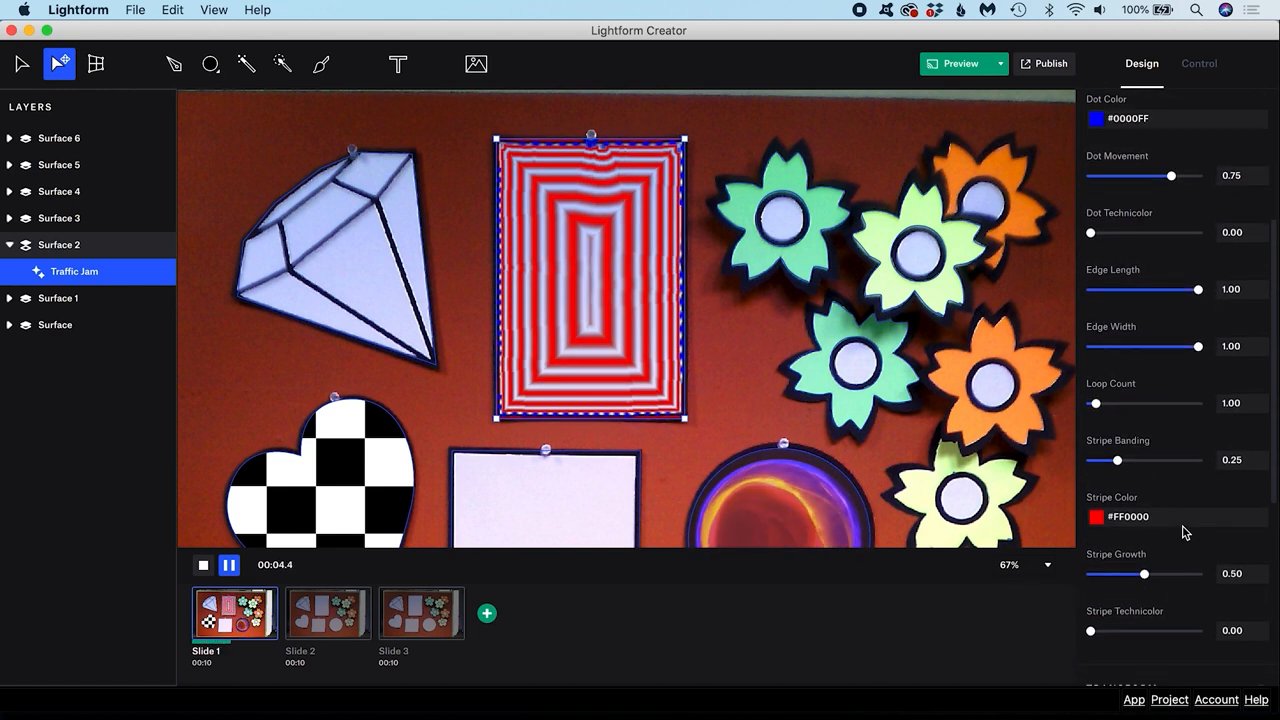
- Change the Traffic Jam Stripe Color from red to blue
click(1096, 516)
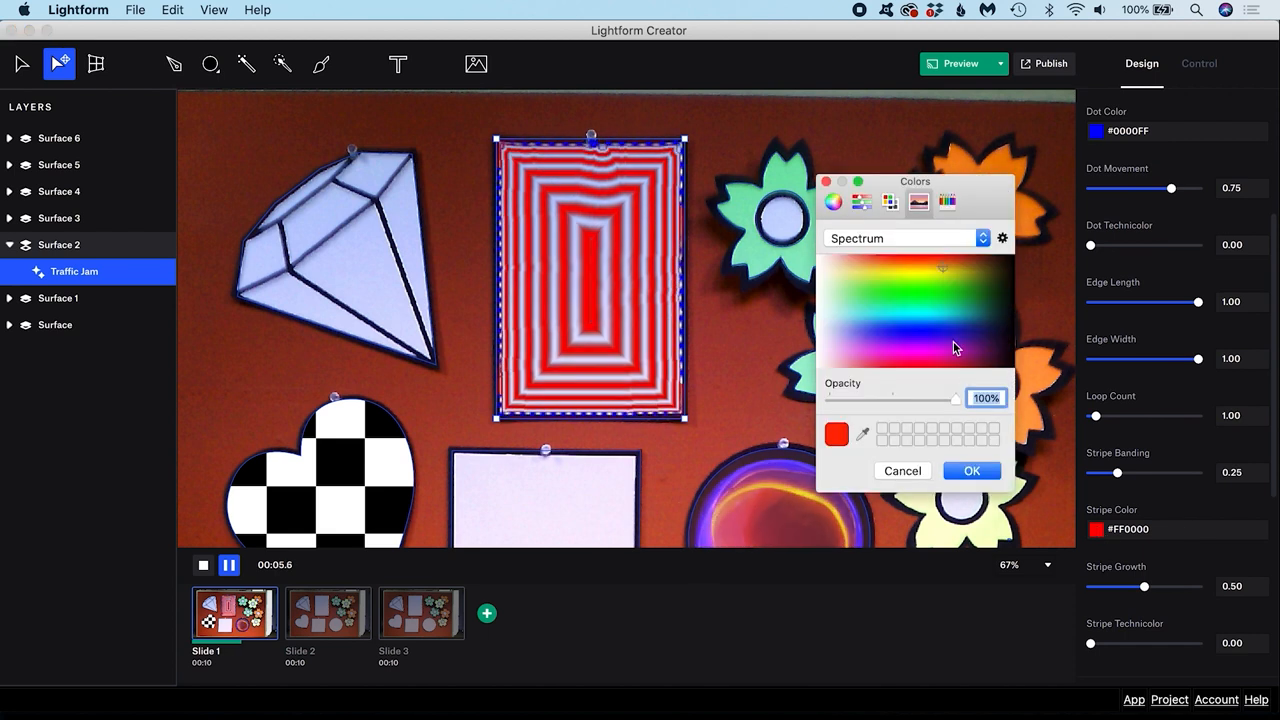
click(948, 344)
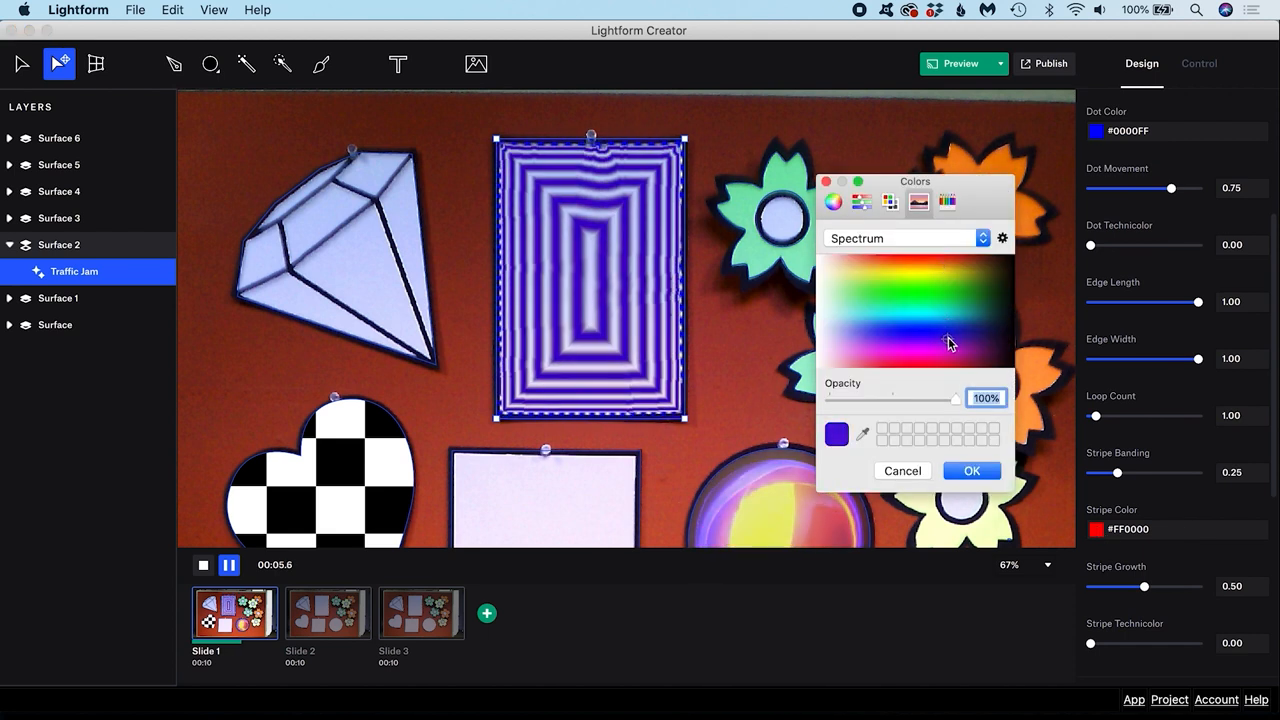
click(972, 470)
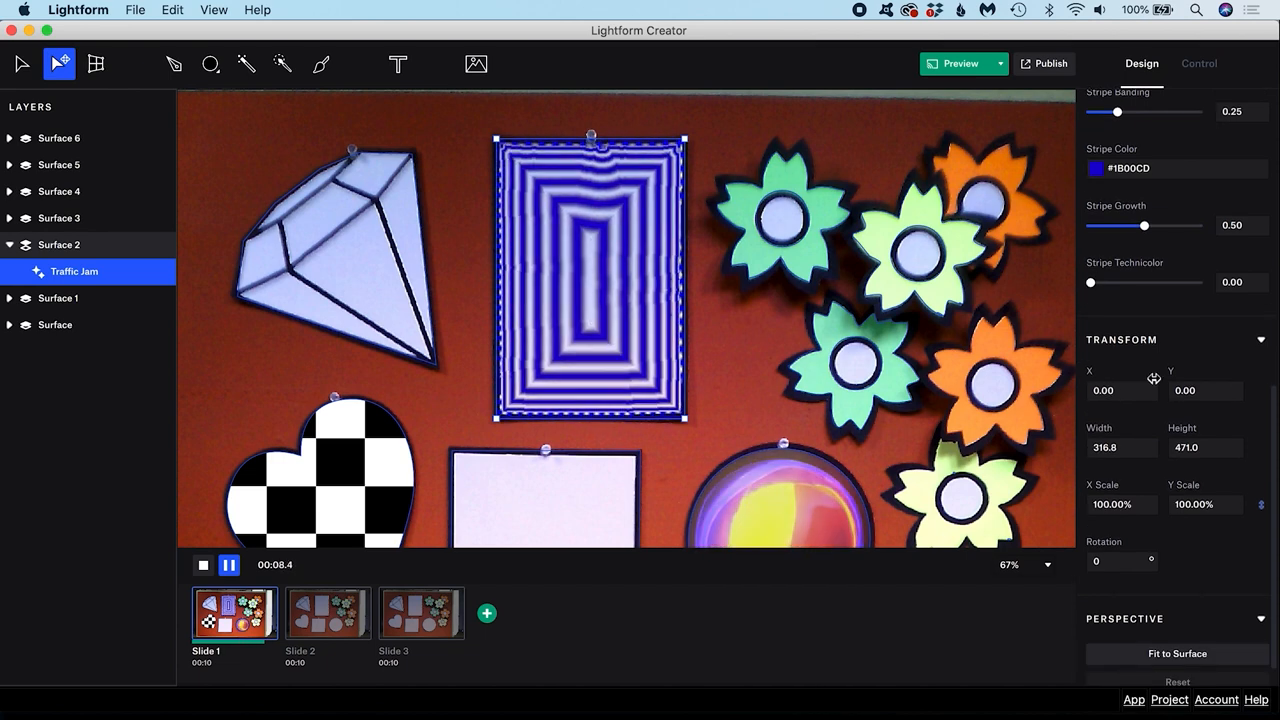
click(476, 64)
text(ganz)
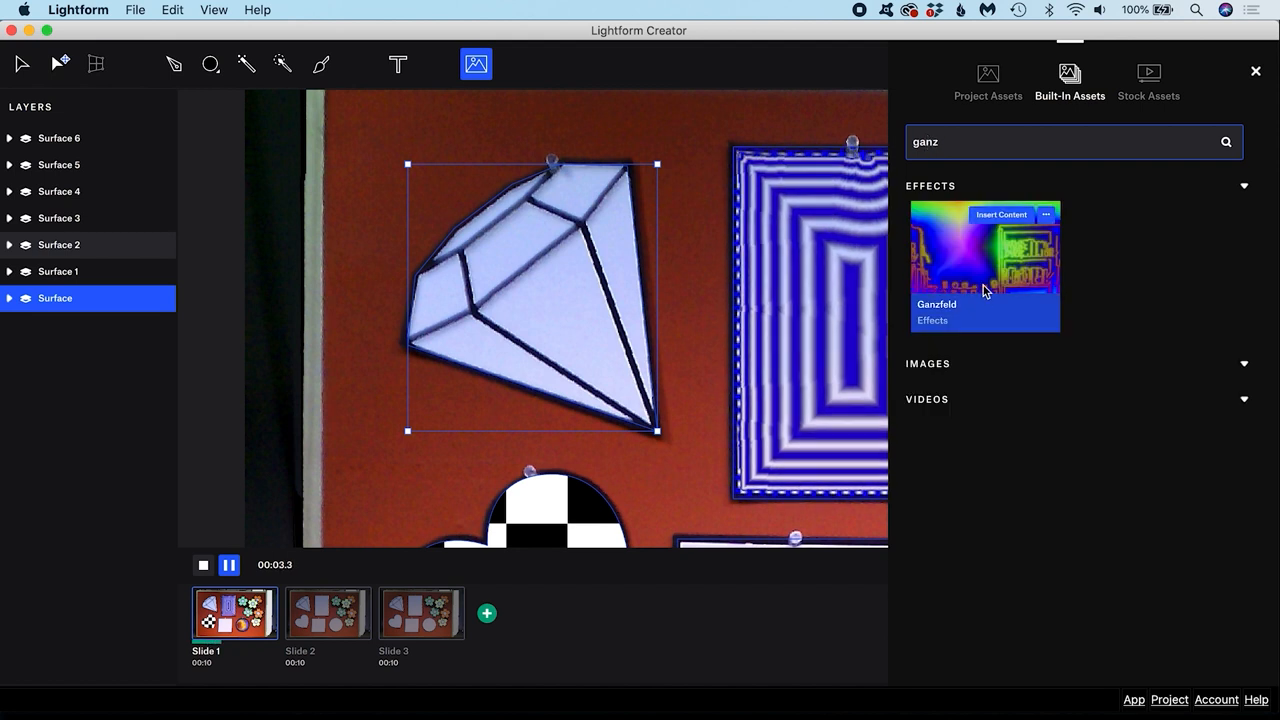
mouse_move(998, 250)
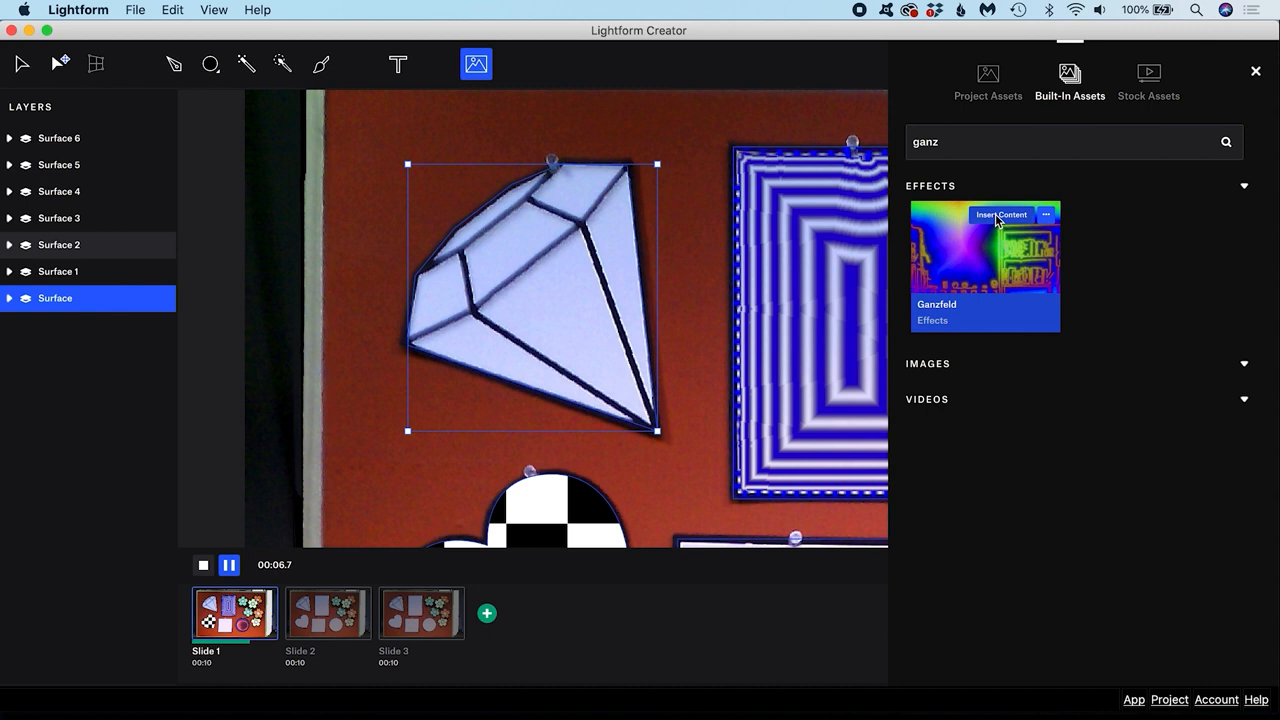
- Insert Ganzfeld onto the diamond and raise the Crystals effect Zoom to about 0.87
click(1000, 214)
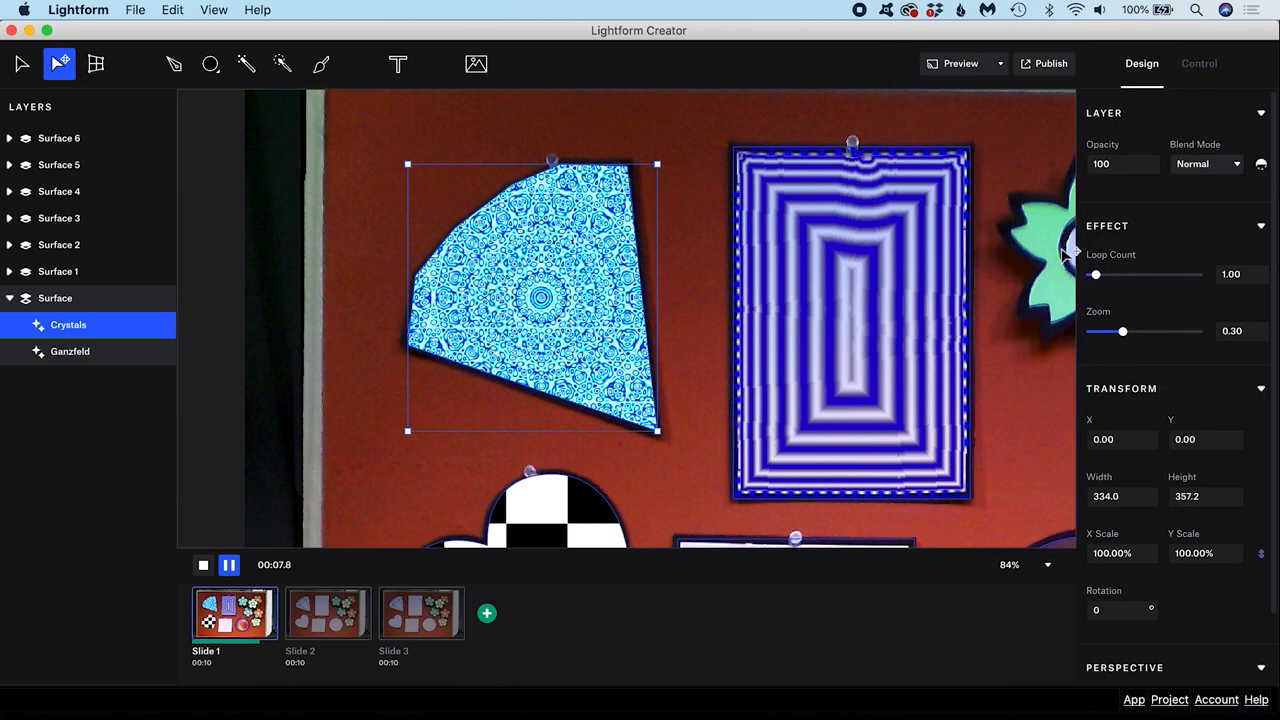
drag(1122, 332, 1144, 332)
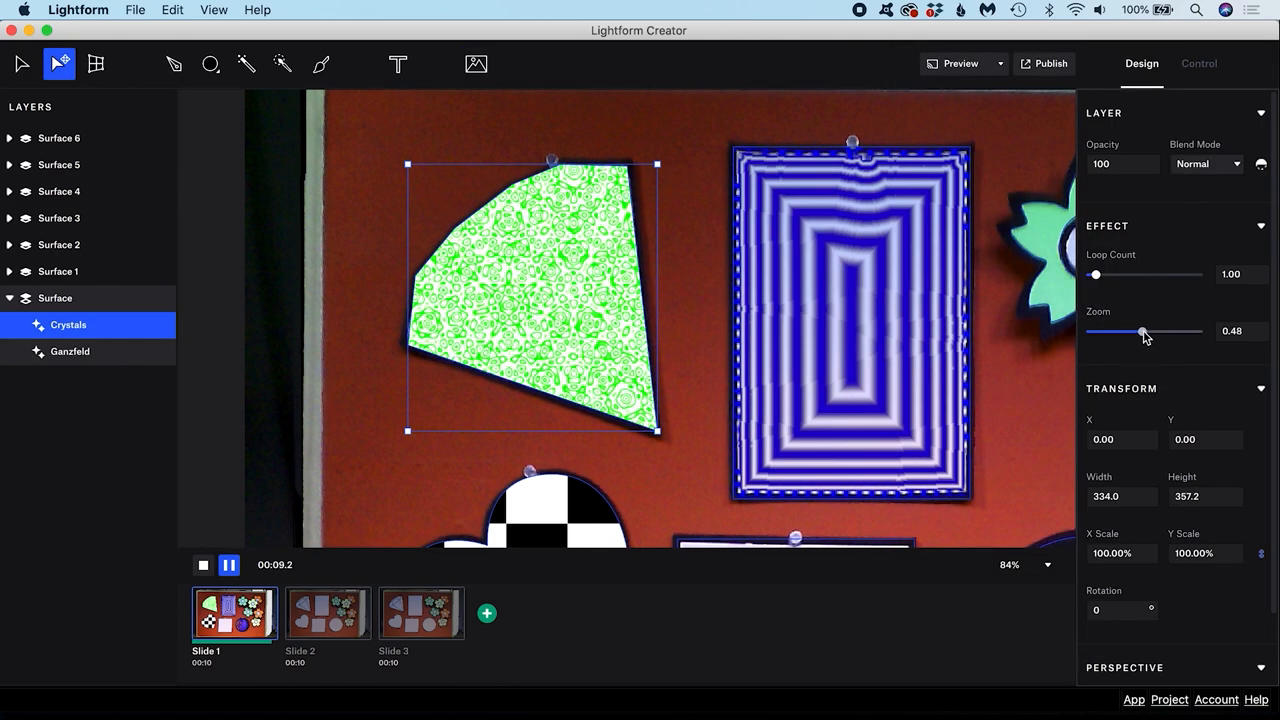
drag(1144, 332, 1184, 332)
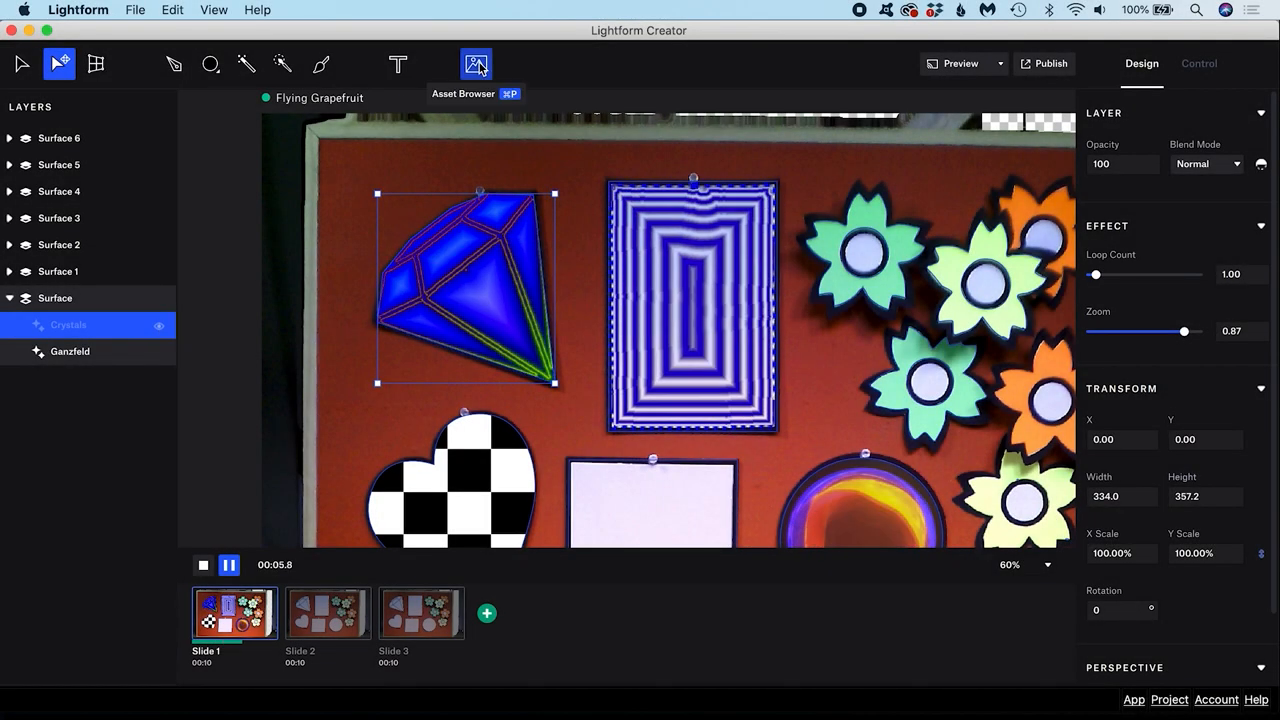
- Download the abstract neon geometric video from the stock catalog
click(476, 64)
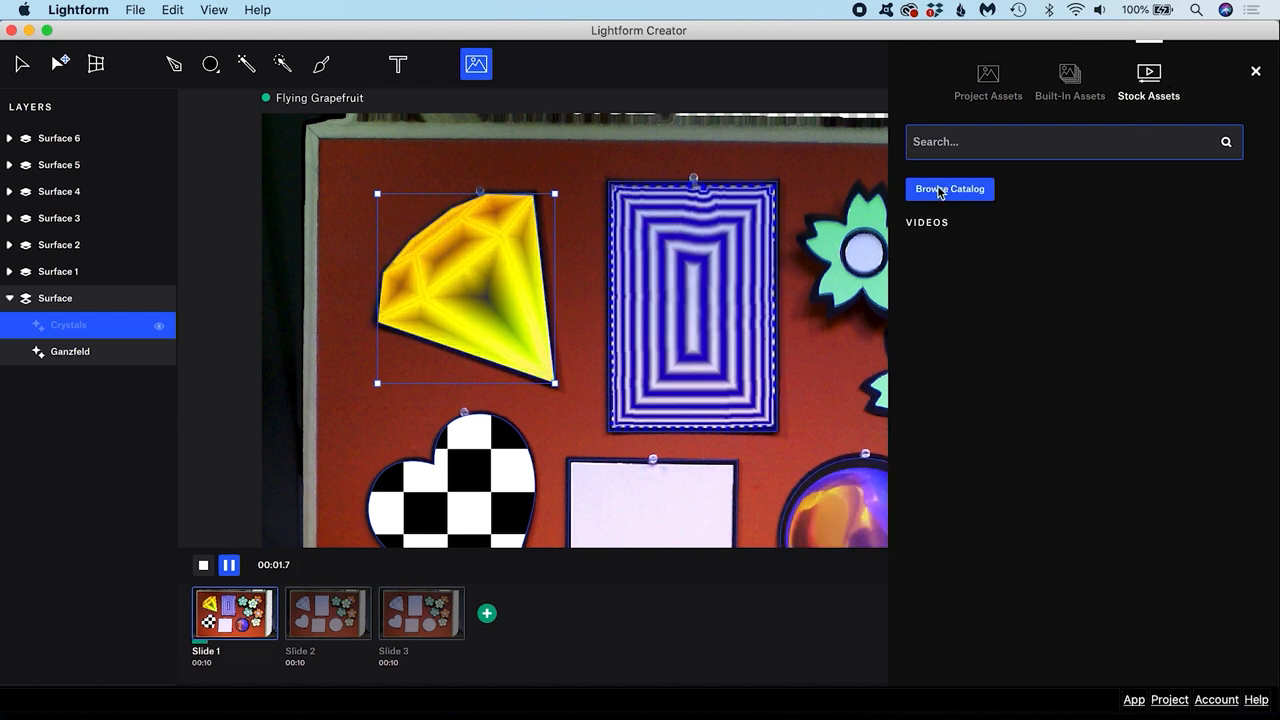
click(948, 188)
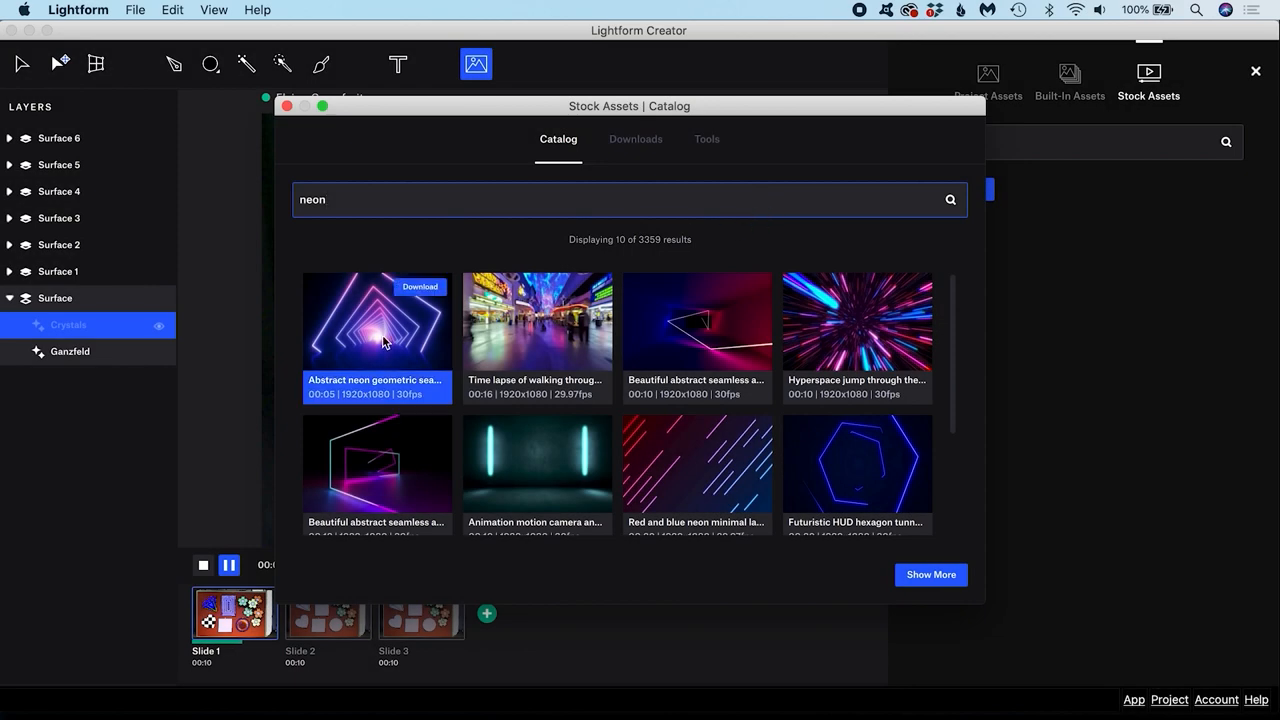
click(420, 288)
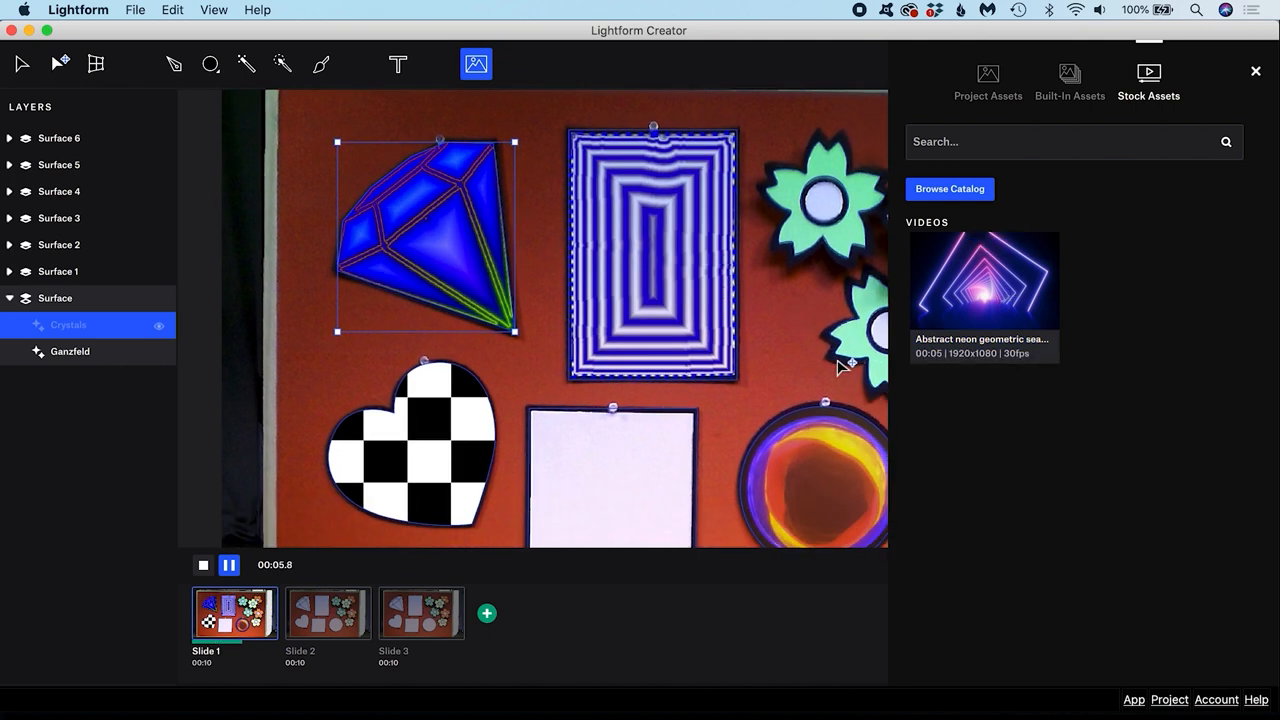
- Insert the neon video into the white square's Surface 3
click(58, 218)
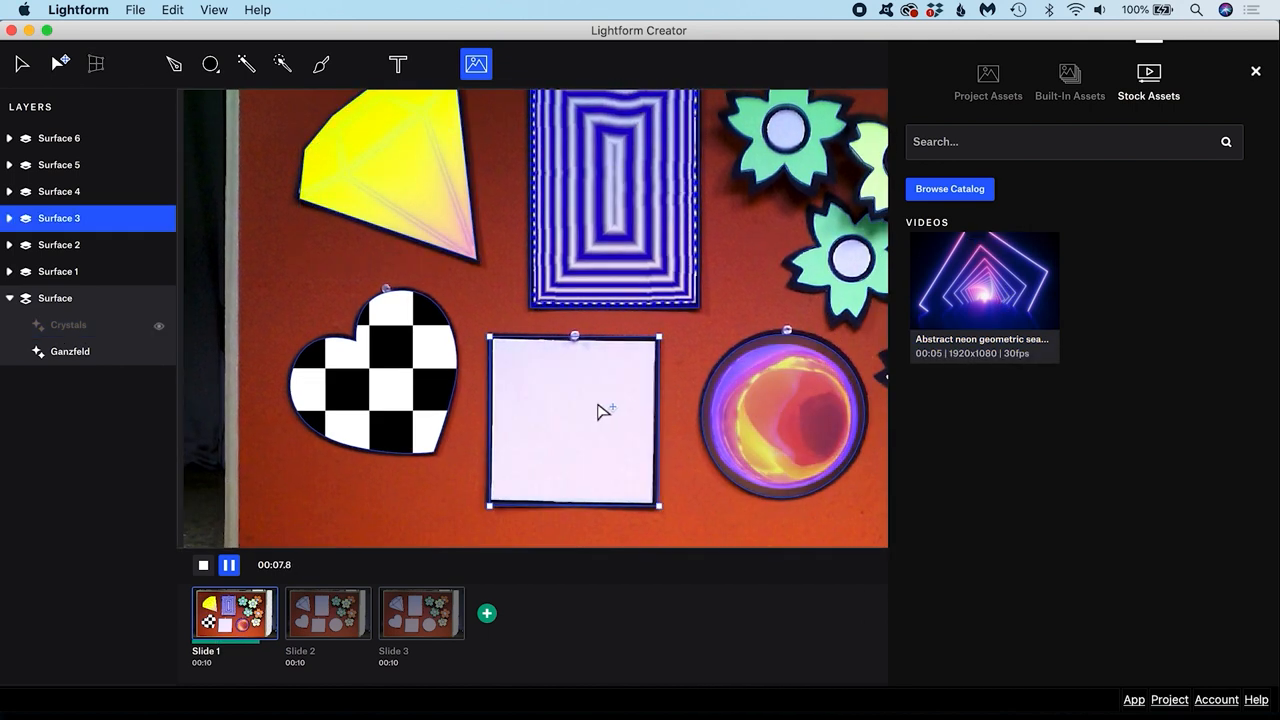
mouse_move(984, 278)
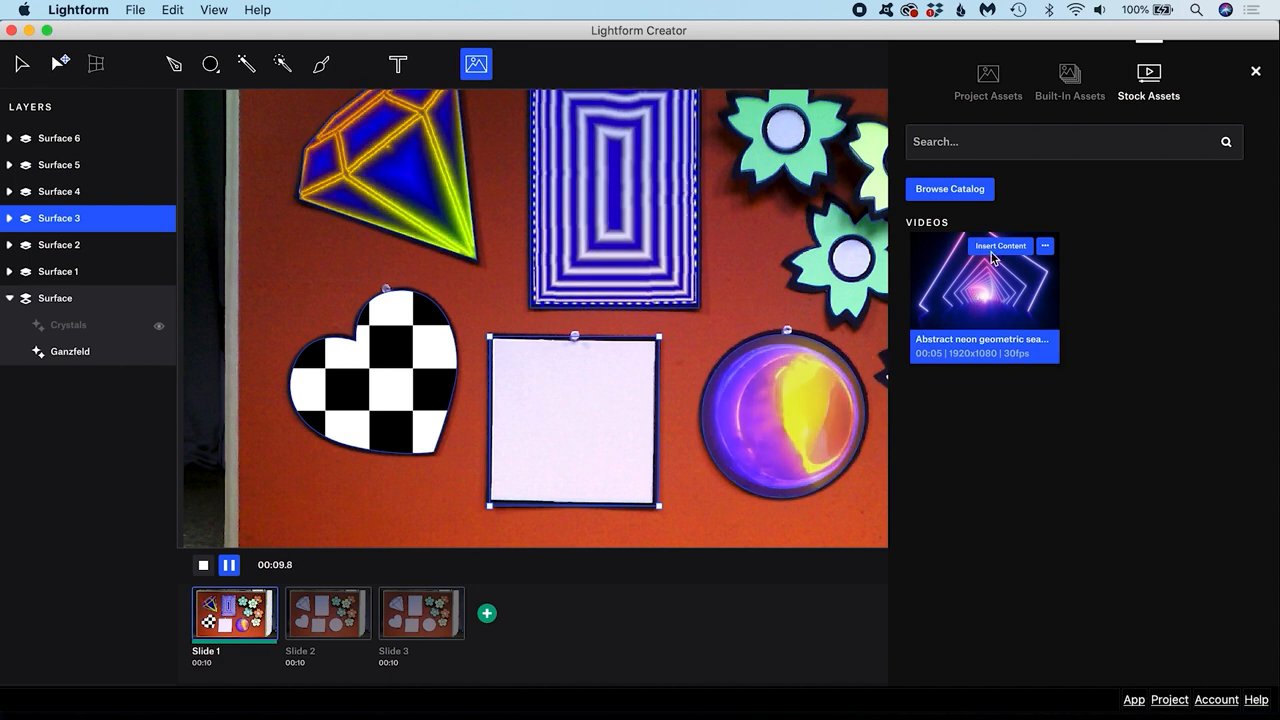
click(1000, 244)
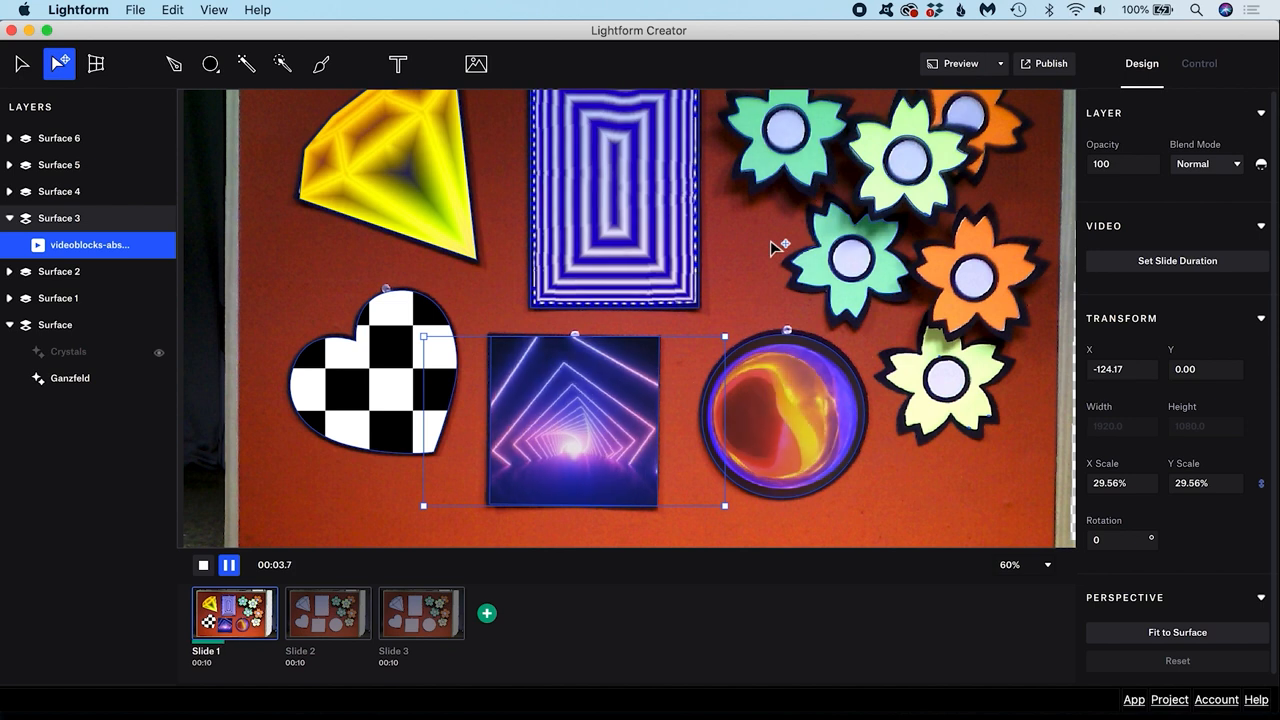
click(476, 64)
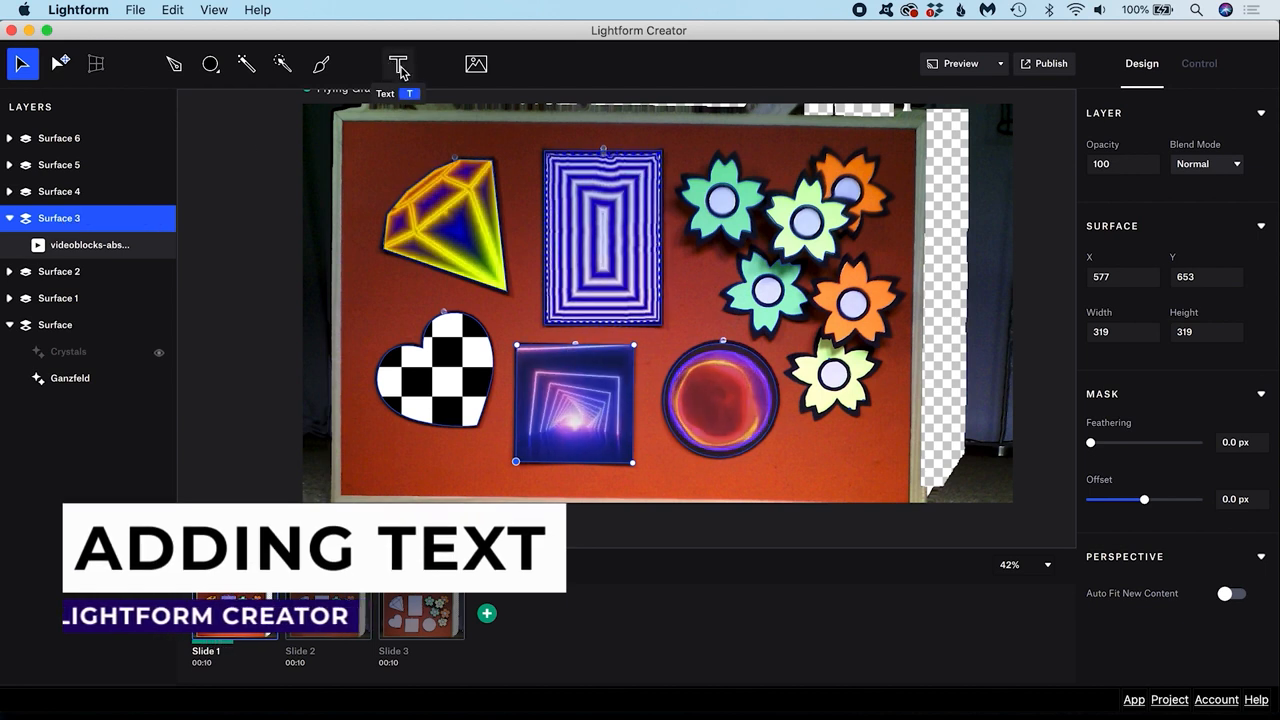
- Add placeholder Text layers on the neon square and a new surface below it
click(396, 64)
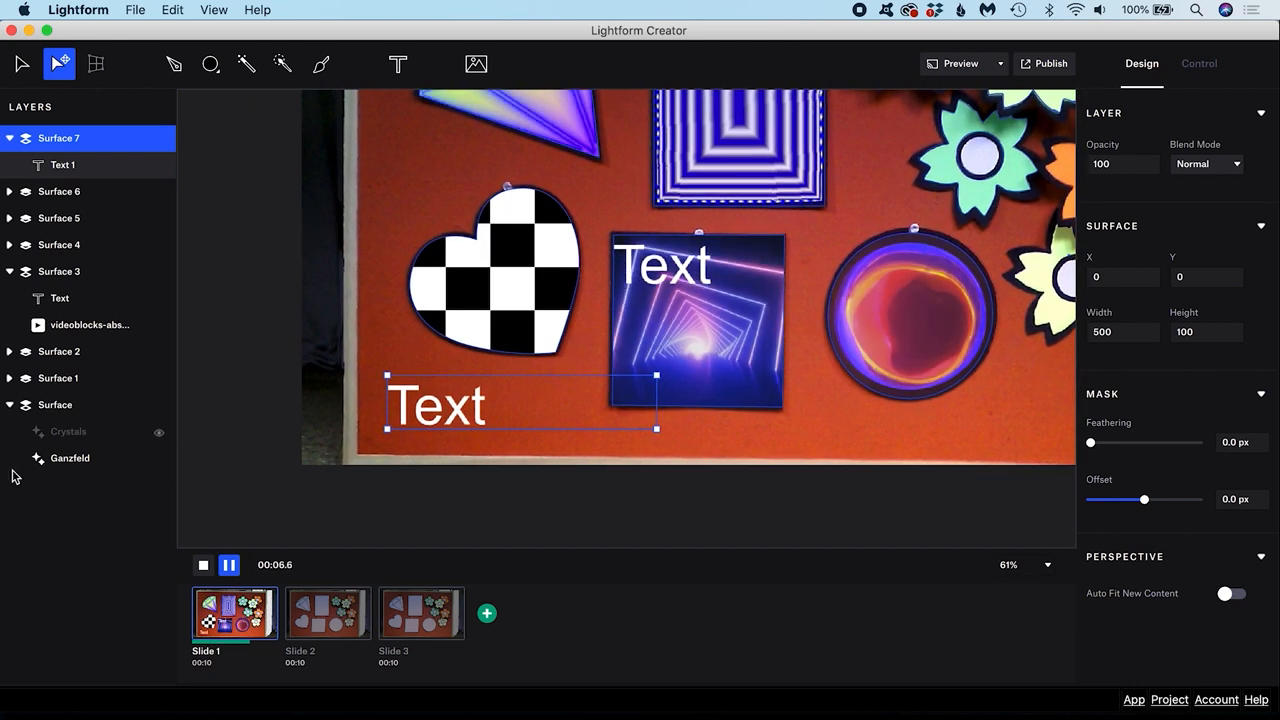
click(64, 164)
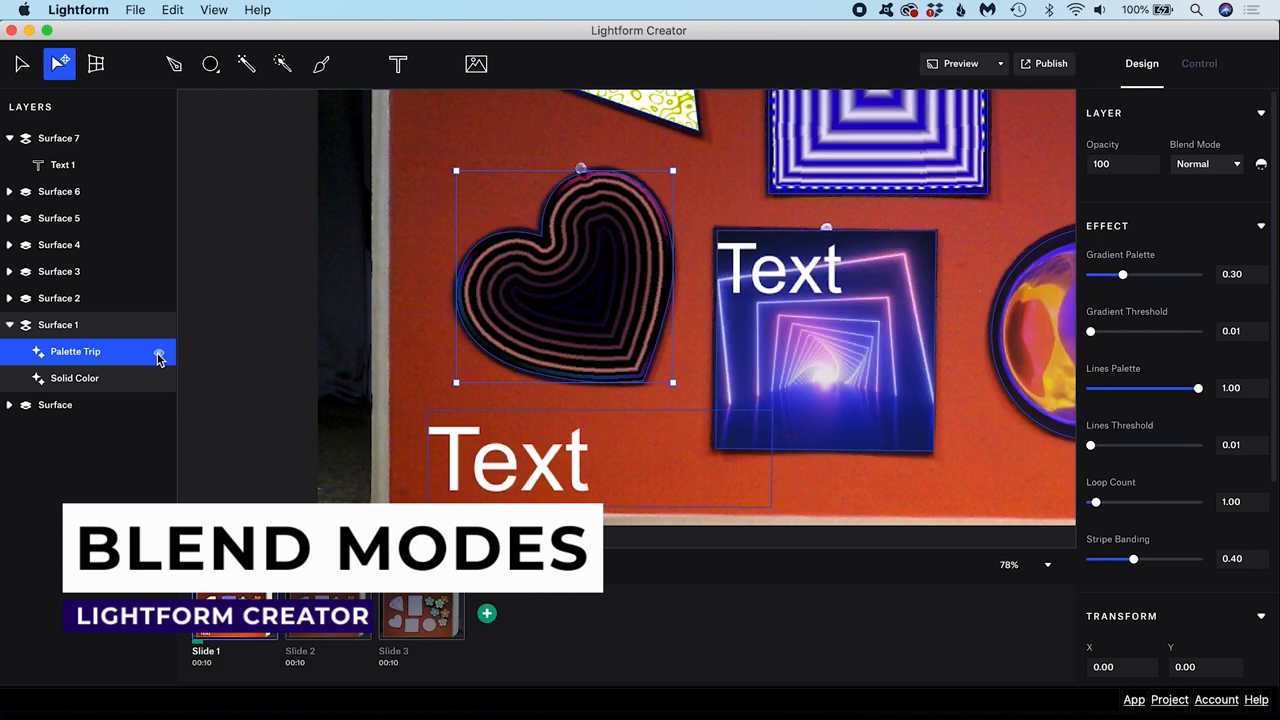
- Cycle the heart's Palette Trip blend mode through Multiply, Lighten, Overlay, ending on Luminosity
click(160, 352)
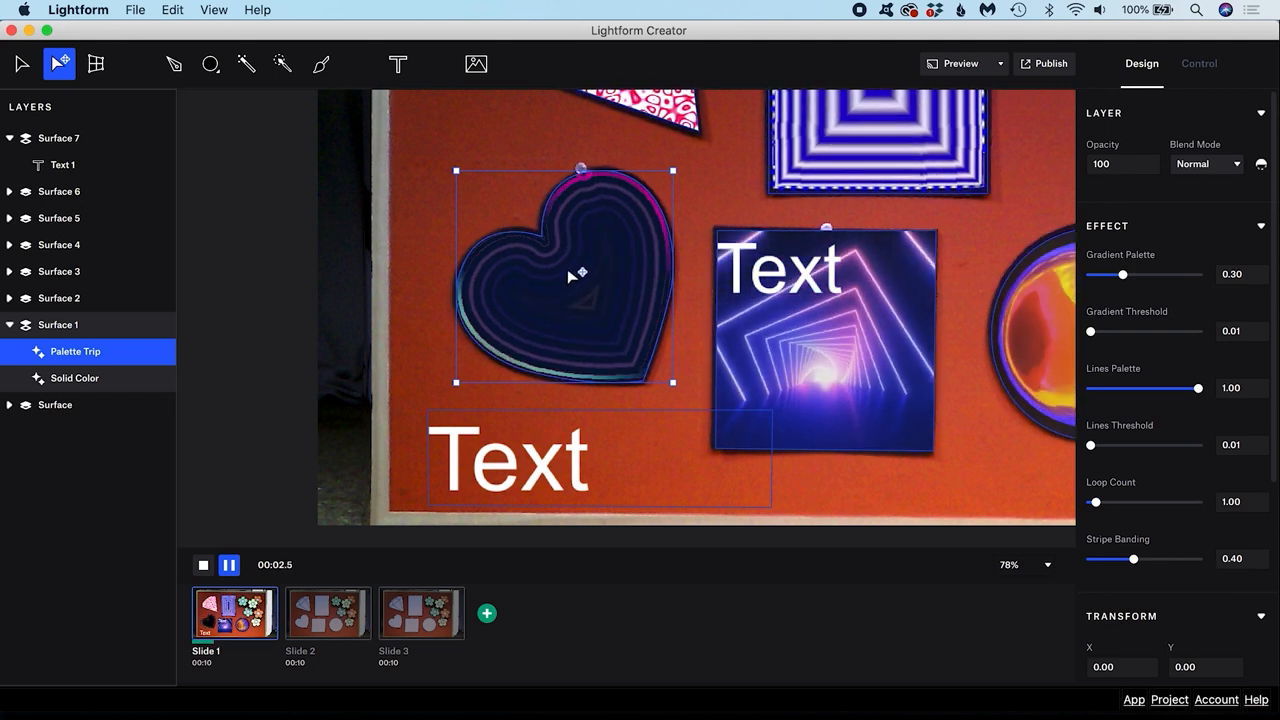
click(1206, 164)
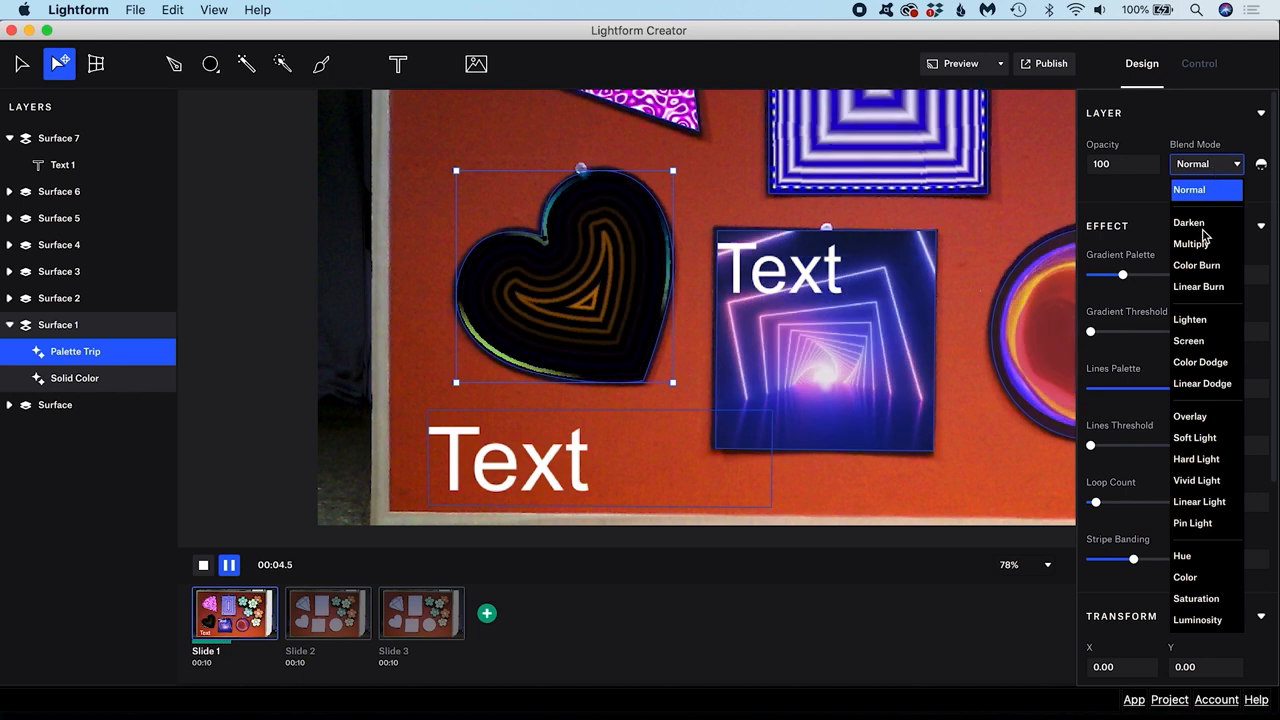
click(1196, 244)
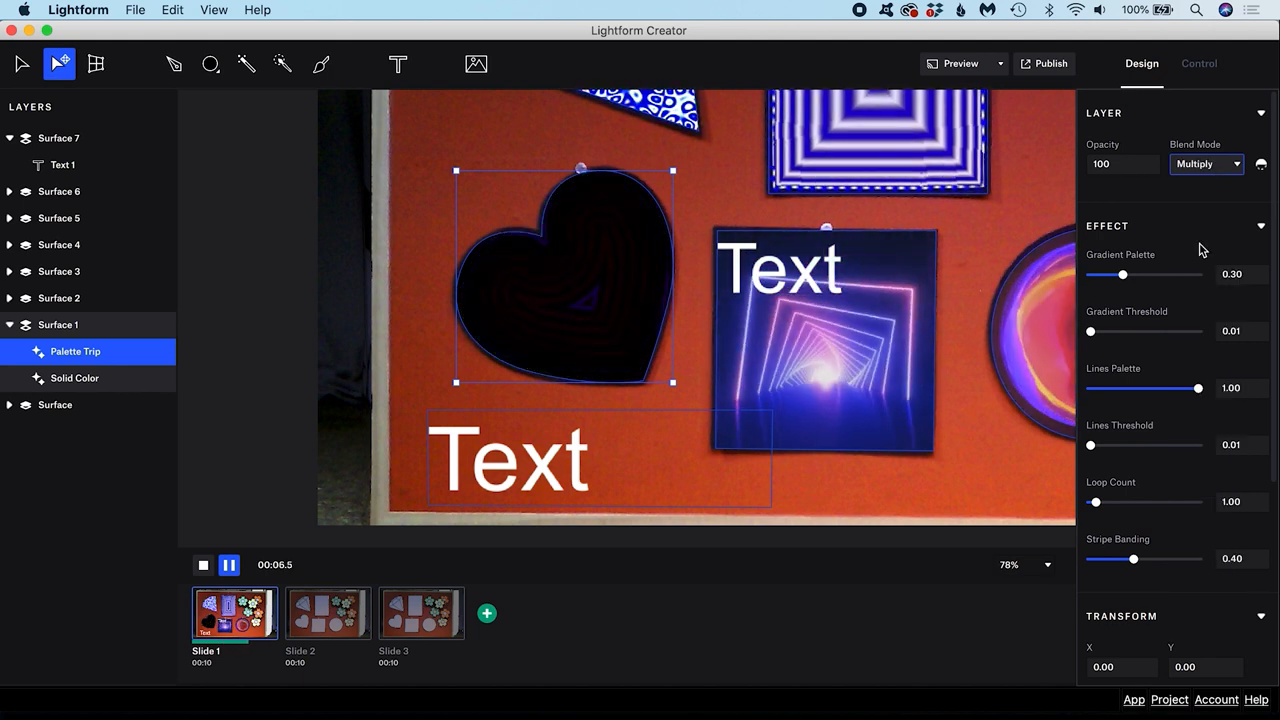
click(1208, 164)
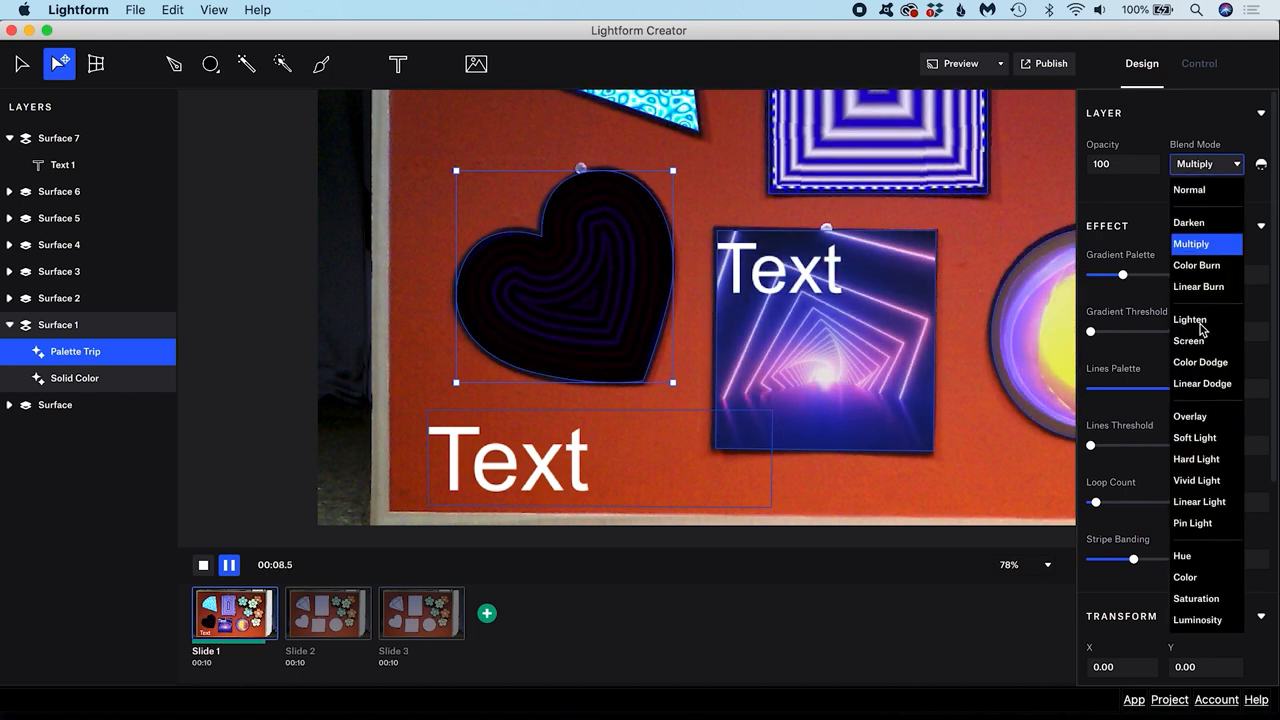
click(1190, 320)
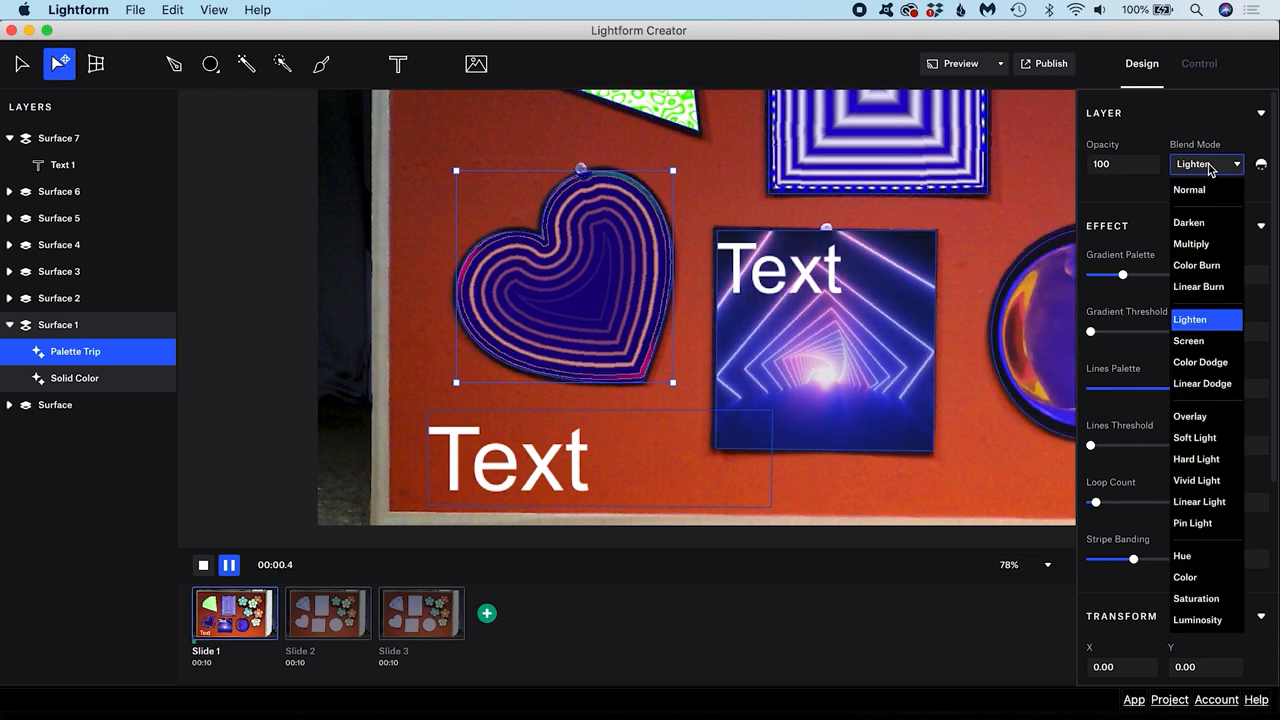
click(1190, 416)
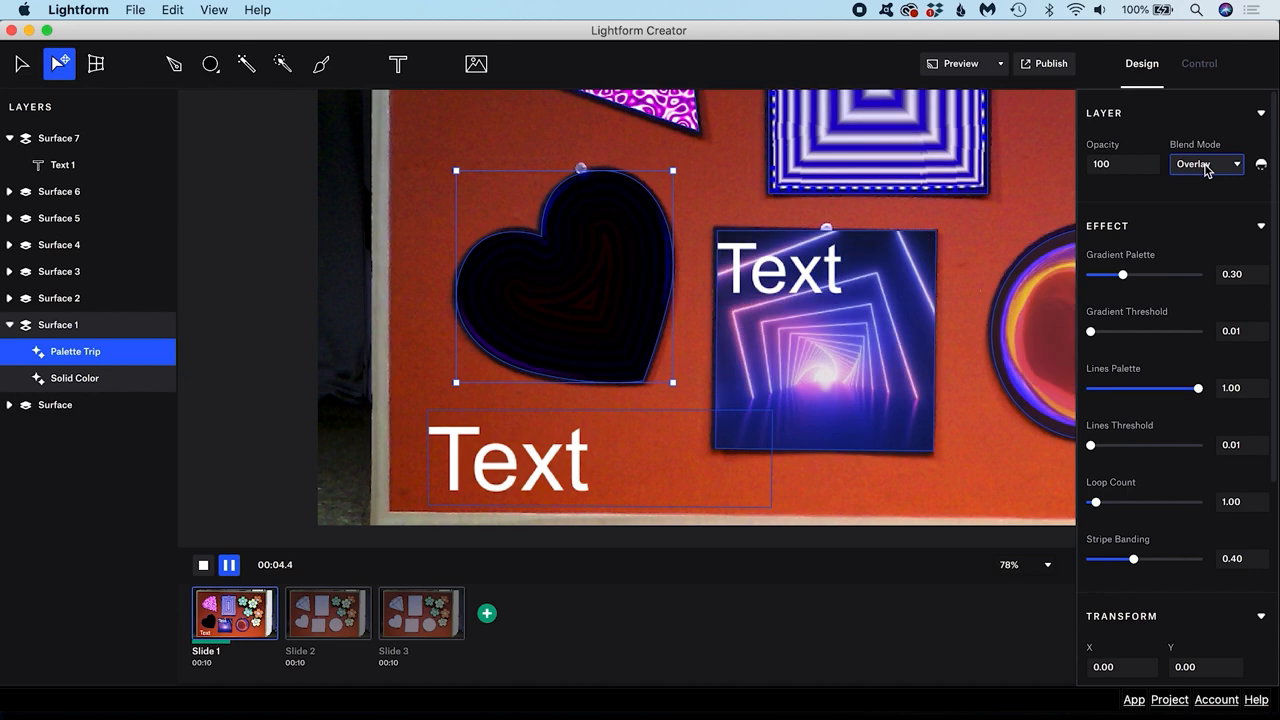
click(1236, 164)
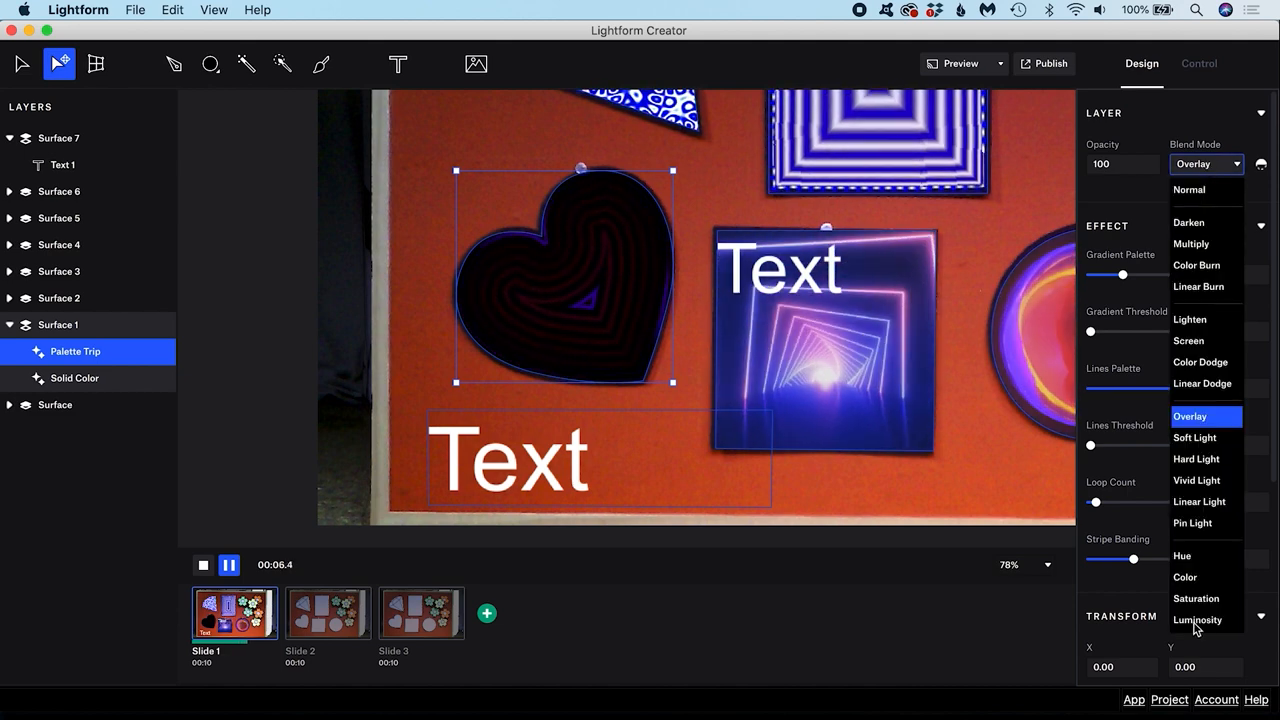
click(1196, 620)
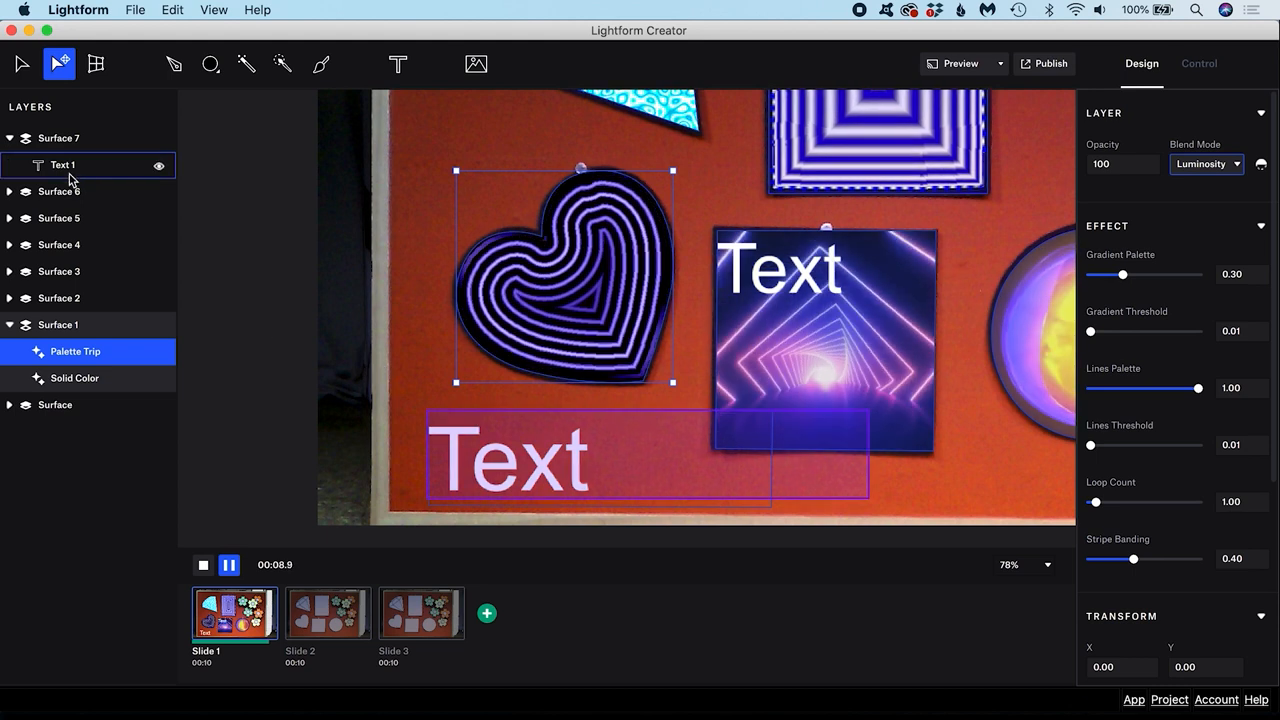
- Nest Text 1 inside the heart's Surface 1 and reposition the word on the heart
click(62, 164)
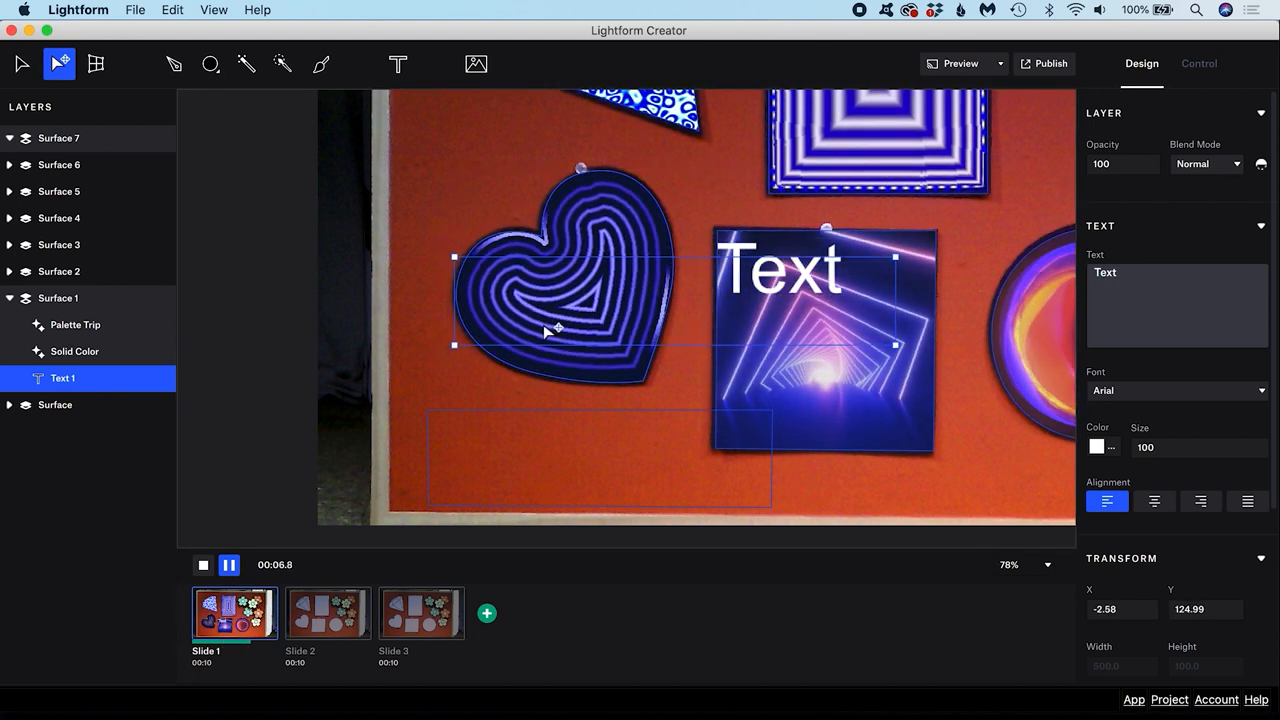
click(74, 352)
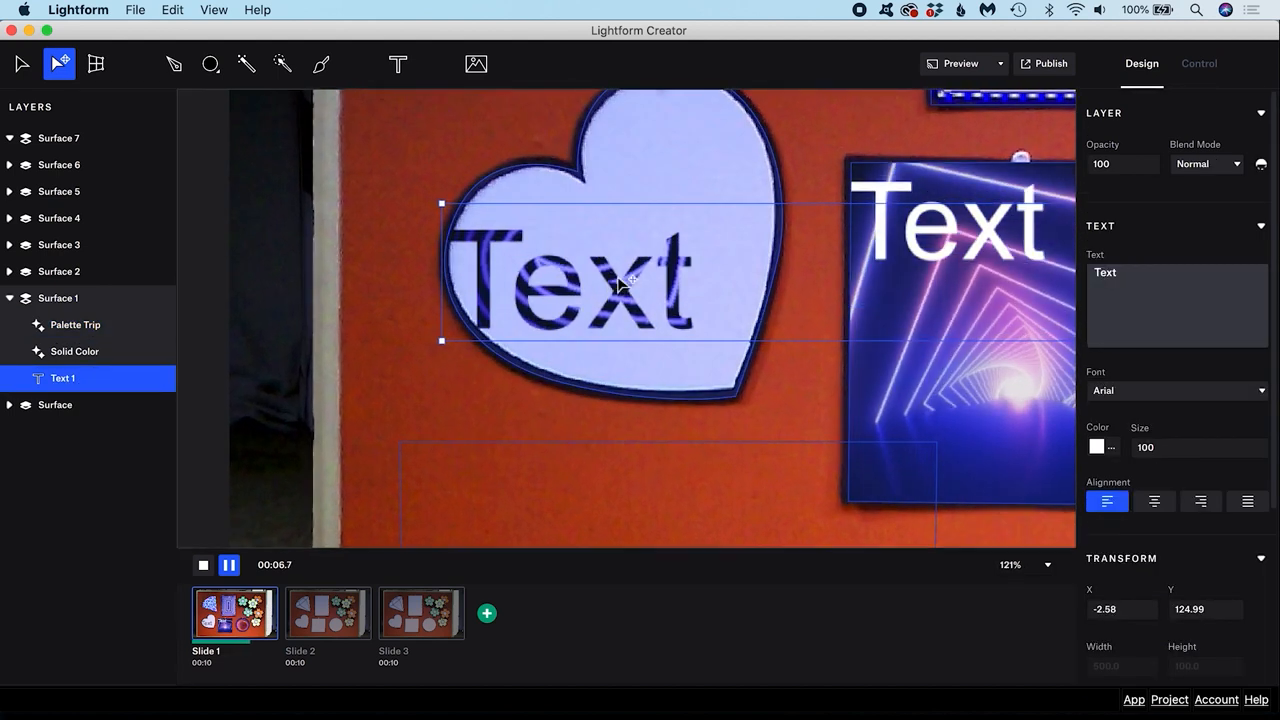
drag(630, 276, 660, 260)
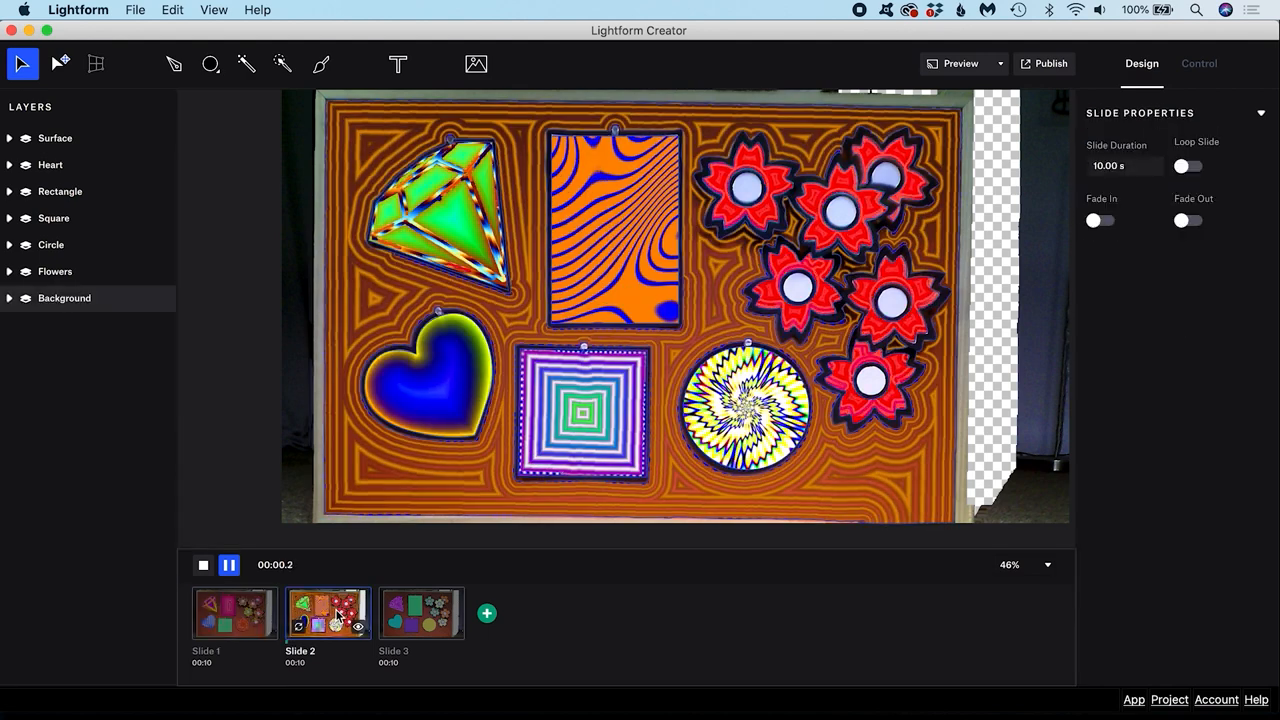
click(422, 612)
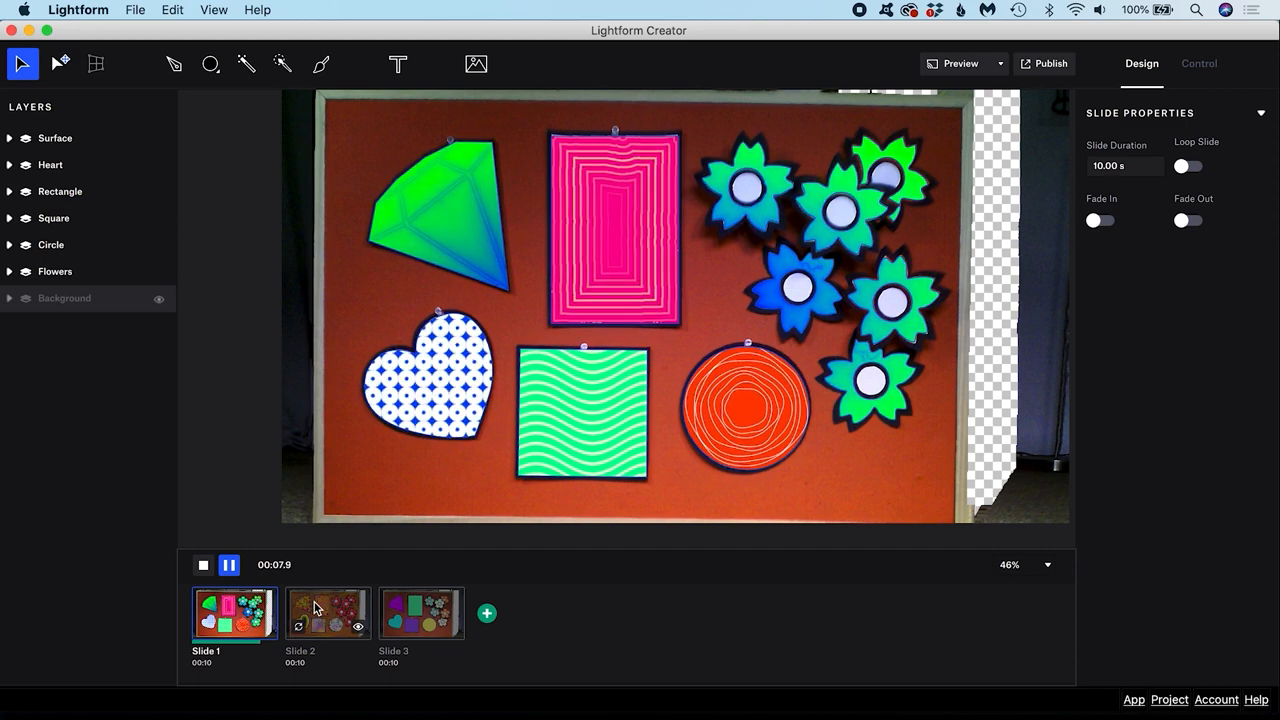
click(328, 612)
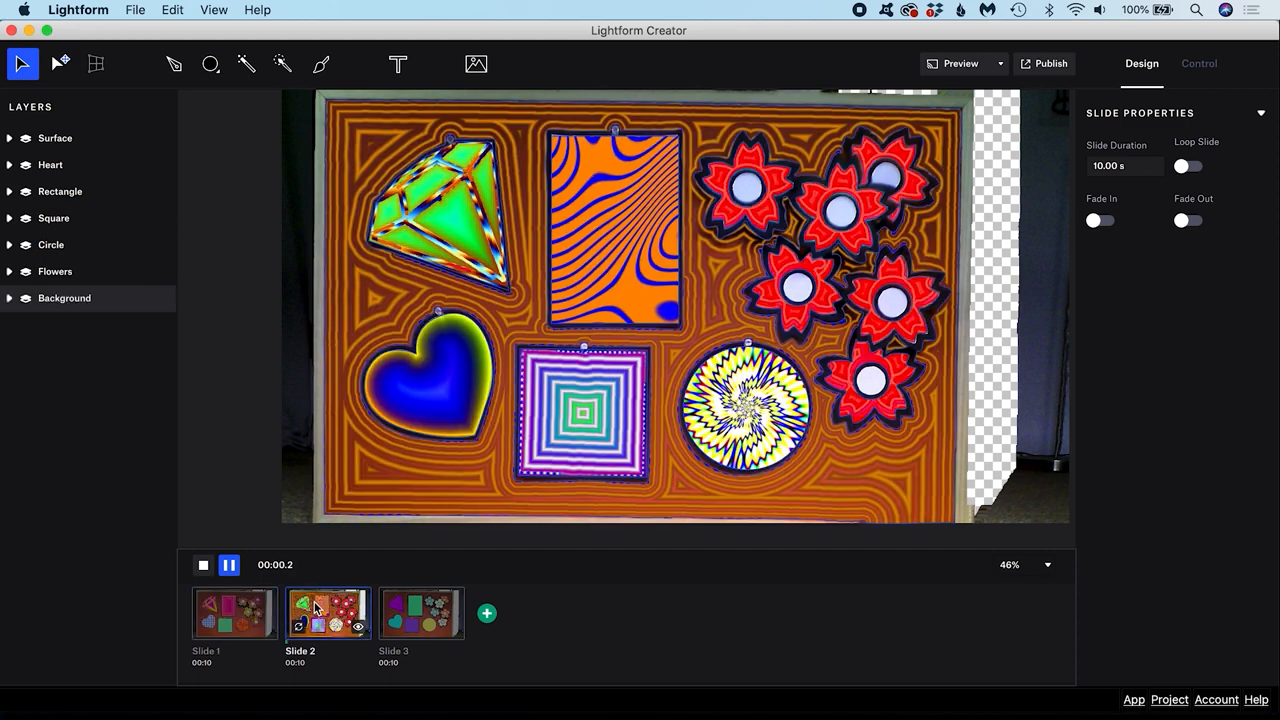
click(234, 612)
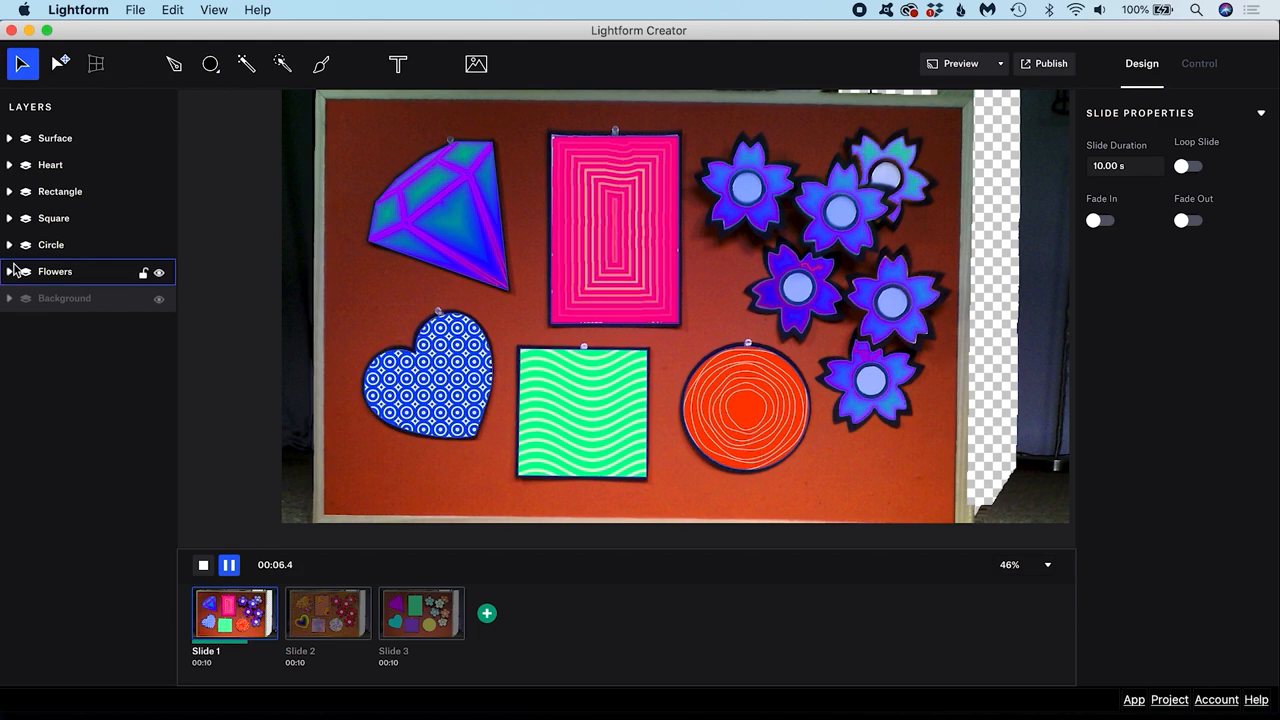
click(52, 244)
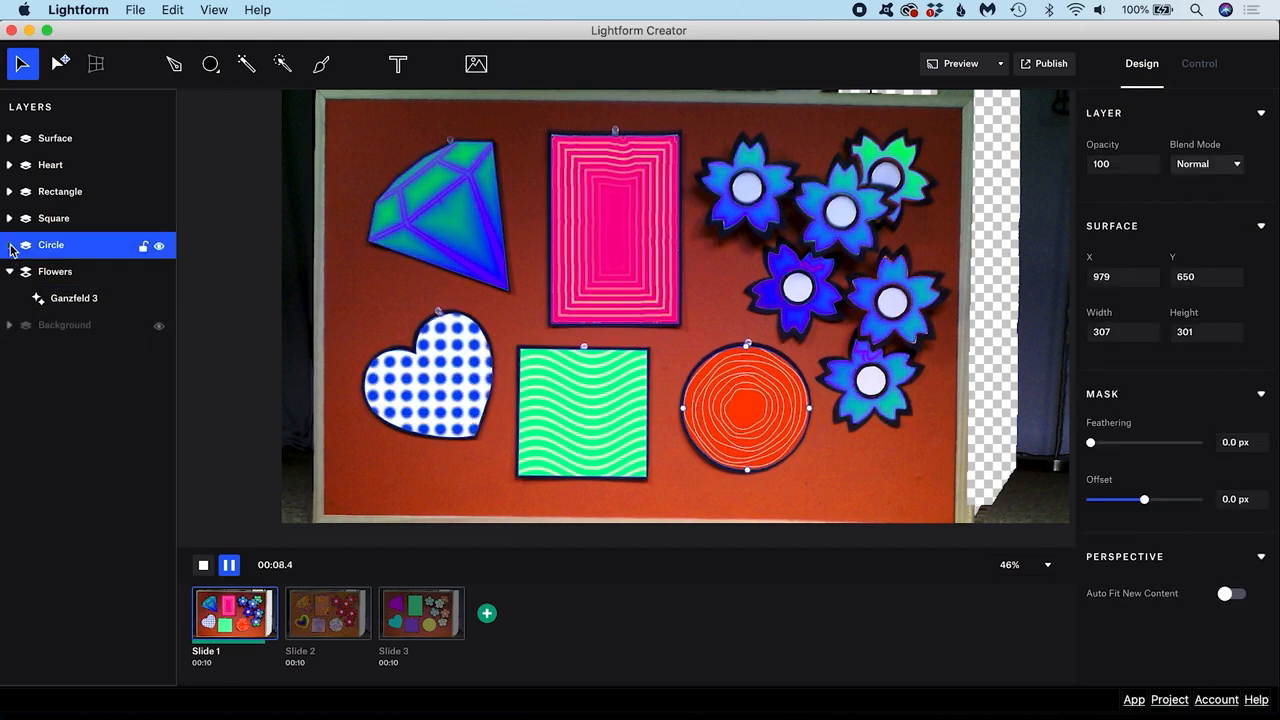
click(8, 244)
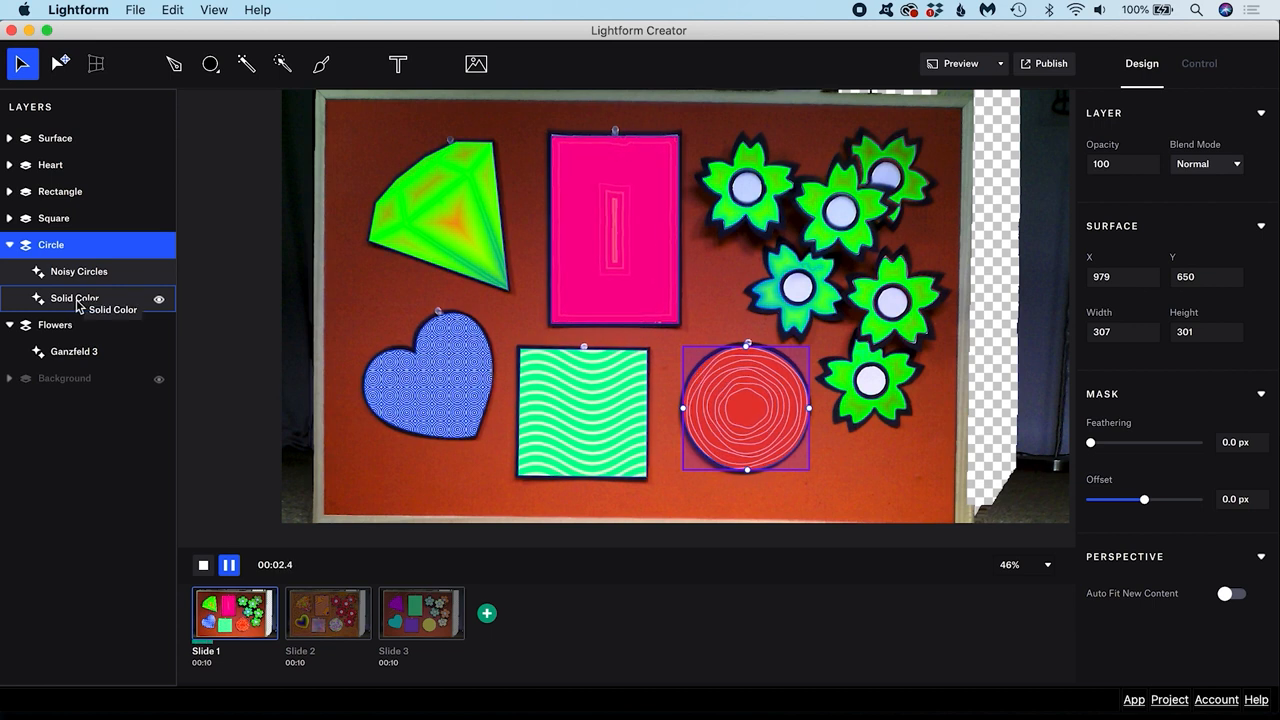
click(60, 192)
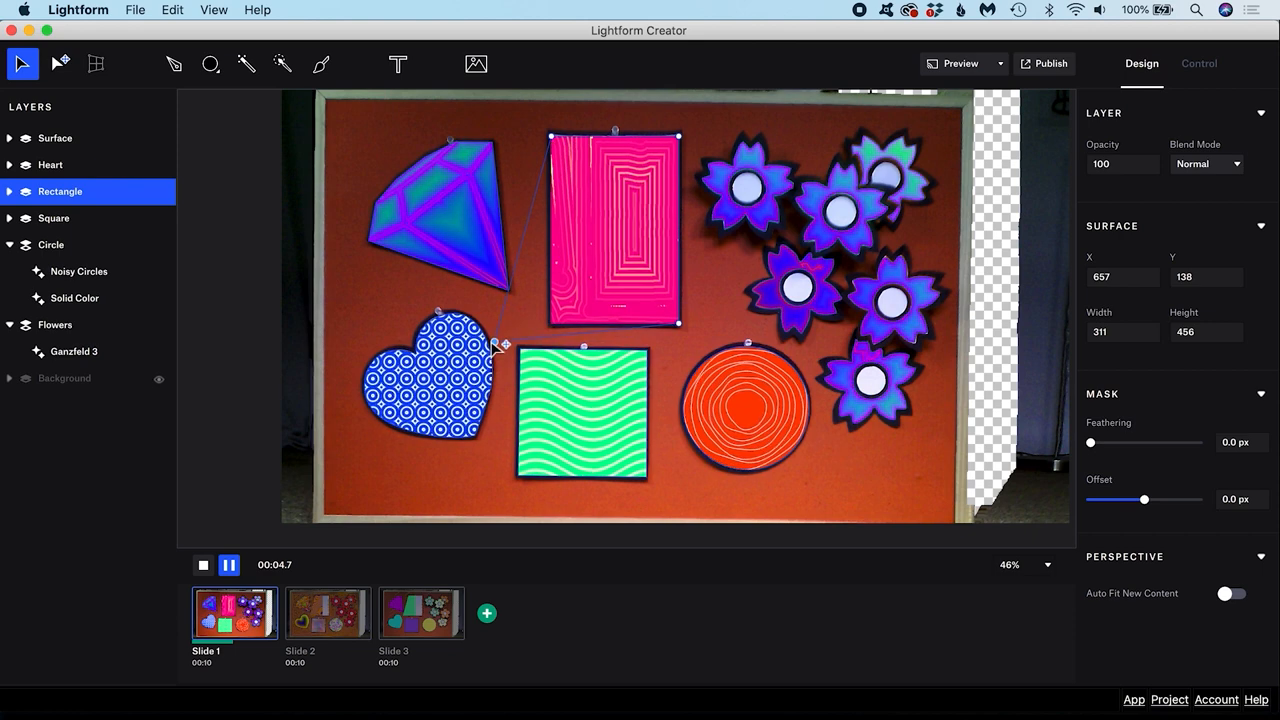
click(328, 612)
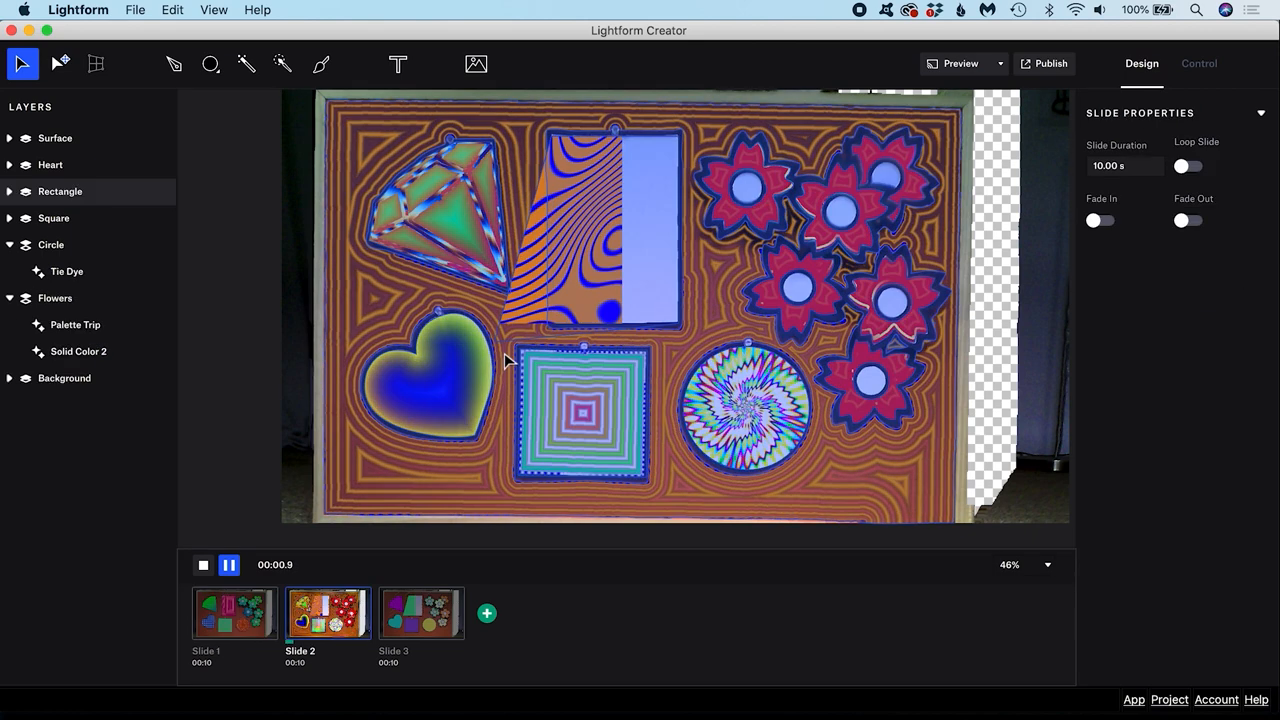
click(420, 612)
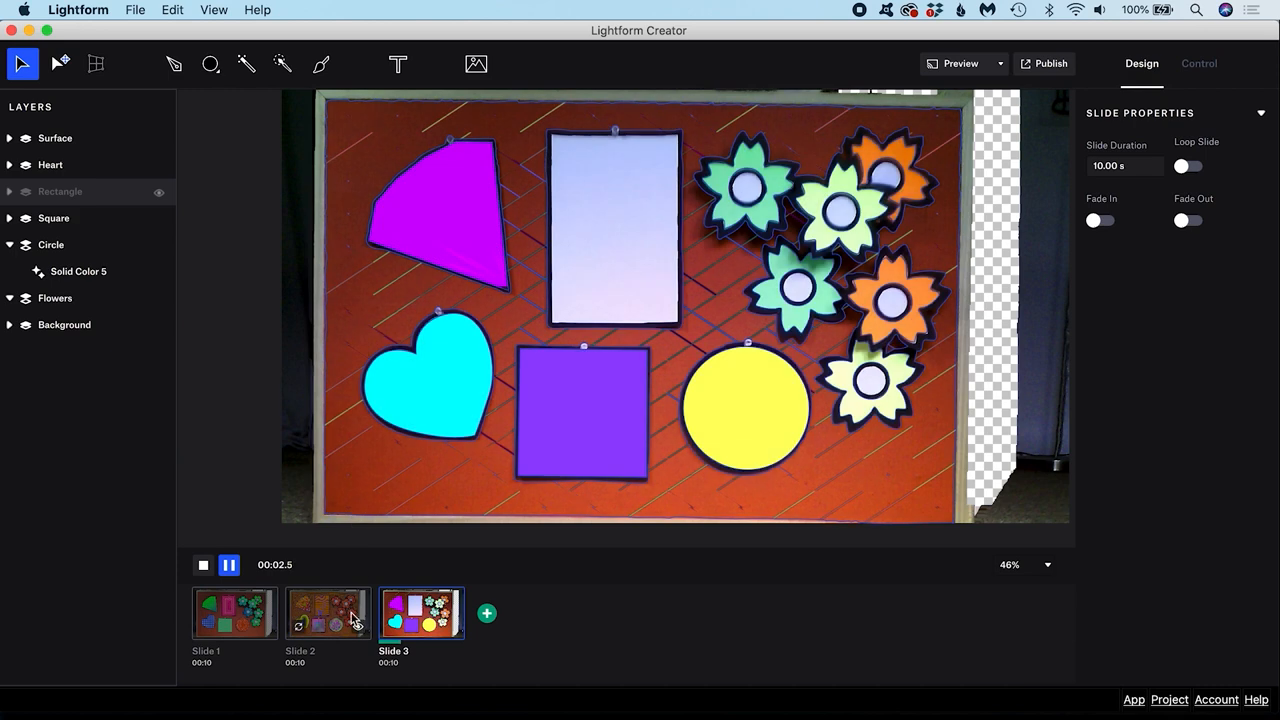
click(328, 612)
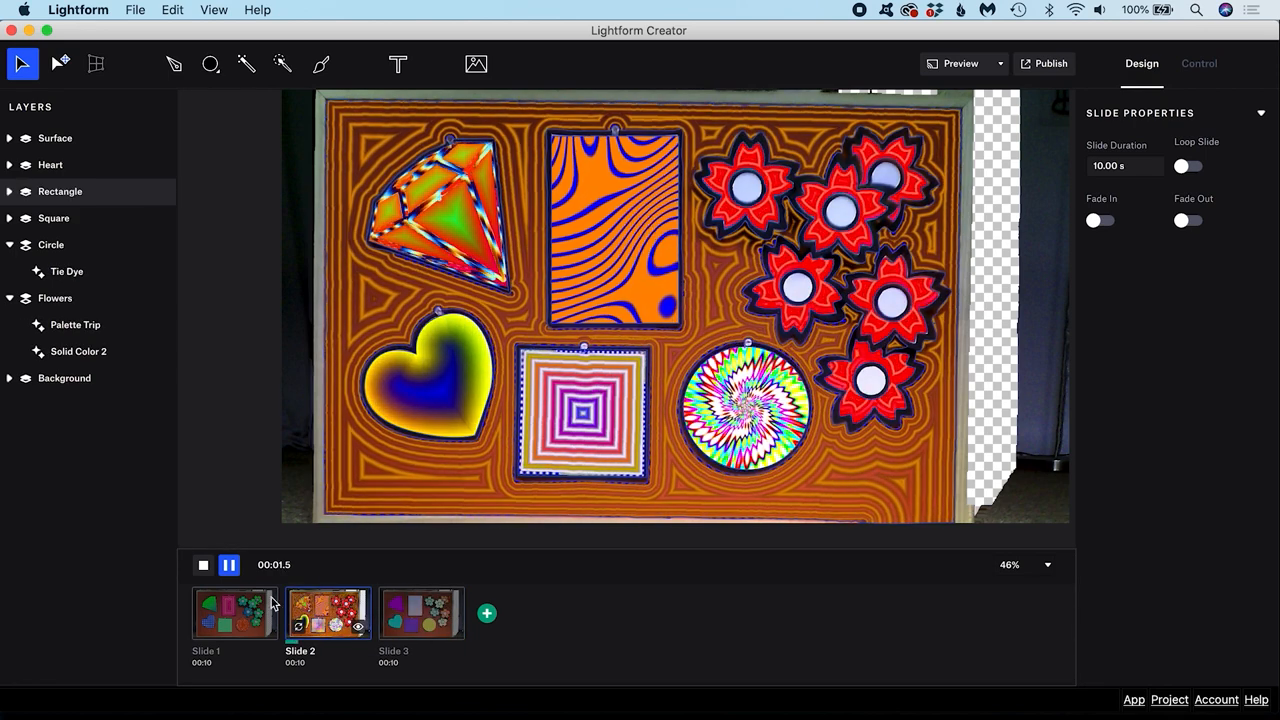
click(236, 612)
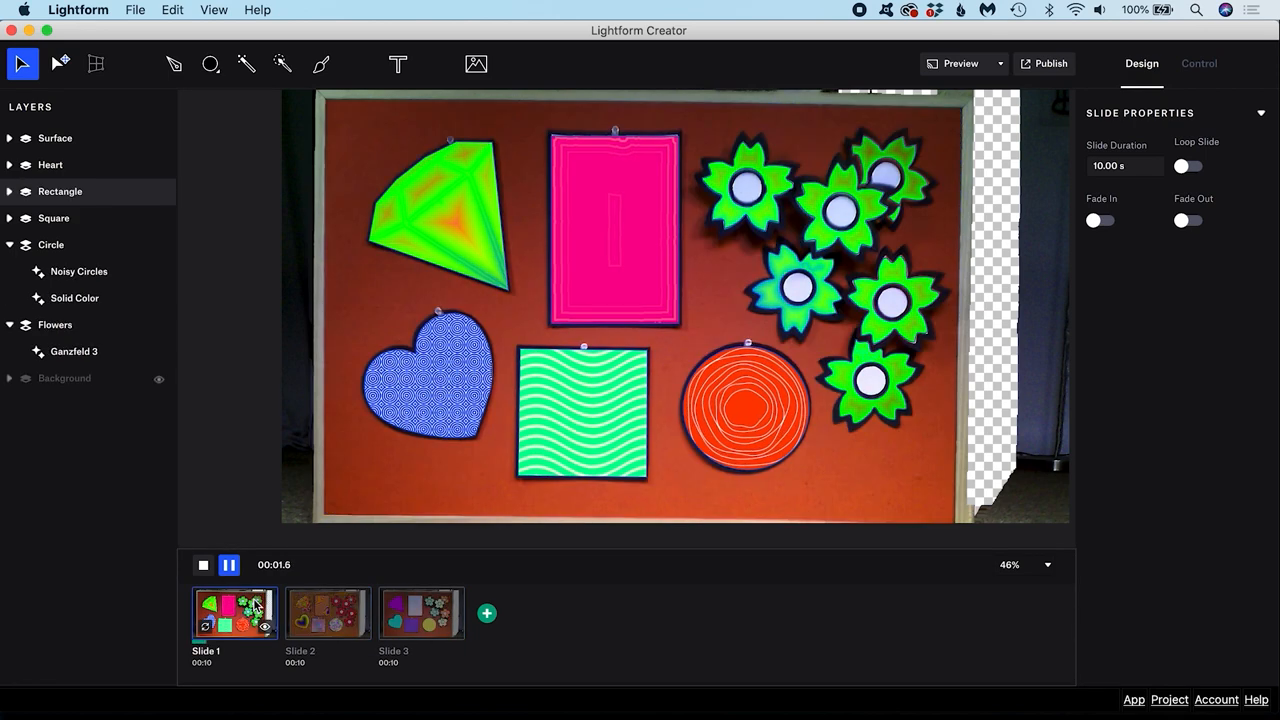
- Add a blank Slide 4 and duplicate it as Slide 5
click(420, 612)
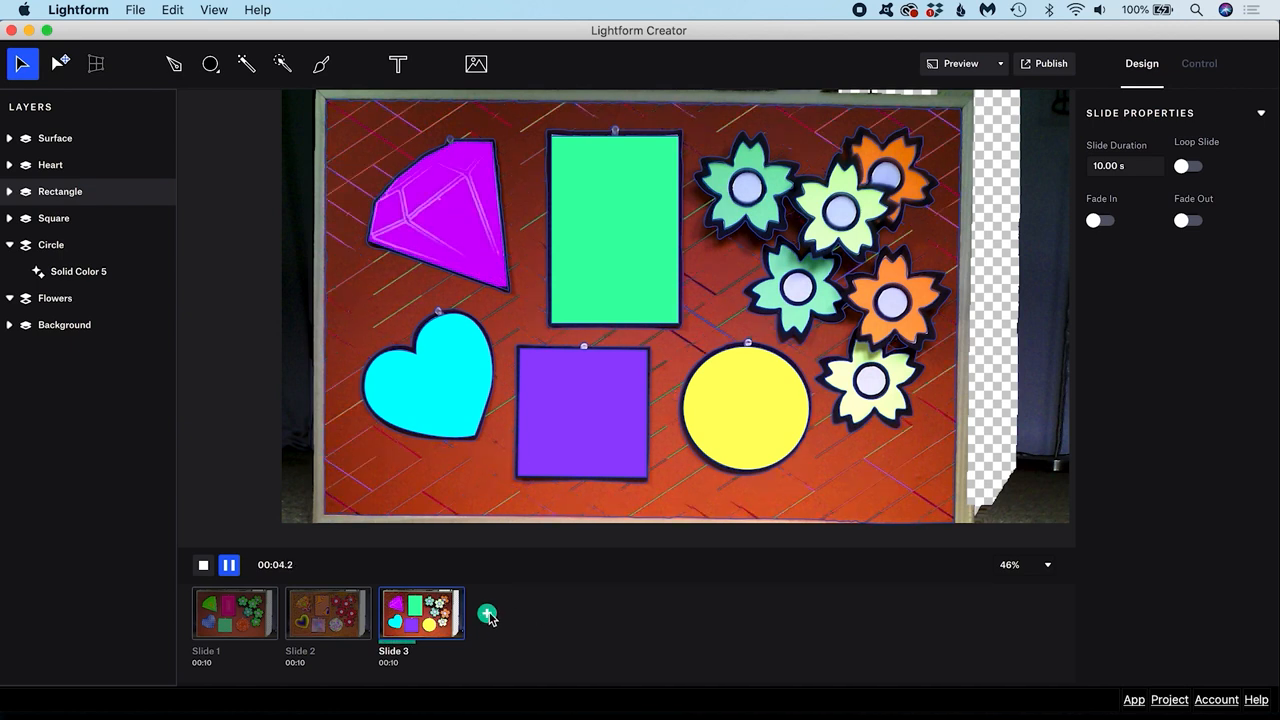
click(488, 614)
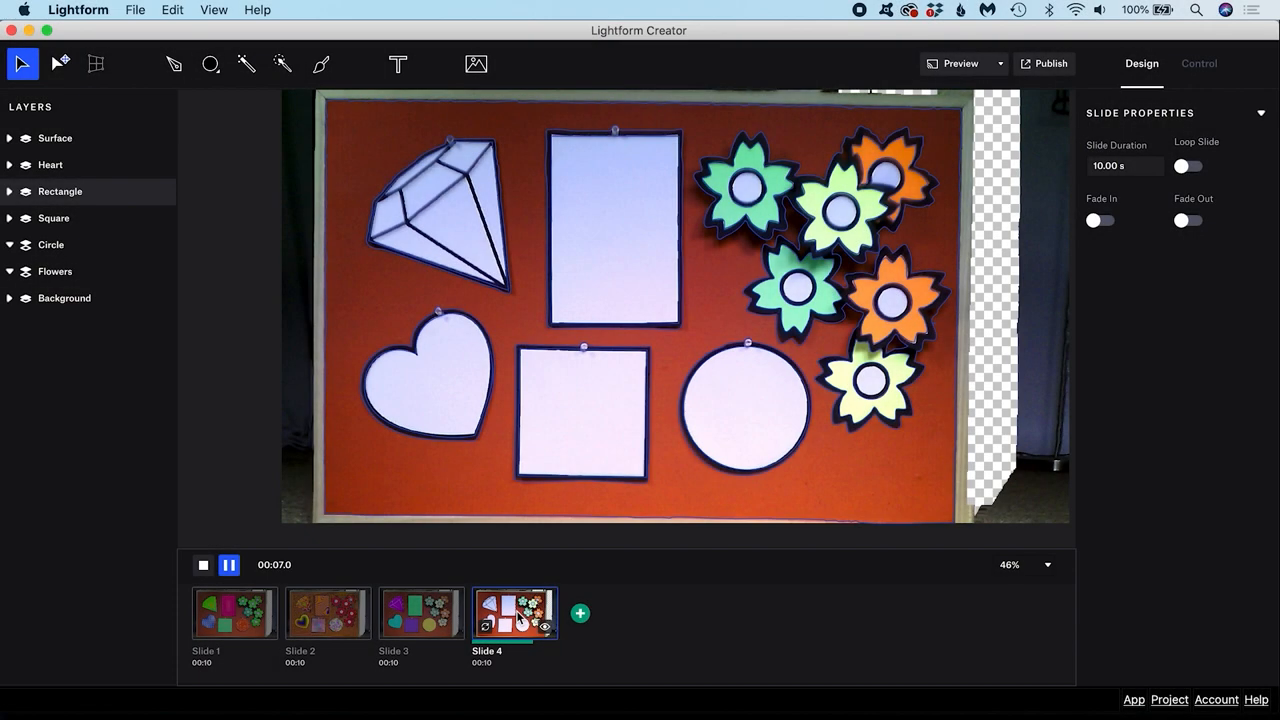
right_click(516, 612)
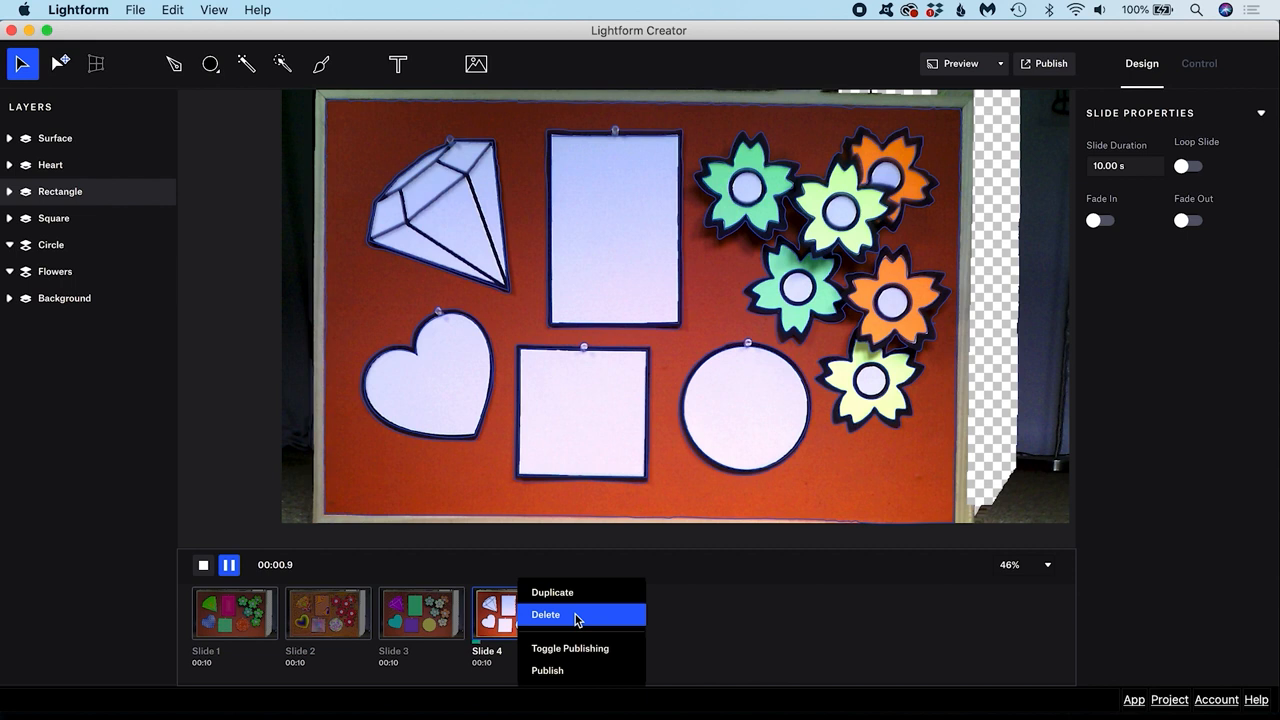
mouse_move(578, 592)
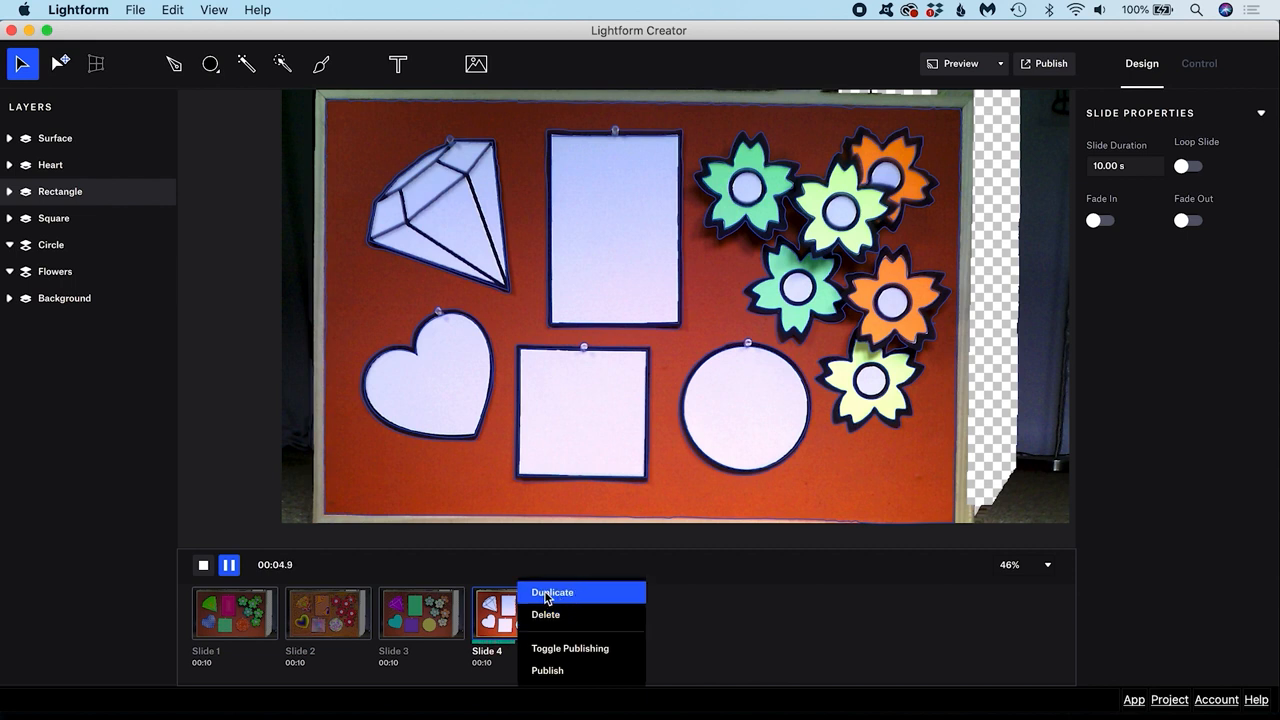
click(552, 592)
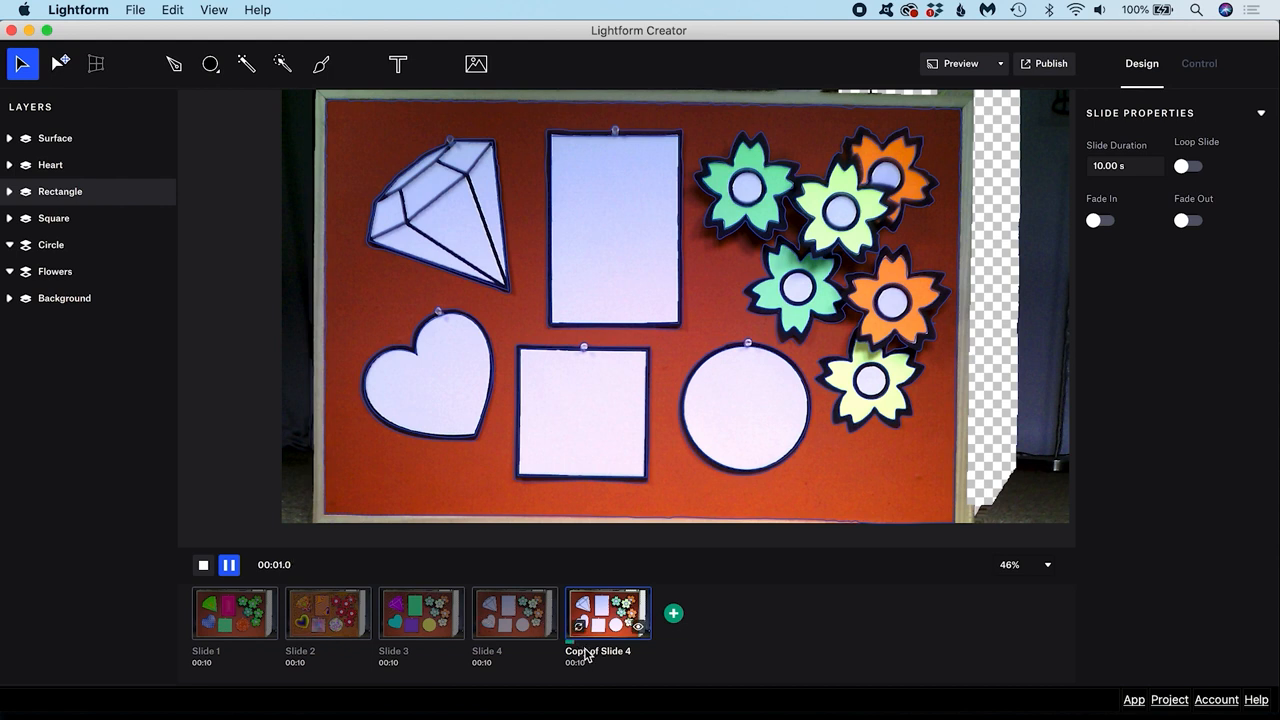
double_click(596, 652)
text(Slide 5)
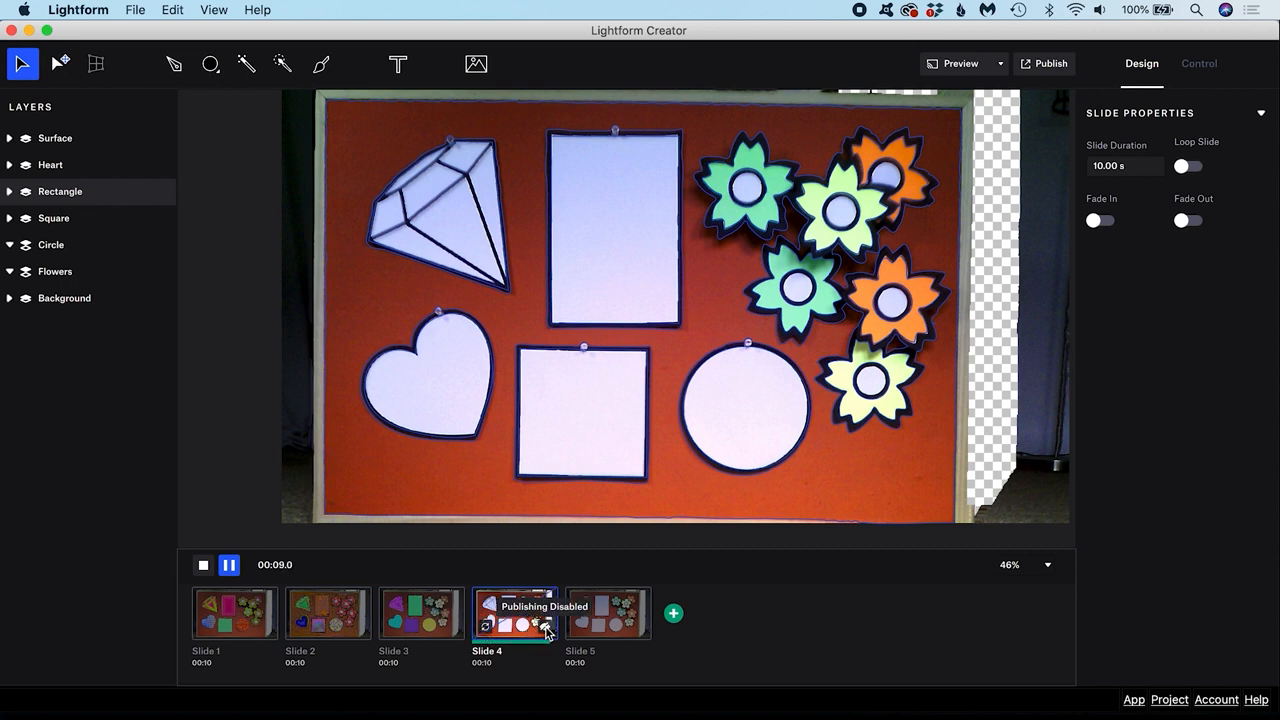
- Toggle Slide 4 to Publishing Disabled, then return to Slide 3
click(544, 624)
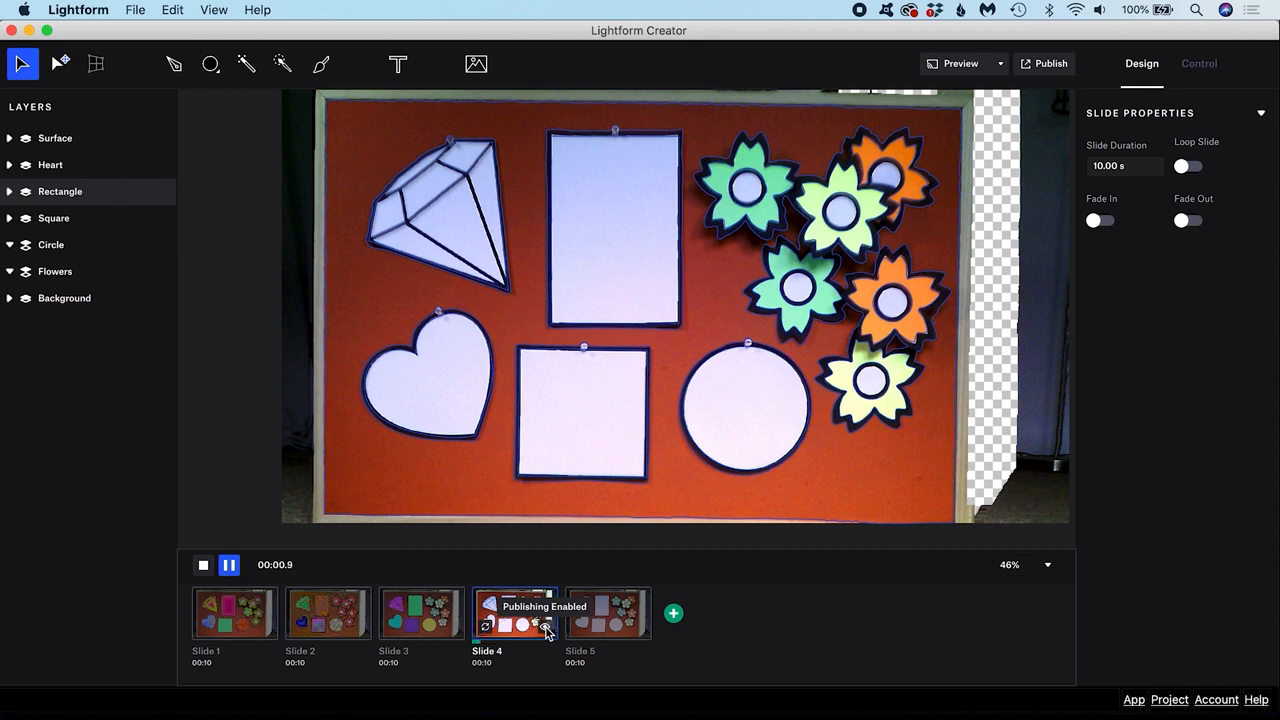
click(546, 626)
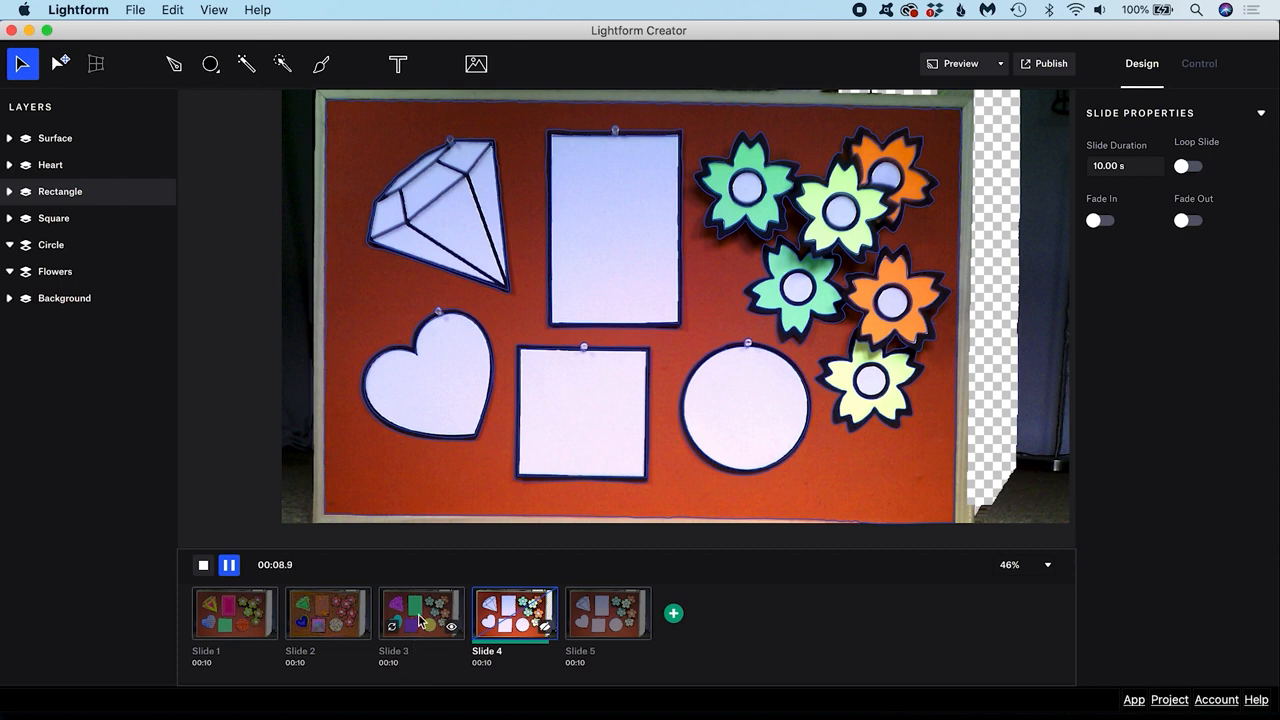
click(420, 612)
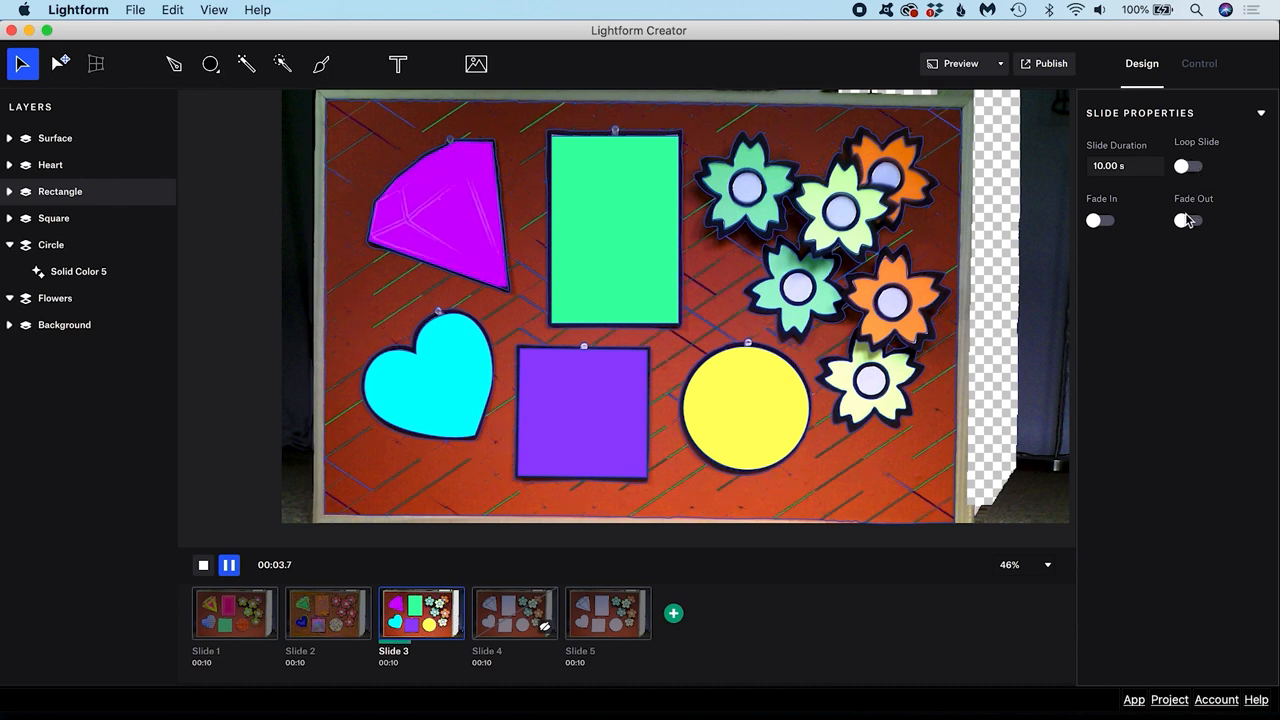
- Enable Fade In on Slide 3 and insert the Tunnel video into its circle
click(1100, 220)
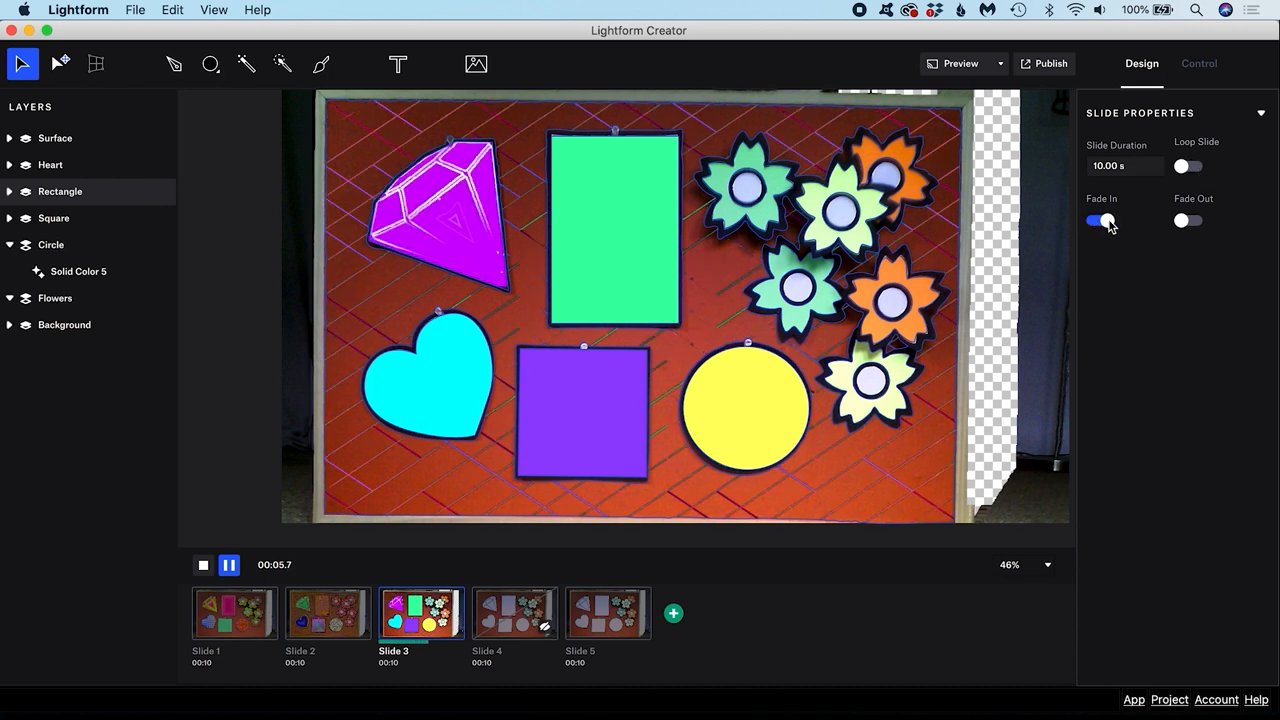
click(476, 64)
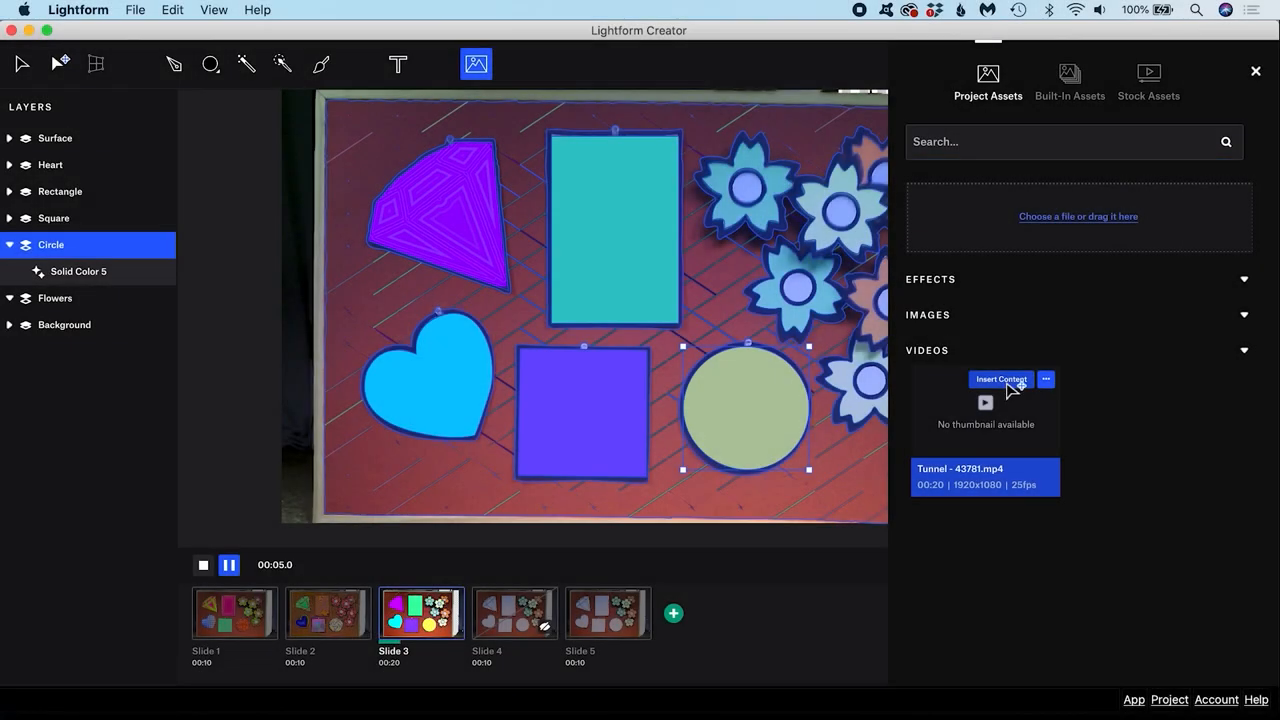
click(1000, 380)
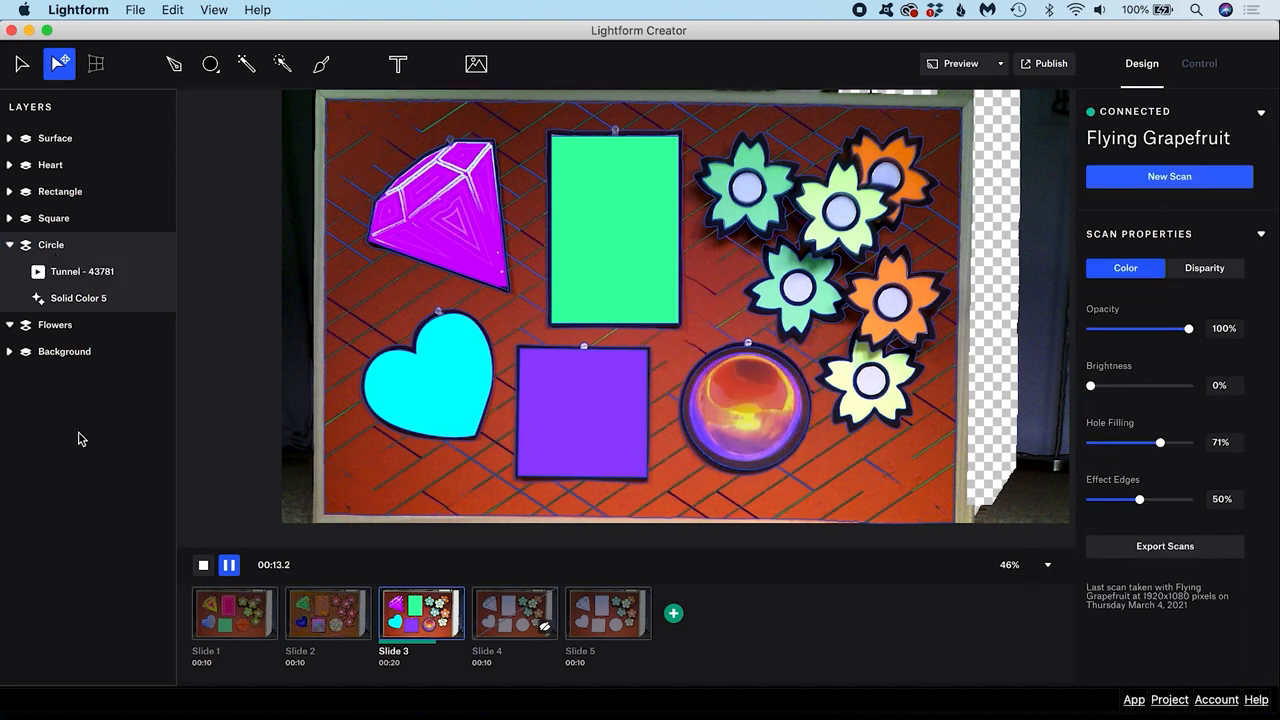
click(82, 272)
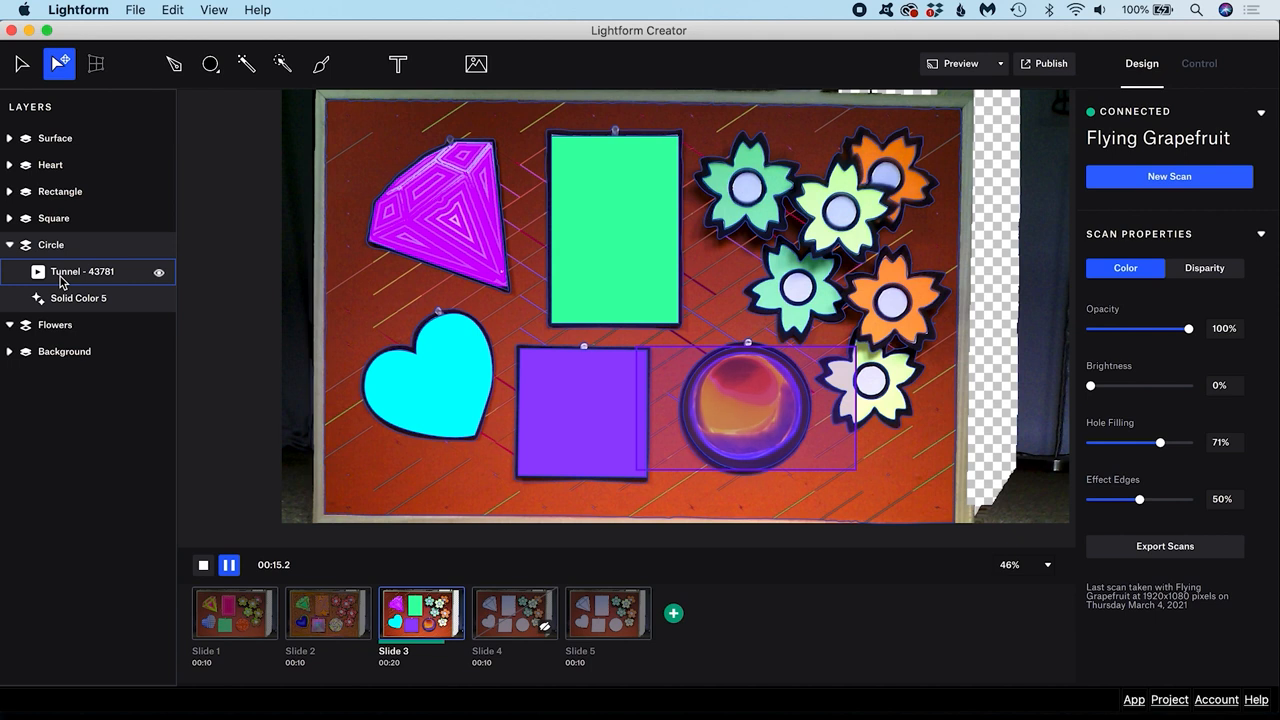
click(82, 272)
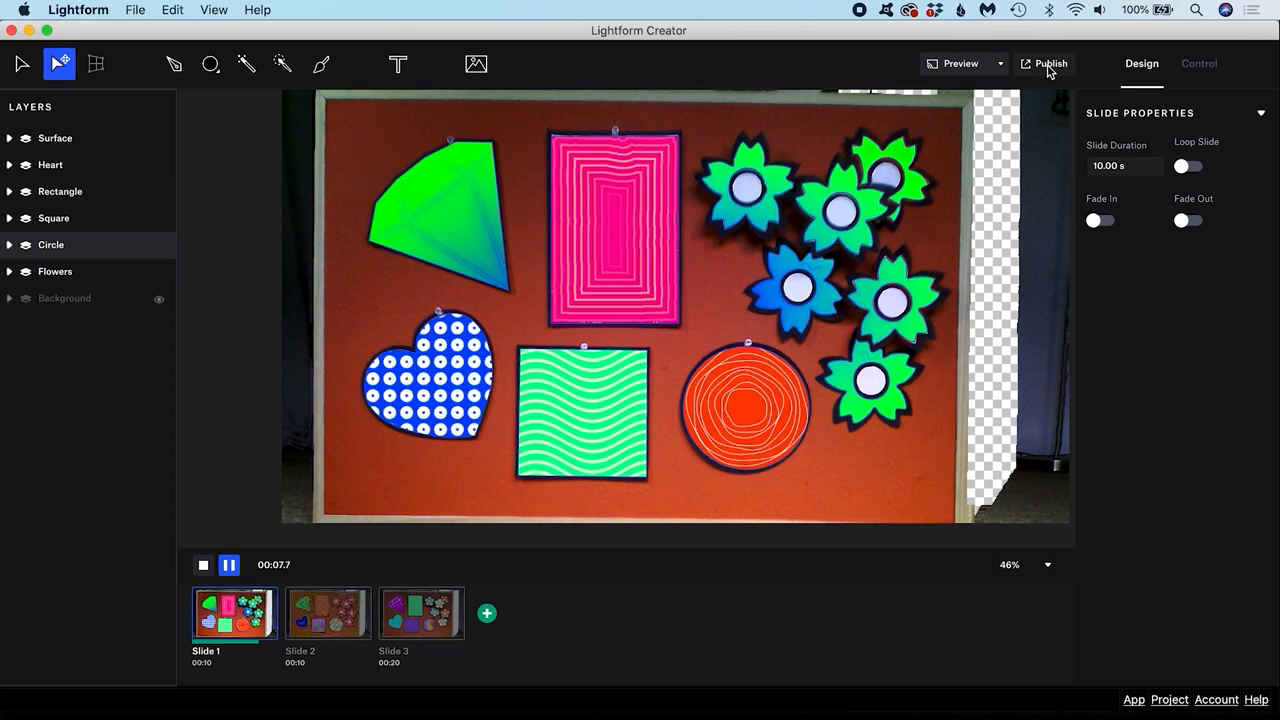
- Publish the three-slide project to the Flying Grapefruit device
click(1050, 62)
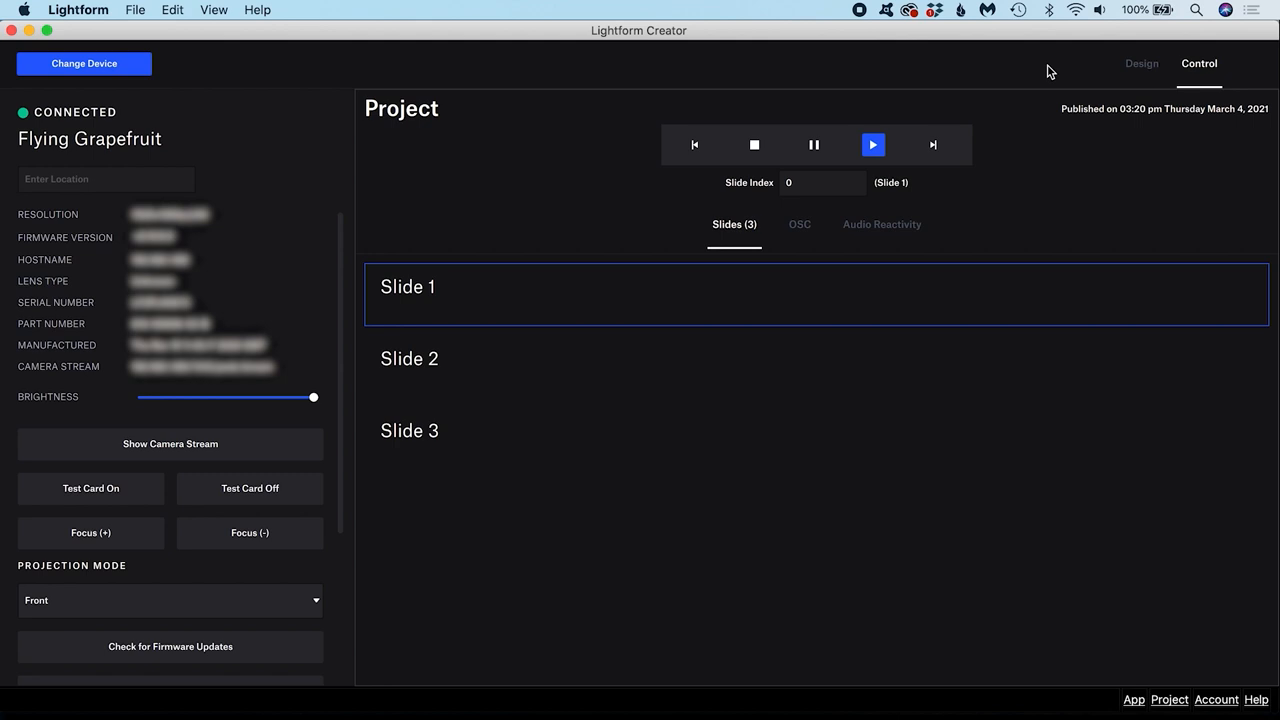
- Switch from the Control page back to the Design workspace for Slide 1
click(1140, 62)
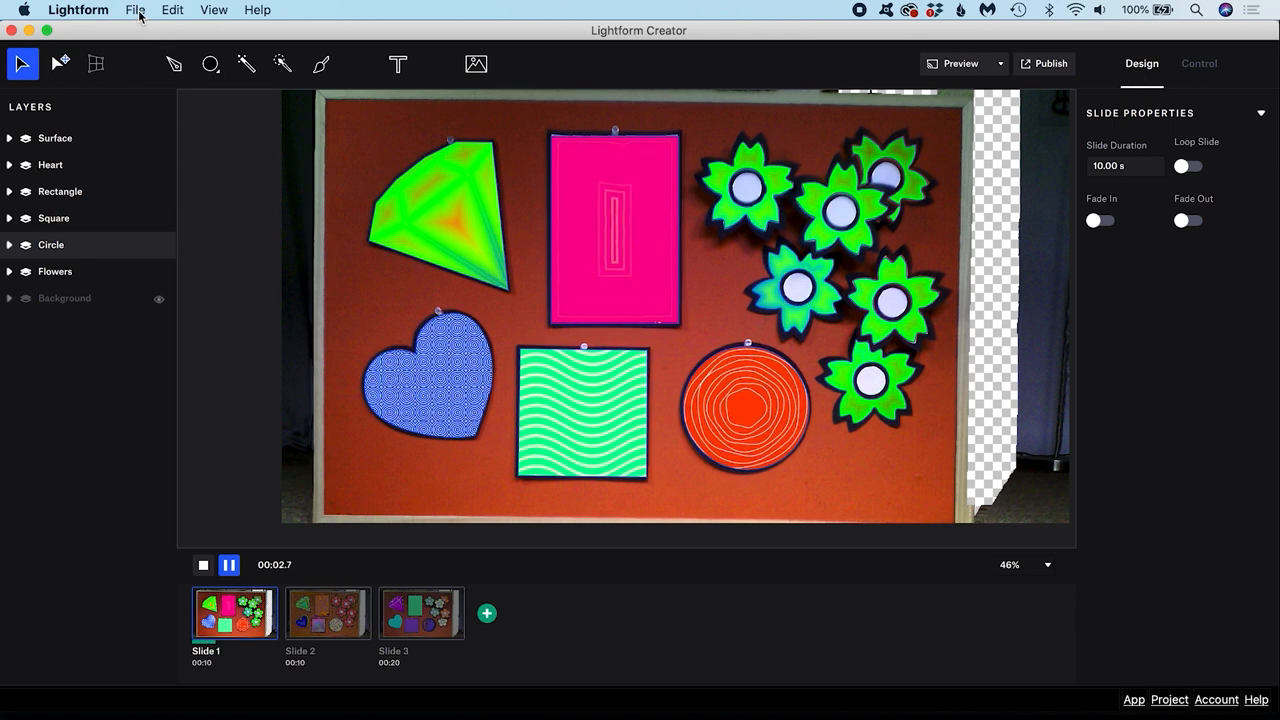
click(136, 8)
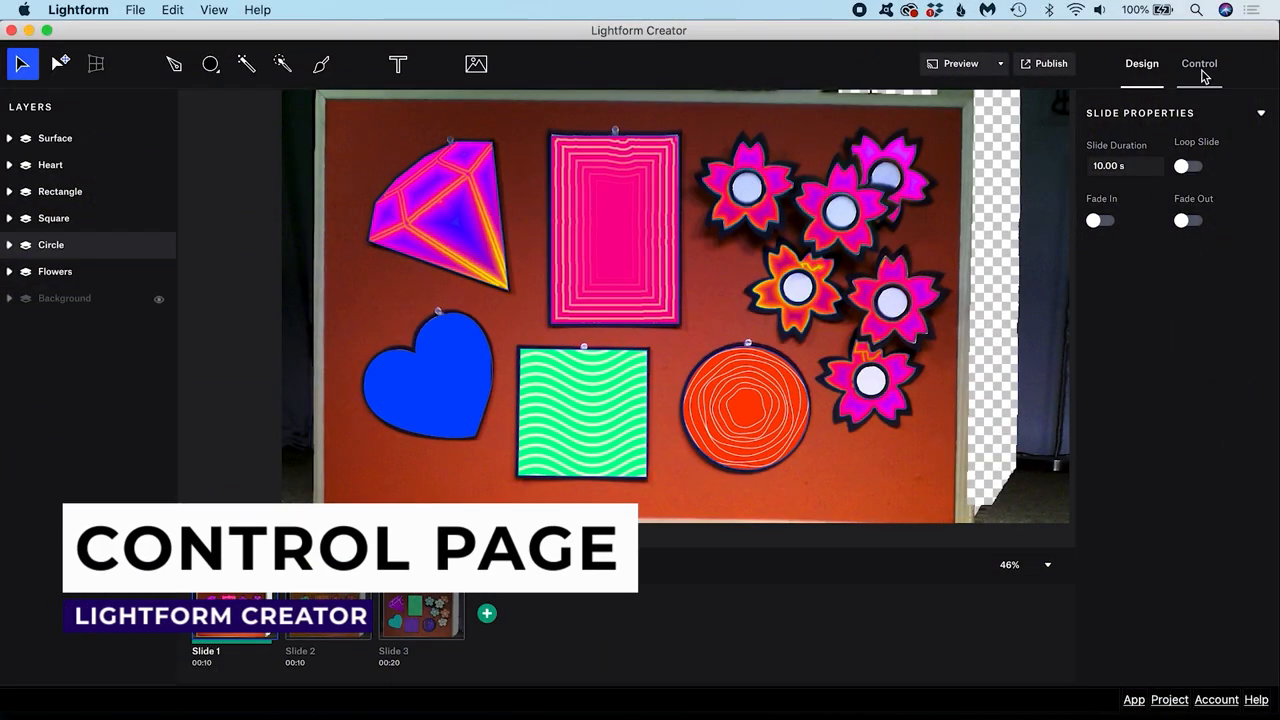
- On the Control page, restart playback on the Flying Grapefruit and advance to Slide 3
click(1198, 62)
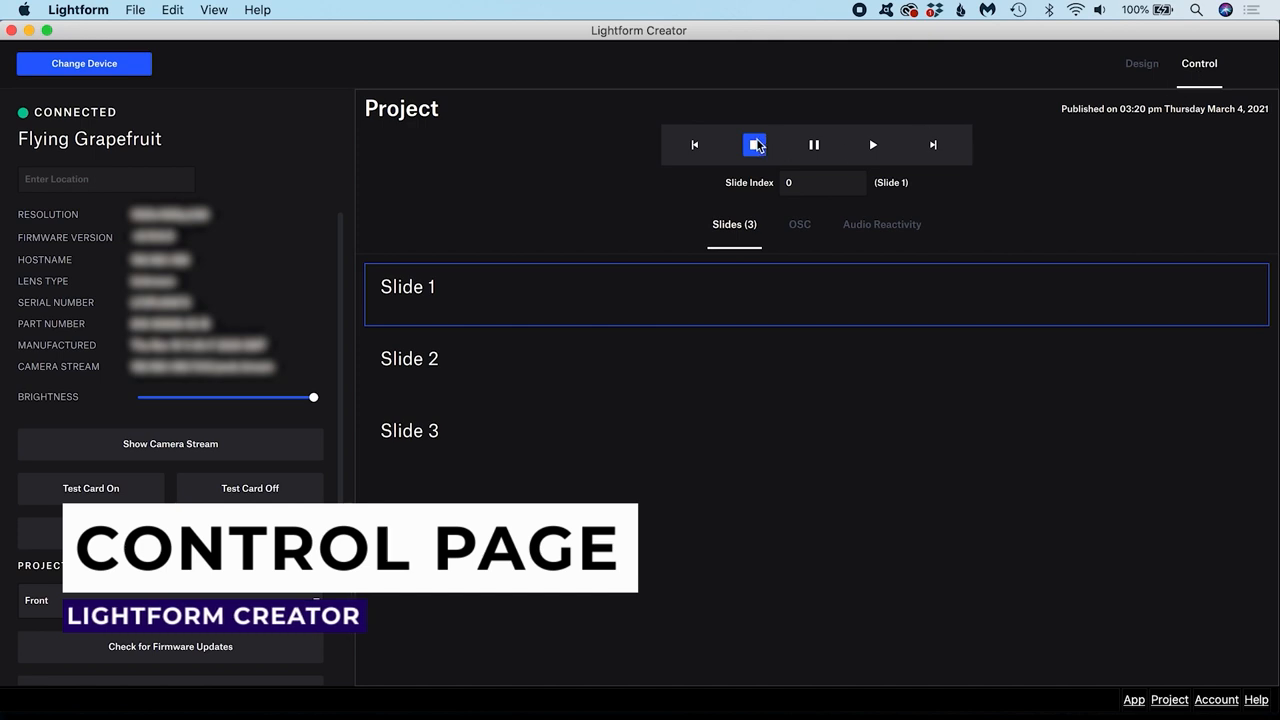
click(872, 144)
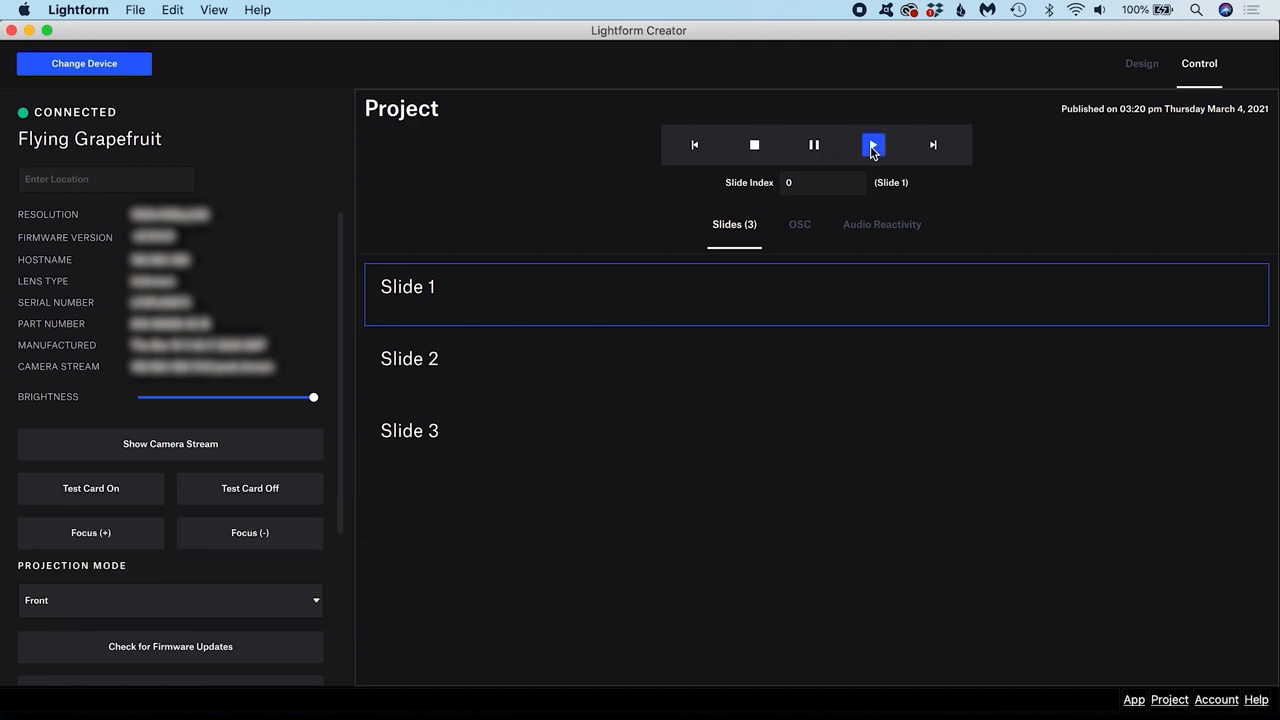
click(932, 144)
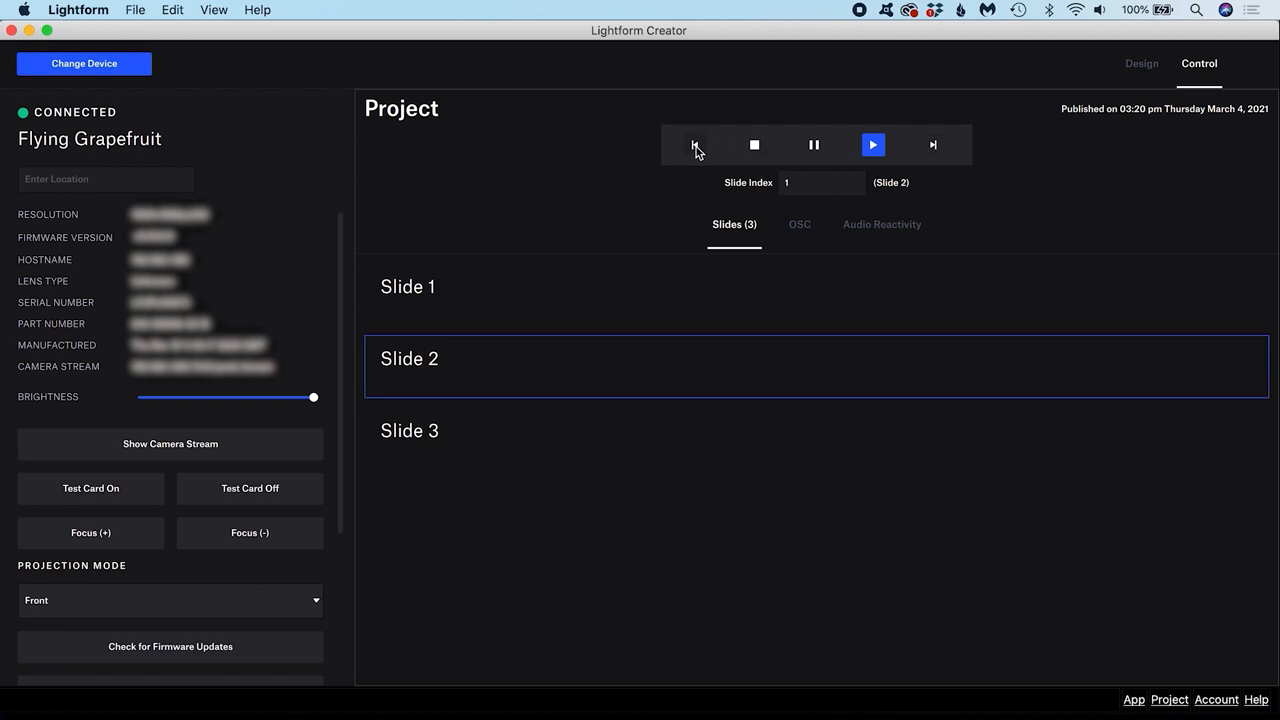
mouse_move(944, 148)
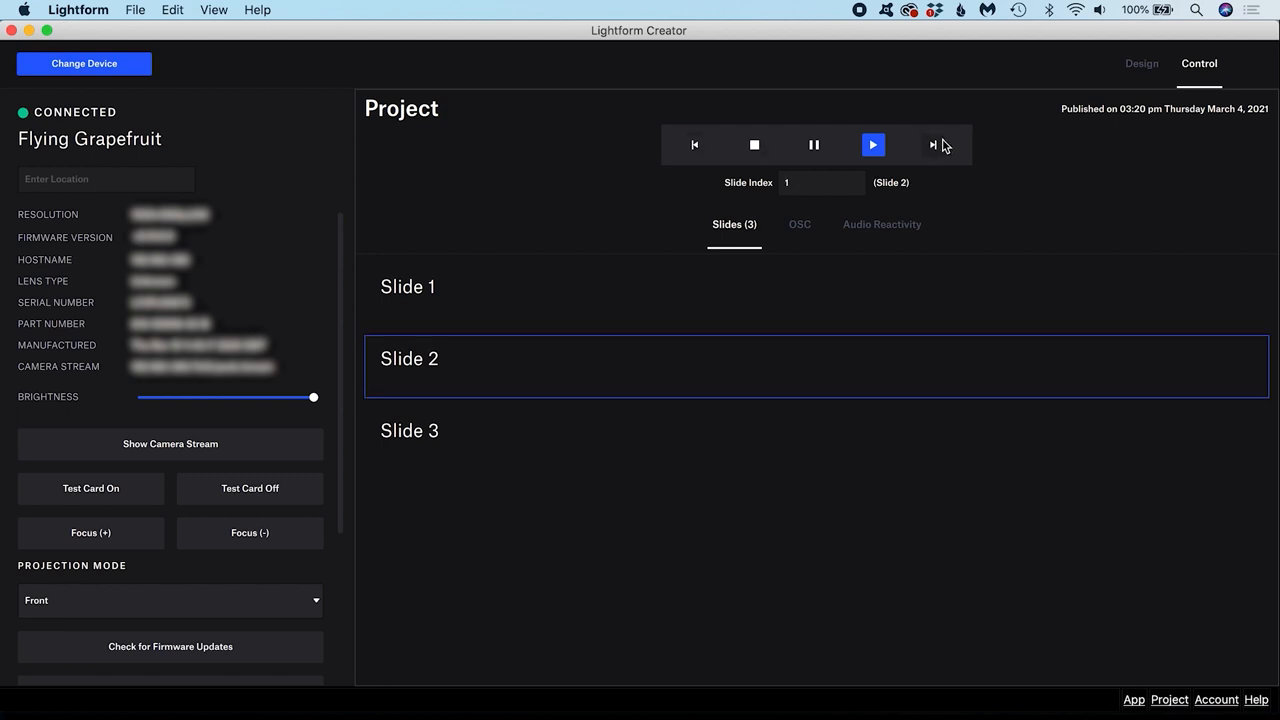
click(932, 144)
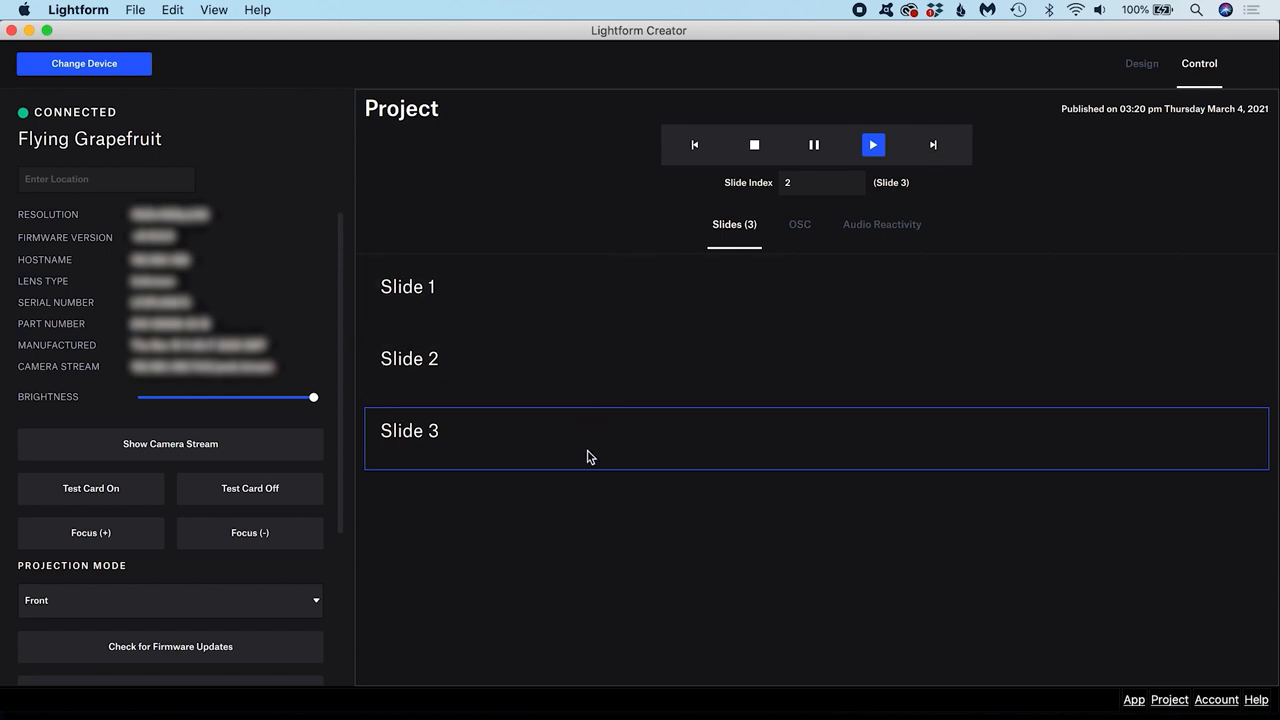
mouse_move(684, 438)
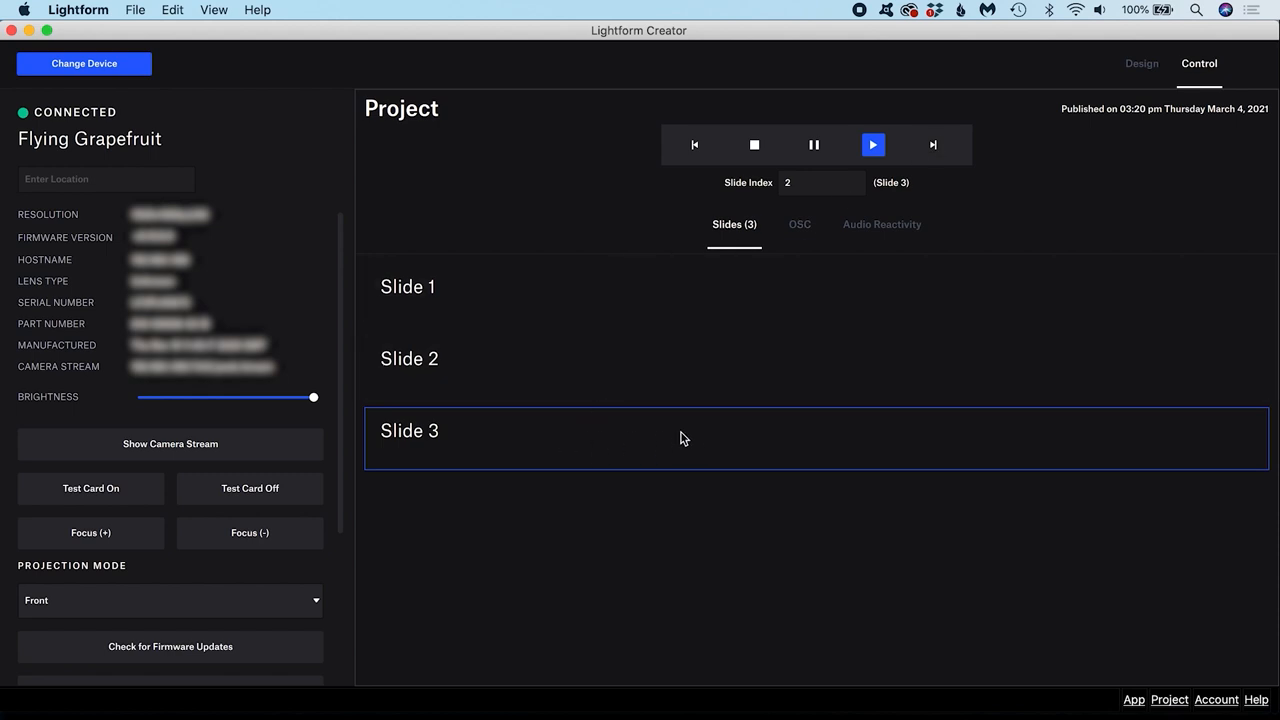
mouse_move(696, 436)
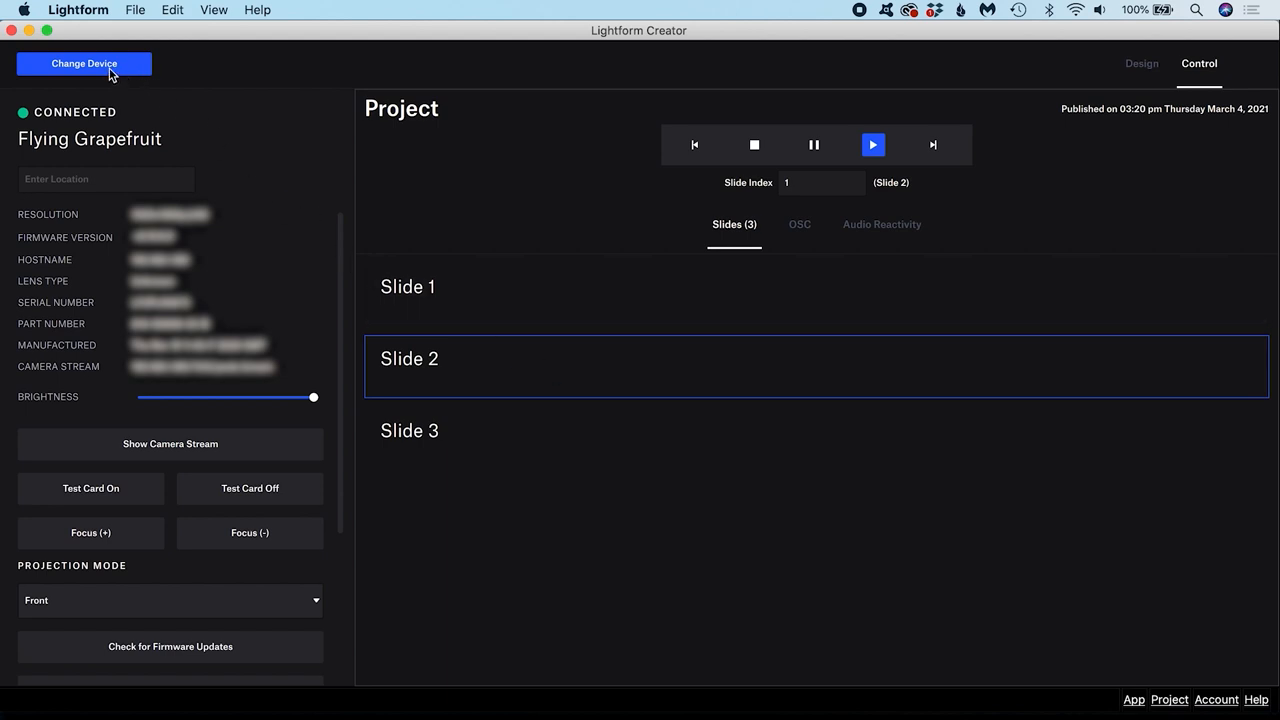
mouse_move(132, 76)
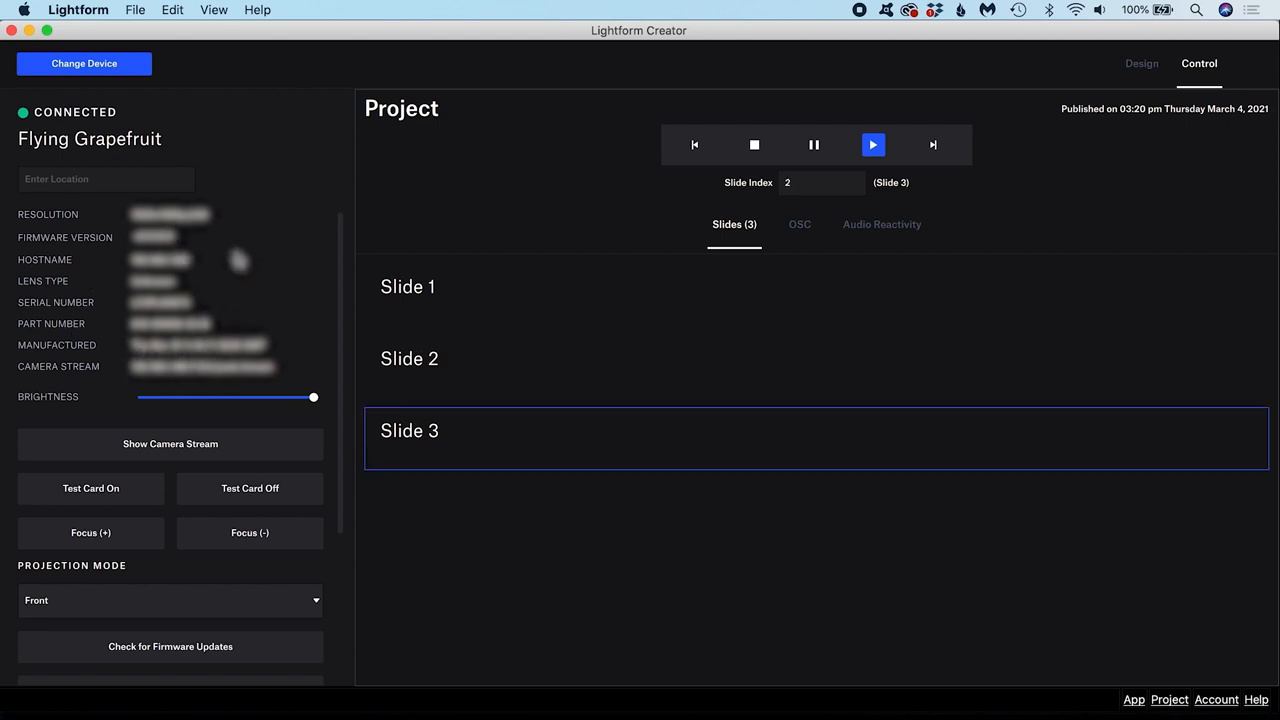
scroll(down, 3)
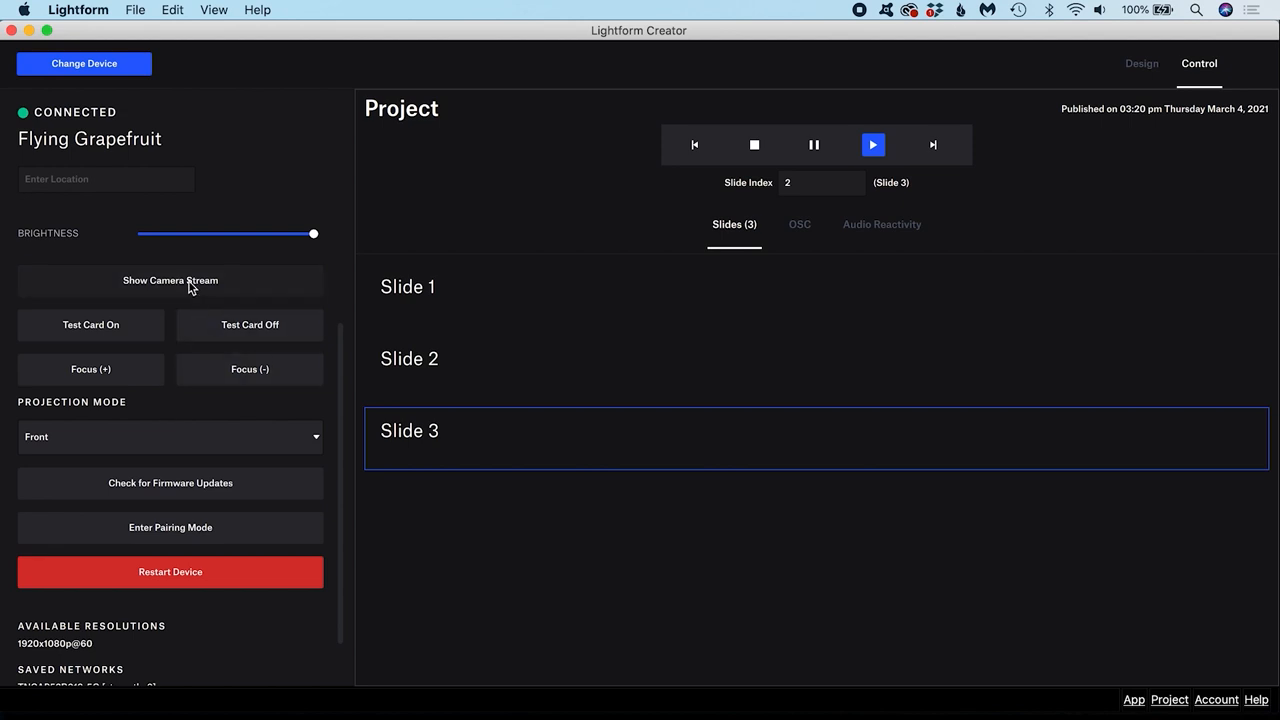
click(170, 280)
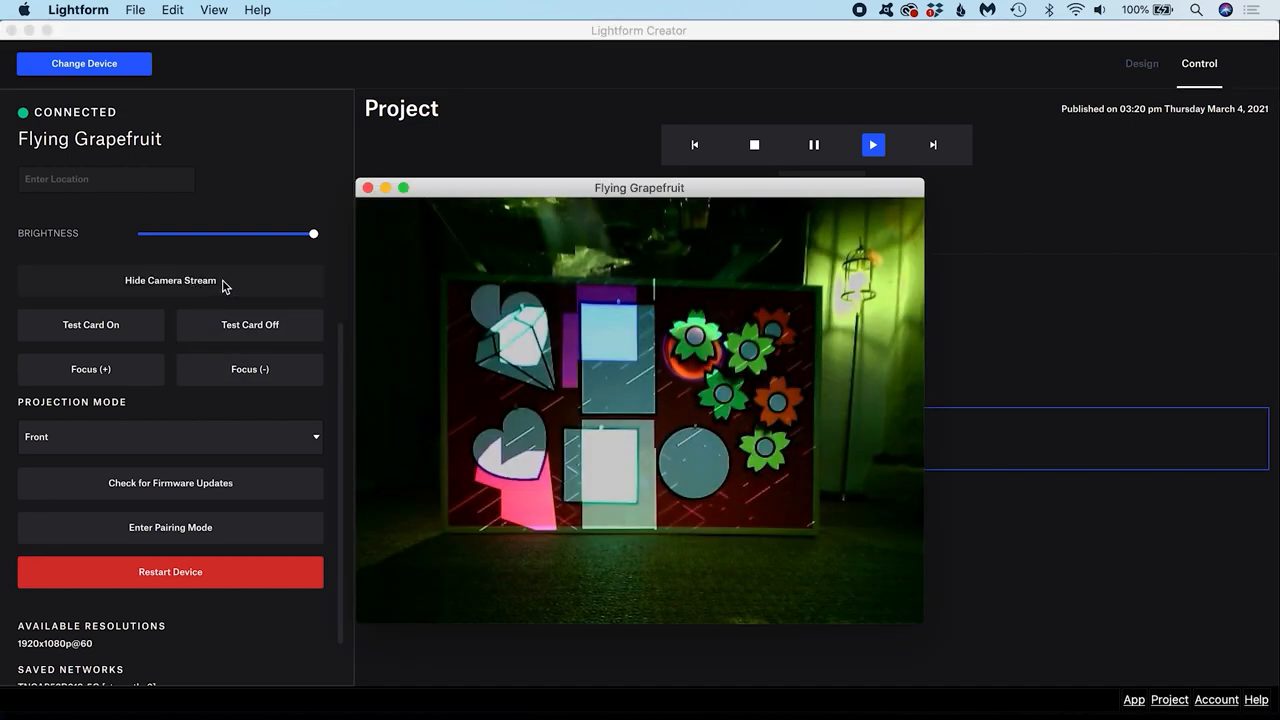
click(170, 280)
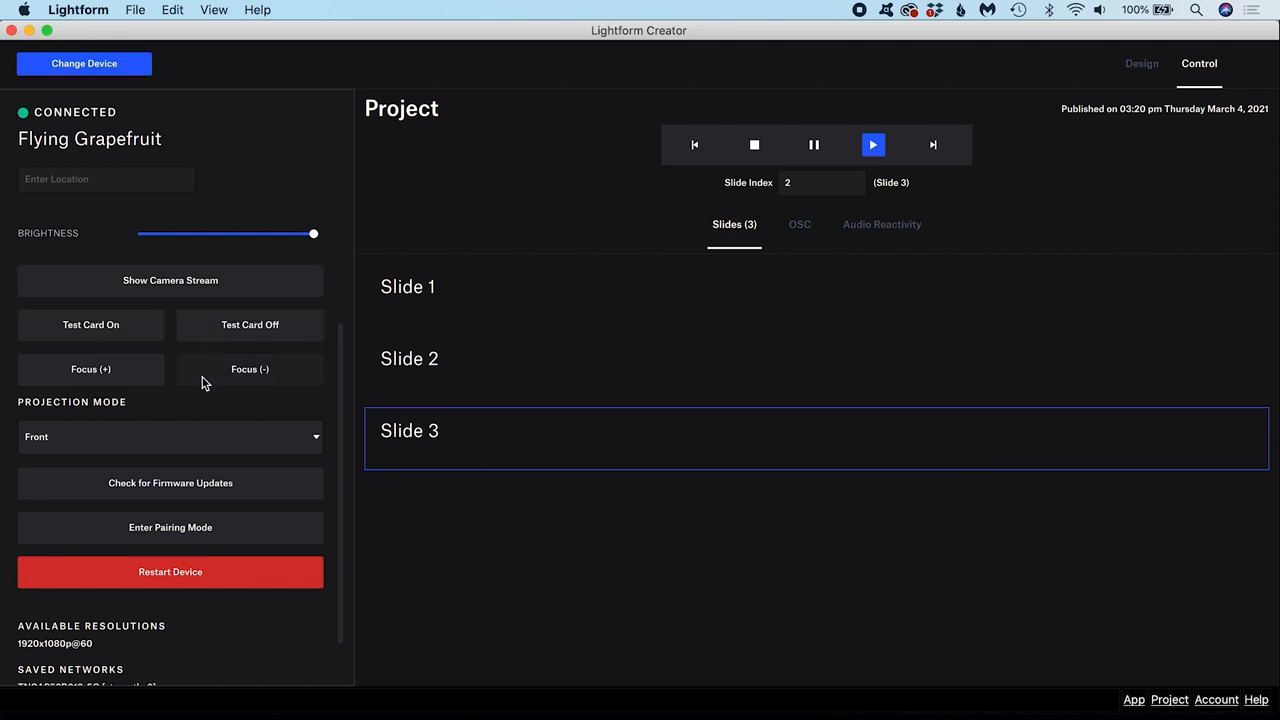
mouse_move(220, 532)
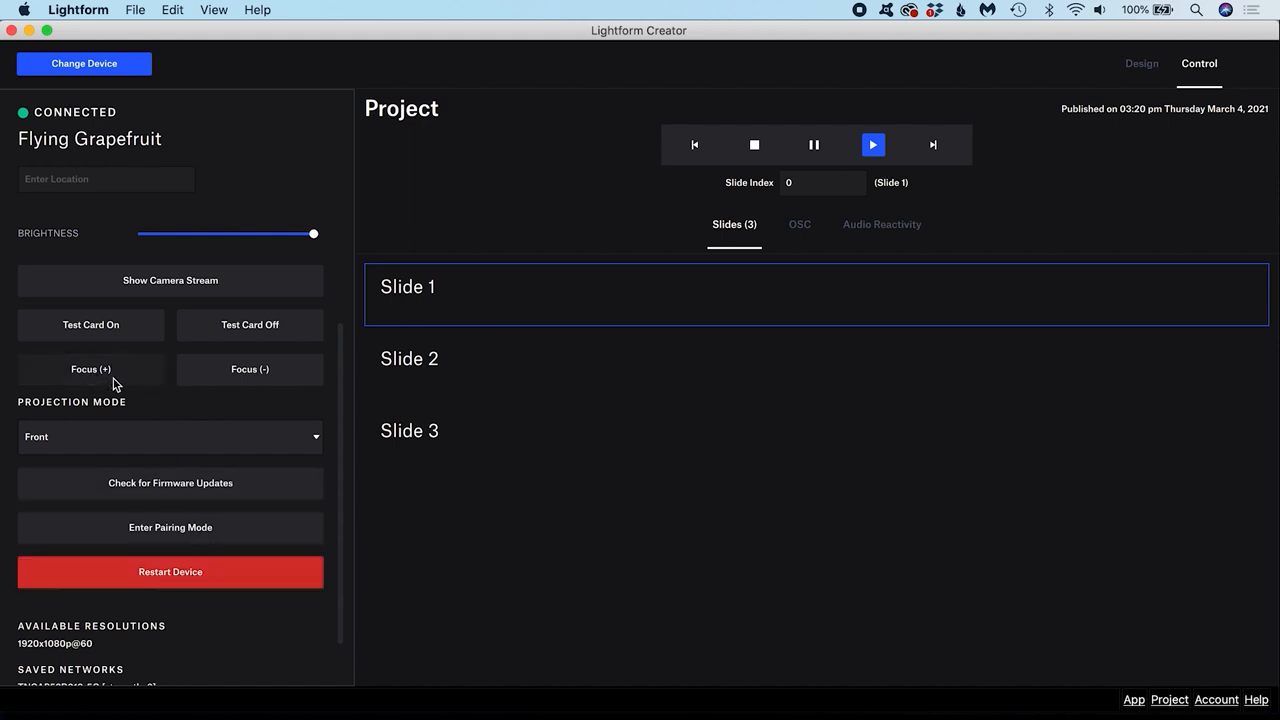
click(170, 436)
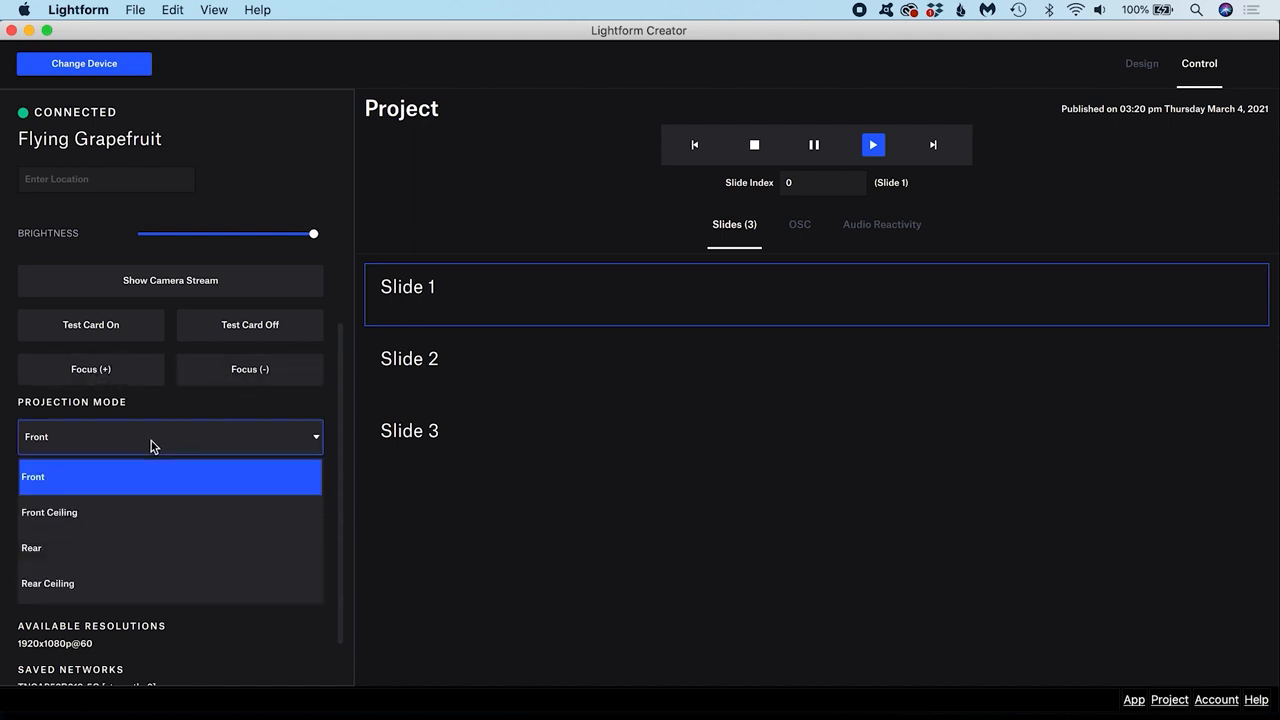
mouse_move(104, 496)
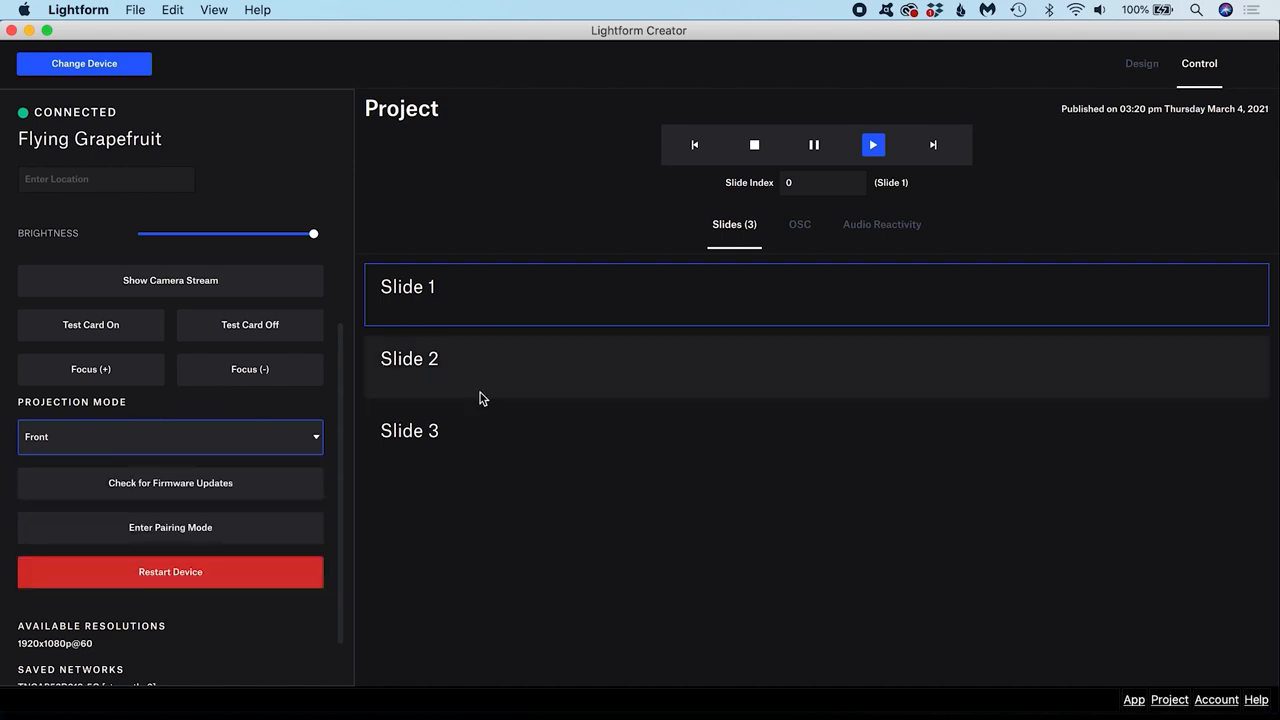
- View the OSC commands, then show the Flying Grapefruit's Audio Reactivity settings
click(800, 224)
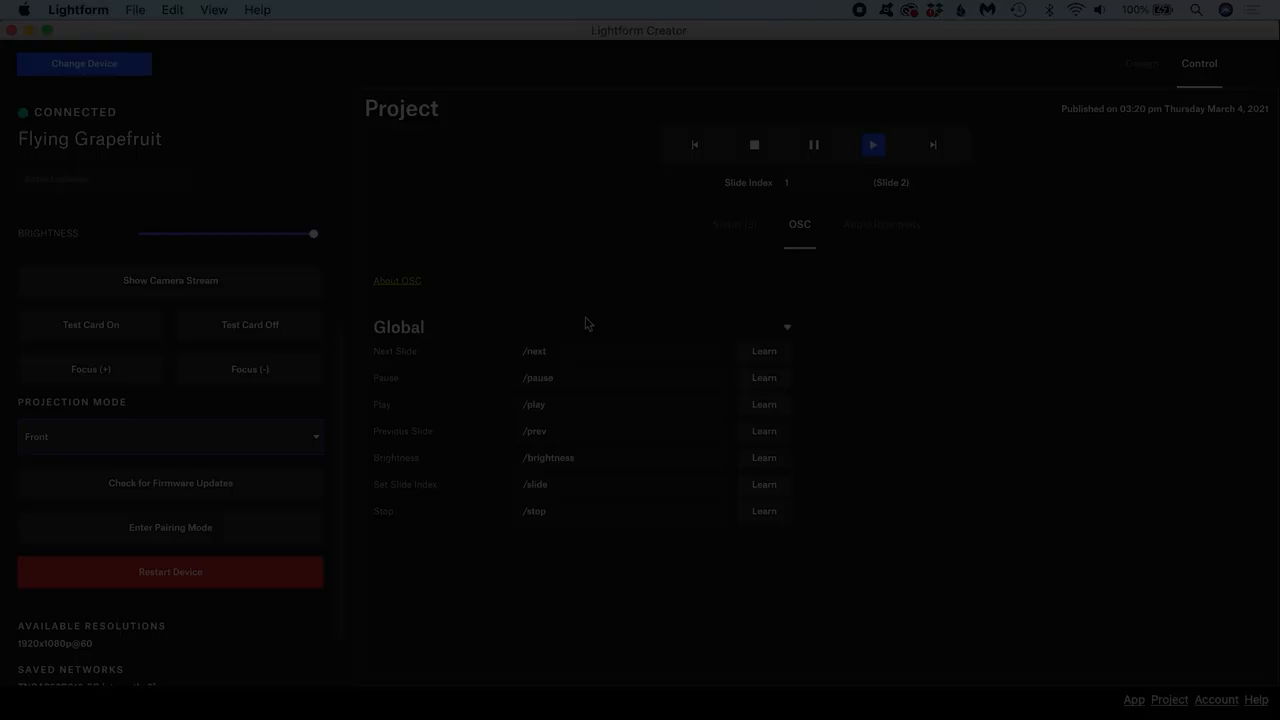
click(880, 224)
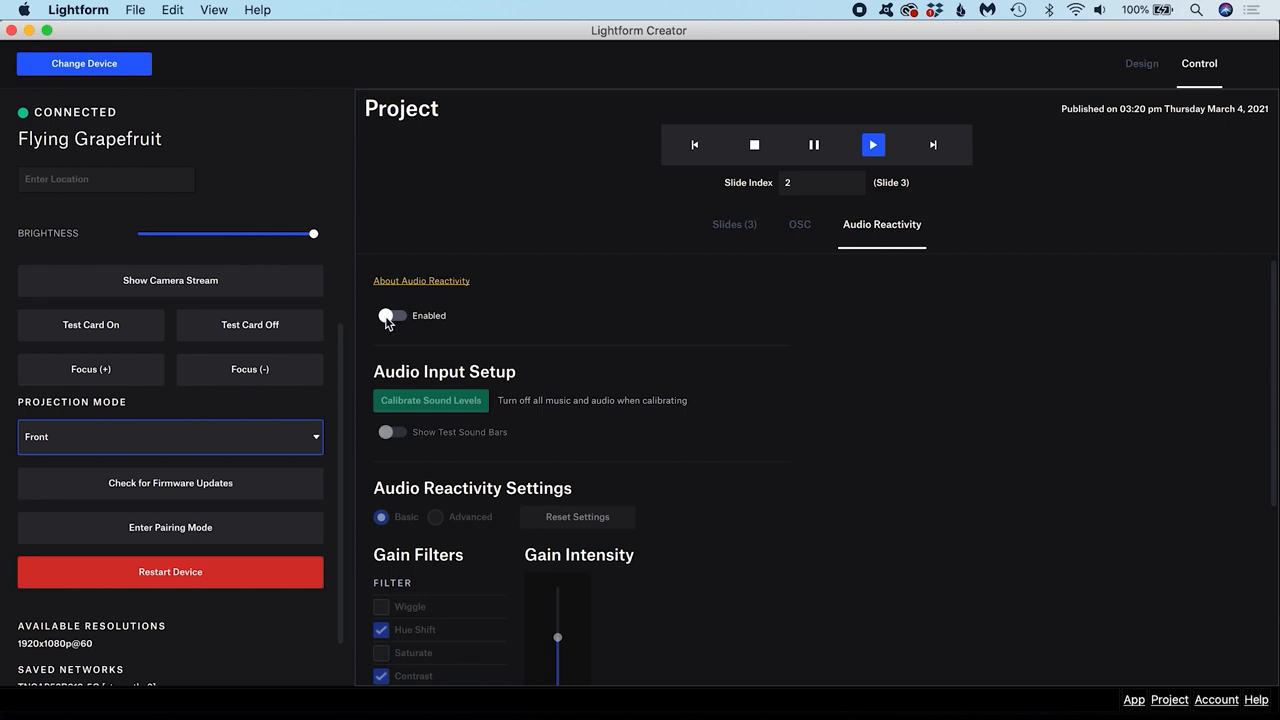
- Enable audio reactivity for the device and move down to the gain filters
click(392, 316)
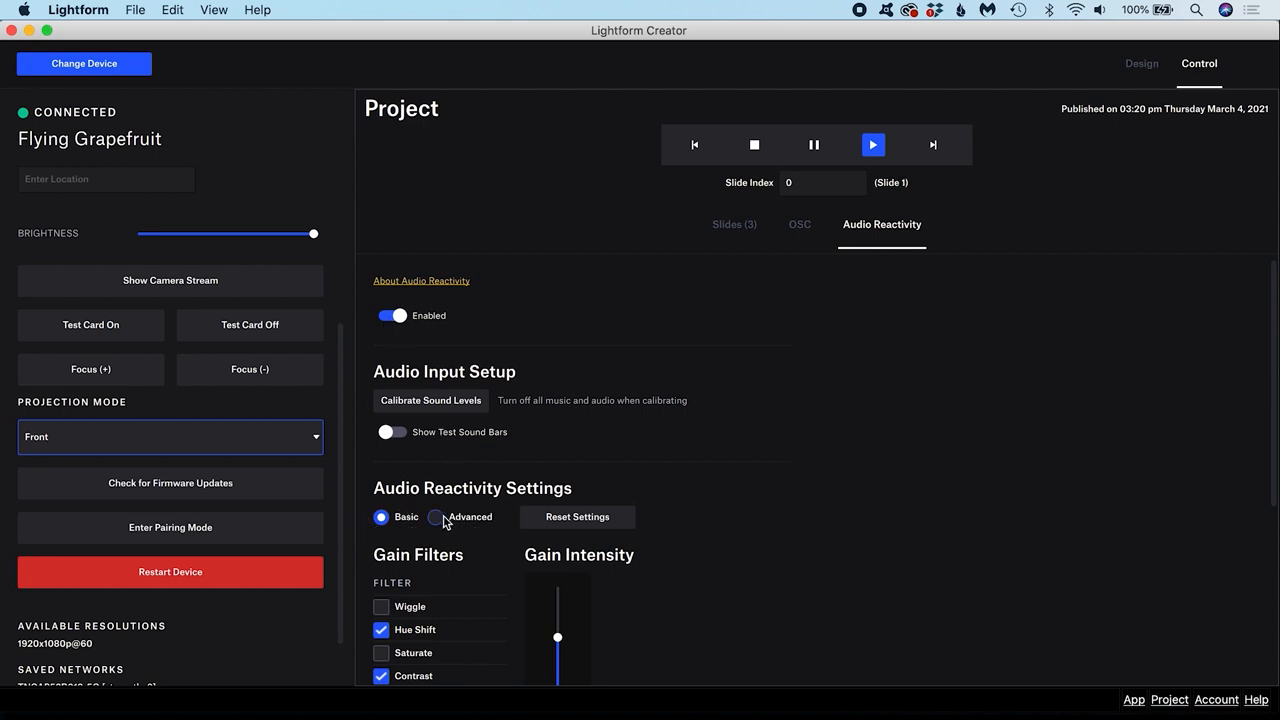
scroll(down, 3)
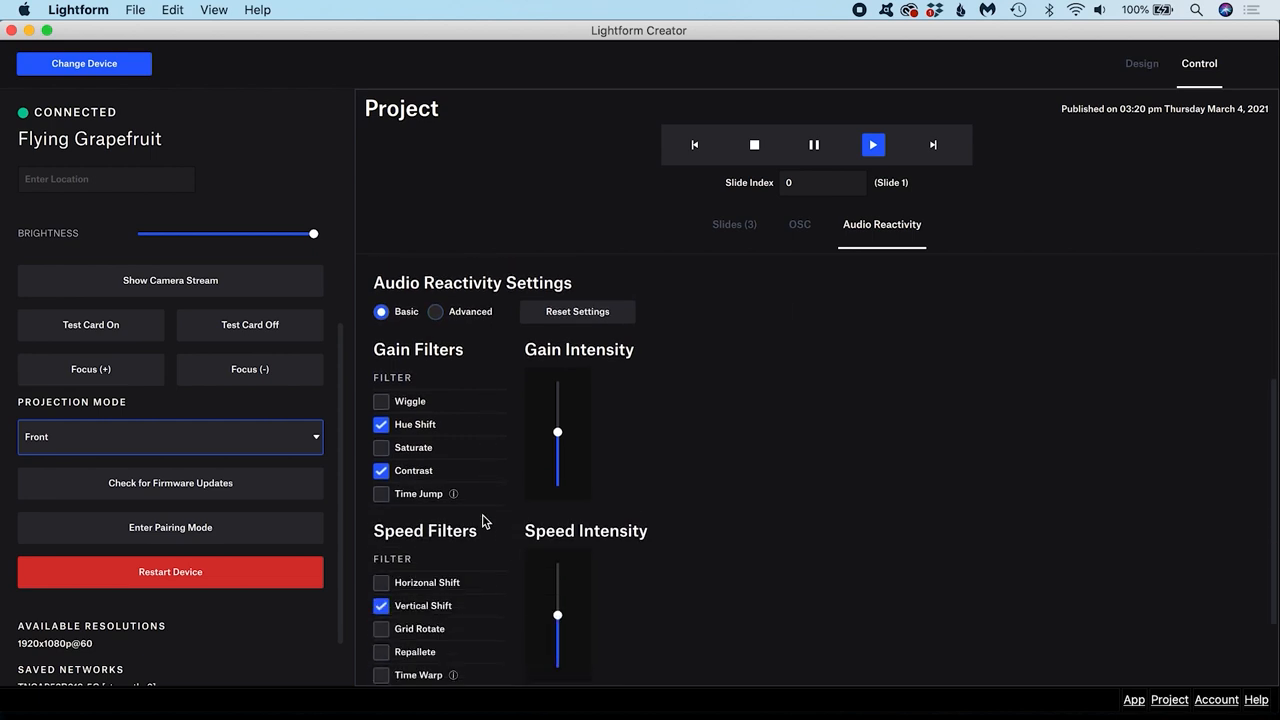
click(932, 144)
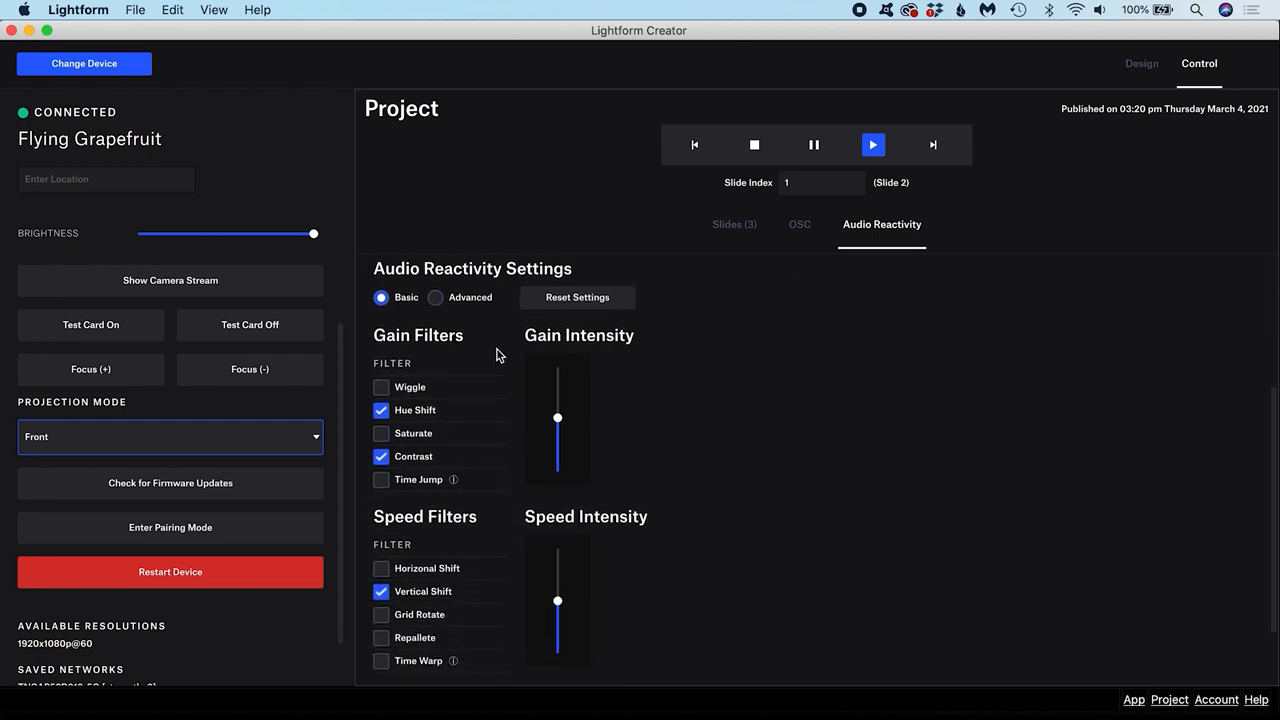
scroll(down, 3)
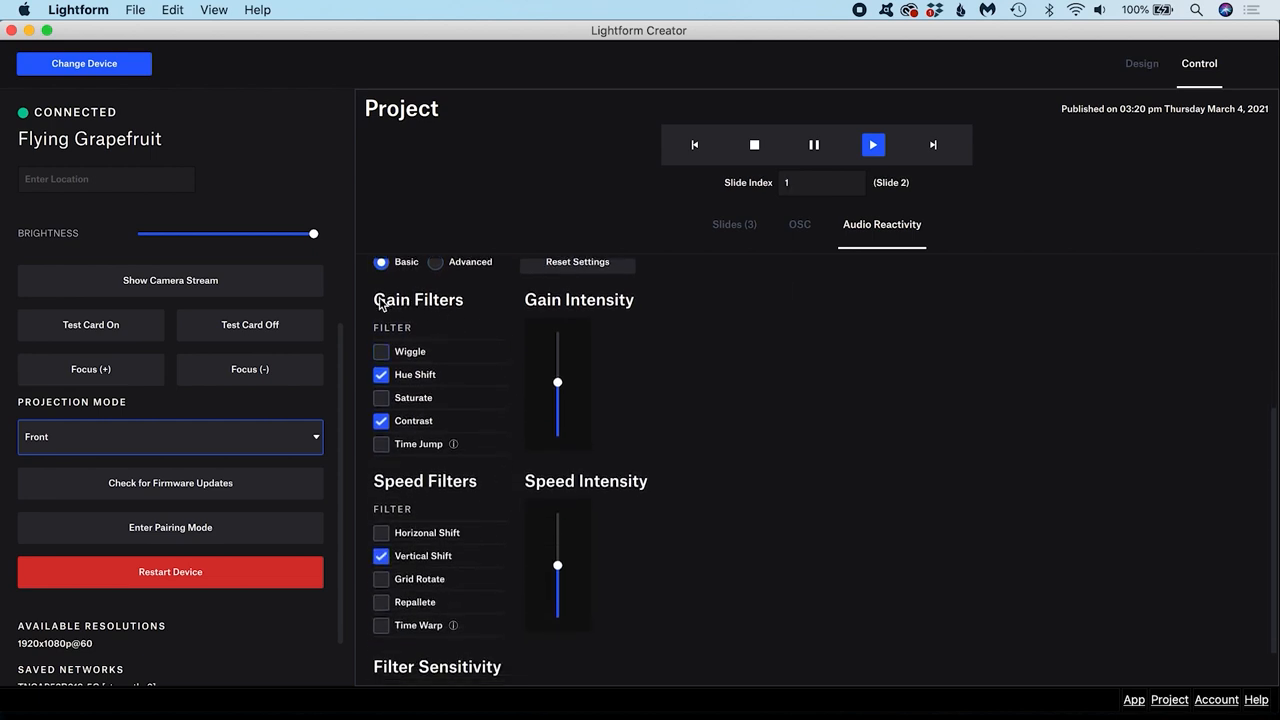
mouse_move(418, 314)
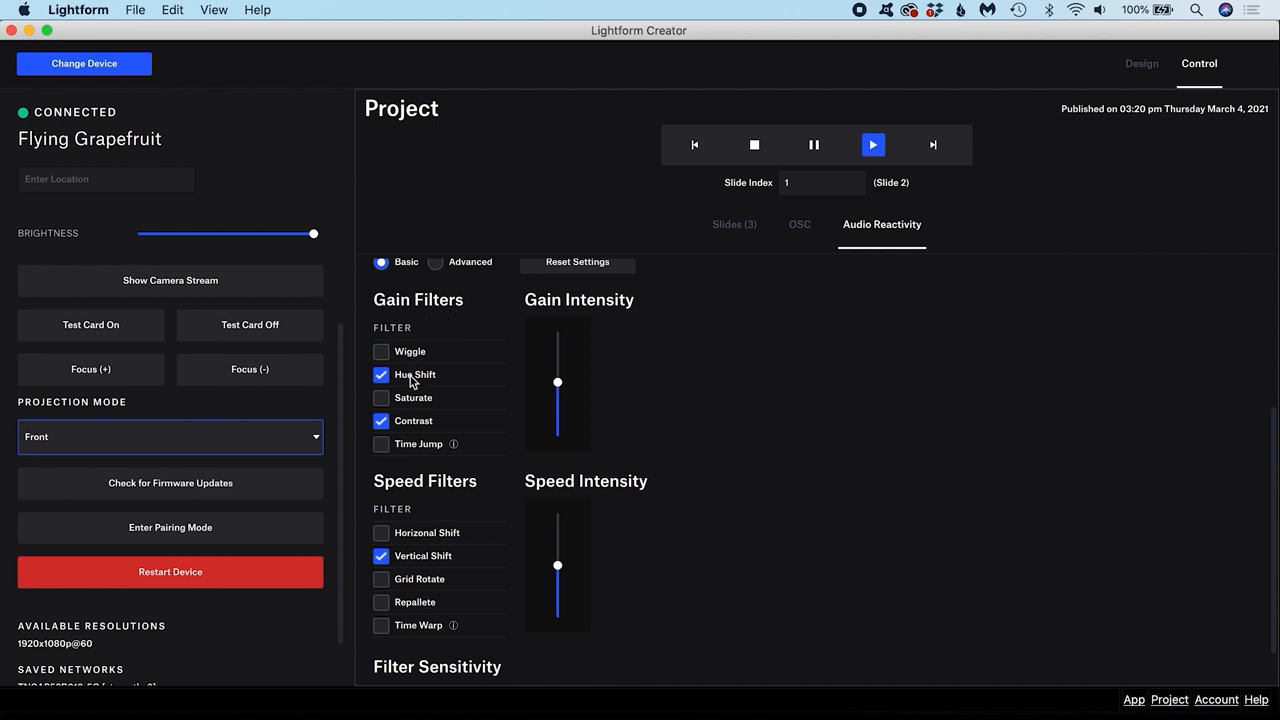
- Replace the Hue Shift gain filter with Saturate and leave Gain Intensity slightly higher
click(380, 398)
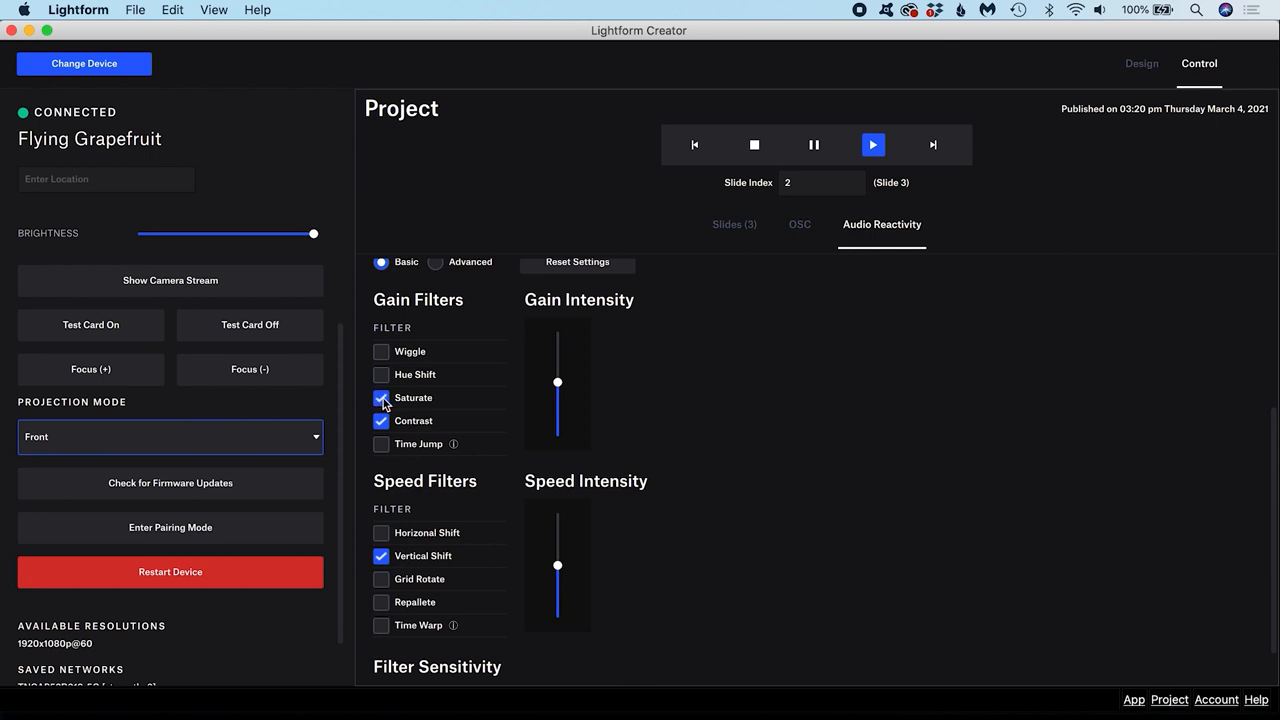
drag(556, 382, 556, 344)
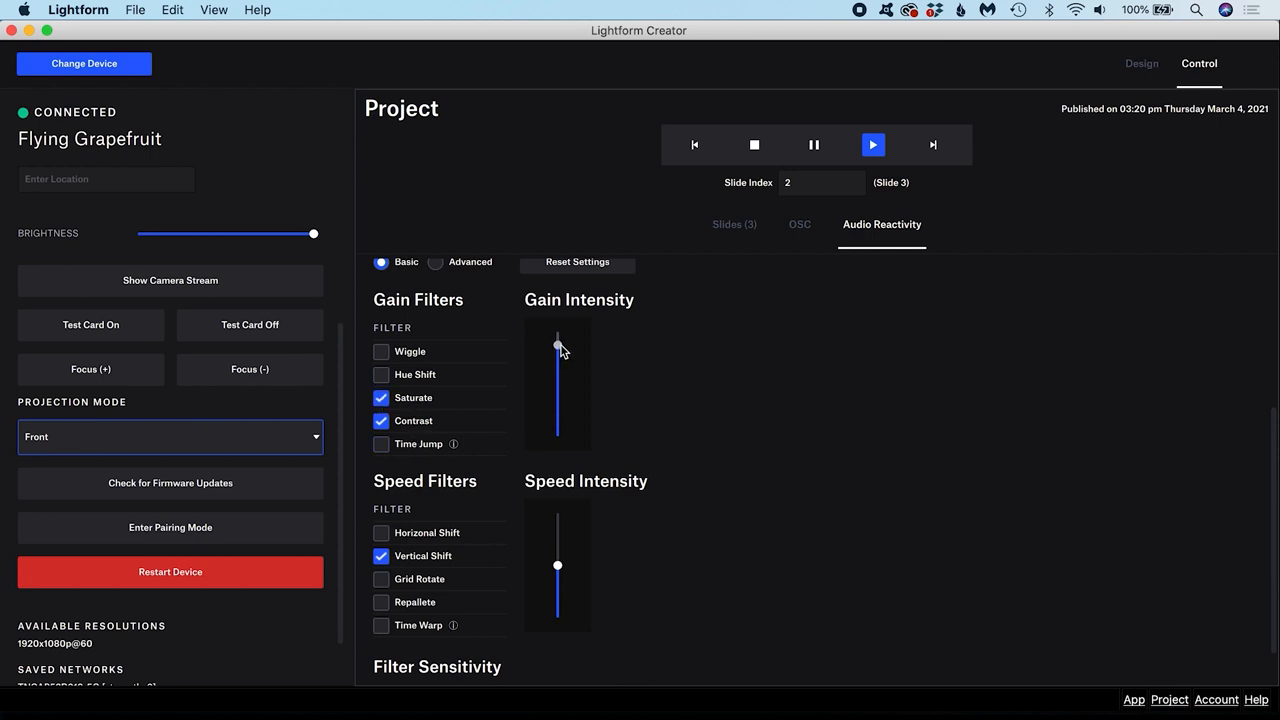
drag(556, 344, 556, 376)
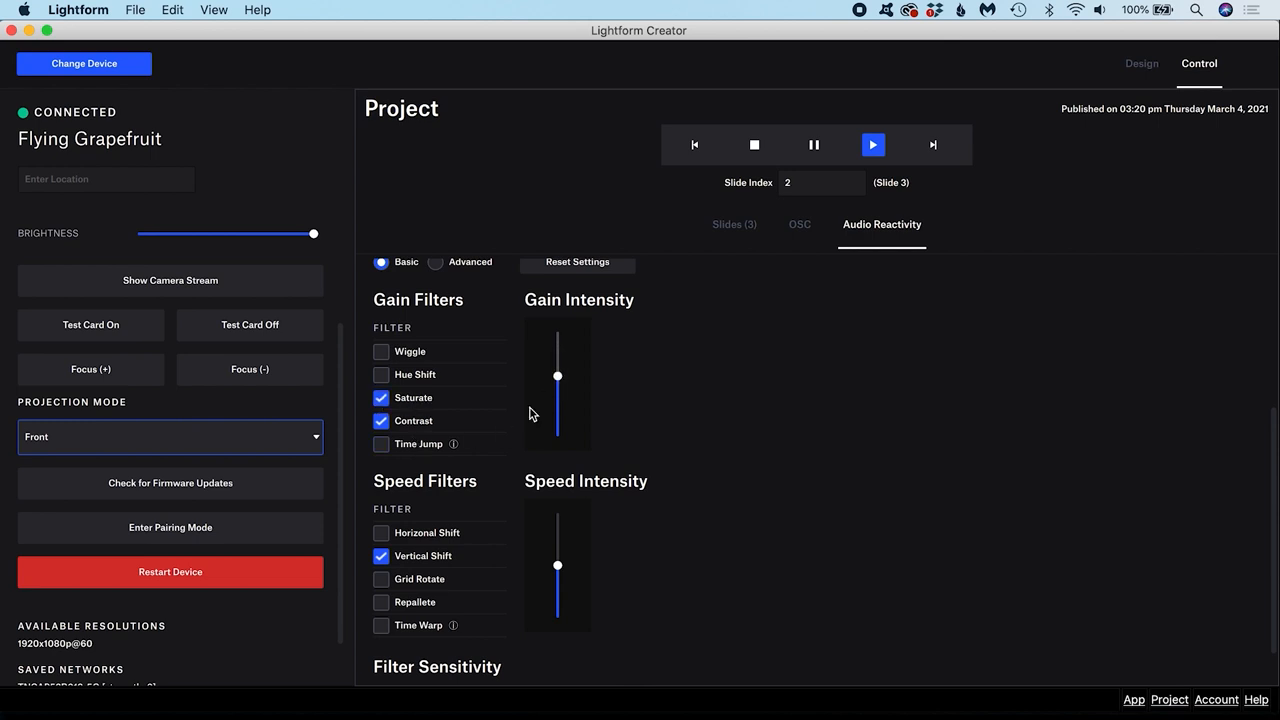
scroll(down, 3)
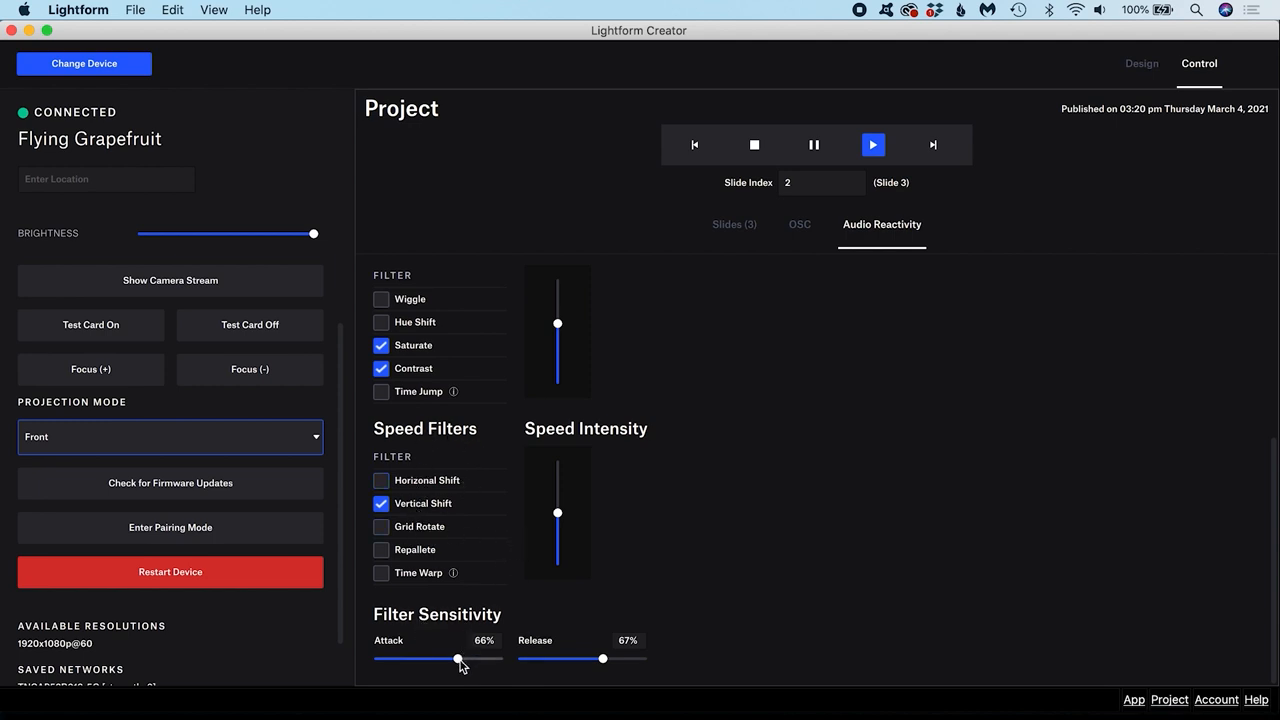
- Set Filter Sensitivity to 71% attack and 44% release
drag(458, 658, 432, 658)
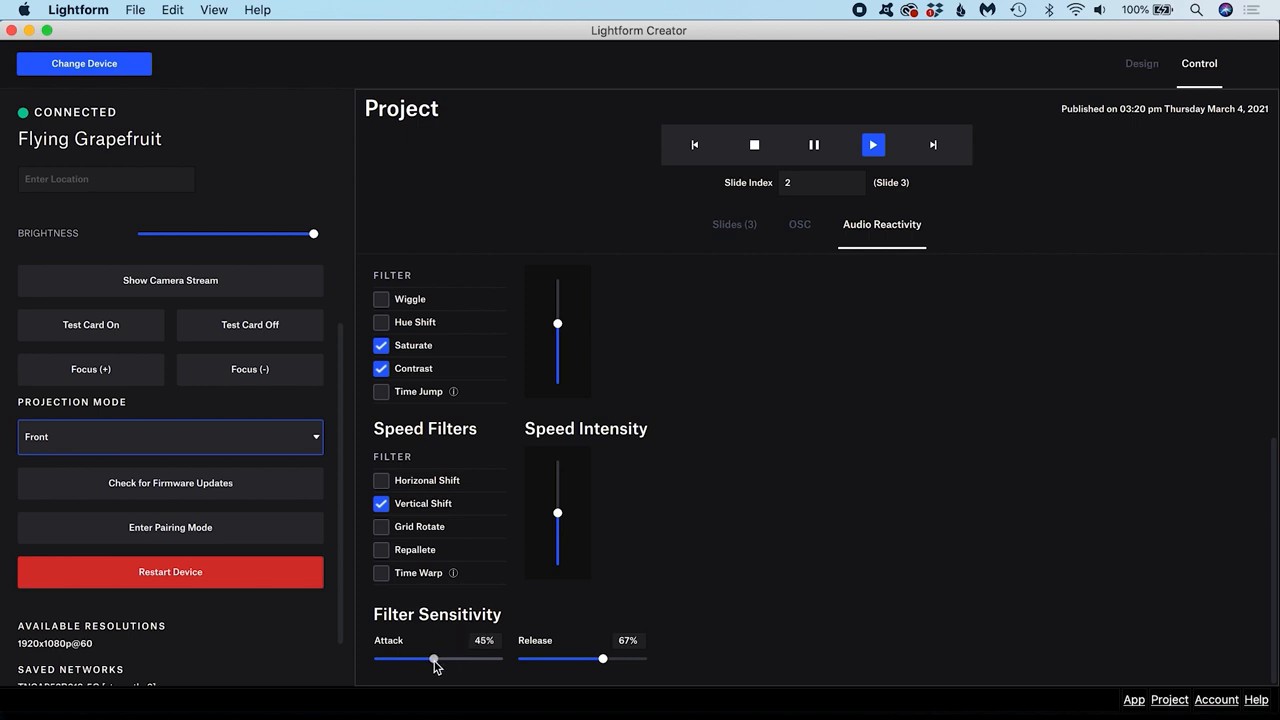
drag(432, 658, 472, 658)
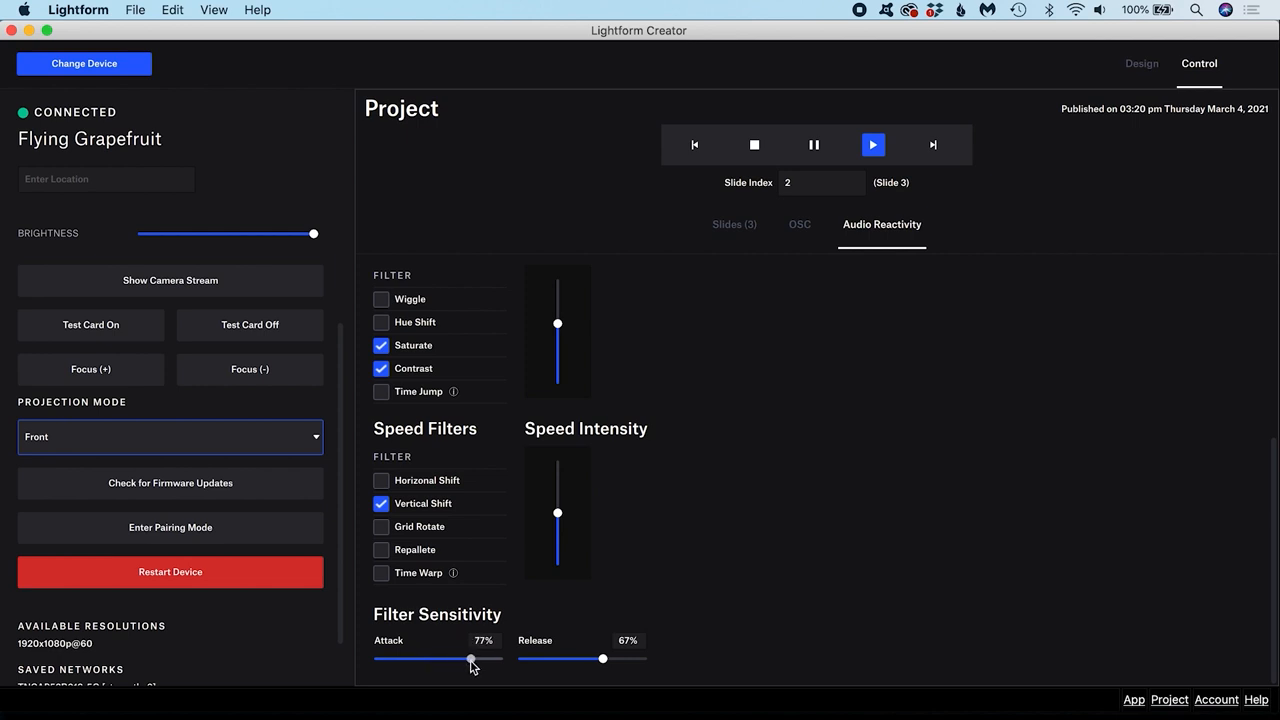
drag(474, 658, 462, 658)
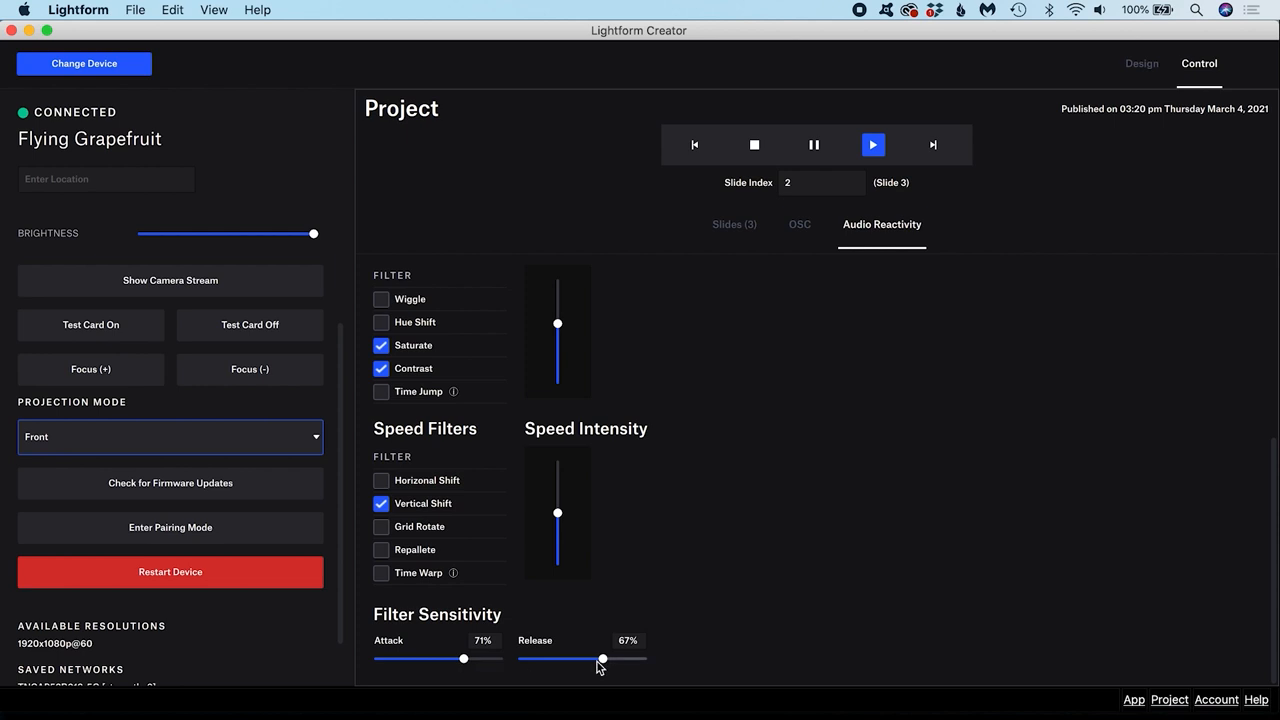
drag(600, 660, 628, 660)
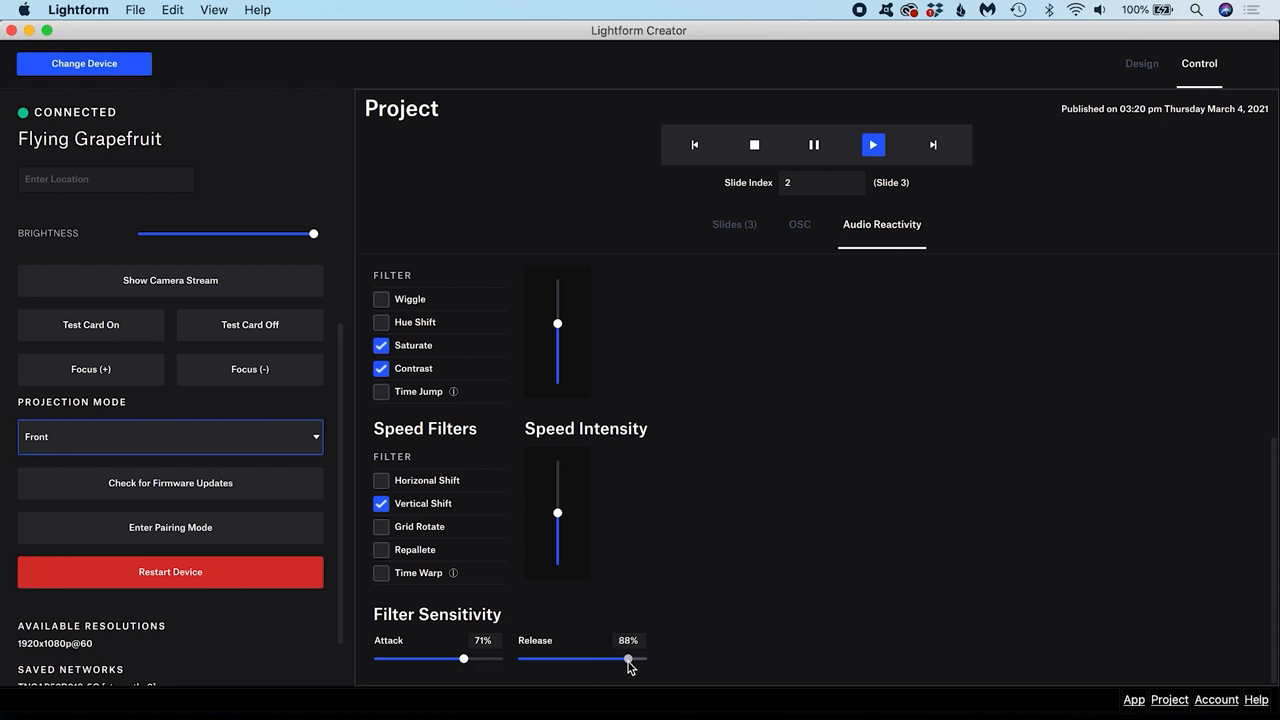
drag(628, 658, 576, 658)
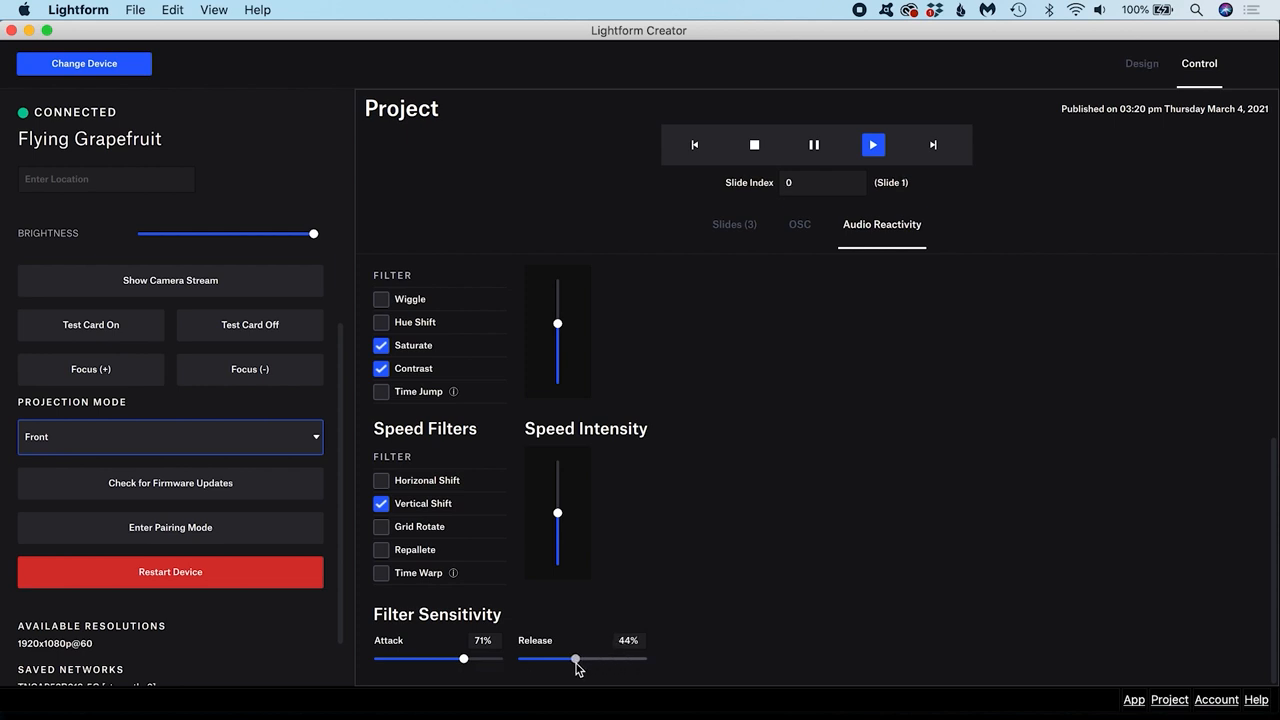
drag(576, 658, 594, 658)
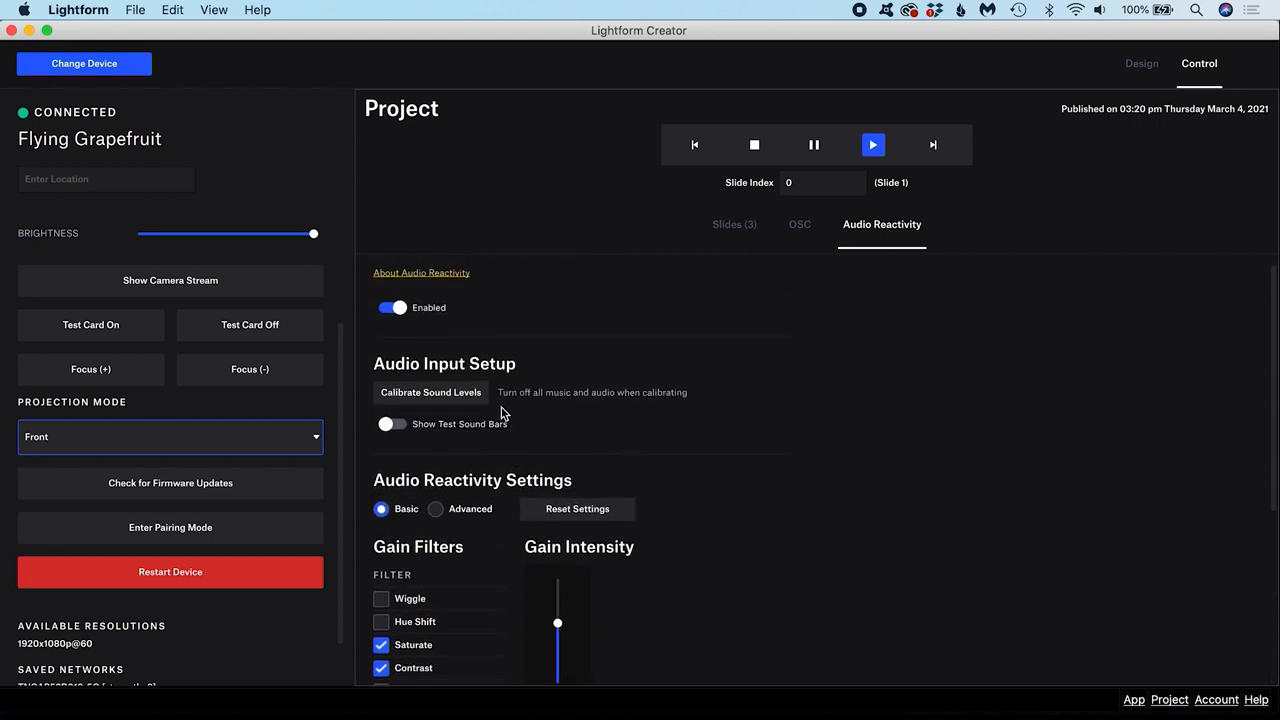
click(436, 508)
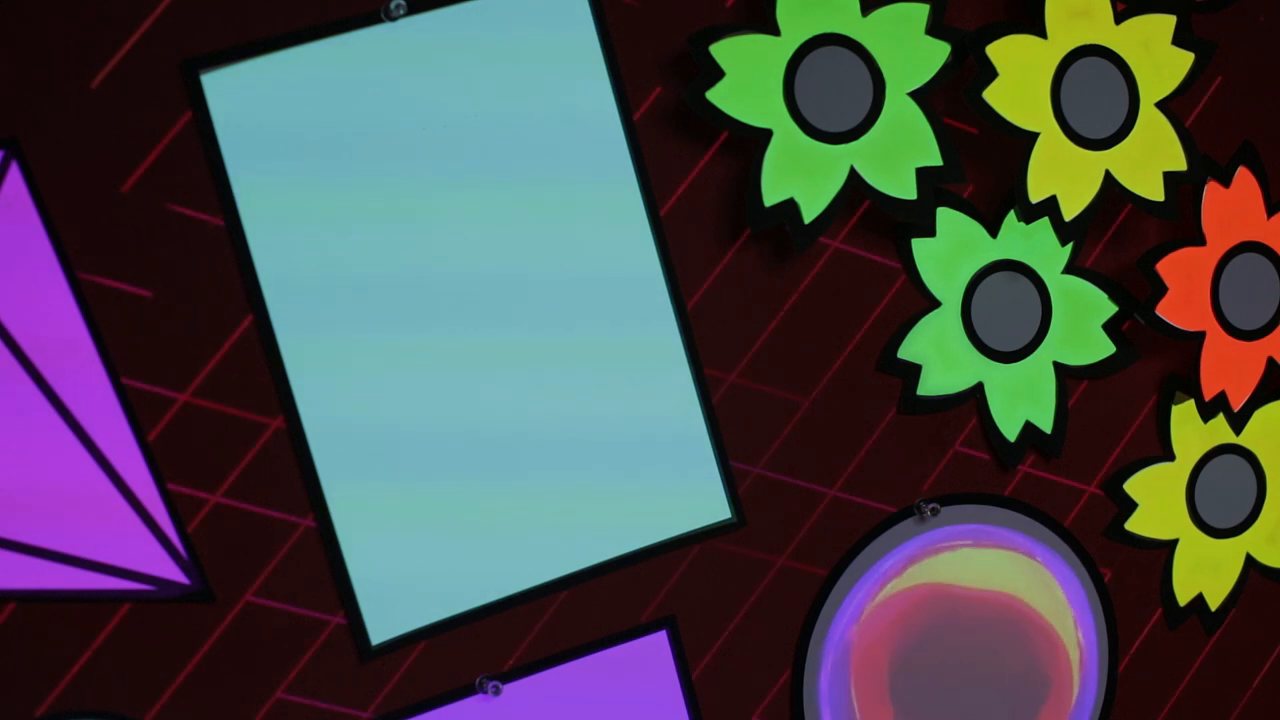
- Play the published show so the board projects wavy stripes, glowing outlines and kaleidoscope patterns
click(856, 498)
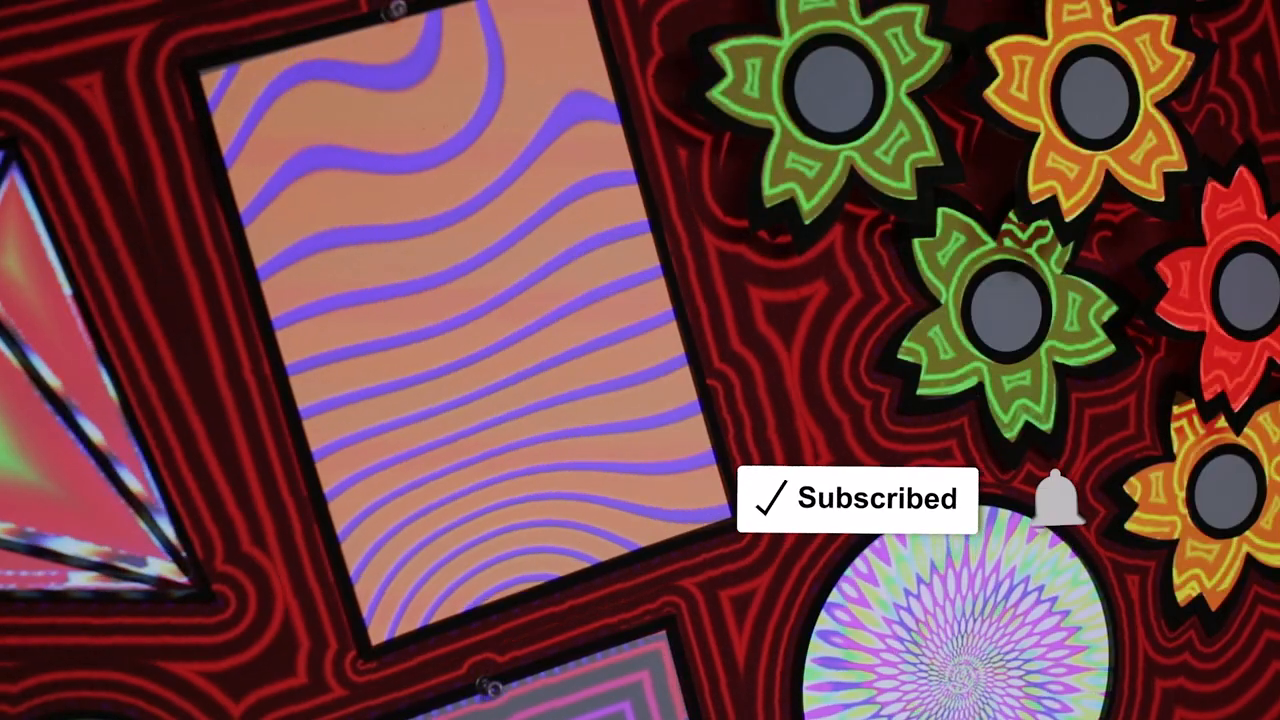